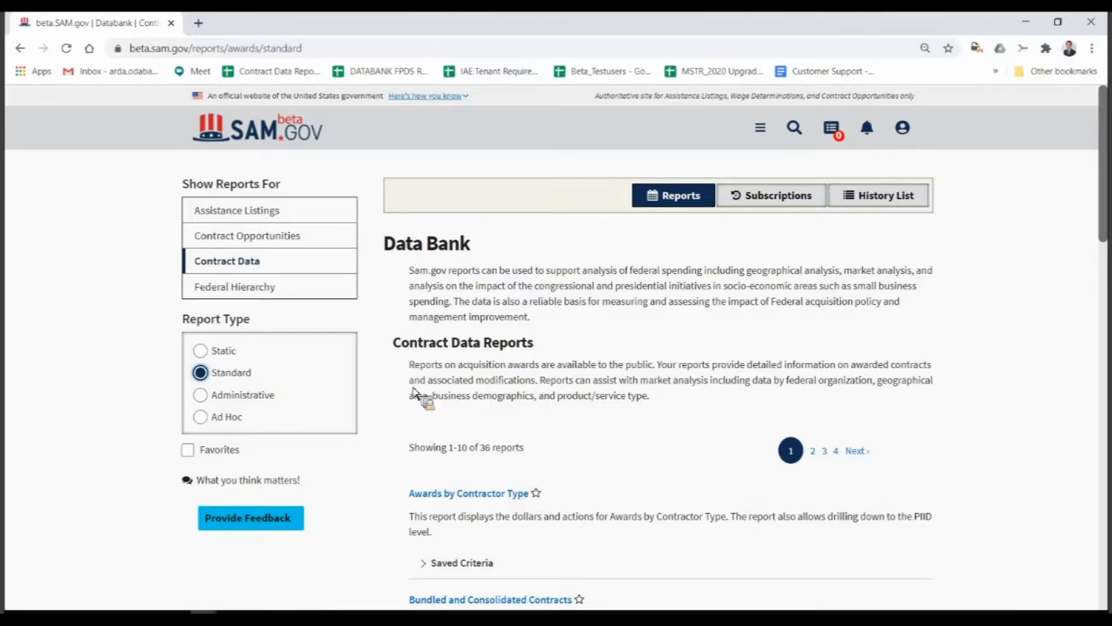
{"action": "mouse_move", "coordinate": [486, 454]}
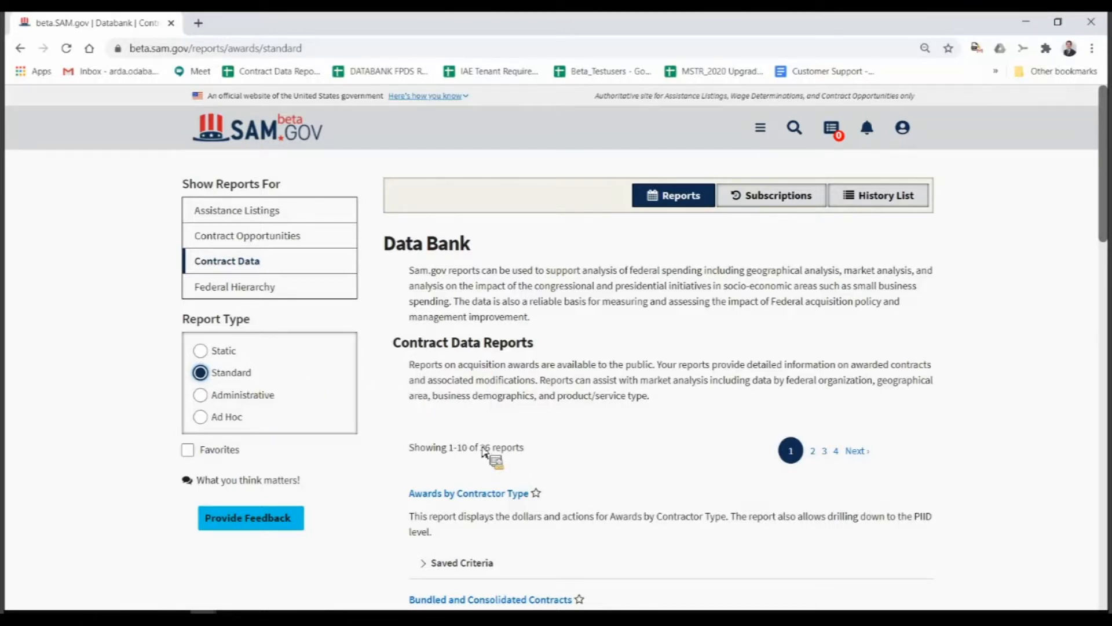
{"action": "mouse_move", "coordinate": [467, 272]}
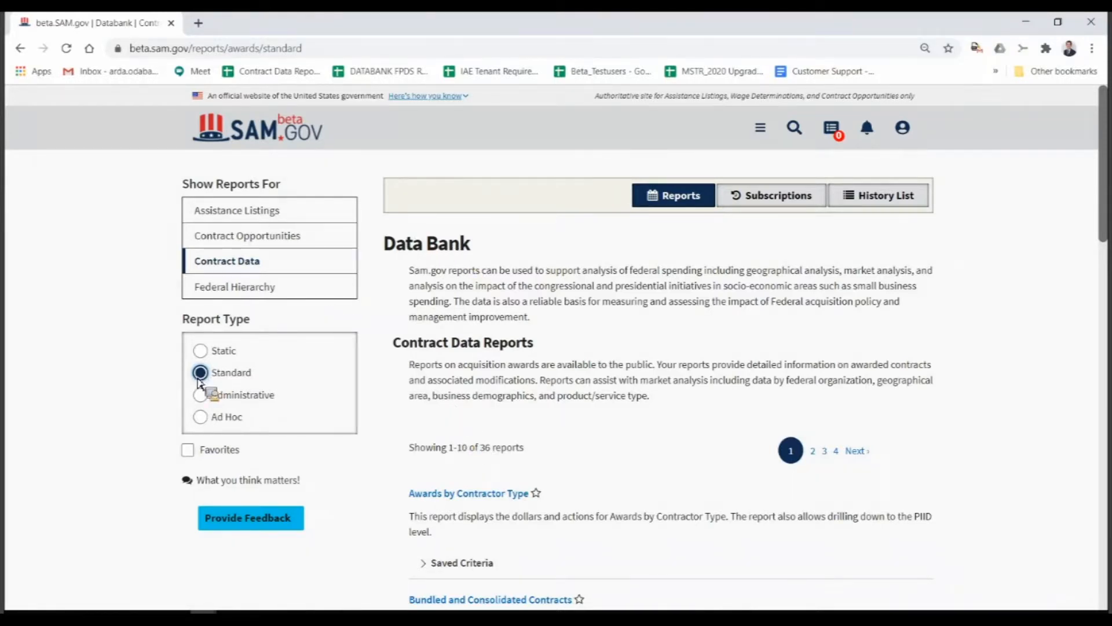
{"action": "mouse_move", "coordinate": [585, 396]}
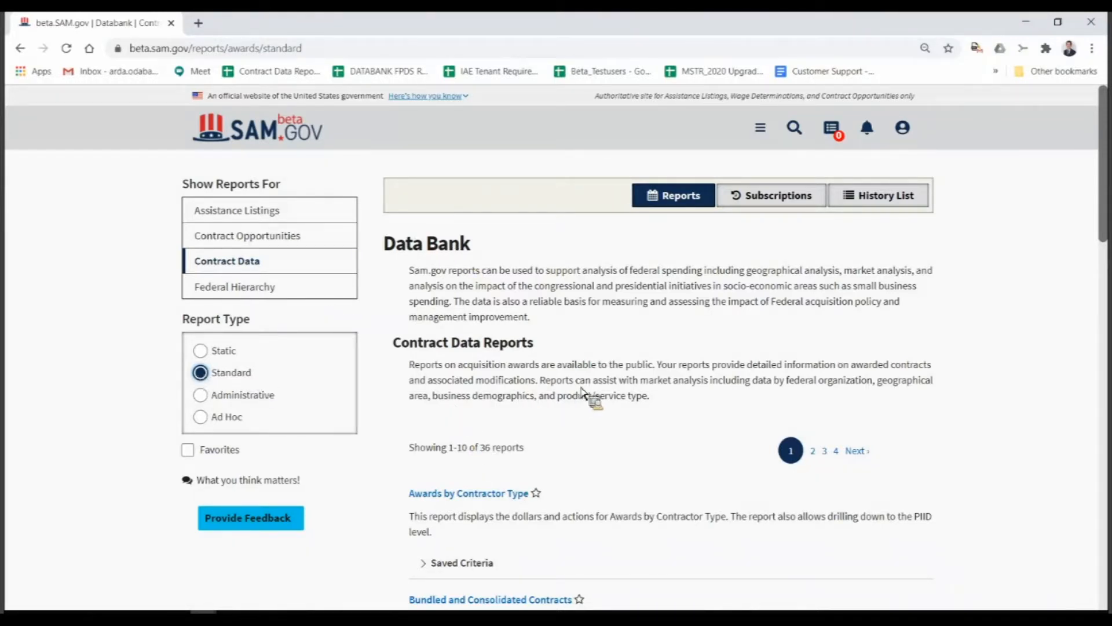
Step: Toggle the Buy American Act report's favorite status and switch between favorite and all reports
{"action": "scroll", "scroll_direction": "down", "scroll_amount": 3}
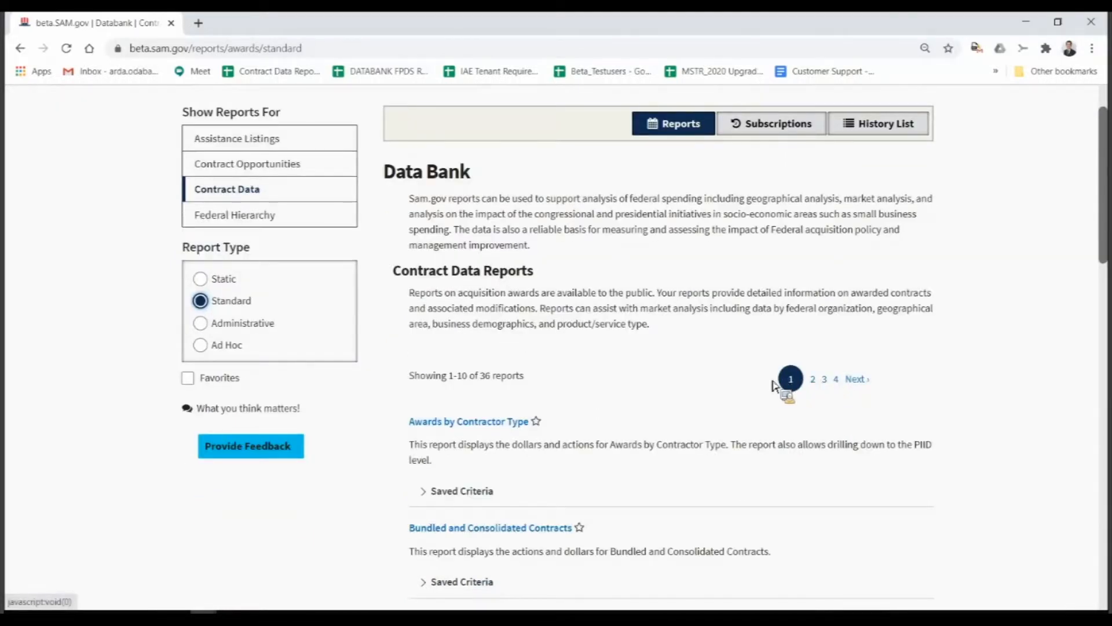
{"action": "mouse_move", "coordinate": [858, 394]}
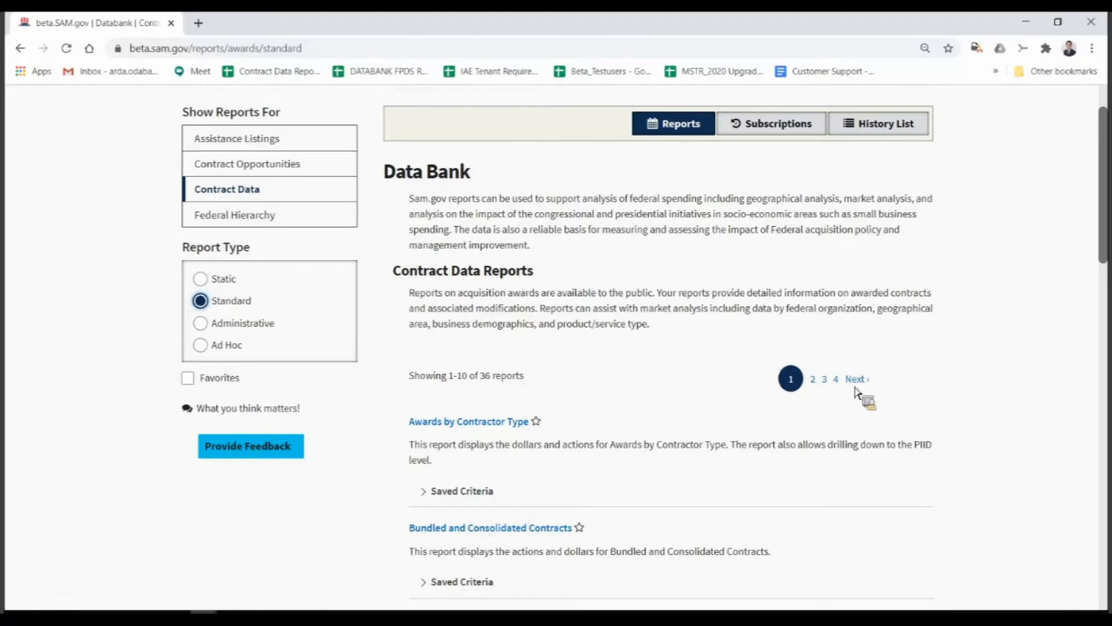
{"action": "mouse_move", "coordinate": [544, 344]}
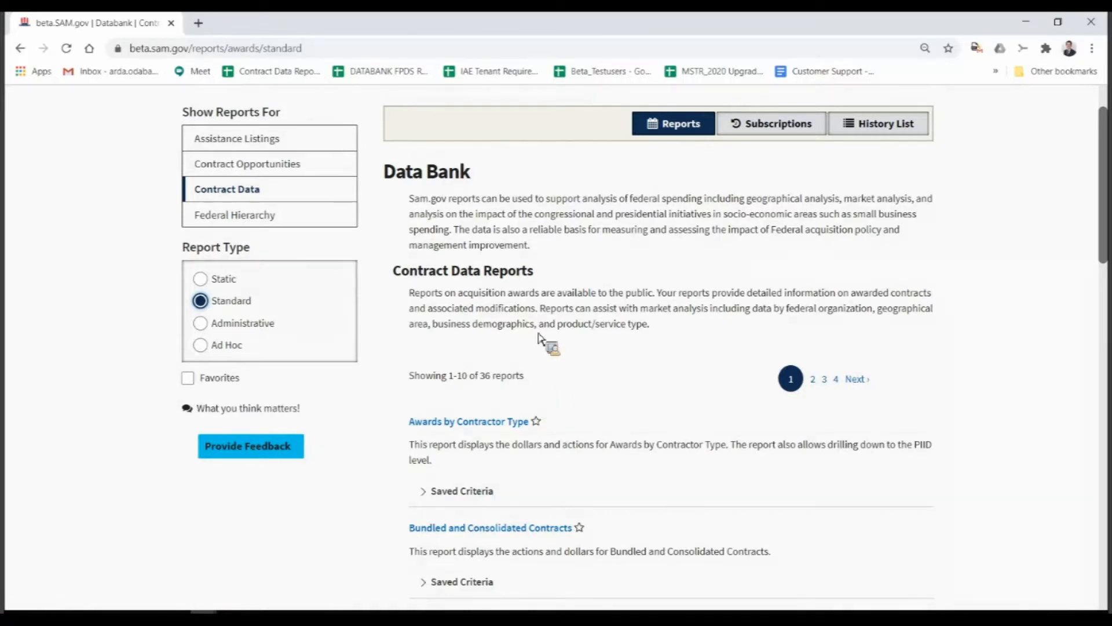
{"action": "scroll", "scroll_direction": "down", "scroll_amount": 3}
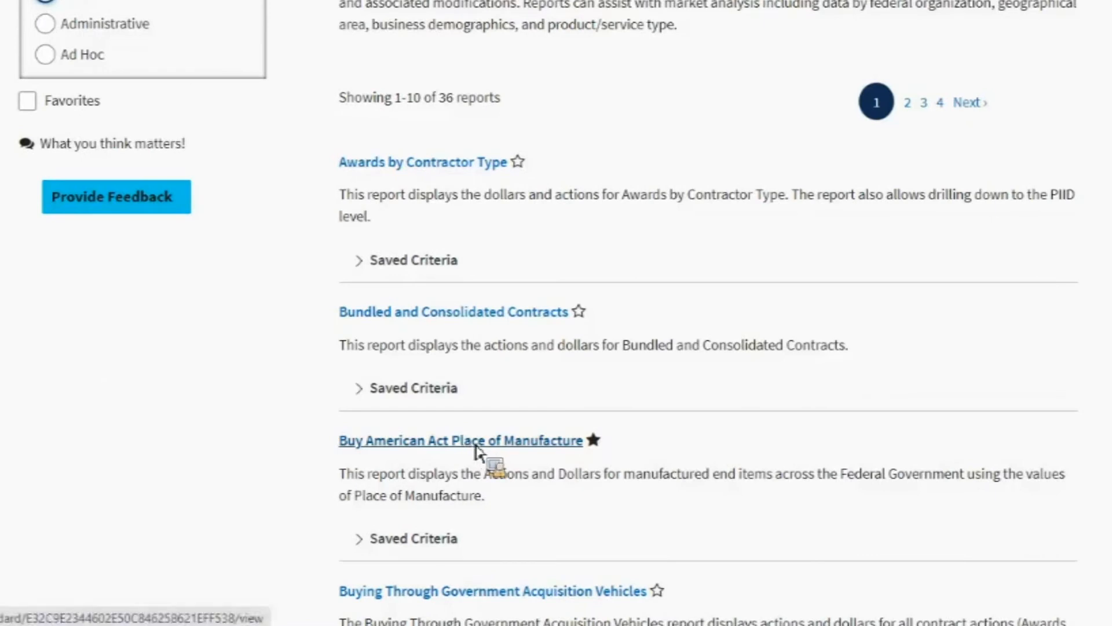
{"action": "mouse_move", "coordinate": [379, 461]}
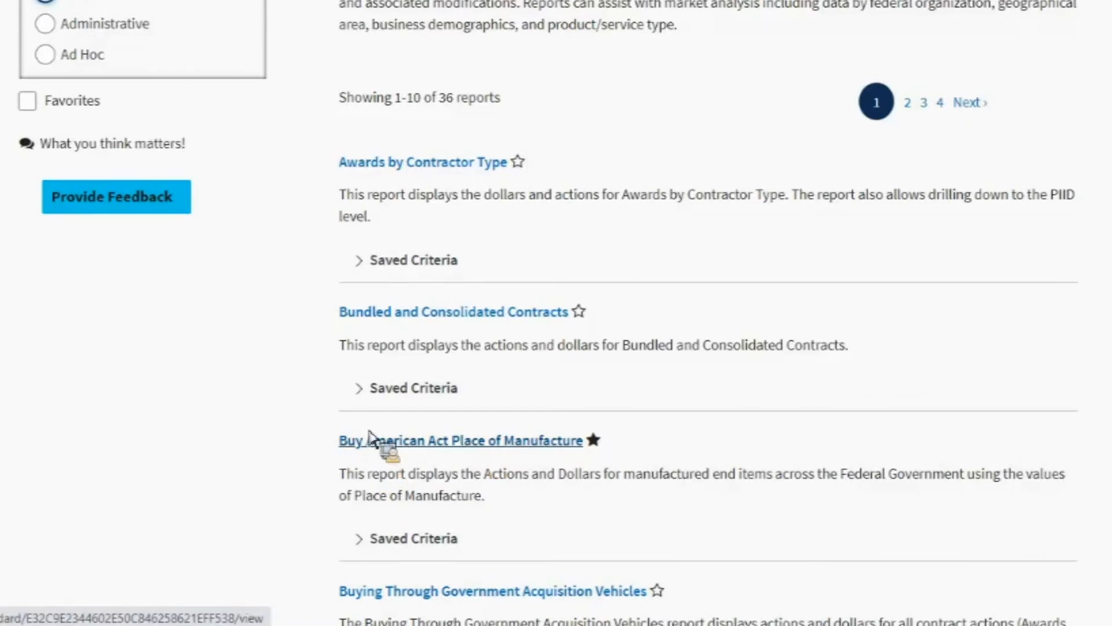
{"action": "mouse_move", "coordinate": [398, 454]}
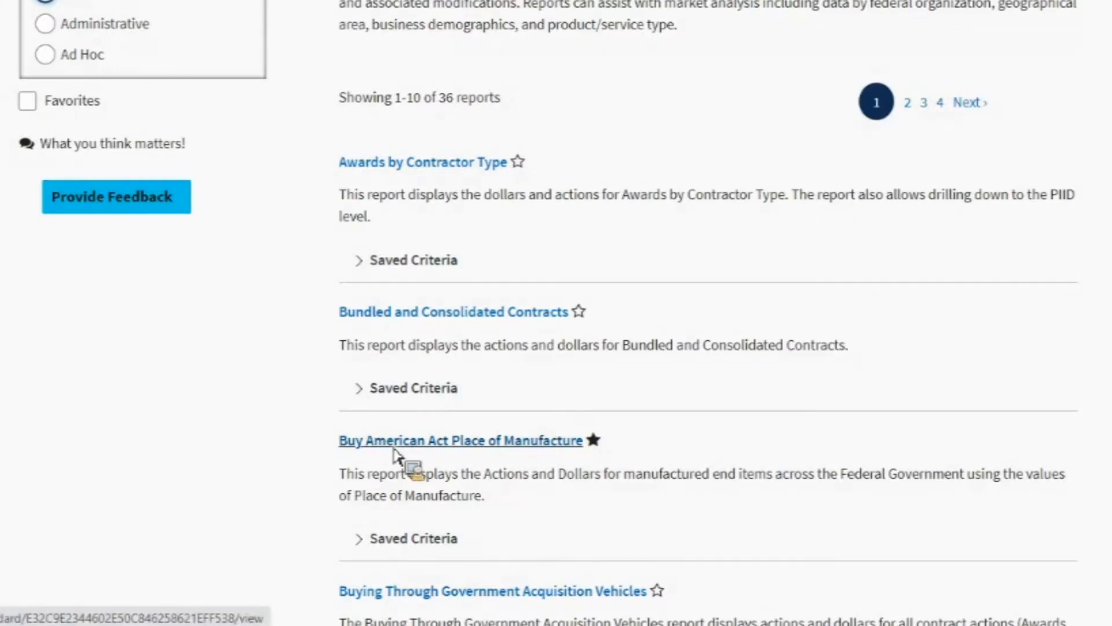
{"action": "mouse_move", "coordinate": [318, 465]}
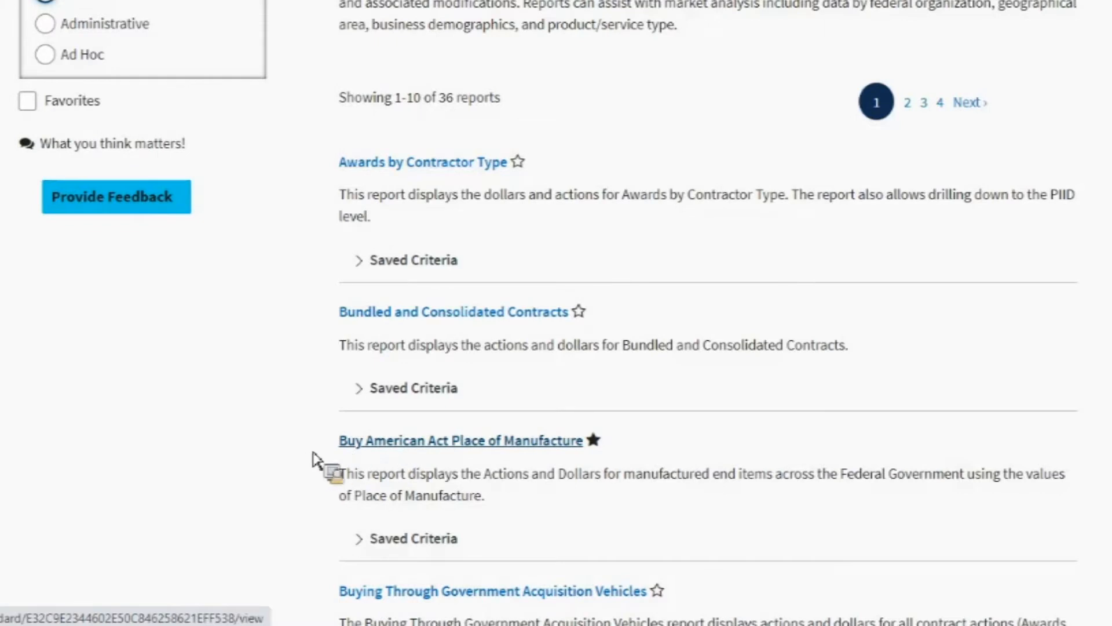
{"action": "mouse_move", "coordinate": [563, 454]}
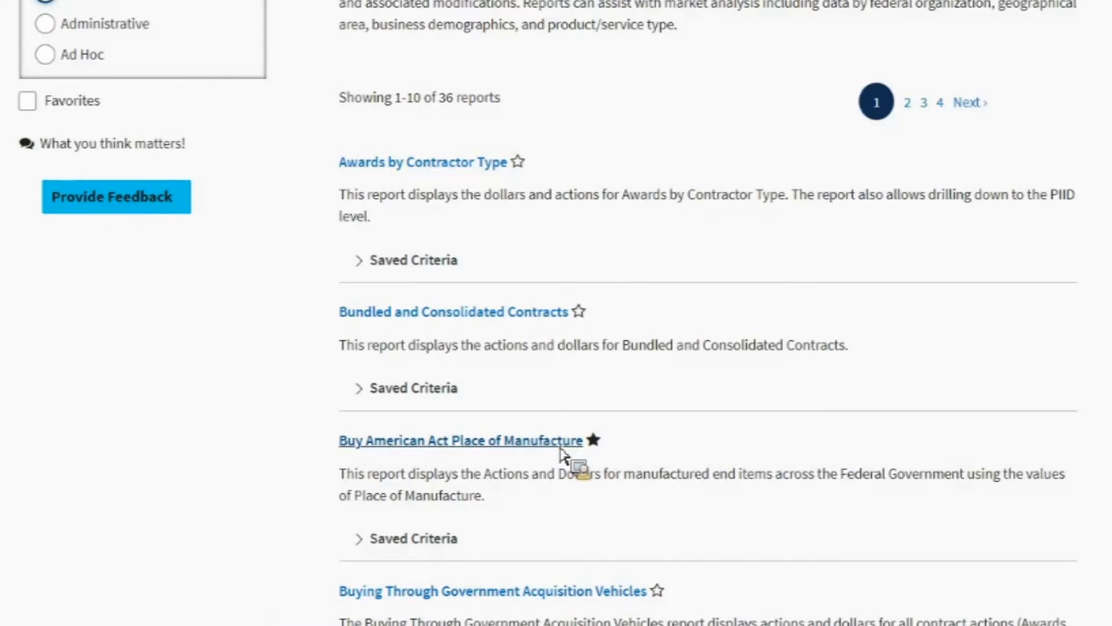
{"action": "mouse_move", "coordinate": [607, 455]}
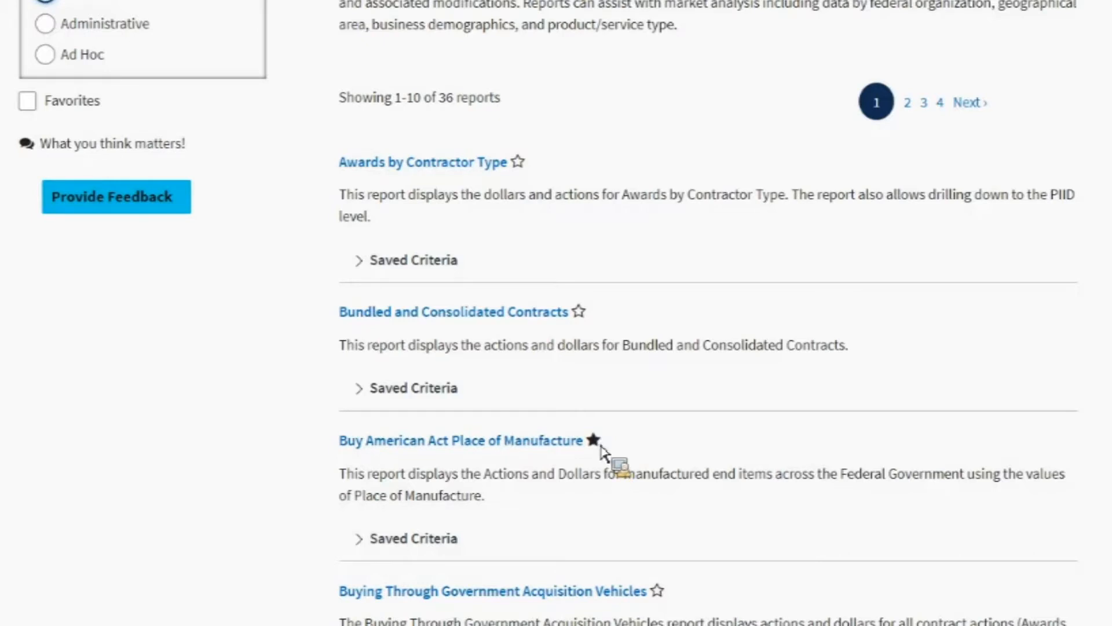
{"action": "mouse_move", "coordinate": [592, 439]}
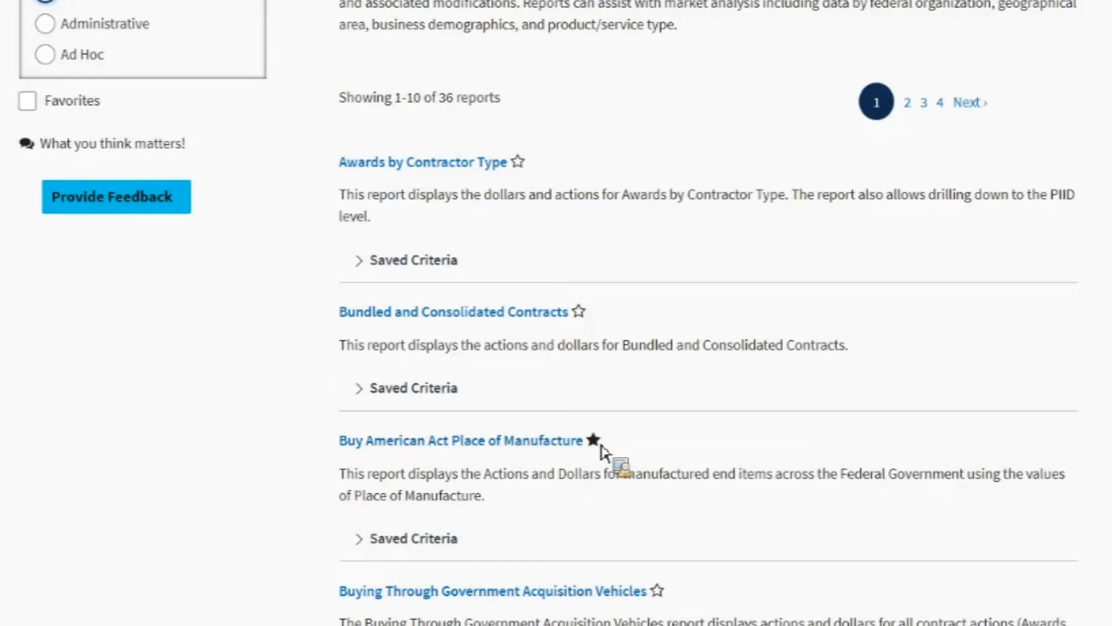
{"action": "mouse_move", "coordinate": [592, 440]}
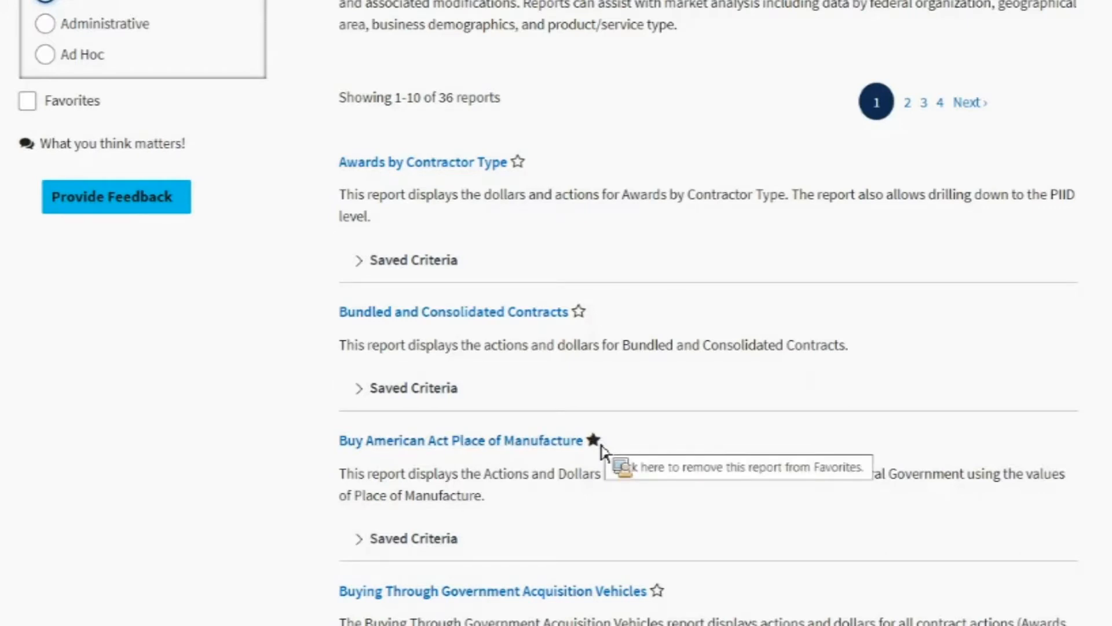
{"action": "left_click", "coordinate": [593, 439]}
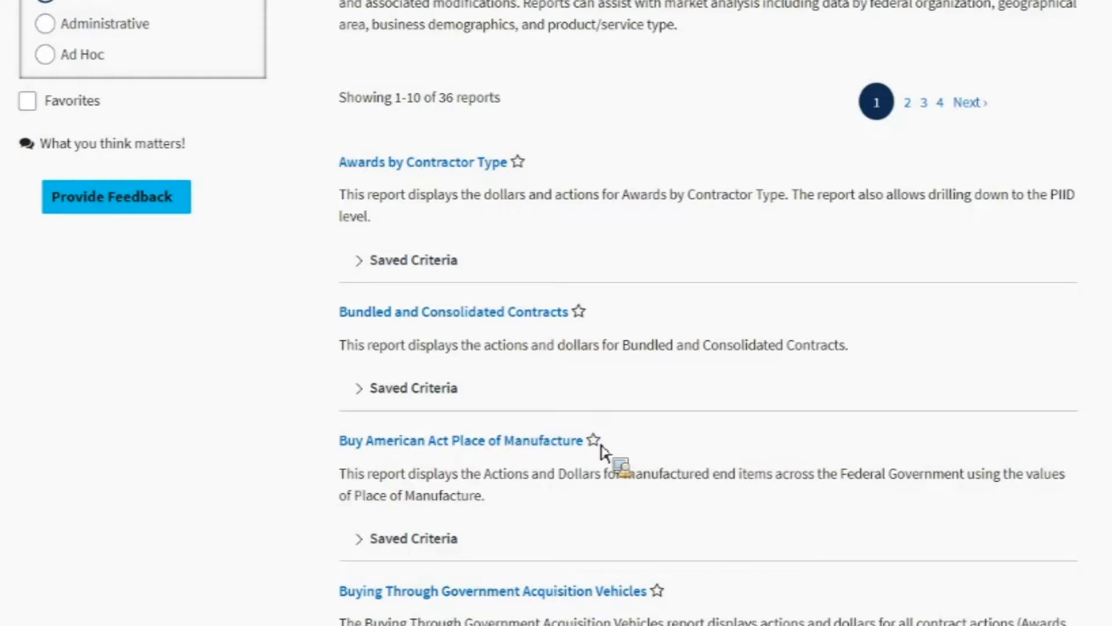
{"action": "left_click", "coordinate": [592, 440]}
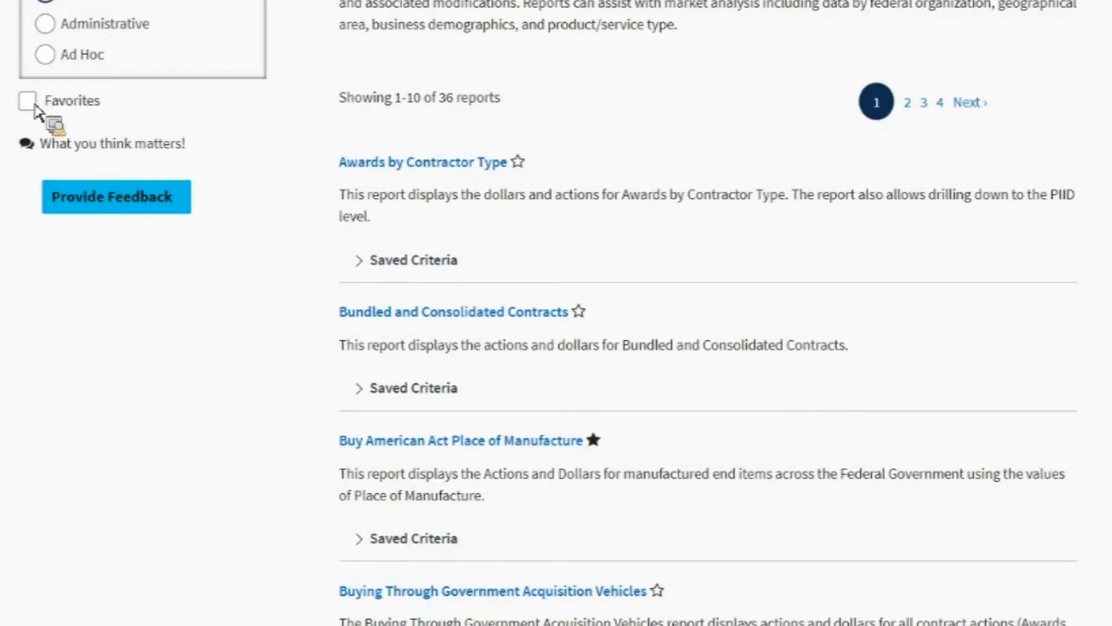
{"action": "mouse_move", "coordinate": [379, 23]}
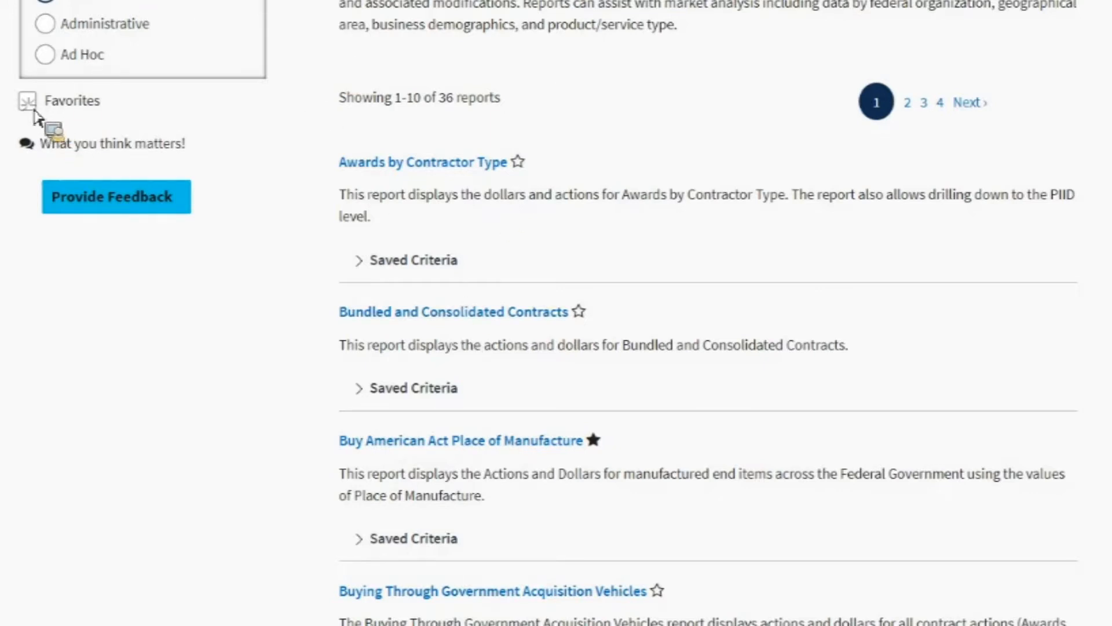
{"action": "left_click", "coordinate": [27, 100]}
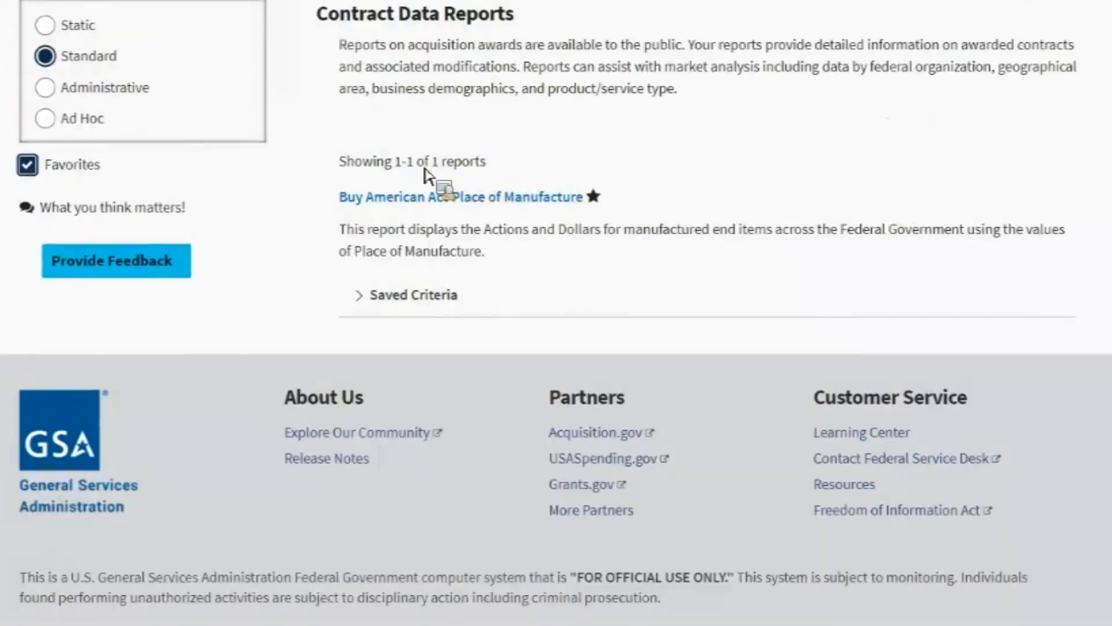
{"action": "mouse_move", "coordinate": [439, 255]}
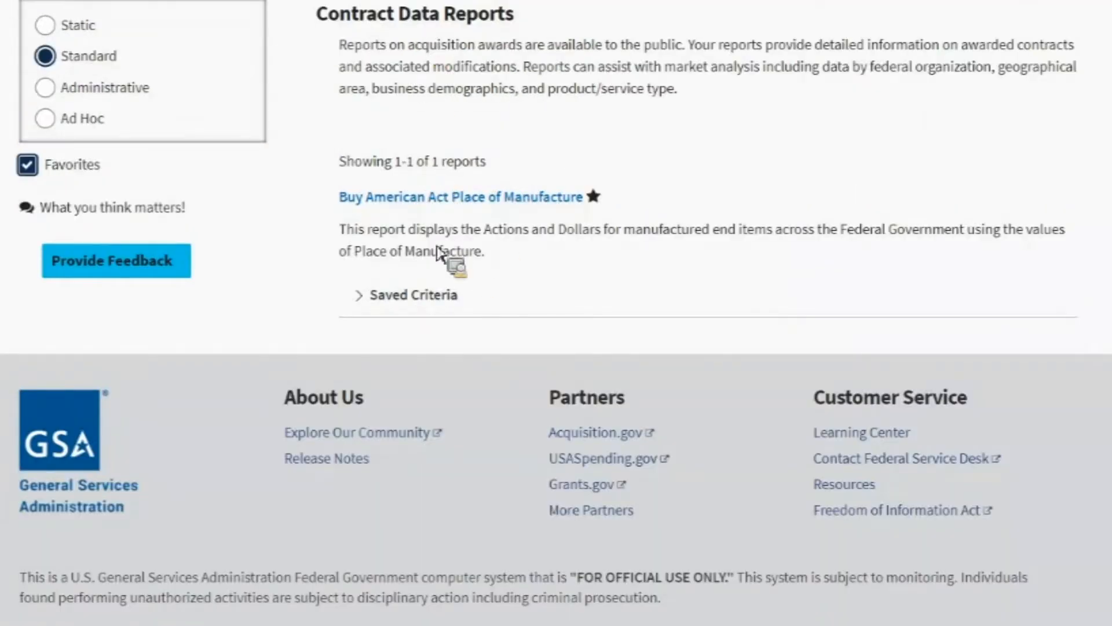
{"action": "mouse_move", "coordinate": [34, 179]}
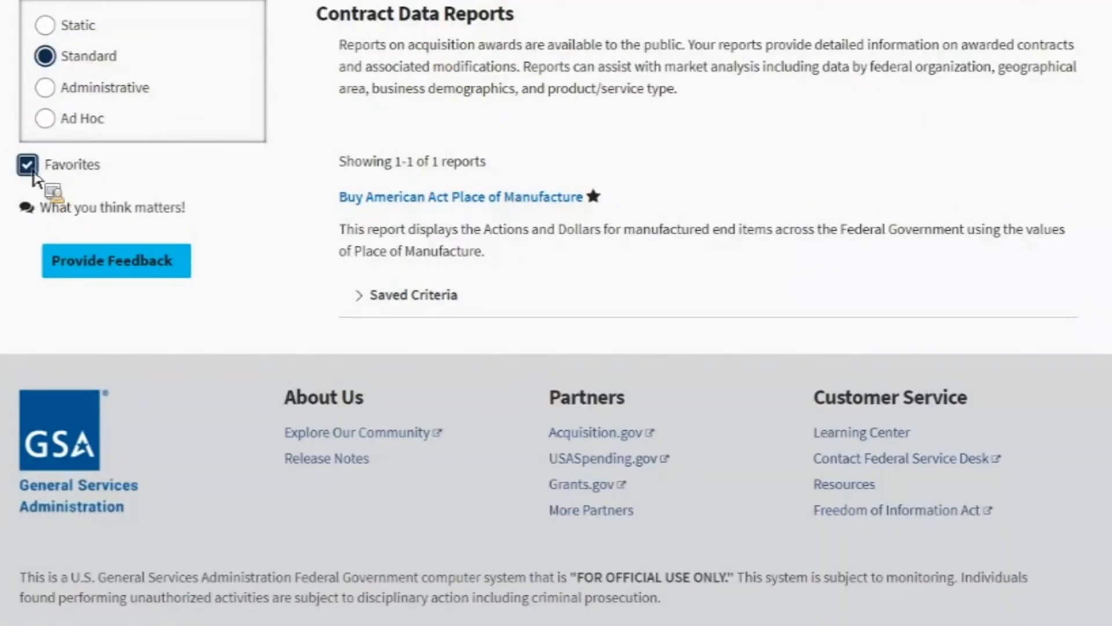
{"action": "left_click", "coordinate": [27, 164]}
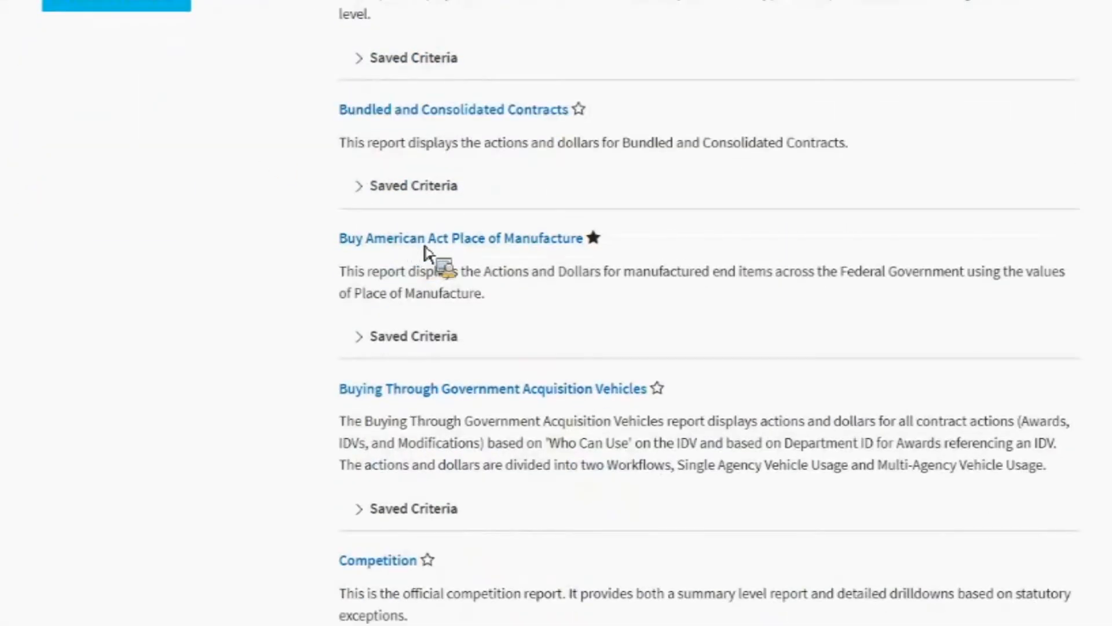
{"action": "mouse_move", "coordinate": [461, 237]}
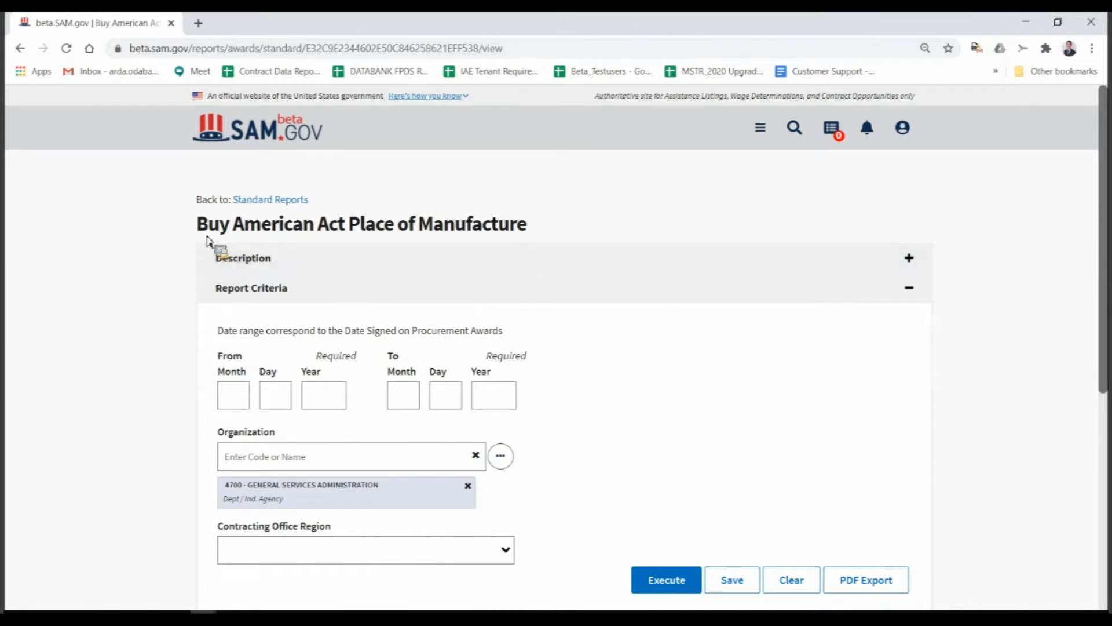
{"action": "mouse_move", "coordinate": [968, 308]}
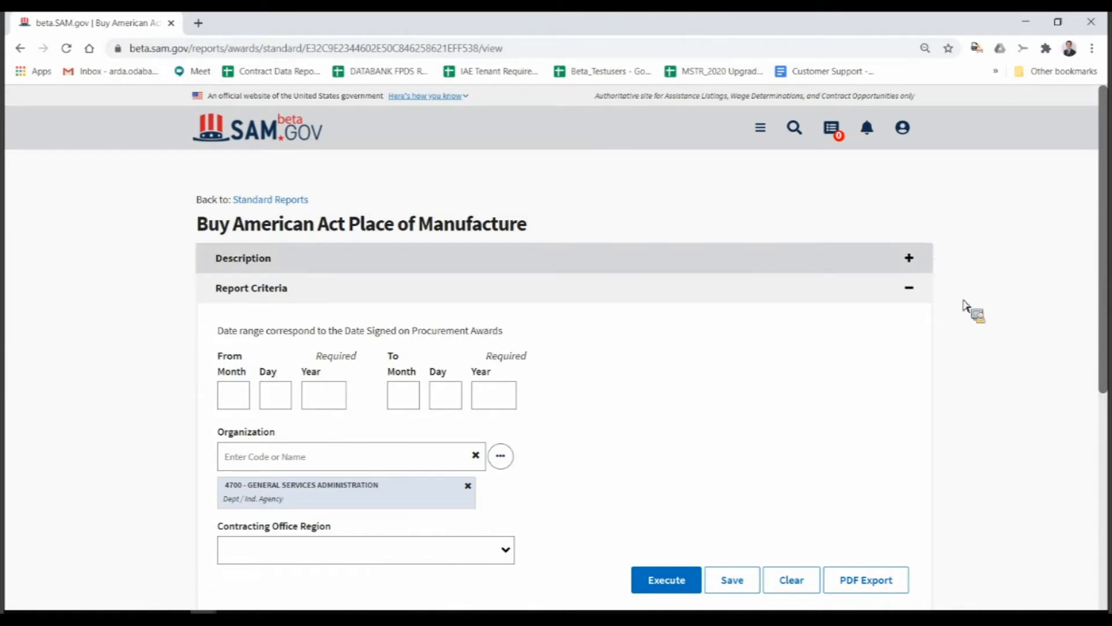
{"action": "mouse_move", "coordinate": [920, 274]}
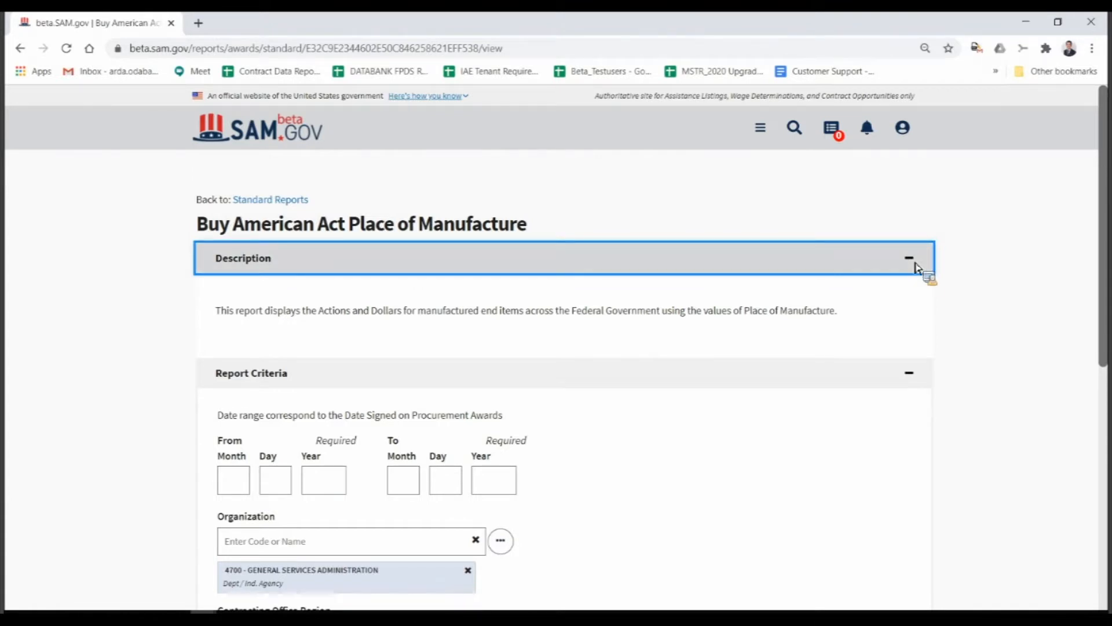
Step: Collapse the report Description panel and scroll through the criteria form
{"action": "left_click", "coordinate": [909, 257]}
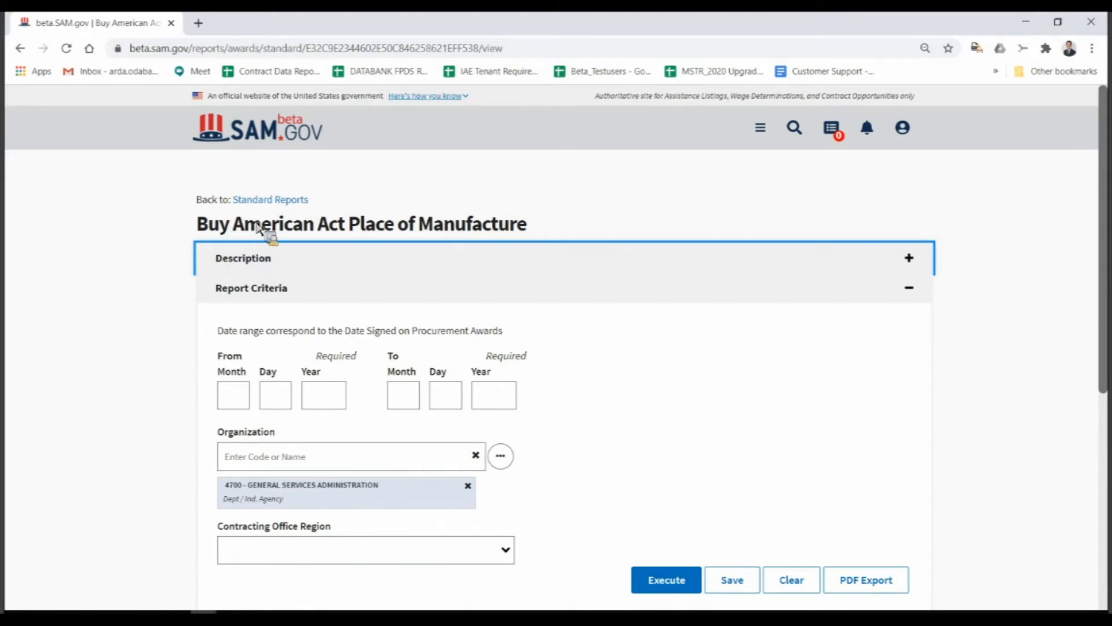
{"action": "scroll", "scroll_direction": "down", "scroll_amount": 3}
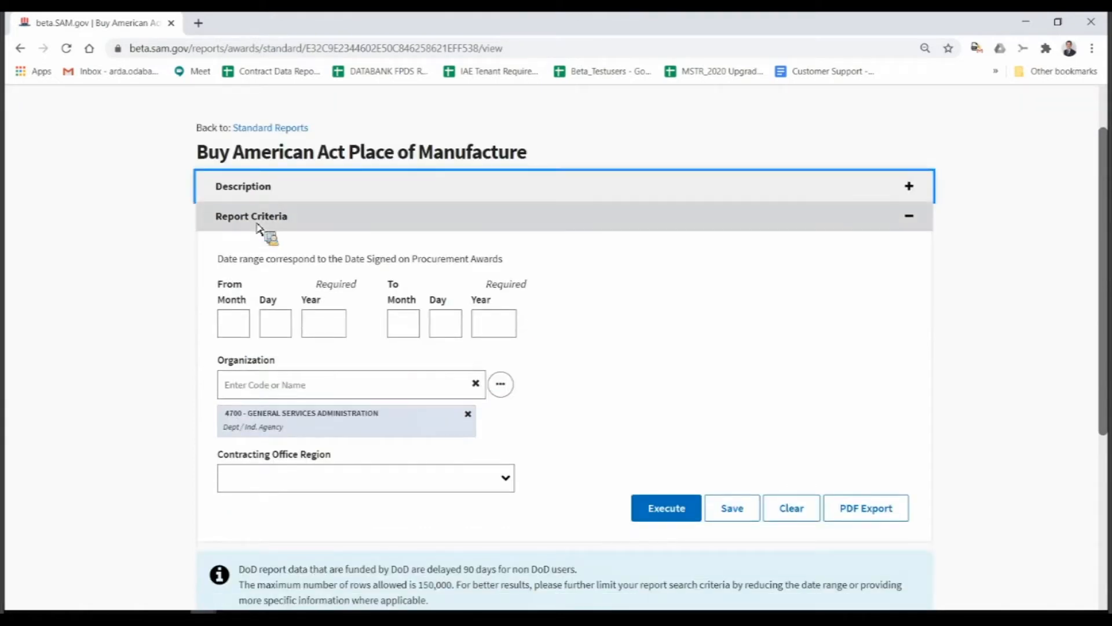
{"action": "scroll", "scroll_direction": "down", "scroll_amount": 3}
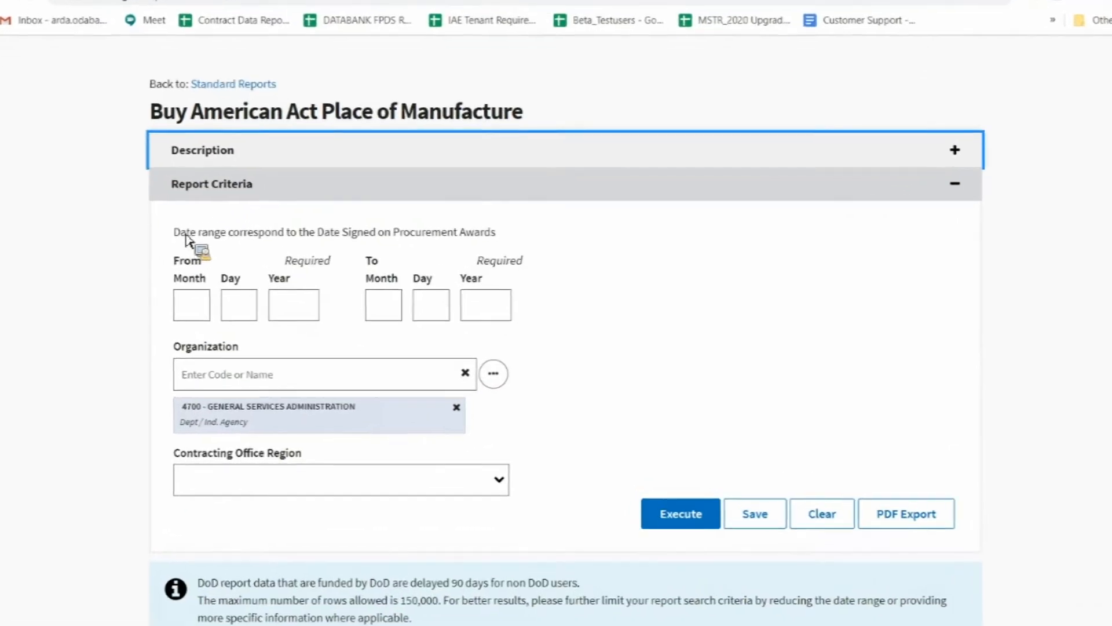
{"action": "scroll", "scroll_direction": "up", "scroll_amount": 3}
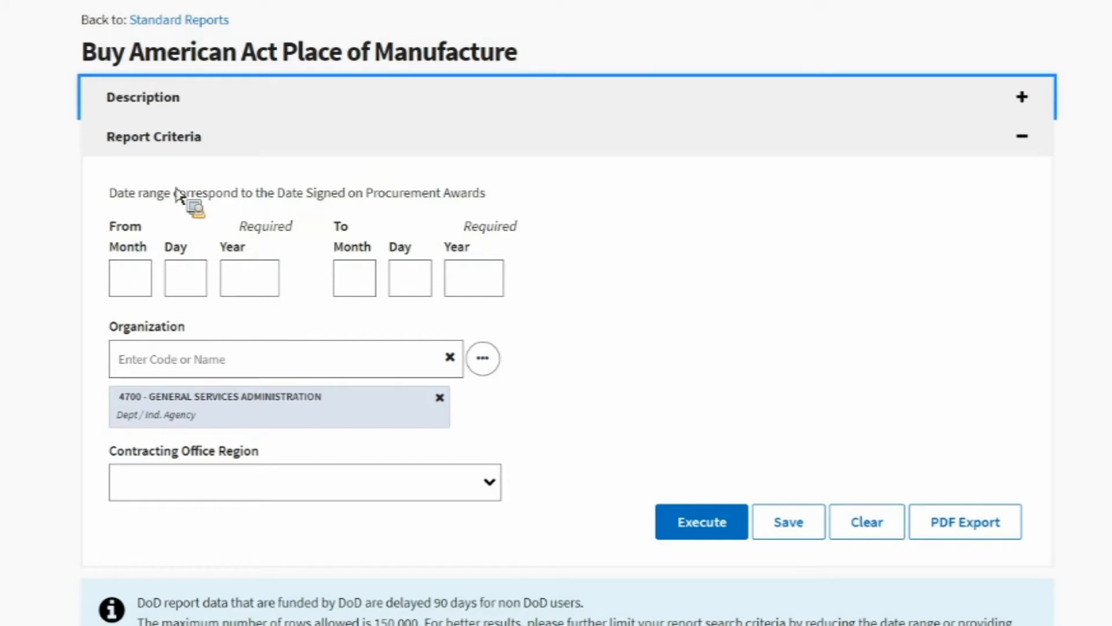
{"action": "mouse_move", "coordinate": [38, 394]}
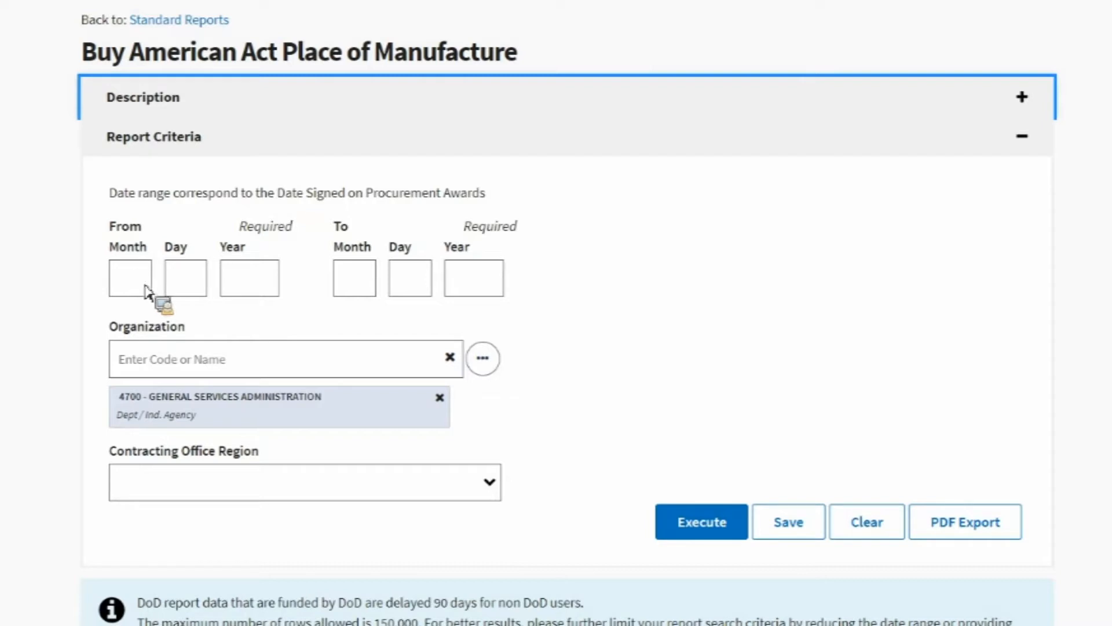
Step: Enter From year 2018 and To date 9/30/2019 in the report criteria
{"action": "left_click", "coordinate": [130, 277]}
{"action": "type", "text": "10"}
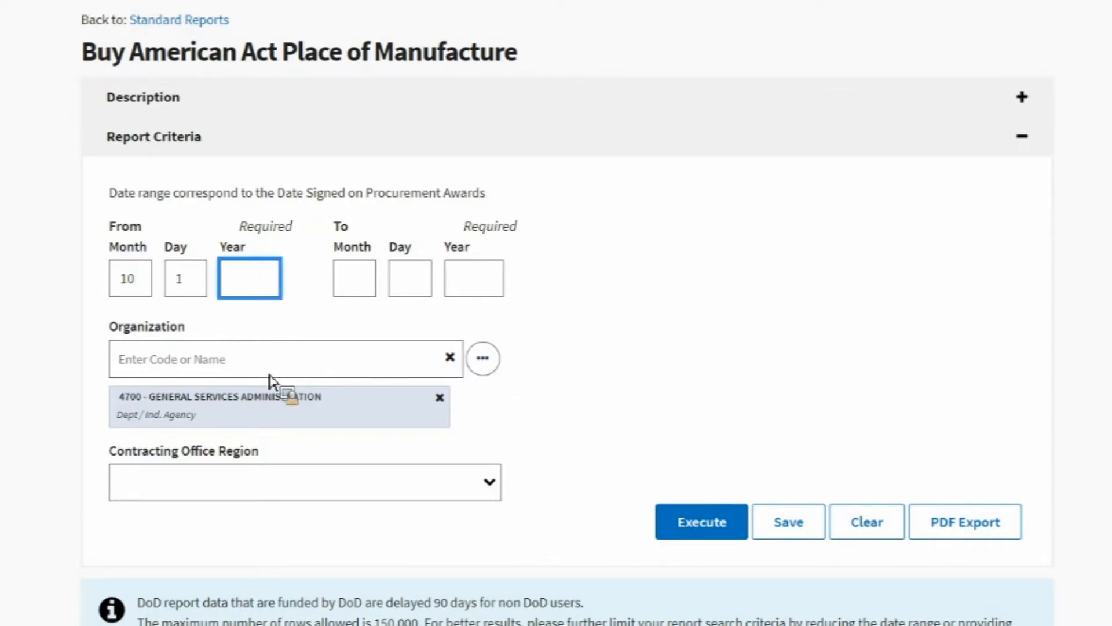
{"action": "type", "text": "2018"}
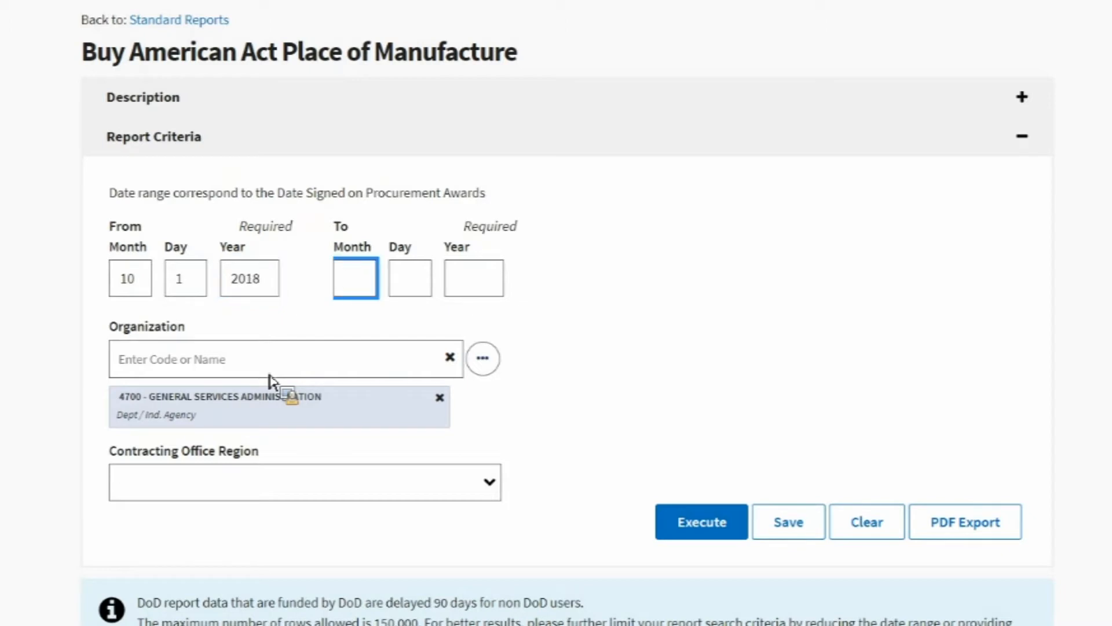
{"action": "type", "text": "2019"}
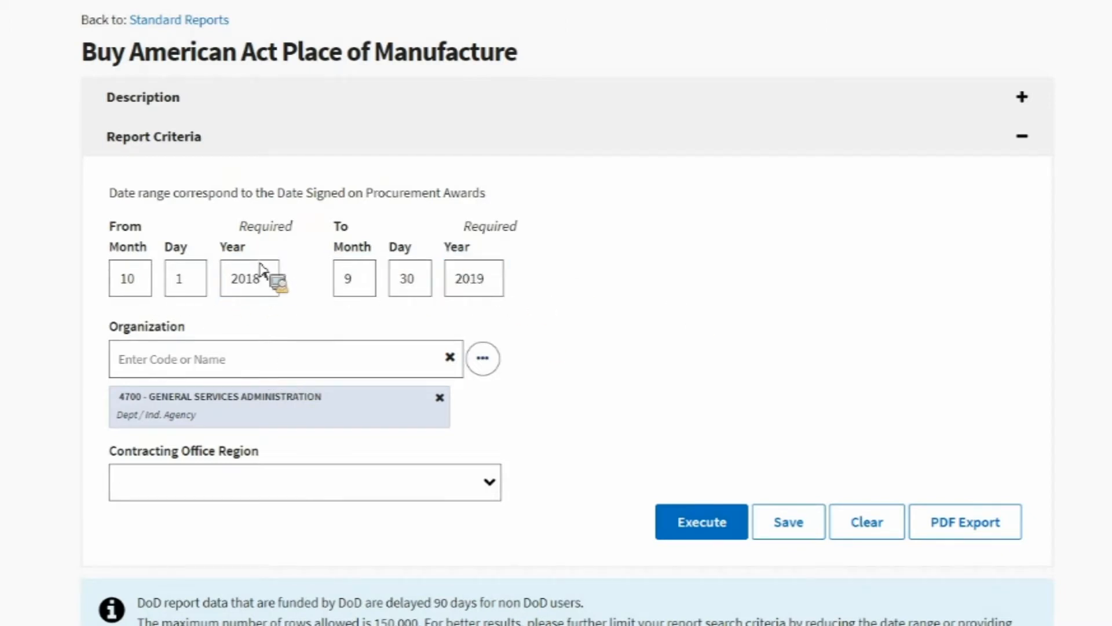
{"action": "mouse_move", "coordinate": [521, 277]}
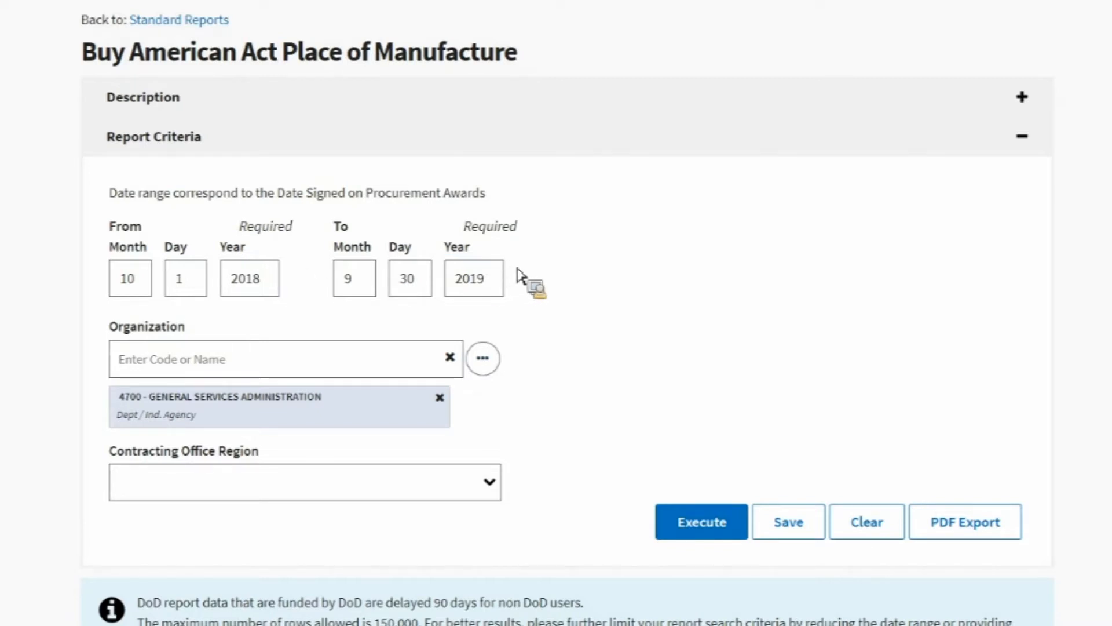
{"action": "mouse_move", "coordinate": [526, 294]}
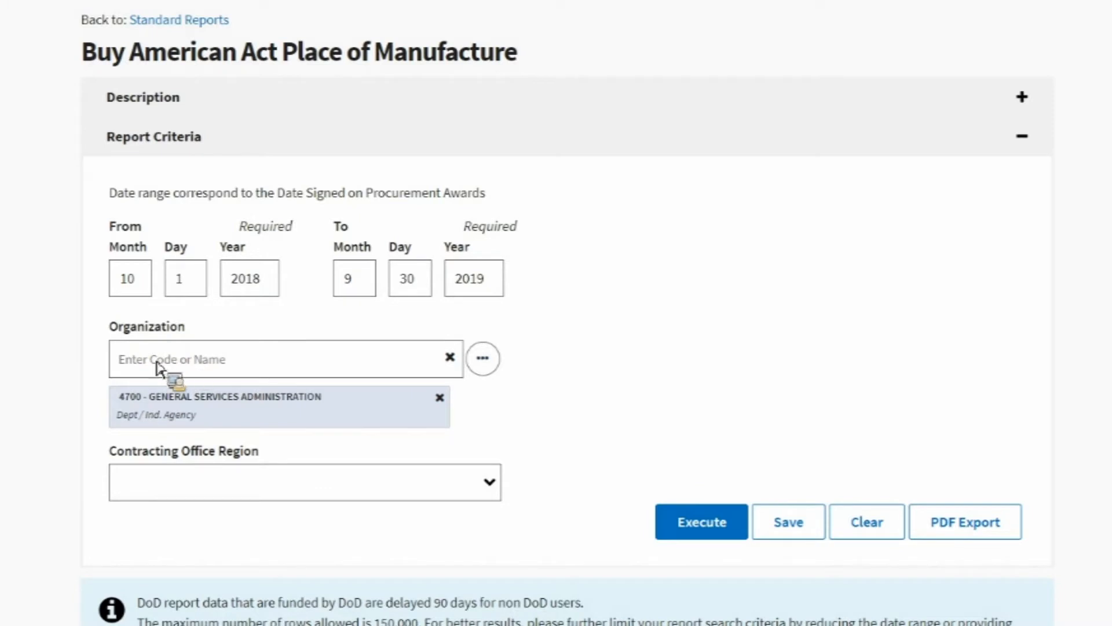
{"action": "mouse_move", "coordinate": [187, 339]}
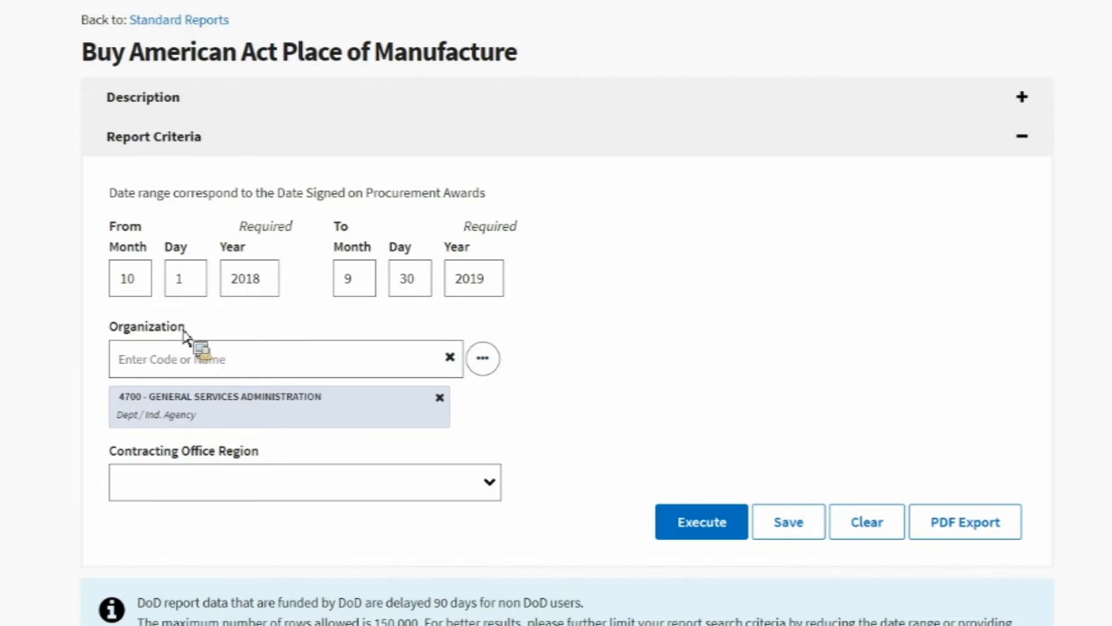
{"action": "mouse_move", "coordinate": [140, 420]}
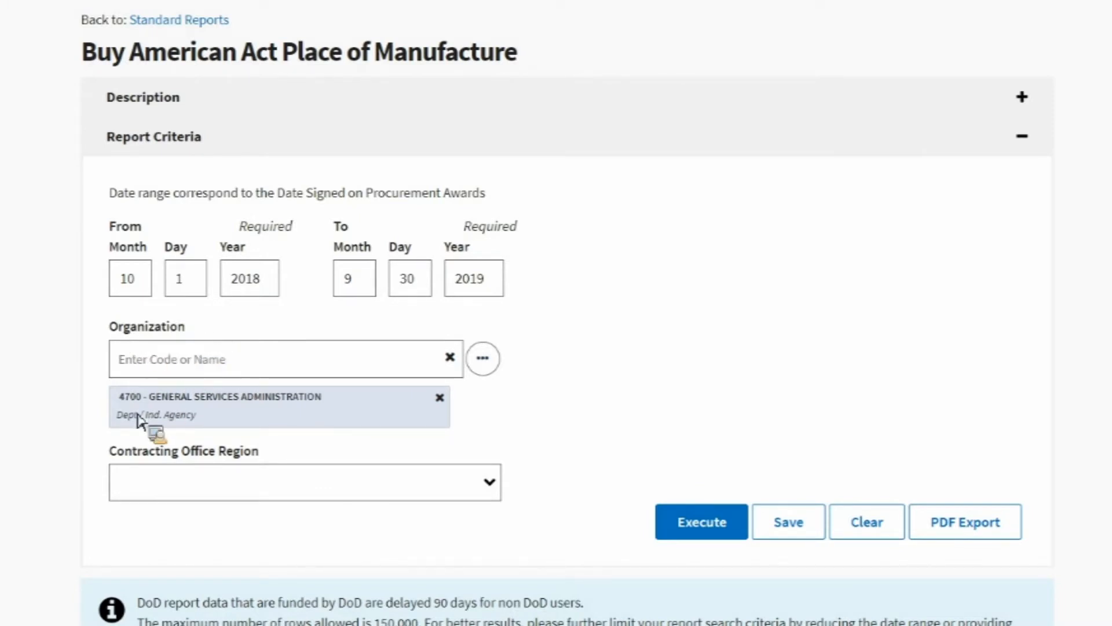
{"action": "mouse_move", "coordinate": [142, 418]}
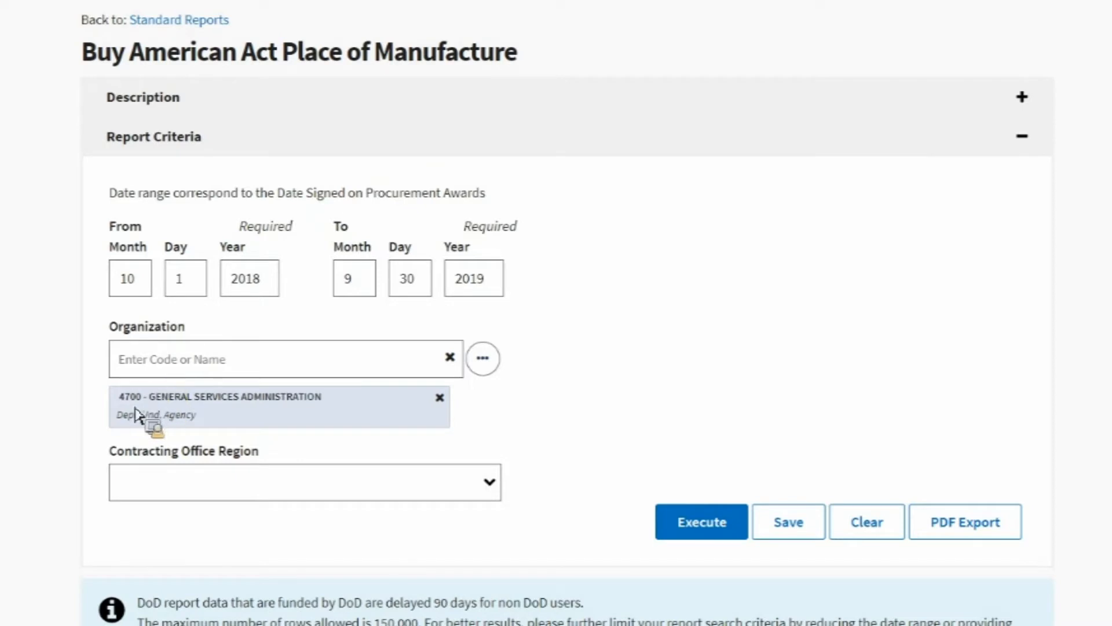
{"action": "mouse_move", "coordinate": [149, 415]}
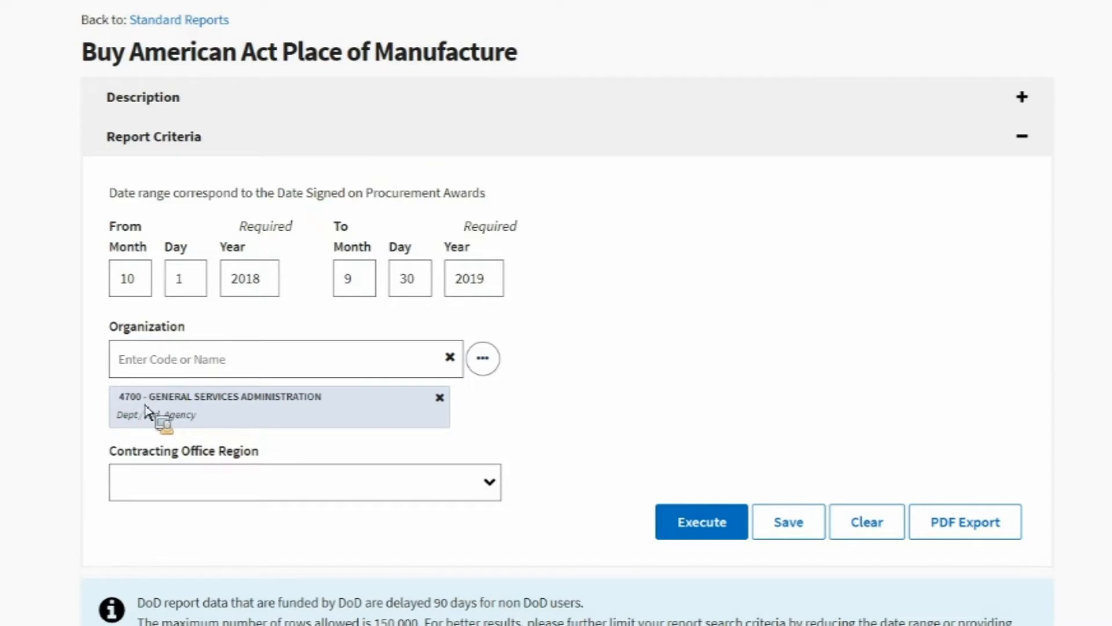
{"action": "mouse_move", "coordinate": [296, 401]}
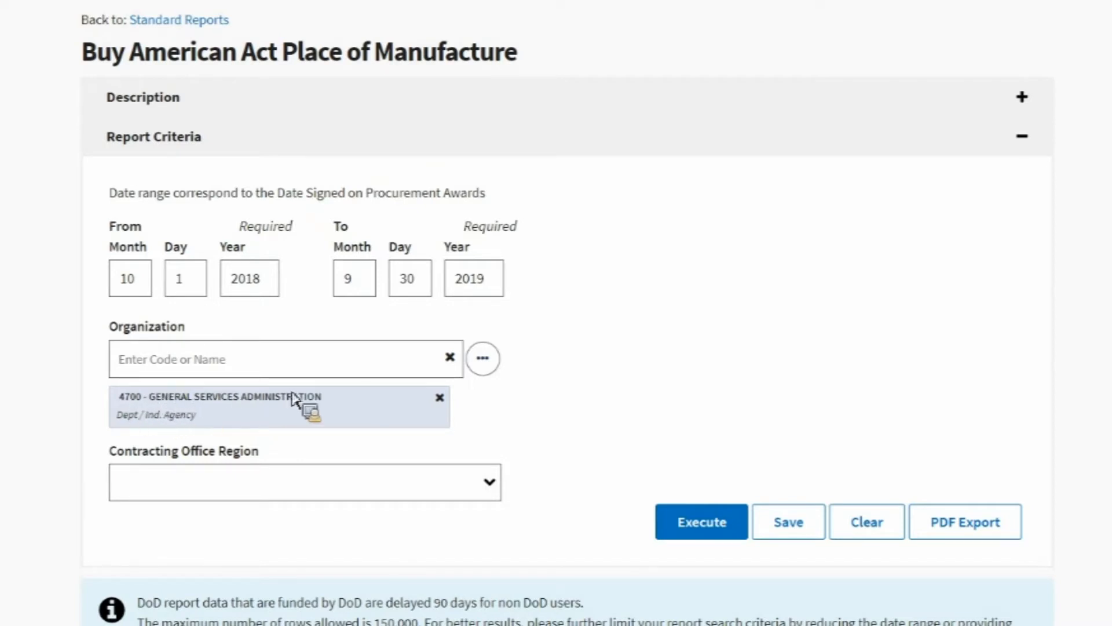
{"action": "mouse_move", "coordinate": [145, 361]}
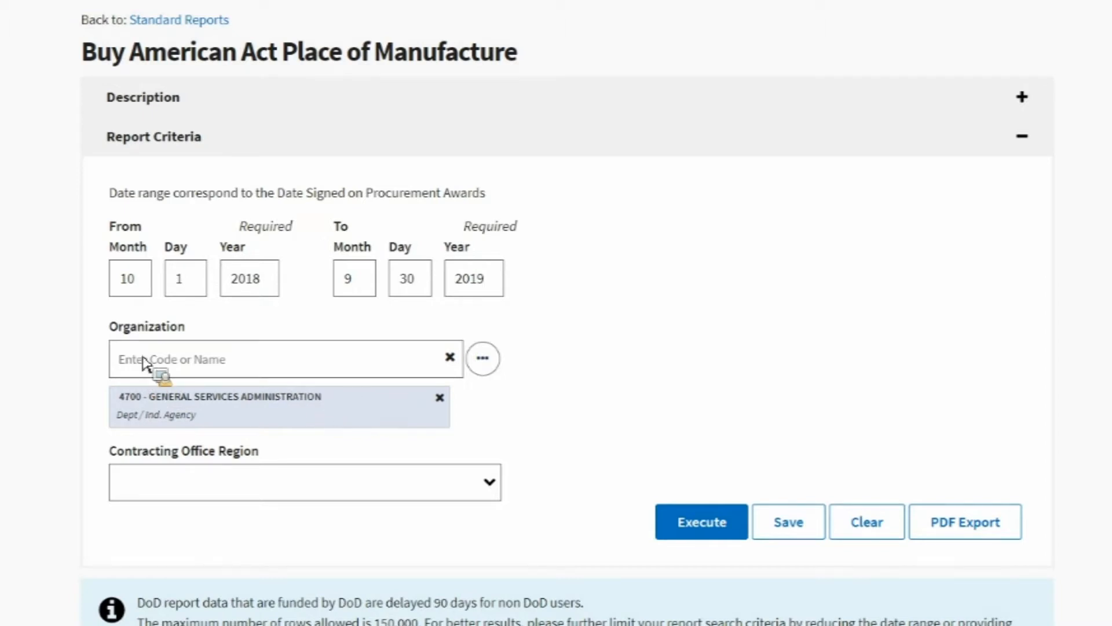
{"action": "mouse_move", "coordinate": [197, 370]}
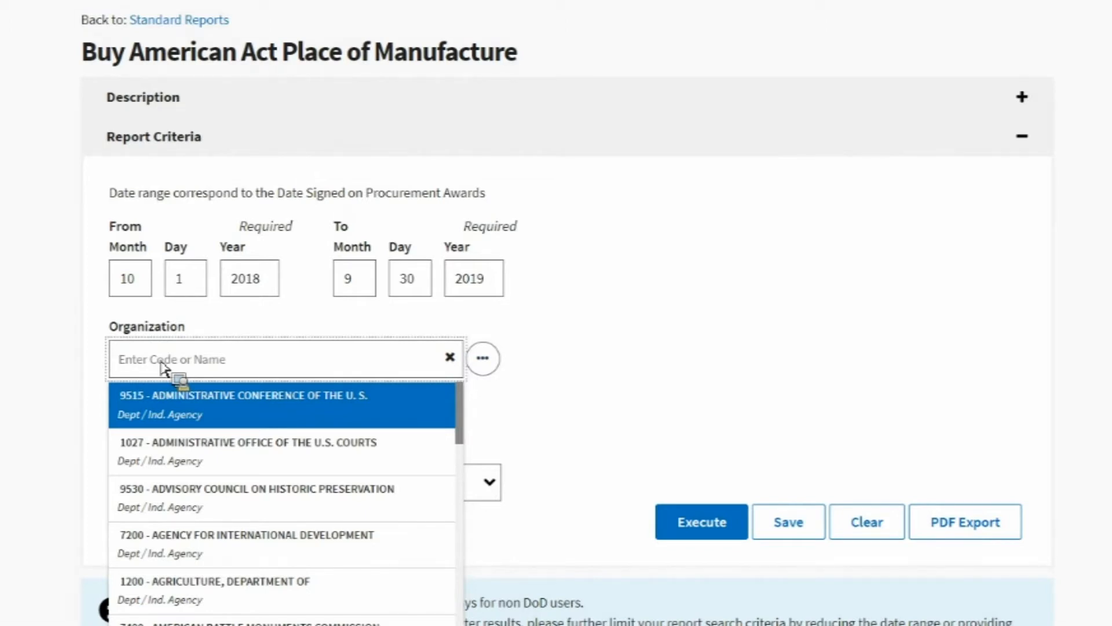
Step: Add organizations 1900 - STATE, DEPARTMENT OF and 9700 DEPT OF DEFENSE
{"action": "type", "text": "s"}
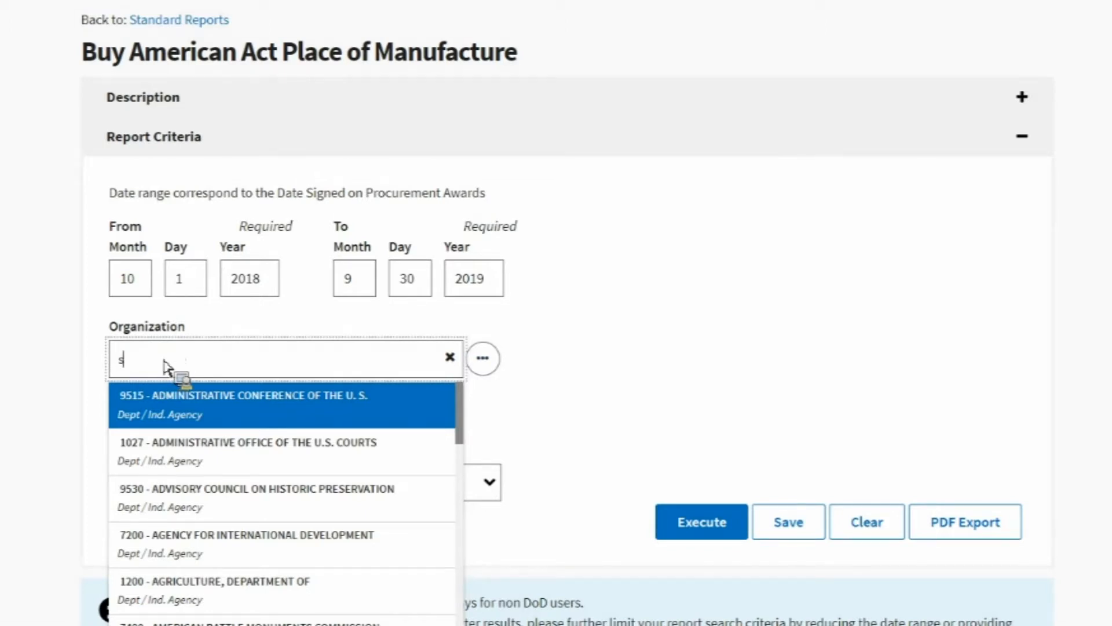
{"action": "type", "text": "tate"}
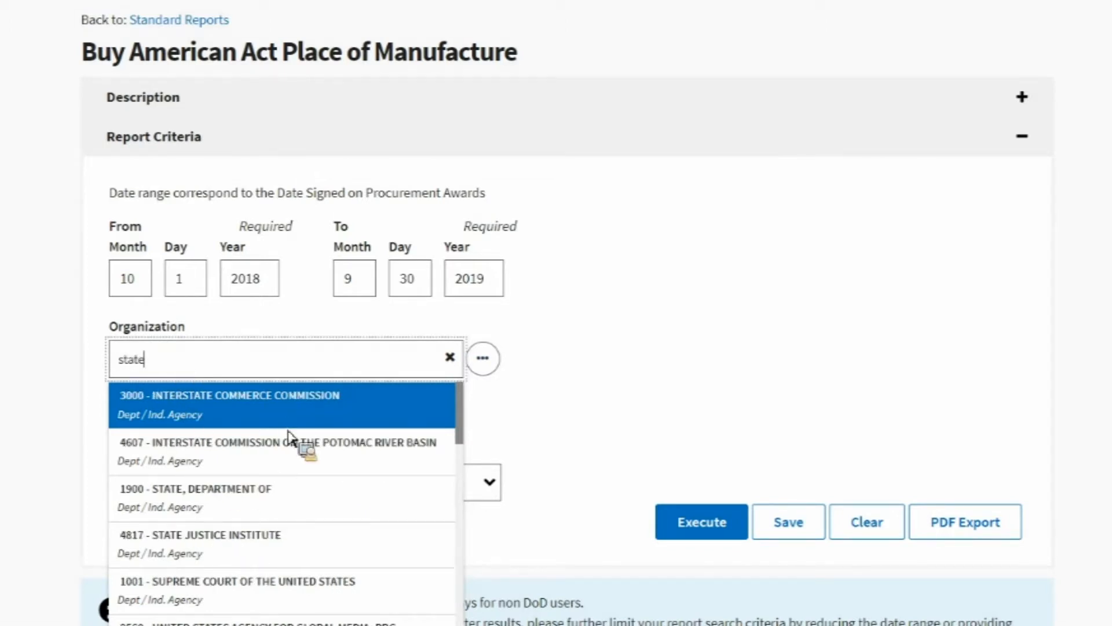
{"action": "mouse_move", "coordinate": [244, 422]}
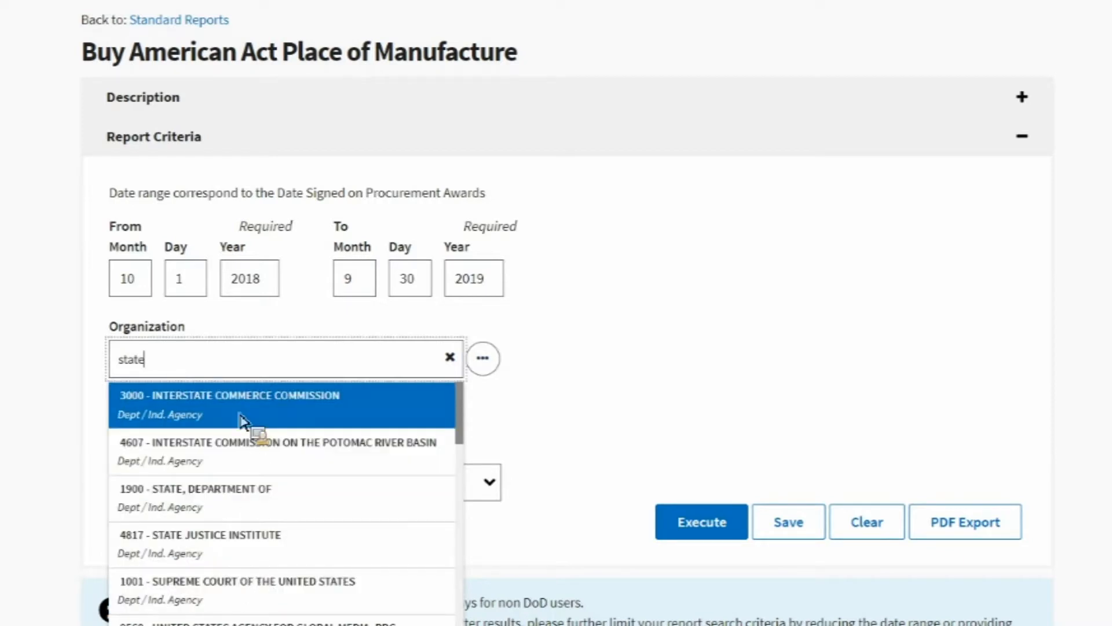
{"action": "mouse_move", "coordinate": [240, 443]}
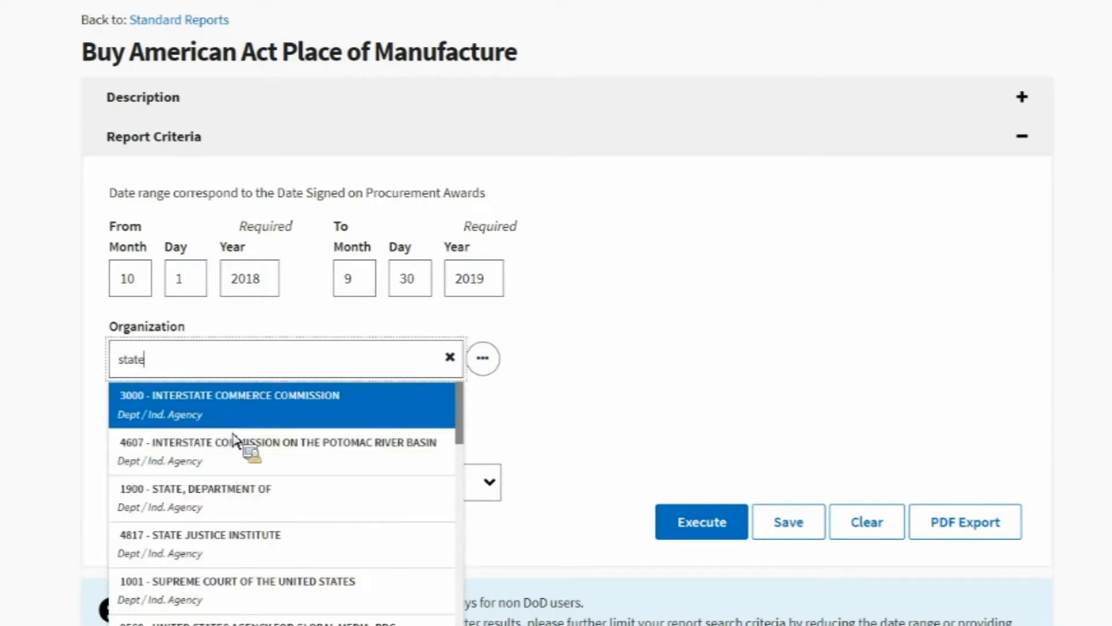
{"action": "mouse_move", "coordinate": [234, 451]}
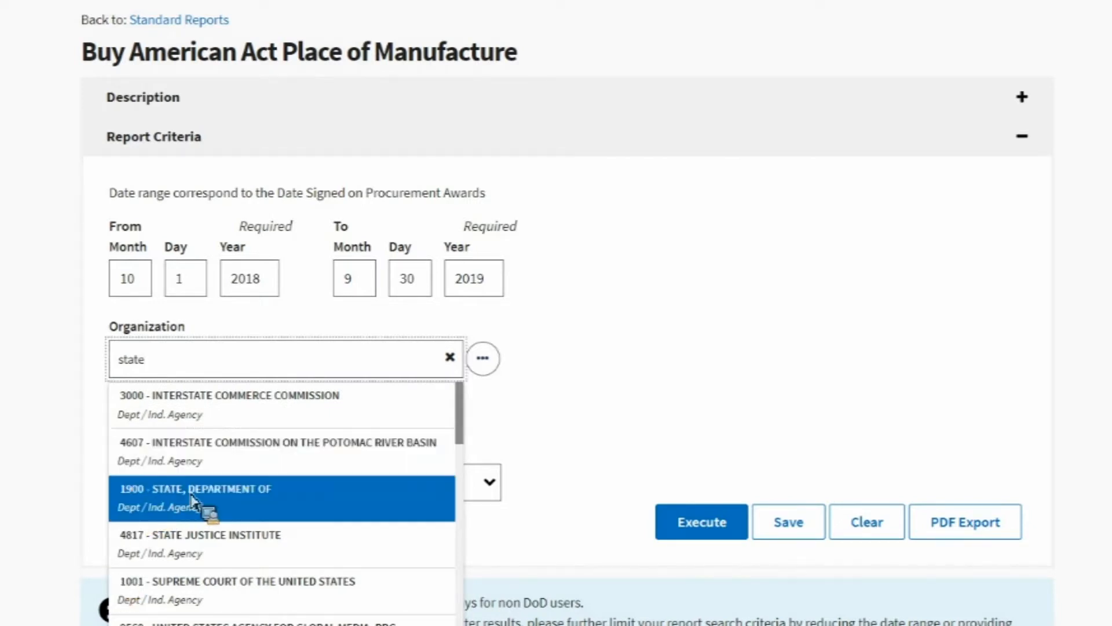
{"action": "mouse_move", "coordinate": [146, 504]}
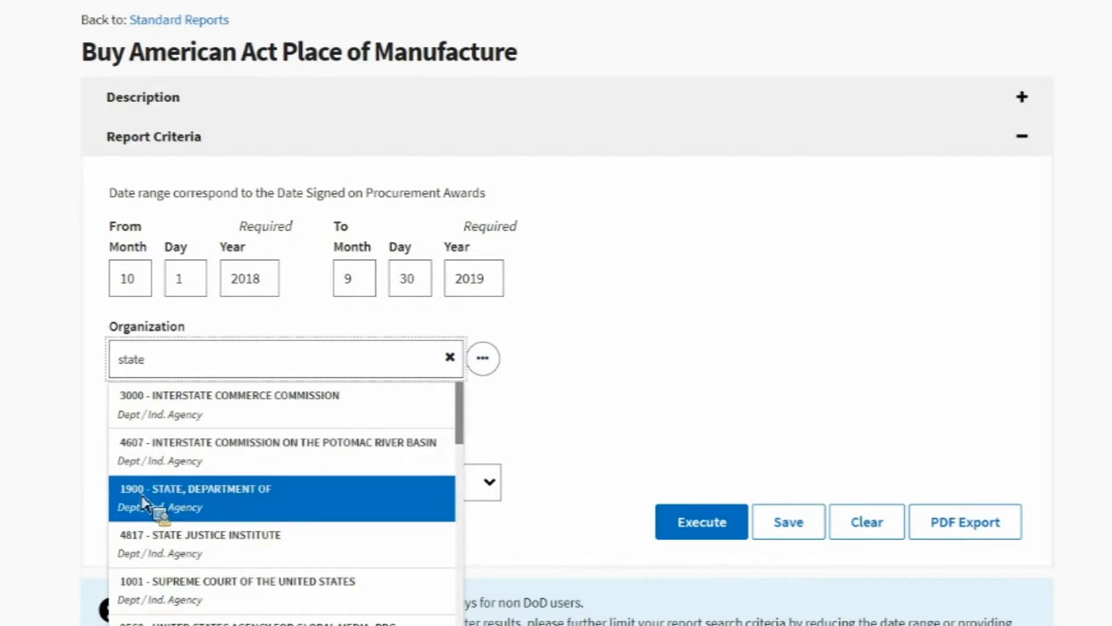
{"action": "mouse_move", "coordinate": [295, 430]}
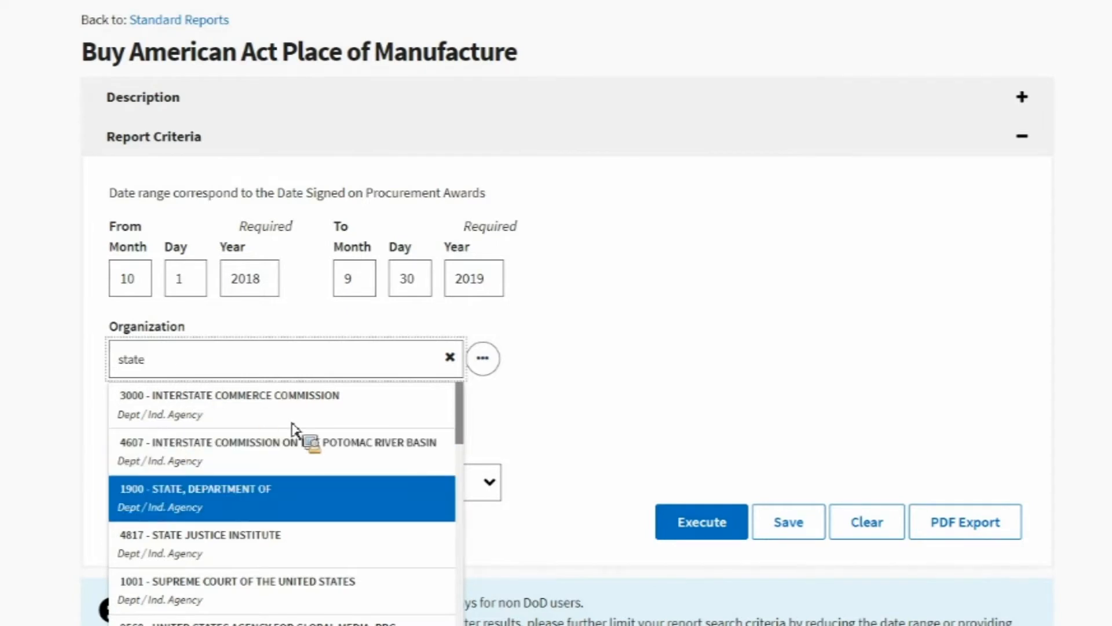
{"action": "left_click", "coordinate": [281, 493]}
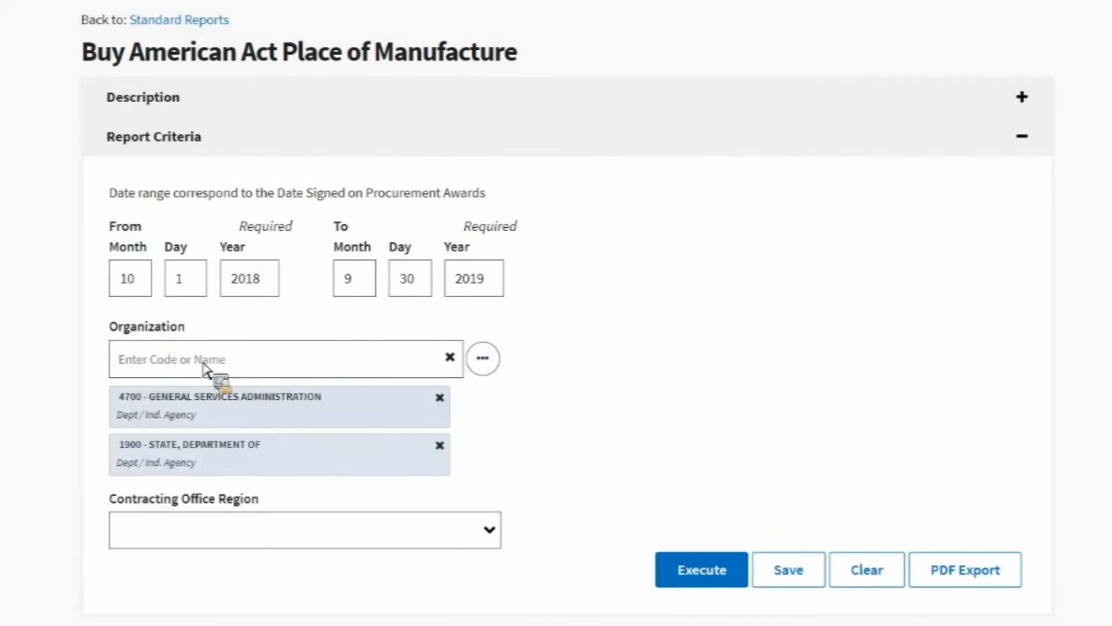
{"action": "type", "text": "9"}
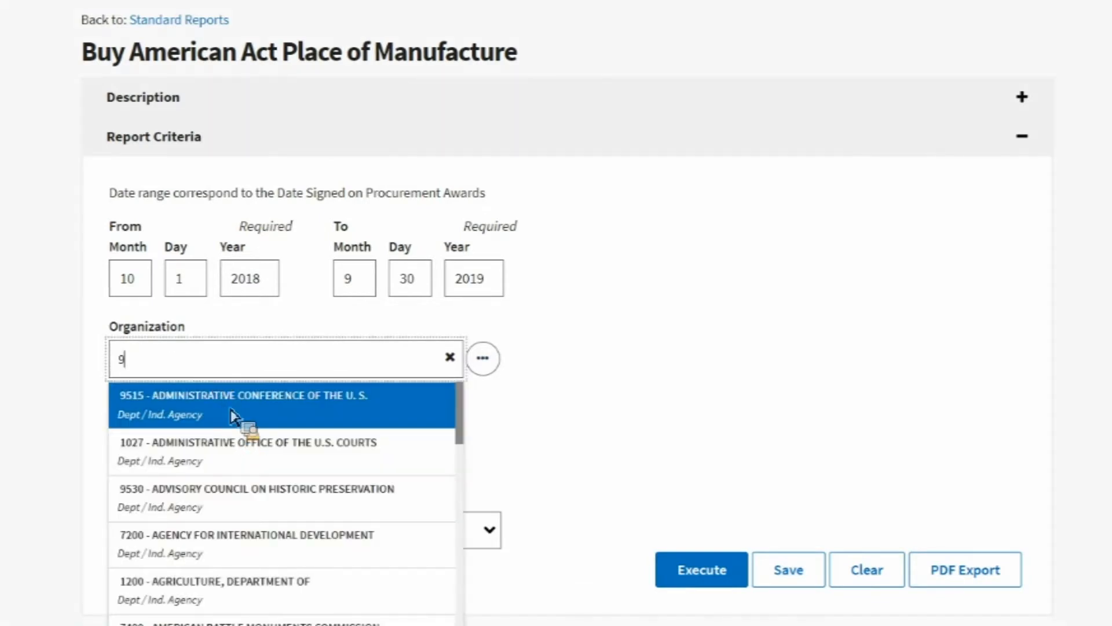
{"action": "type", "text": "700"}
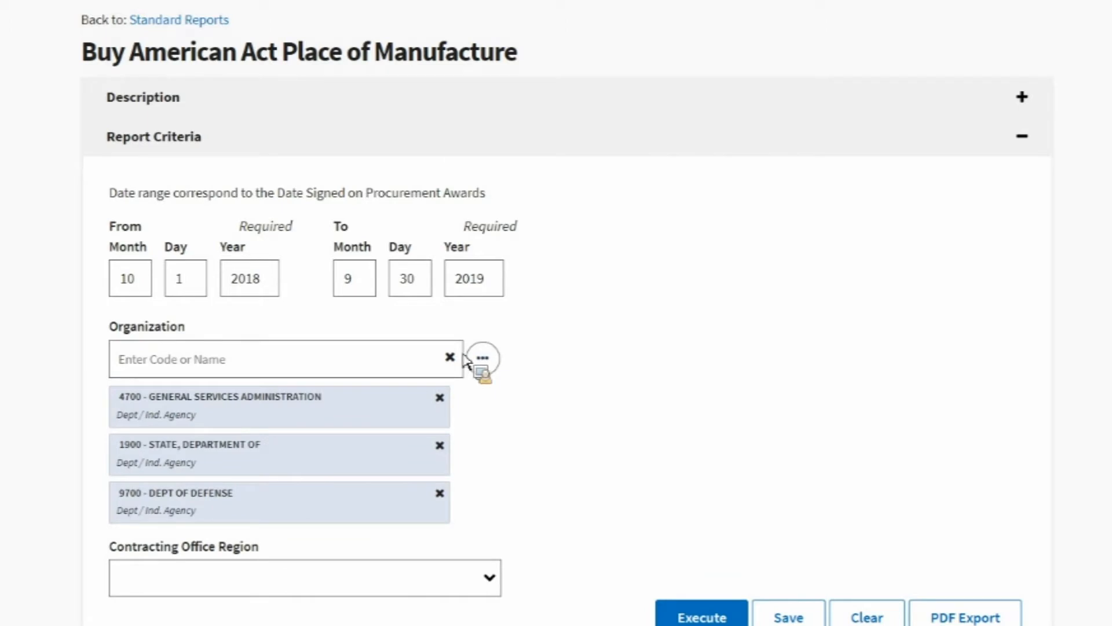
{"action": "mouse_move", "coordinate": [445, 461]}
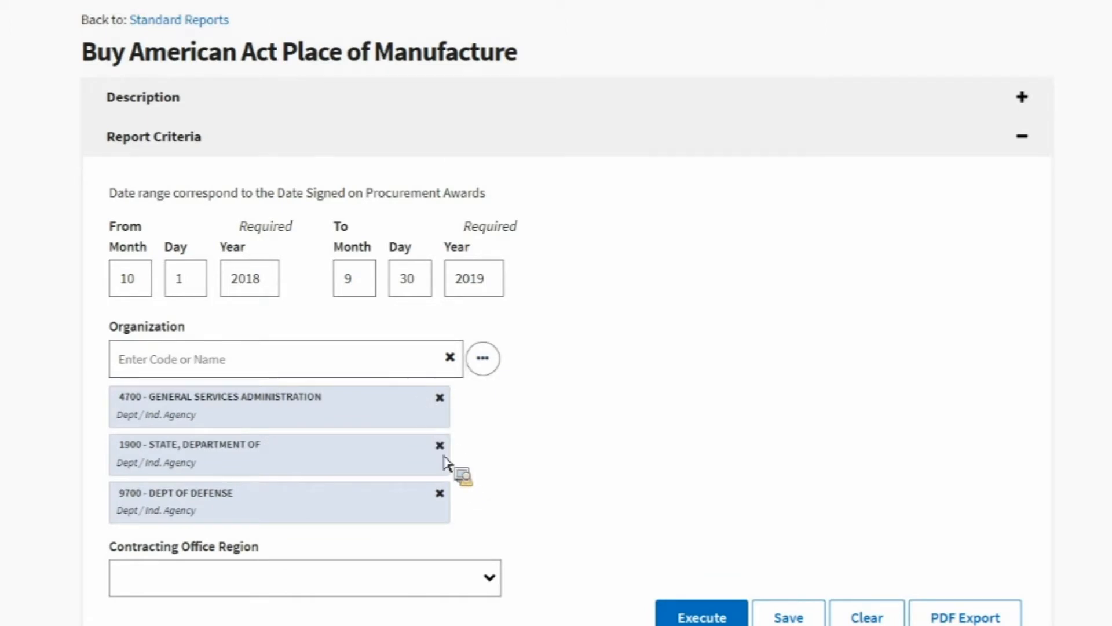
{"action": "mouse_move", "coordinate": [390, 459]}
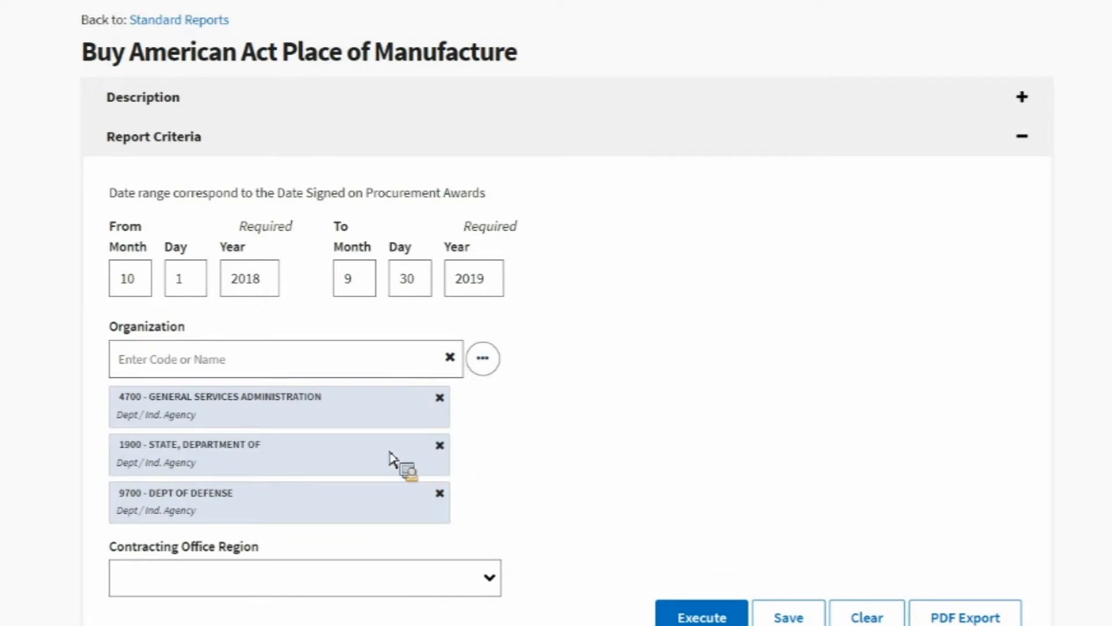
{"action": "mouse_move", "coordinate": [445, 443]}
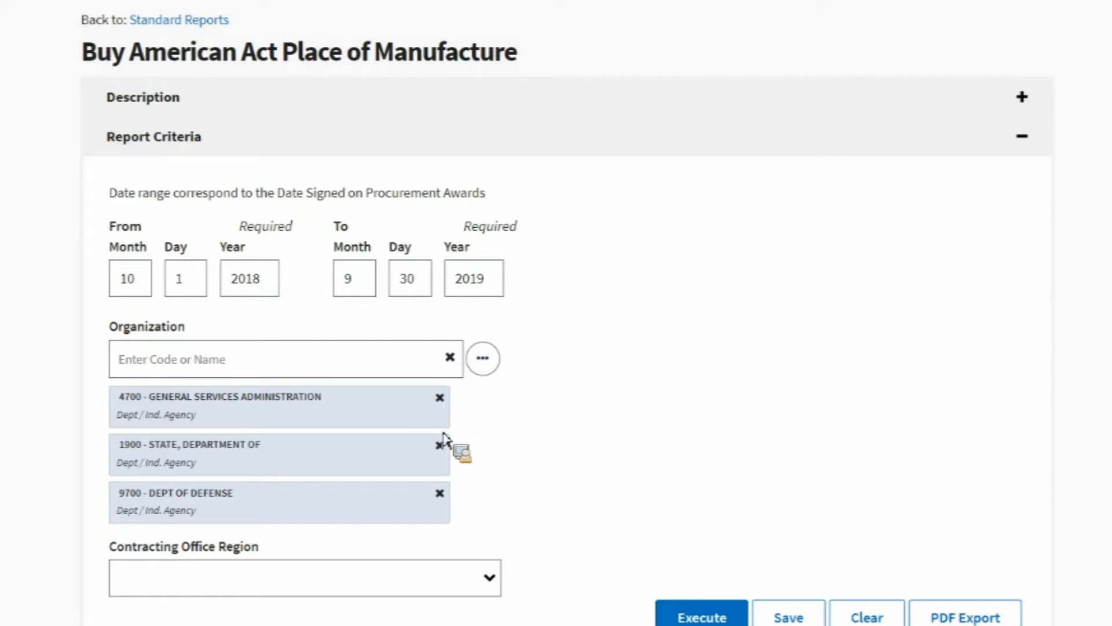
{"action": "mouse_move", "coordinate": [459, 326]}
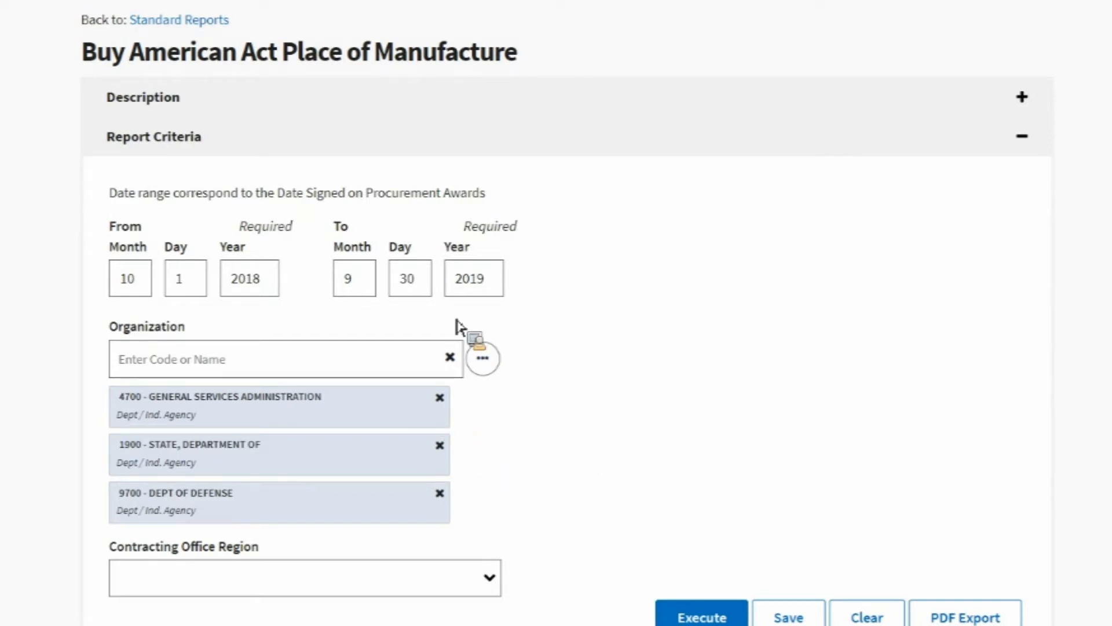
Step: Delete the STATE, DEPARTMENT OF and DEPT OF DEFENSE organization tags
{"action": "left_click", "coordinate": [438, 448]}
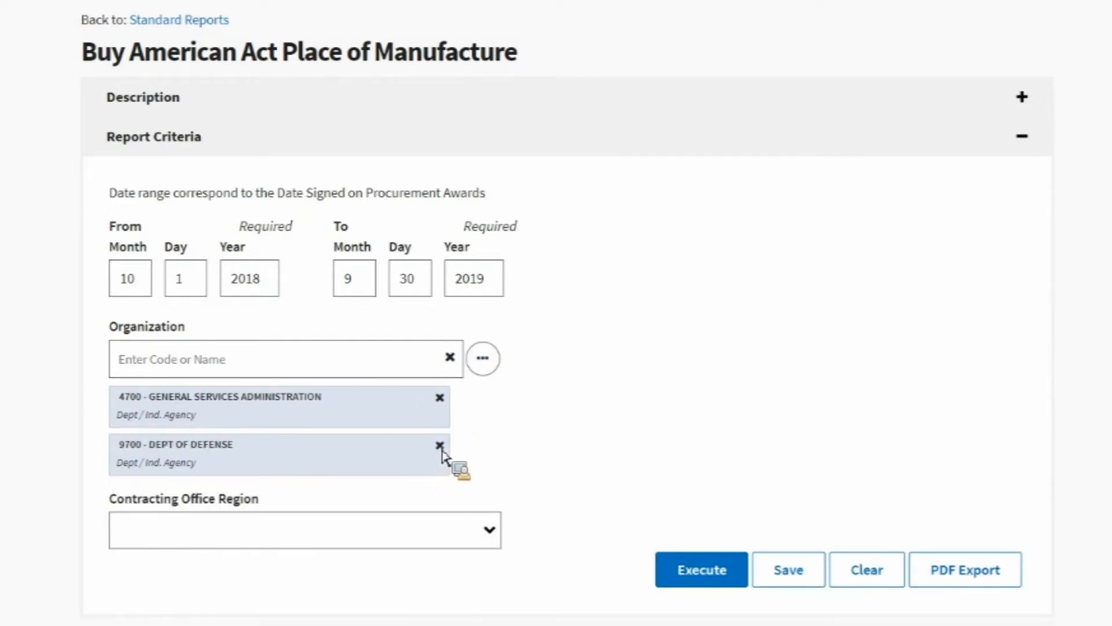
{"action": "mouse_move", "coordinate": [468, 425]}
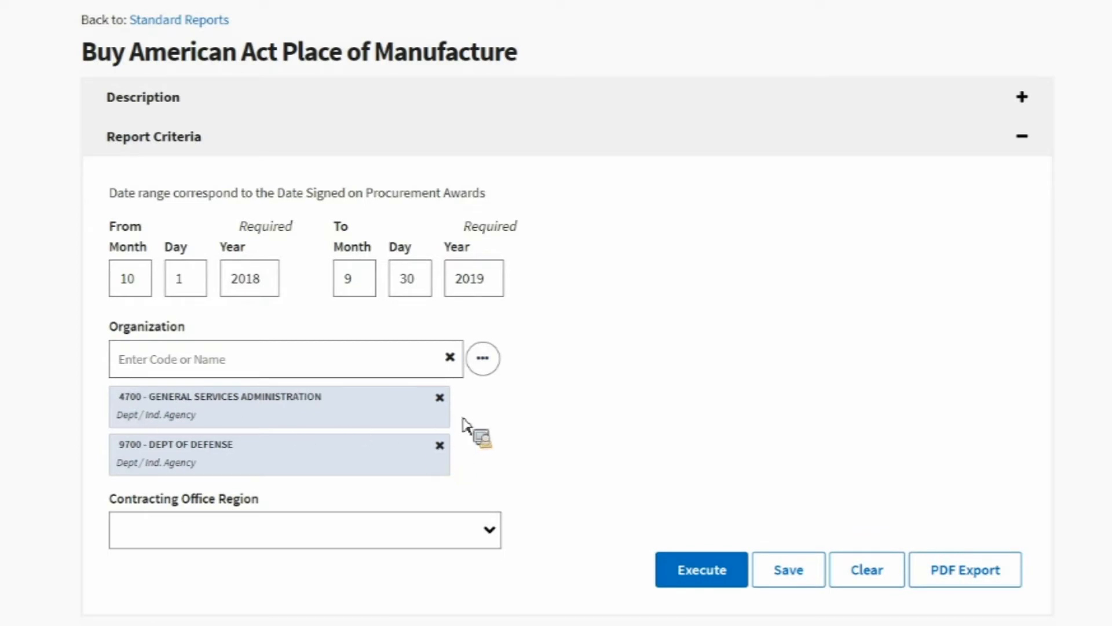
{"action": "left_click", "coordinate": [439, 446]}
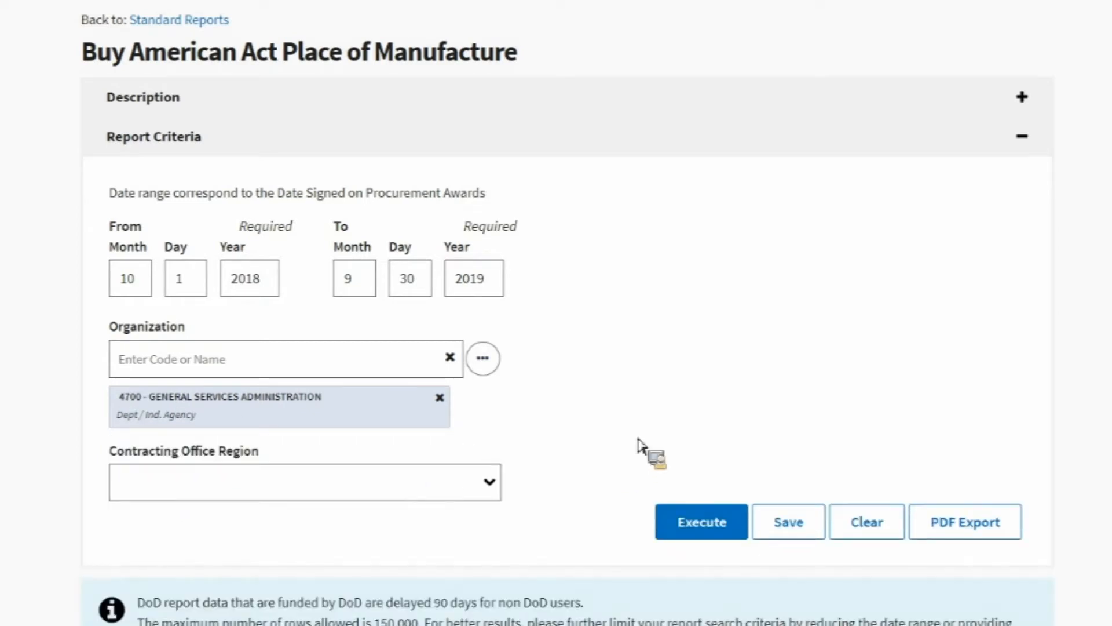
{"action": "scroll", "scroll_direction": "down", "scroll_amount": 3}
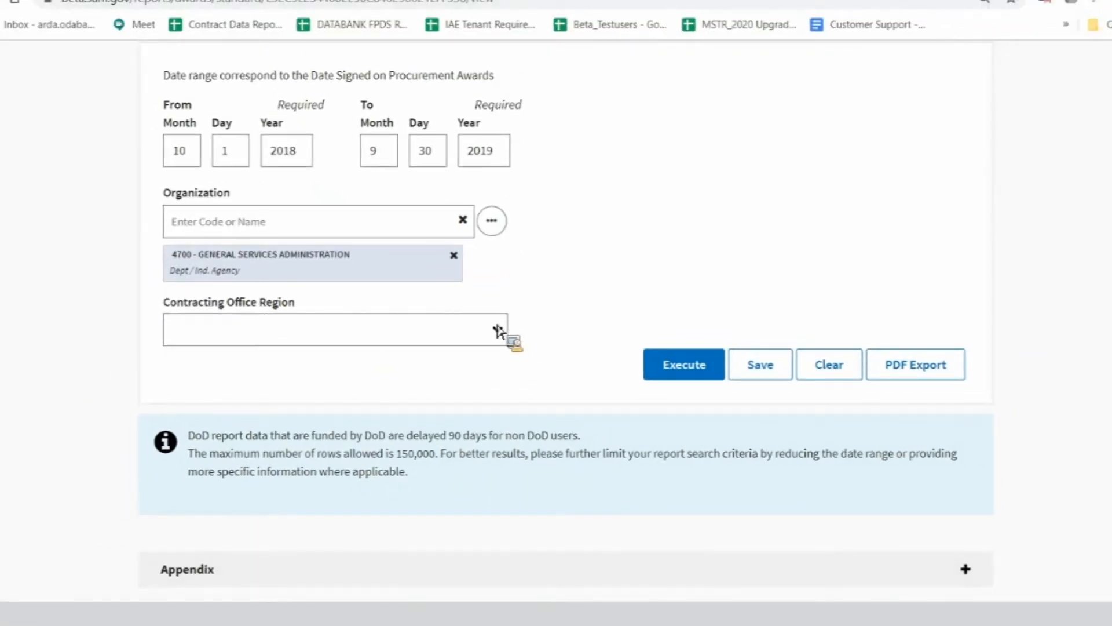
{"action": "left_click", "coordinate": [334, 329]}
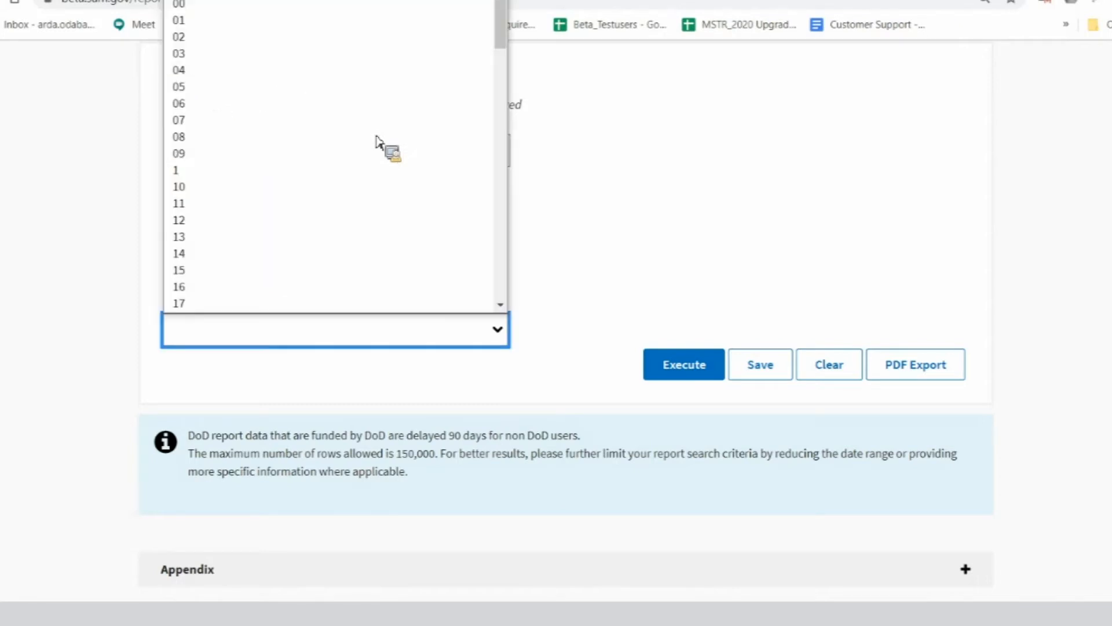
{"action": "scroll", "scroll_direction": "down", "scroll_amount": 3}
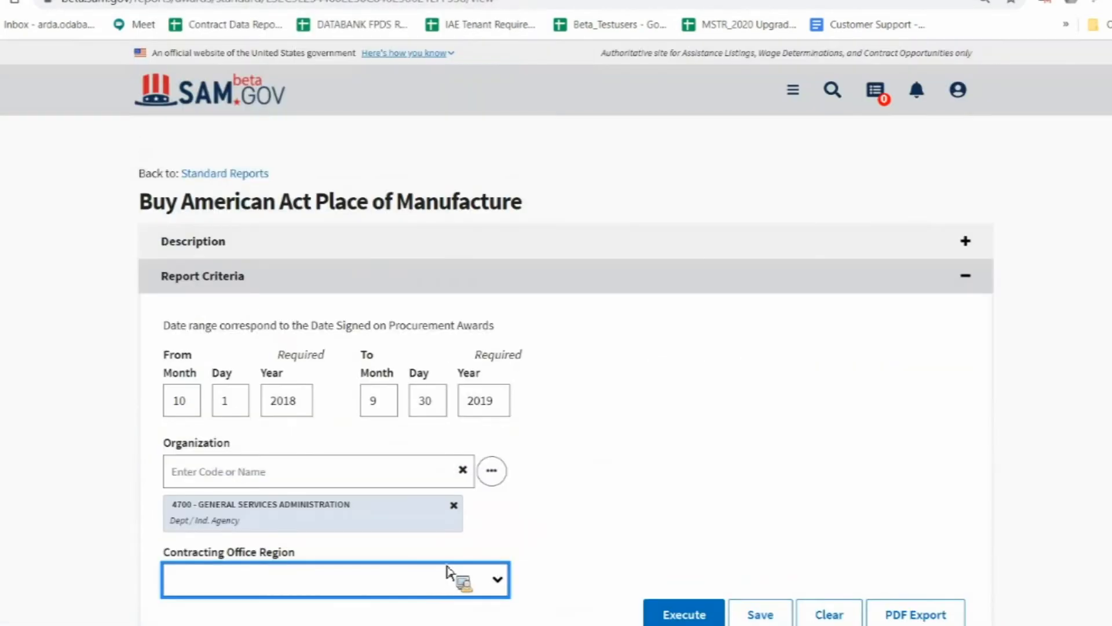
{"action": "mouse_move", "coordinate": [248, 587]}
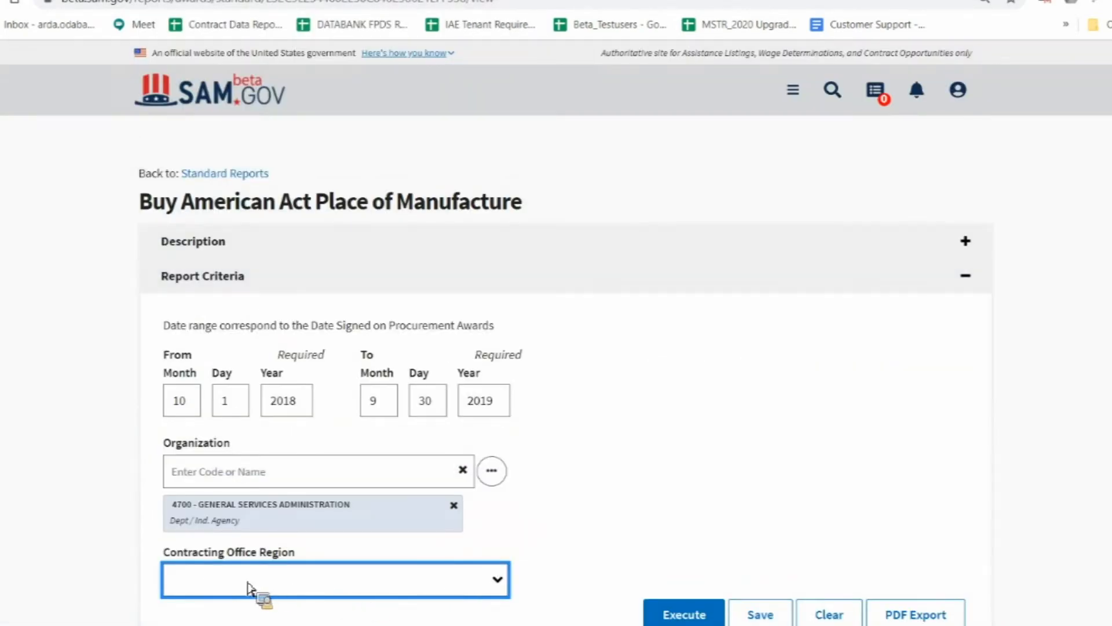
{"action": "scroll", "scroll_direction": "down", "scroll_amount": 3}
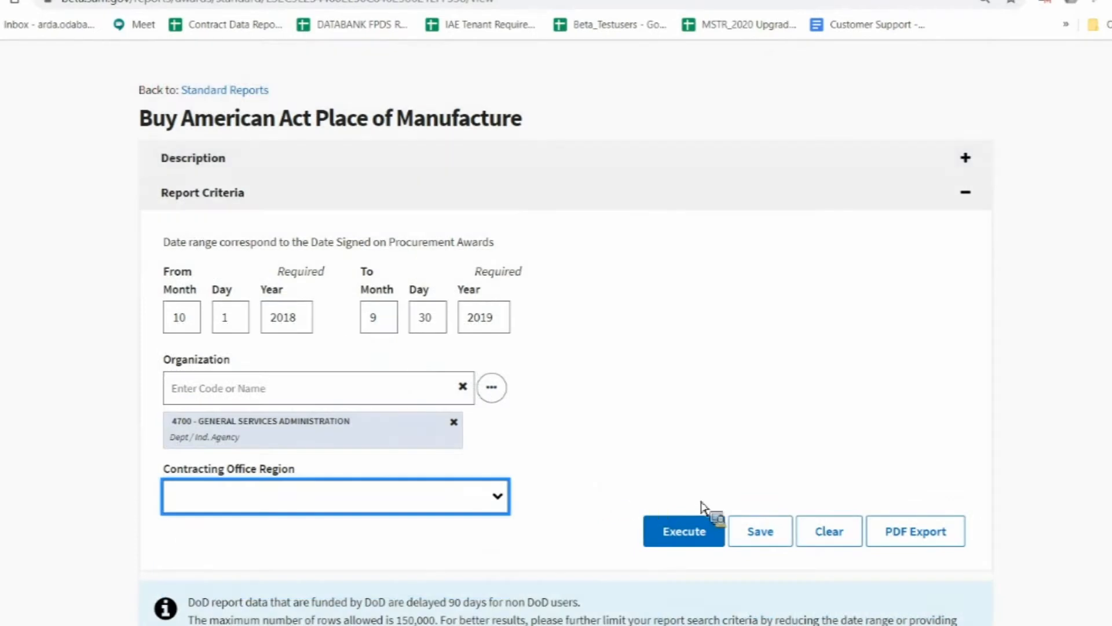
{"action": "mouse_move", "coordinate": [674, 537]}
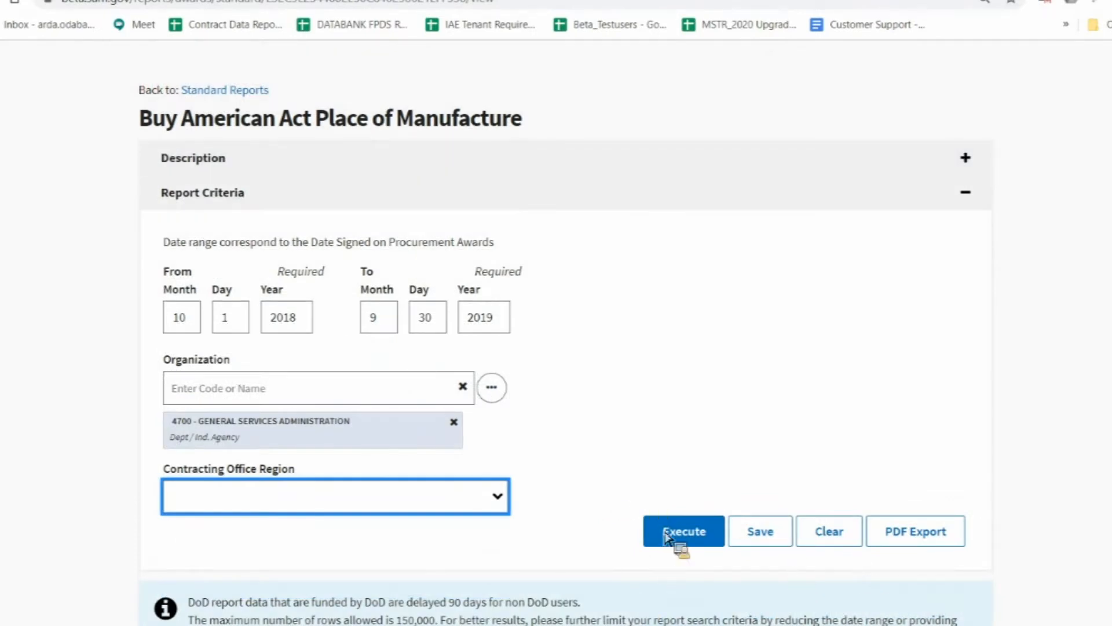
{"action": "mouse_move", "coordinate": [759, 532]}
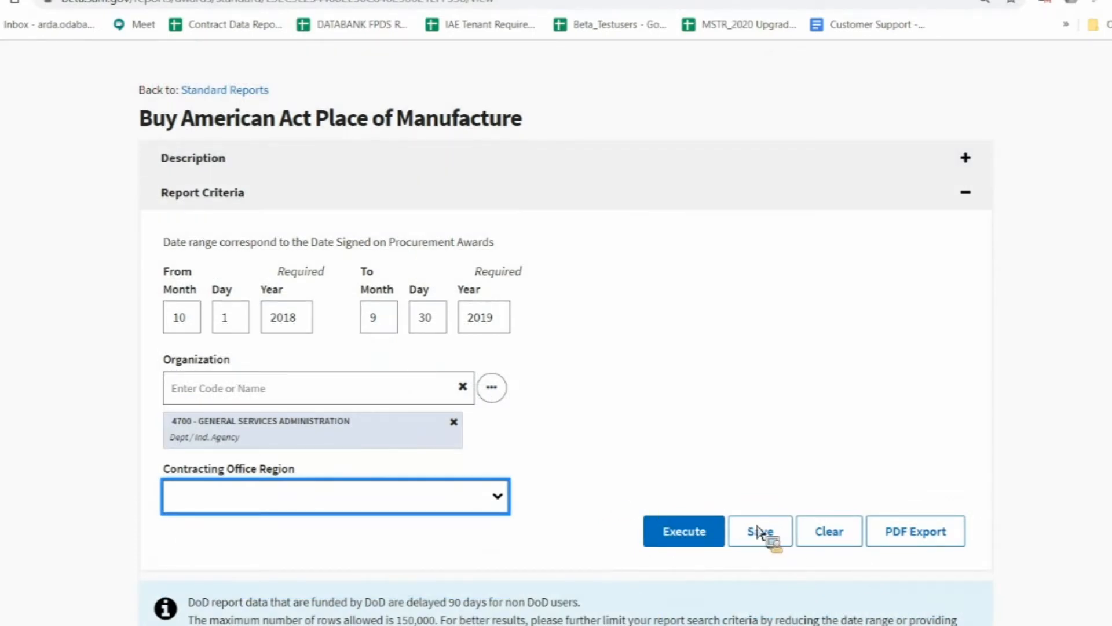
{"action": "mouse_move", "coordinate": [893, 530]}
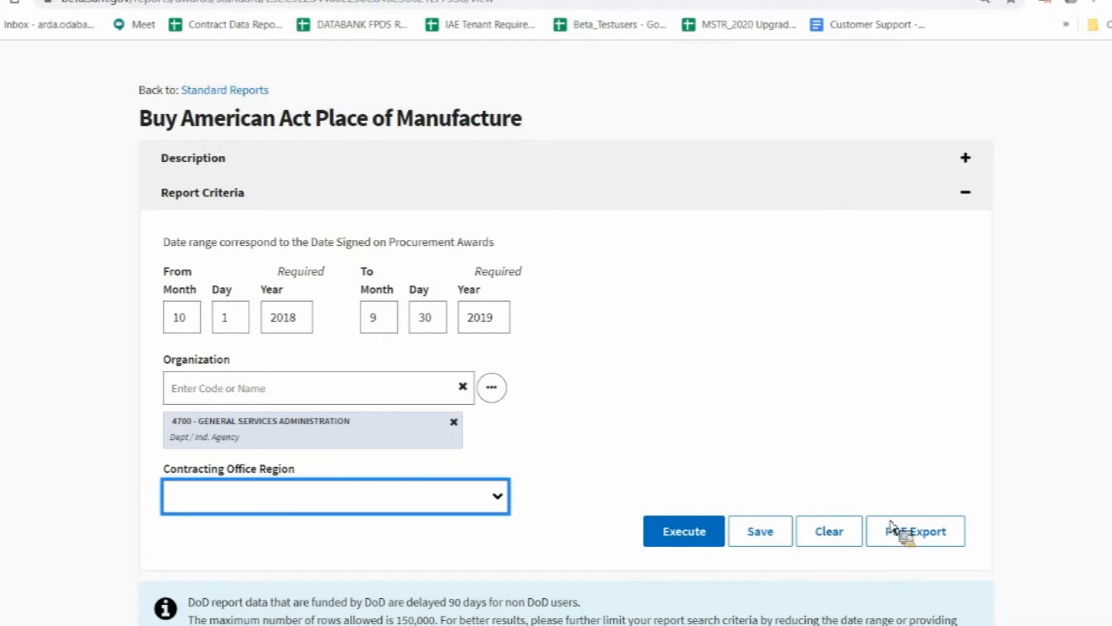
{"action": "mouse_move", "coordinate": [919, 542]}
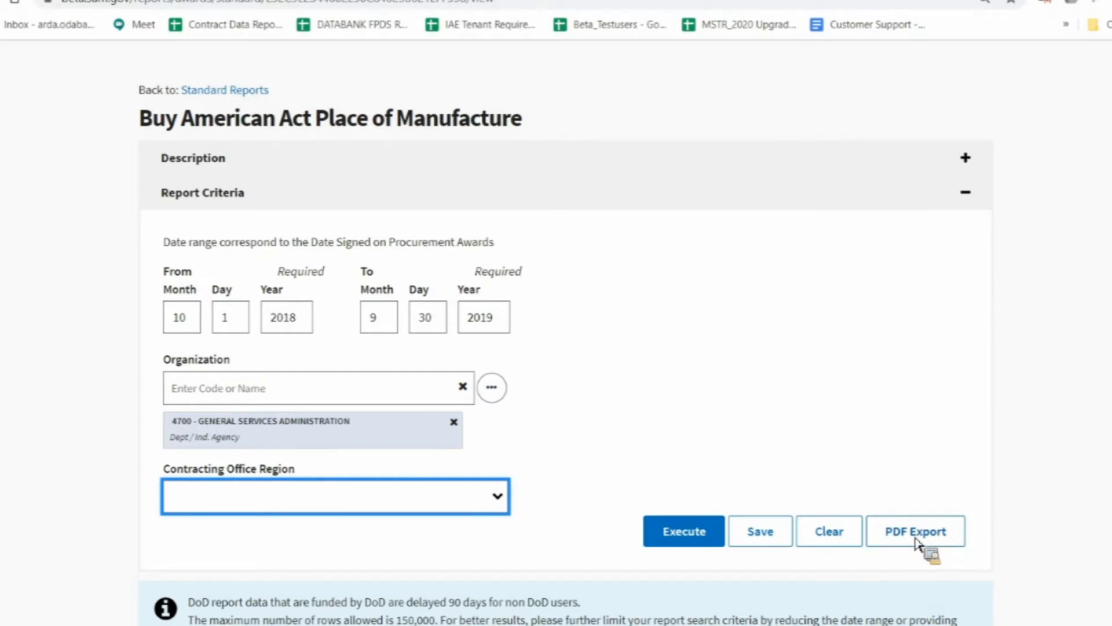
{"action": "mouse_move", "coordinate": [220, 439]}
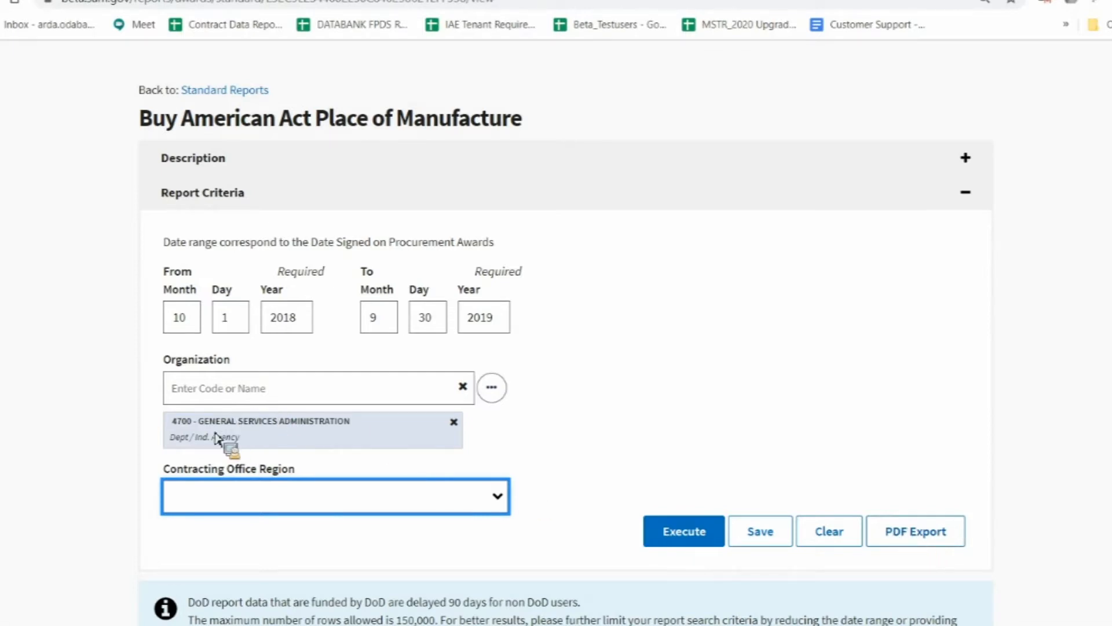
{"action": "scroll", "scroll_direction": "down", "scroll_amount": 3}
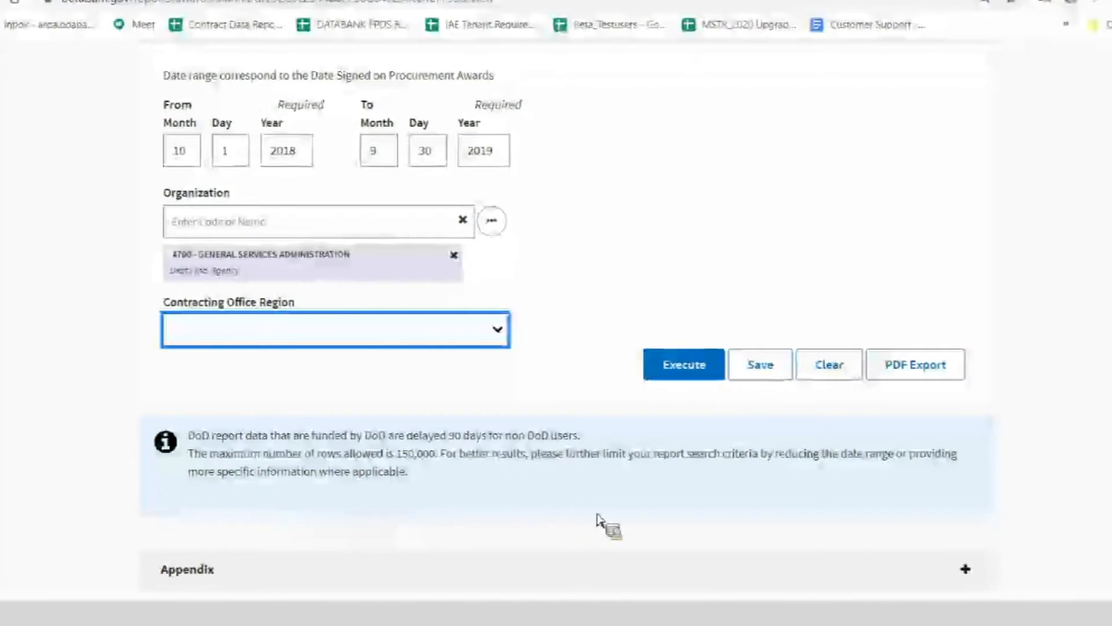
{"action": "mouse_move", "coordinate": [176, 458]}
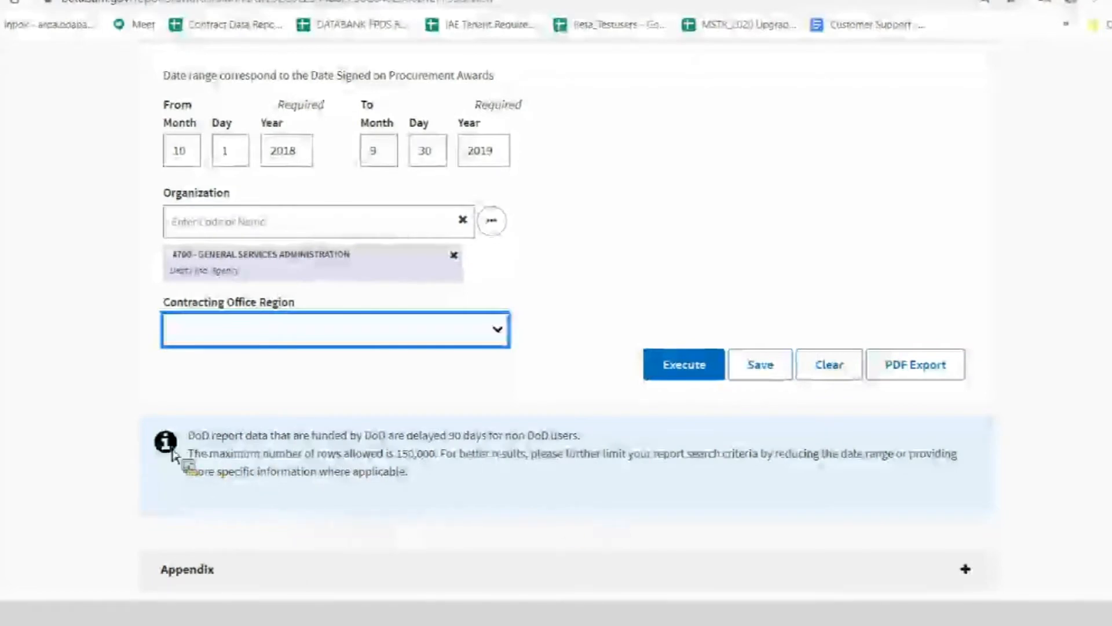
{"action": "mouse_move", "coordinate": [205, 454]}
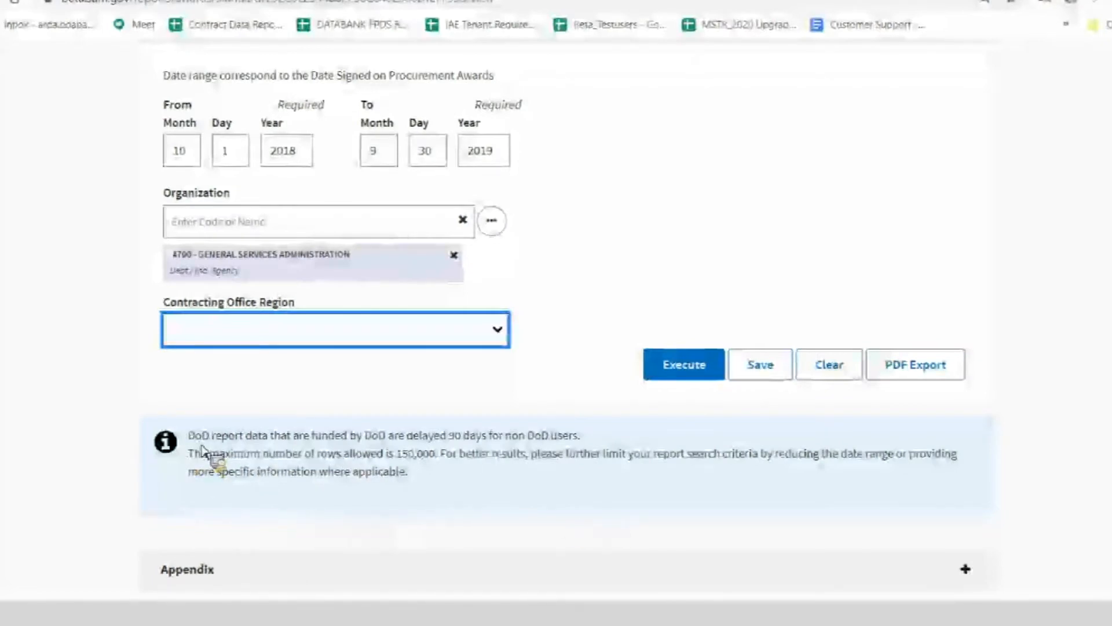
{"action": "scroll", "scroll_direction": "down", "scroll_amount": 3}
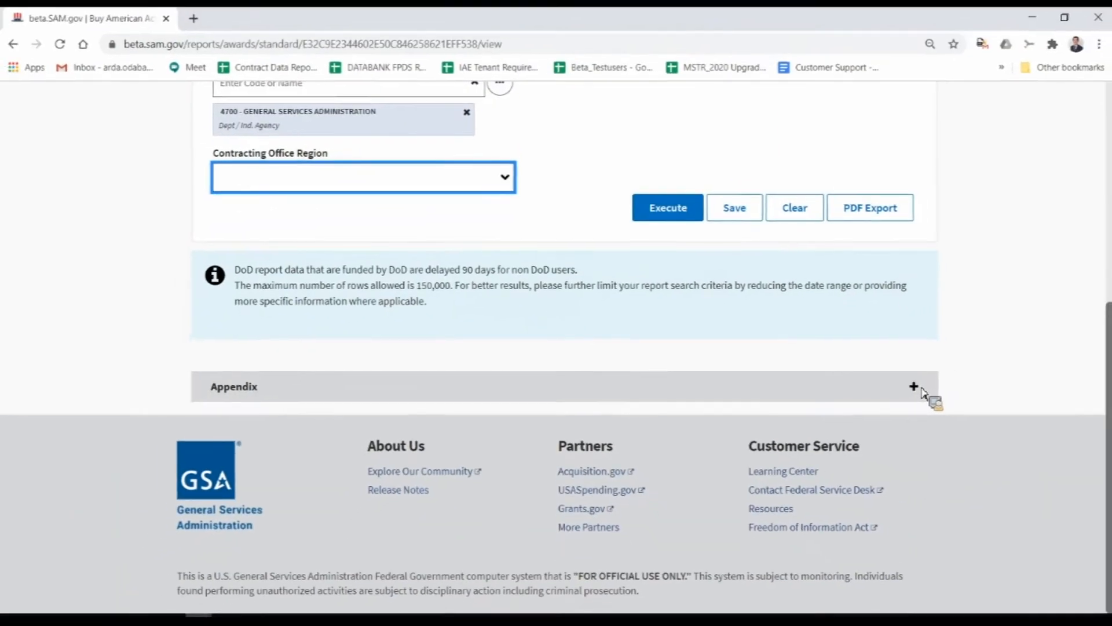
{"action": "left_click", "coordinate": [913, 386]}
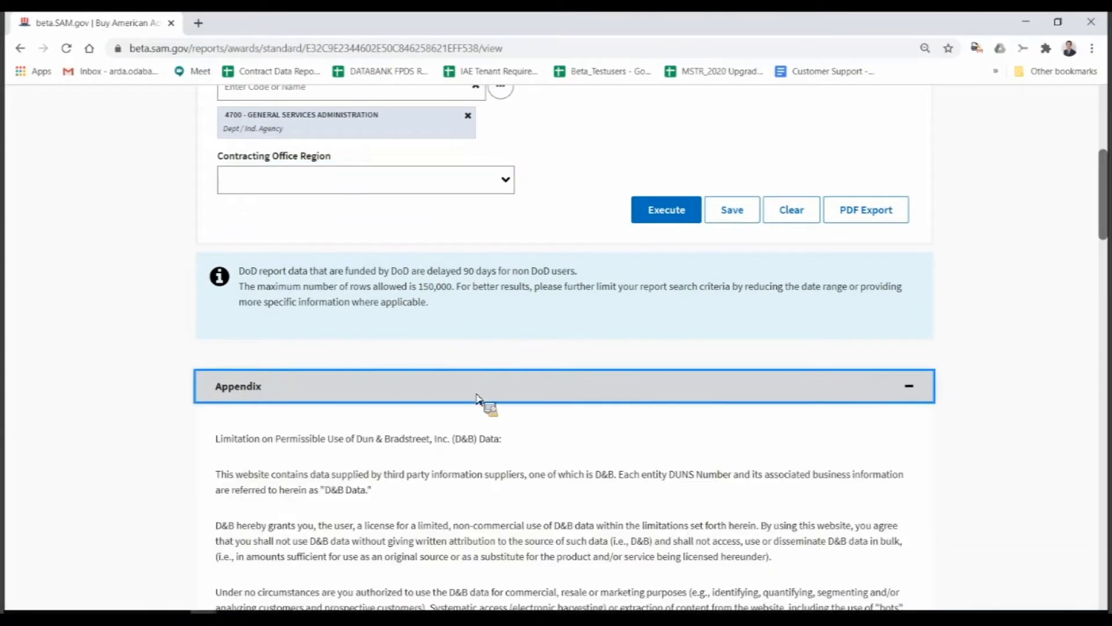
{"action": "scroll", "scroll_direction": "down", "scroll_amount": 3}
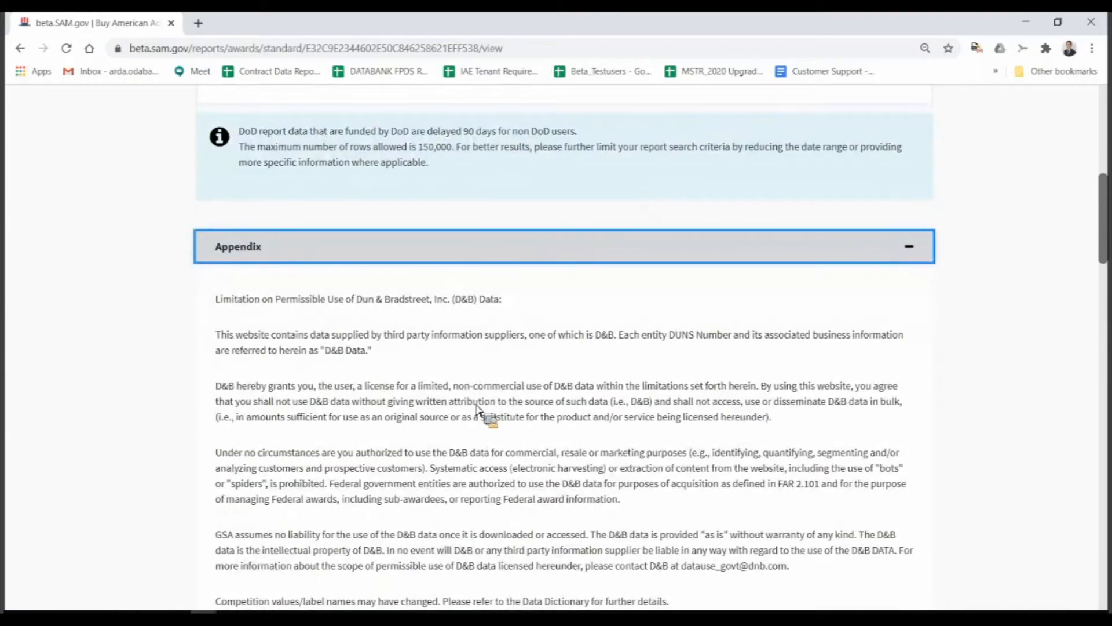
{"action": "scroll", "scroll_direction": "down", "scroll_amount": 3}
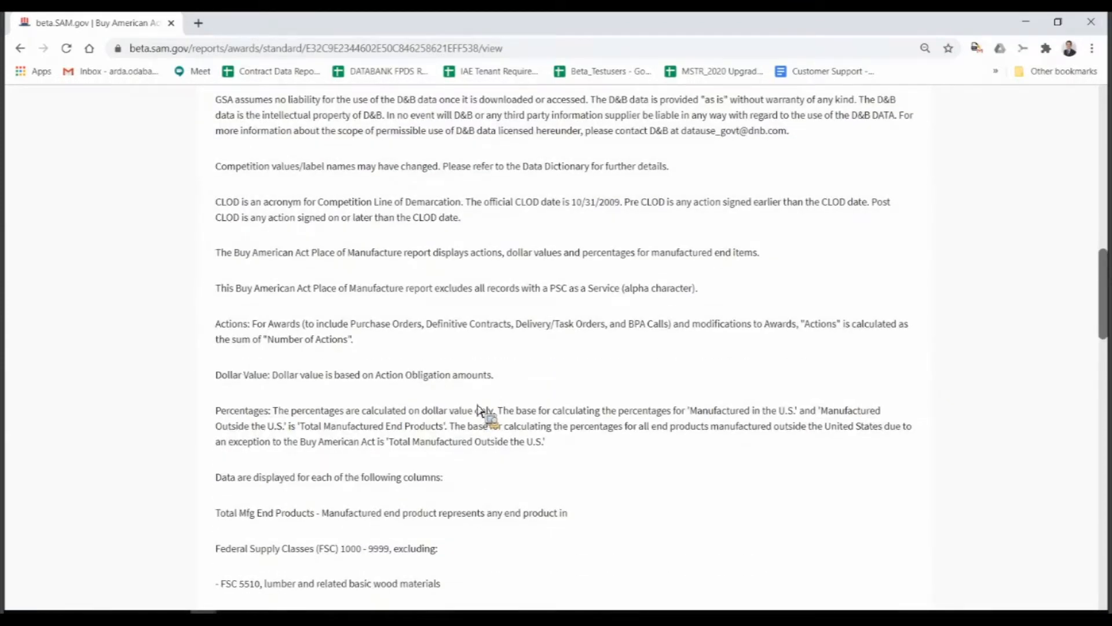
{"action": "scroll", "scroll_direction": "down", "scroll_amount": 3}
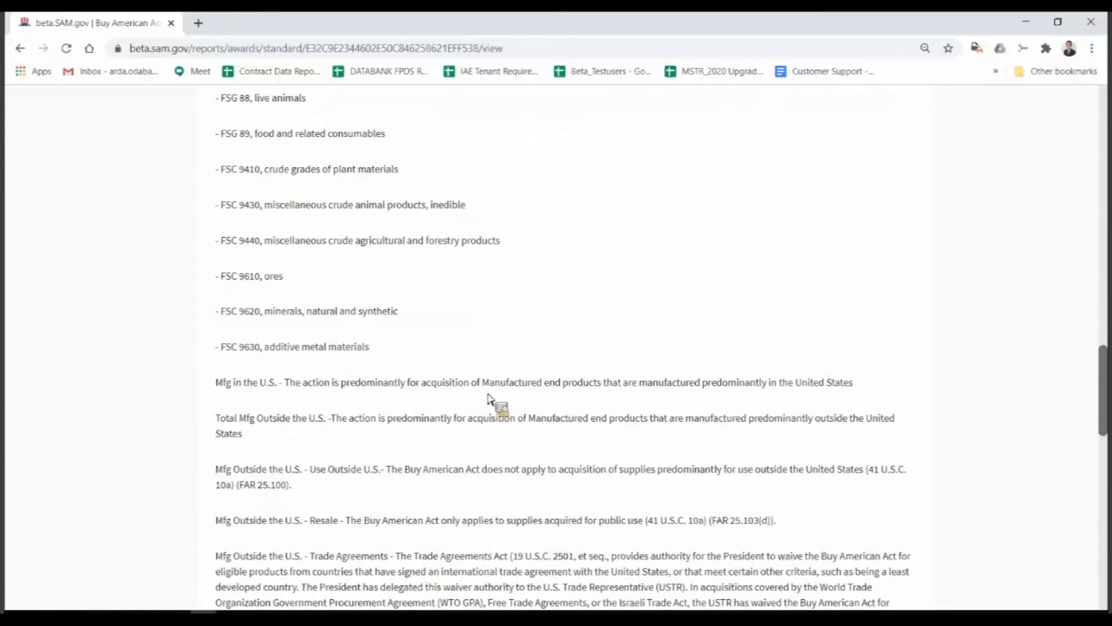
{"action": "scroll", "scroll_direction": "down", "scroll_amount": 3}
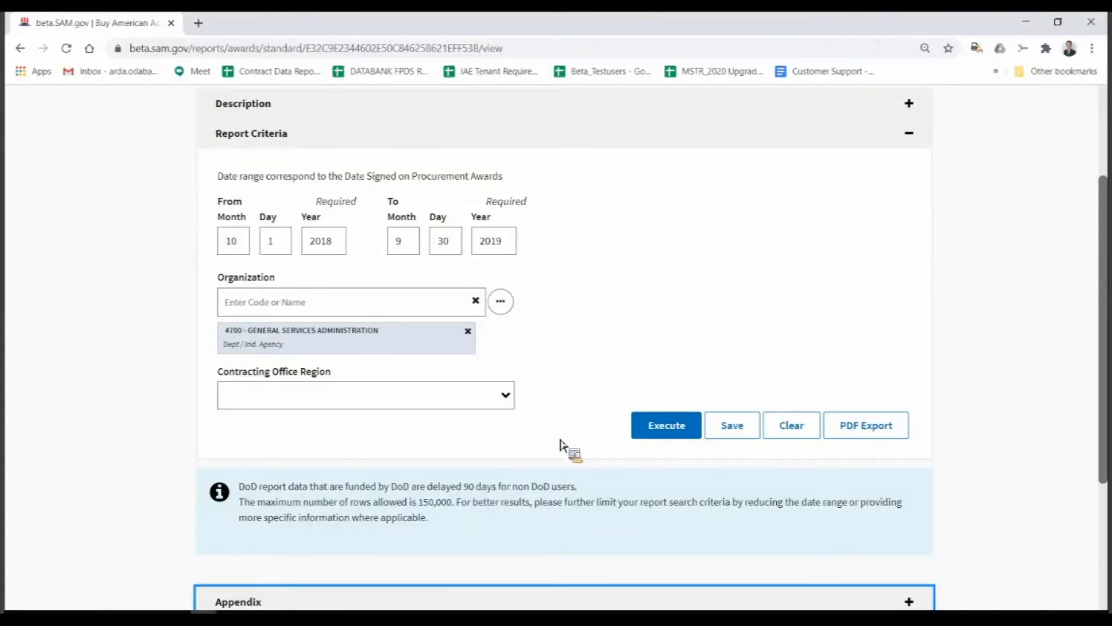
Step: Execute the Buy American Act report for General Services Administration by Department
{"action": "left_click", "coordinate": [664, 425]}
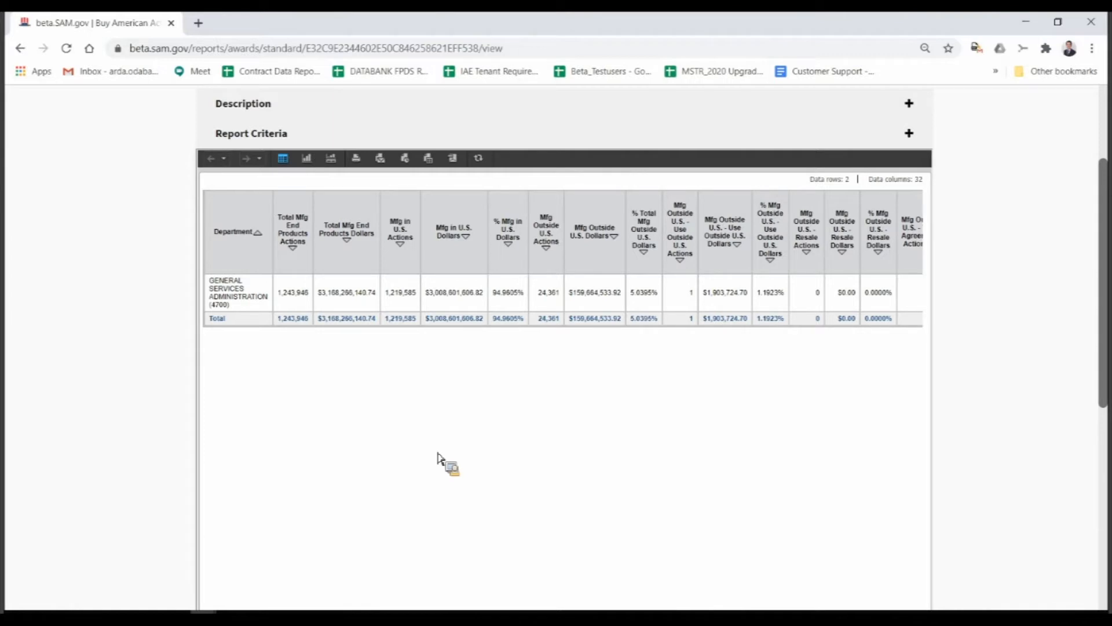
{"action": "mouse_move", "coordinate": [436, 451]}
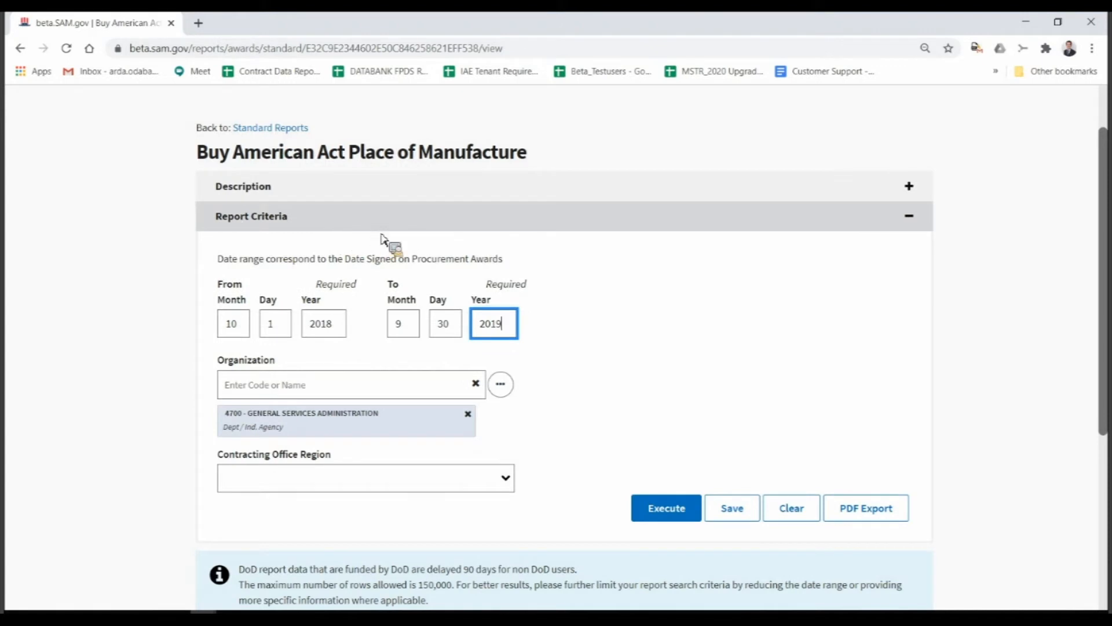
{"action": "mouse_move", "coordinate": [560, 457]}
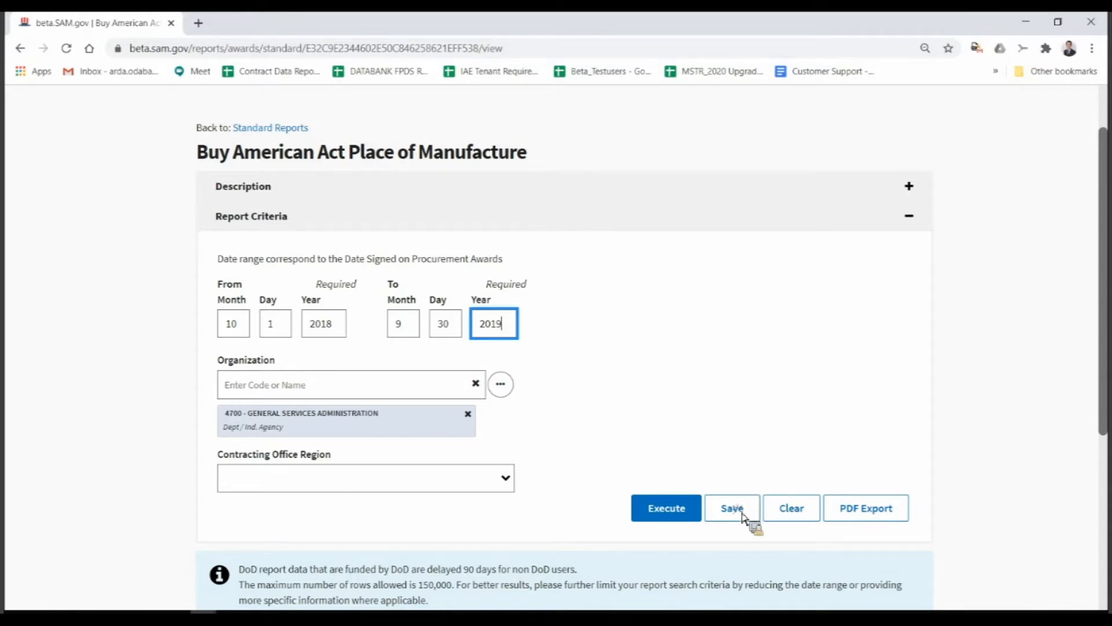
Step: Save the current report criteria under the search name 'FY 2019'
{"action": "left_click", "coordinate": [731, 508]}
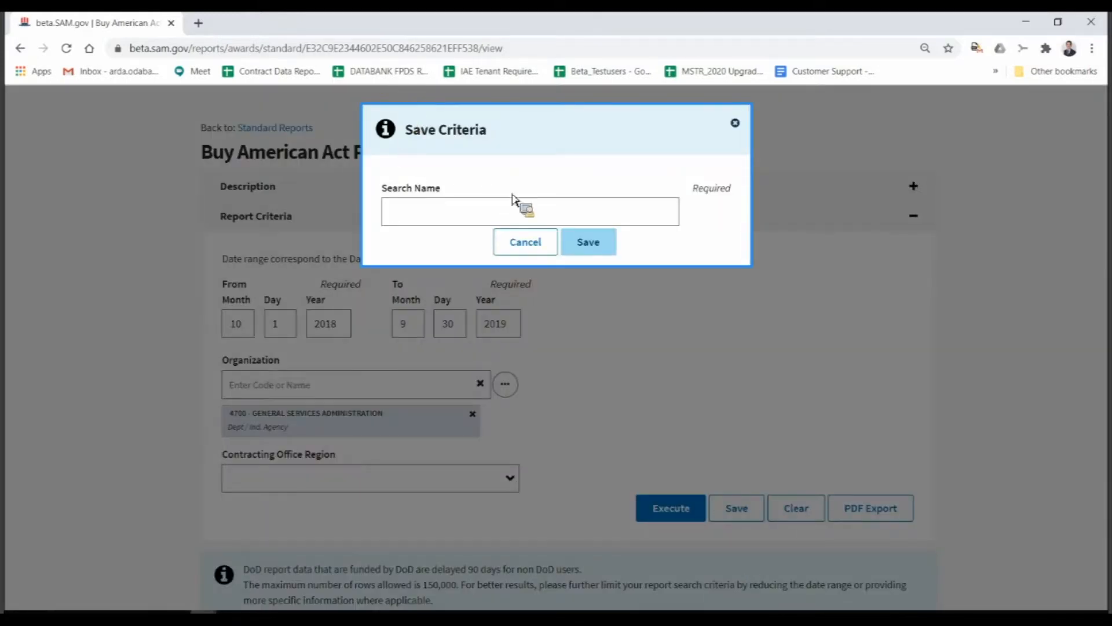
{"action": "mouse_move", "coordinate": [575, 234]}
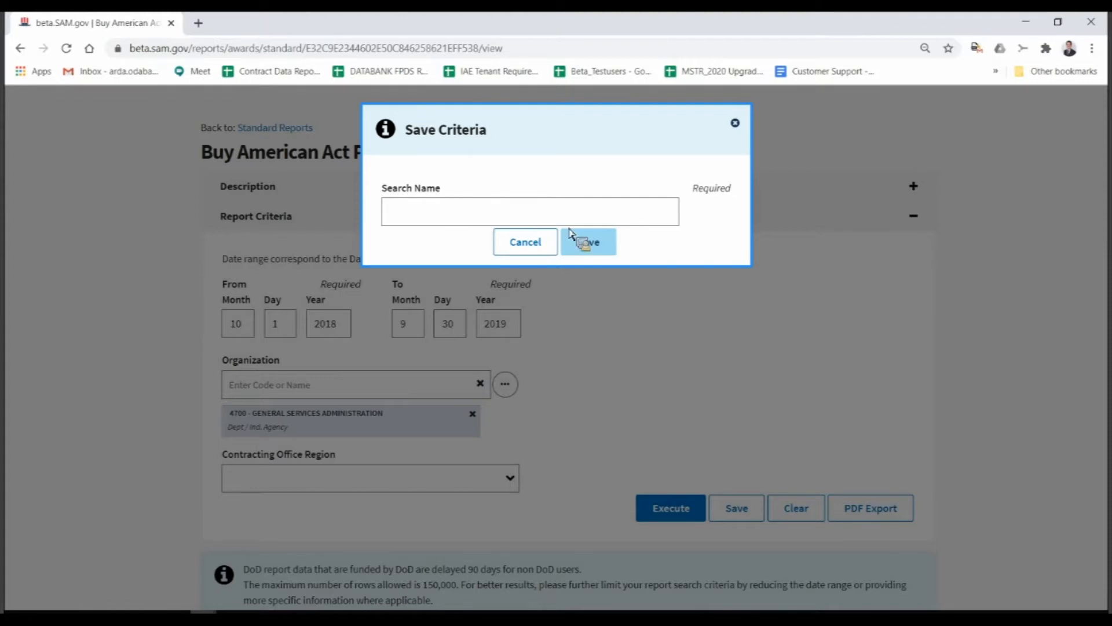
{"action": "left_click", "coordinate": [529, 212]}
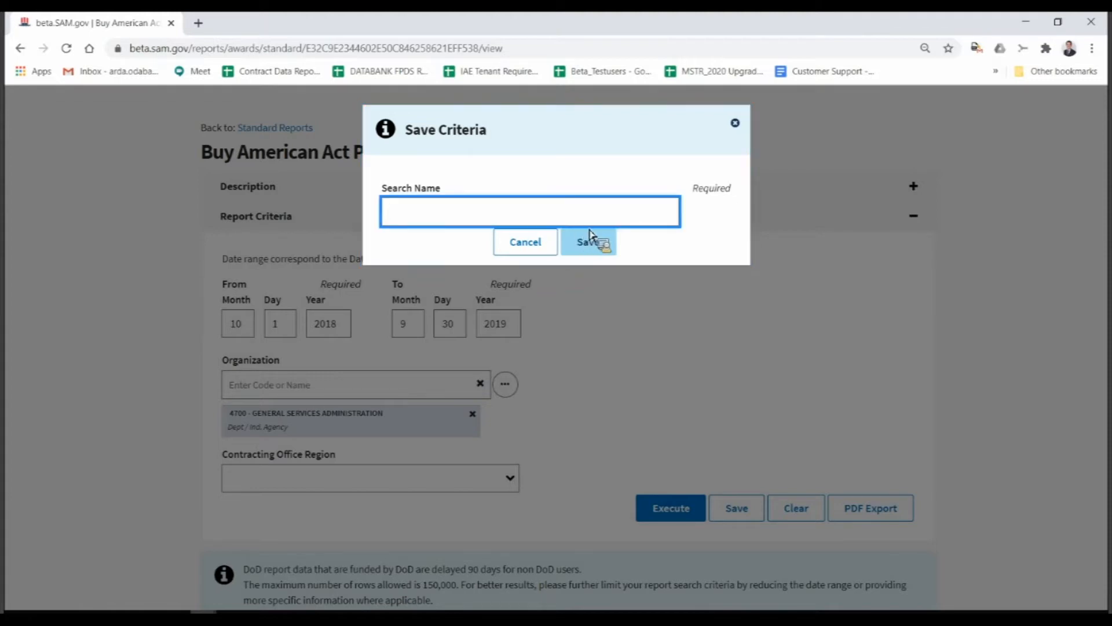
{"action": "type", "text": "FY"}
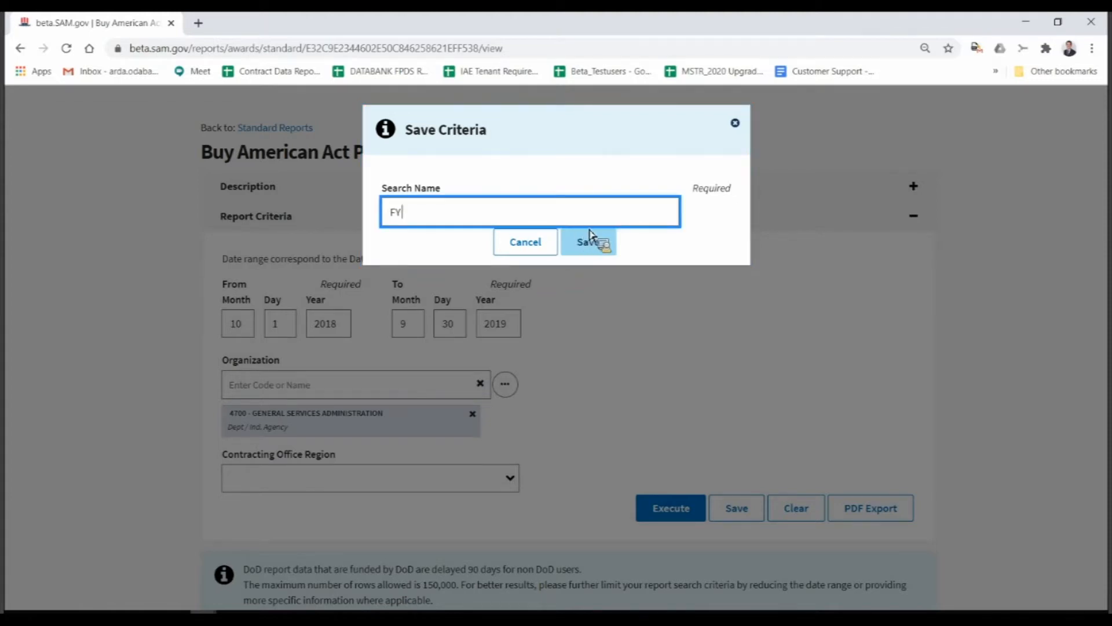
{"action": "type", "text": "2018"}
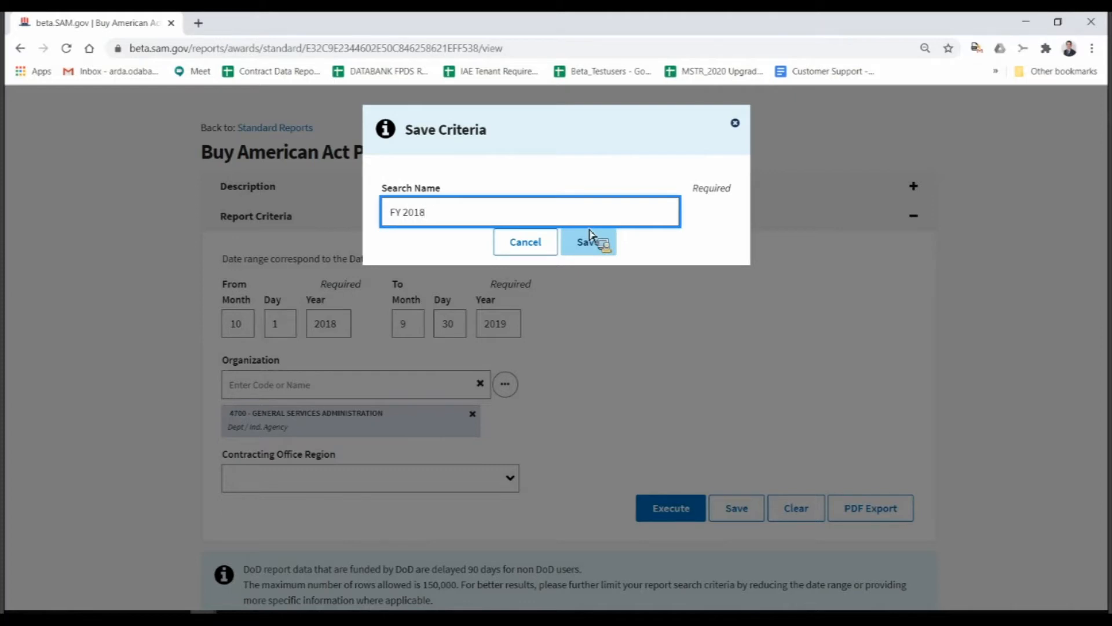
{"action": "mouse_move", "coordinate": [438, 218]}
{"action": "type", "text": "9"}
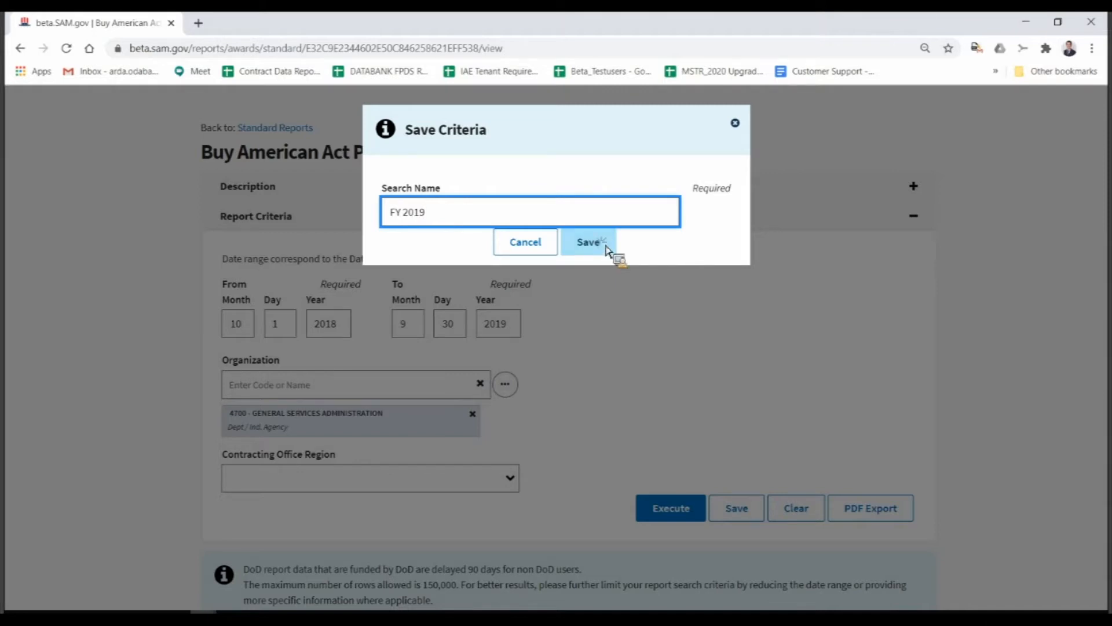
{"action": "left_click", "coordinate": [588, 242]}
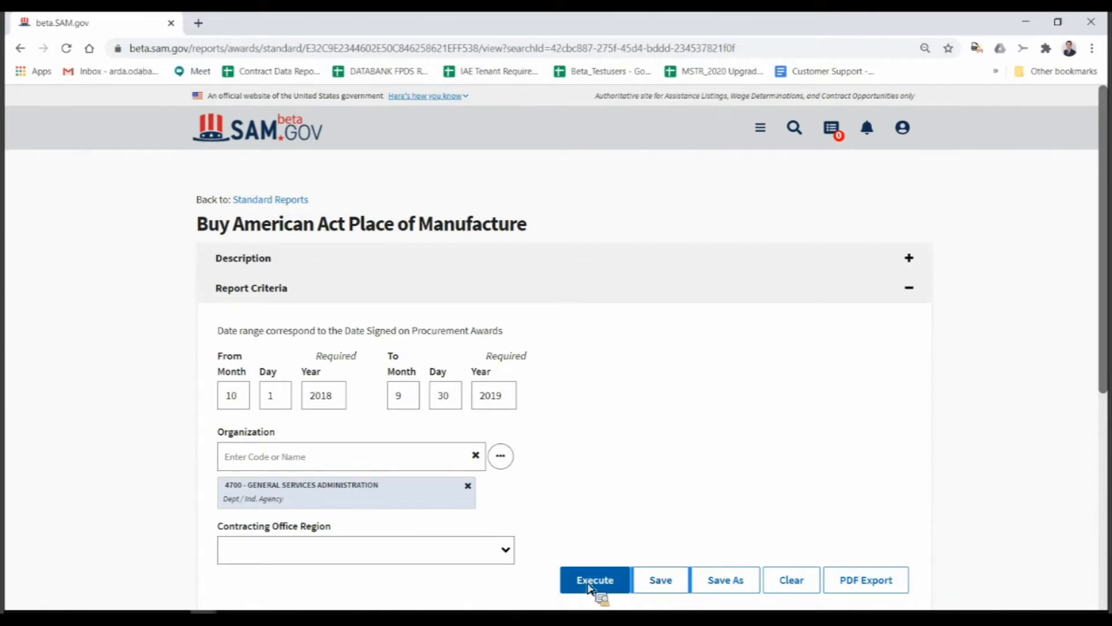
{"action": "mouse_move", "coordinate": [679, 589]}
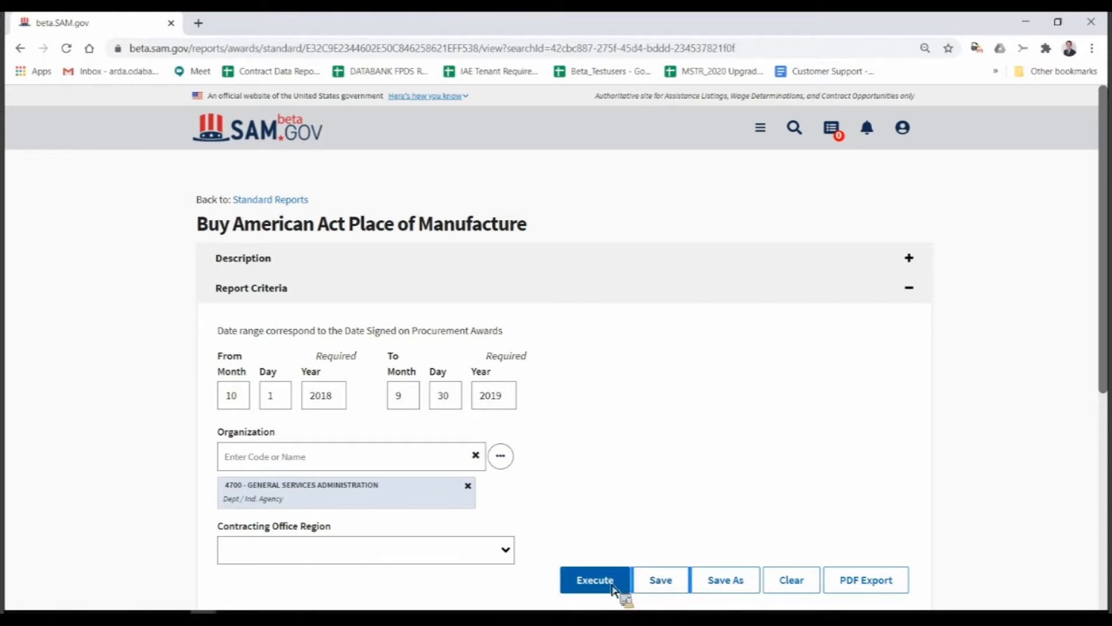
{"action": "mouse_move", "coordinate": [694, 582]}
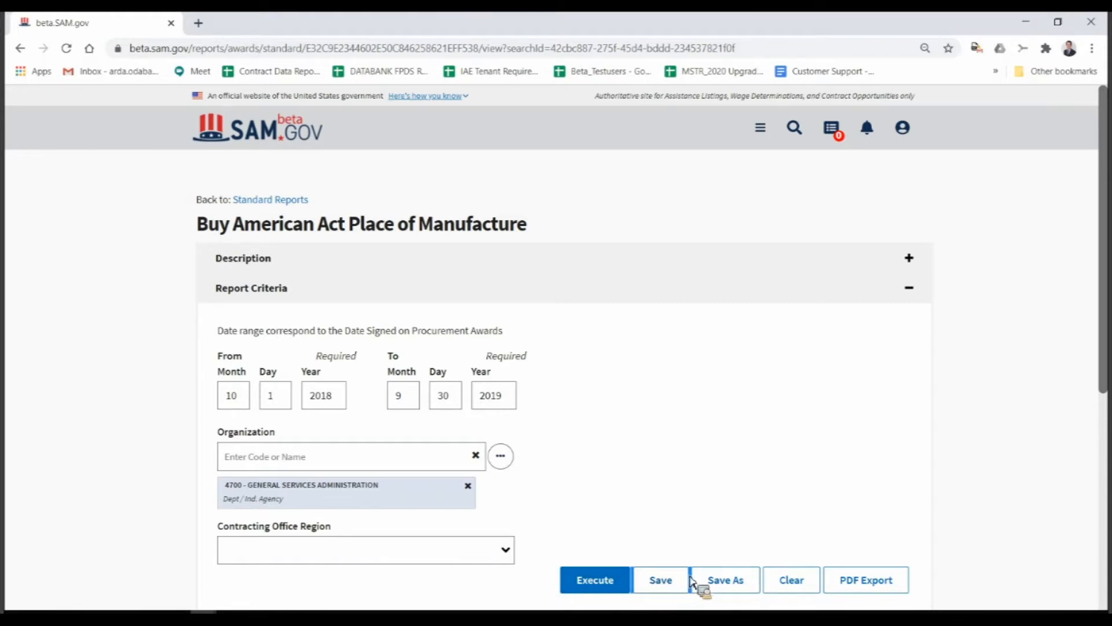
{"action": "mouse_move", "coordinate": [661, 542]}
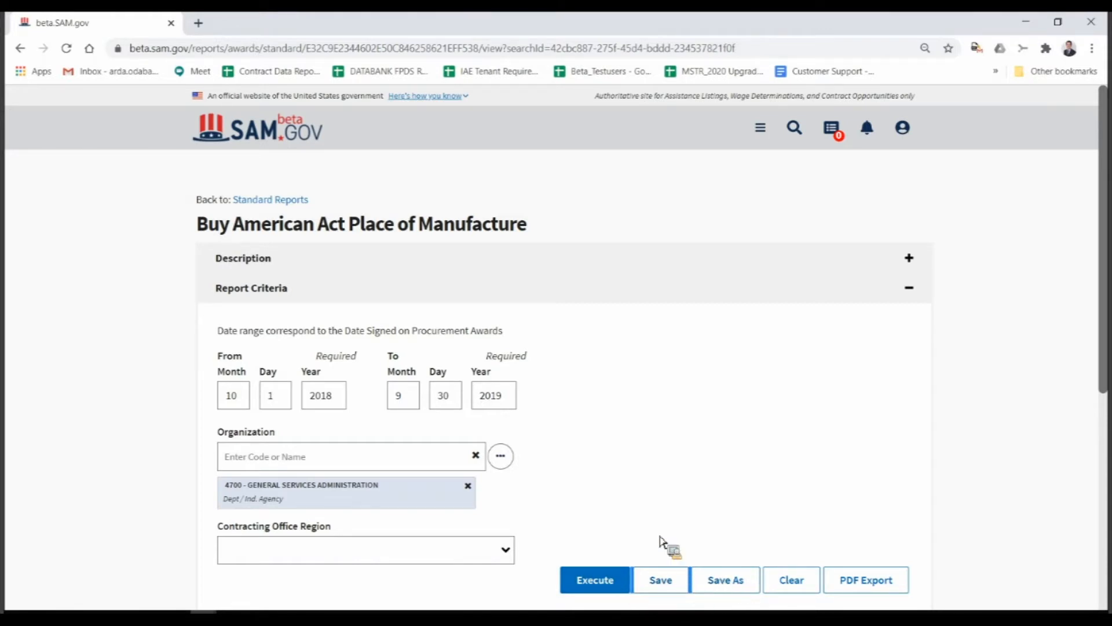
{"action": "mouse_move", "coordinate": [583, 514]}
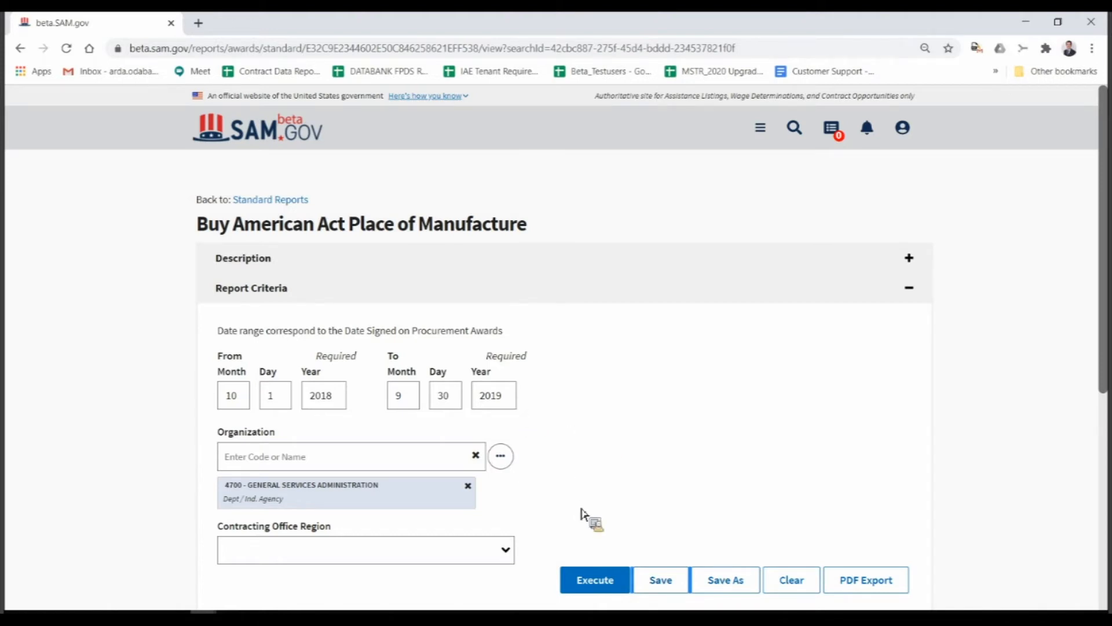
Step: Restore the end date to 9/30/2019 and save the GSA criteria again
{"action": "left_click", "coordinate": [402, 395]}
{"action": "type", "text": "12"}
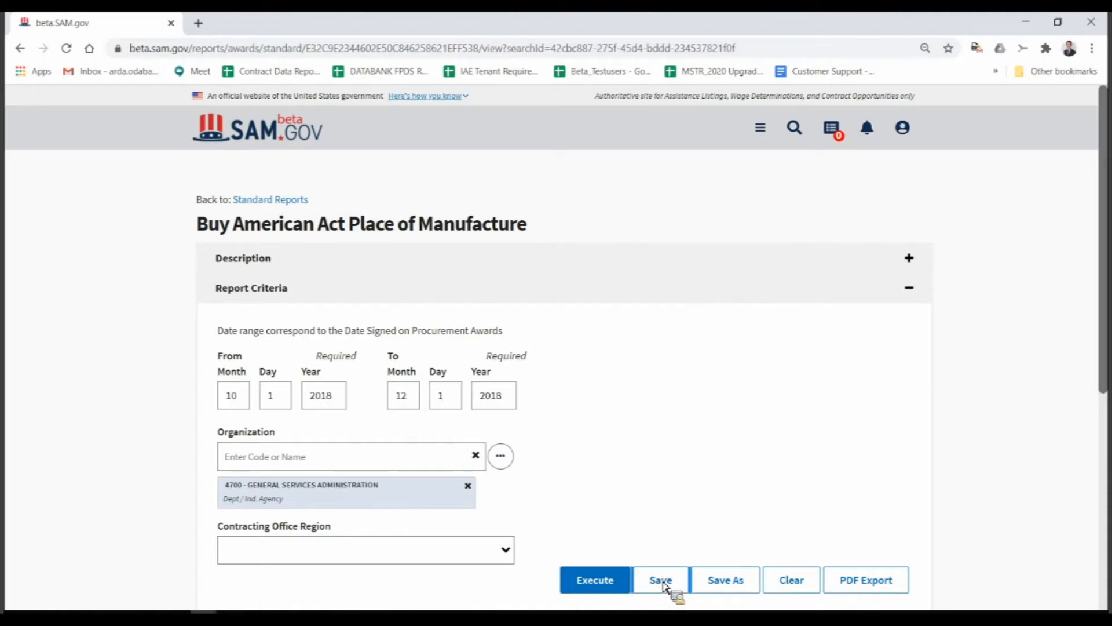
{"action": "left_click", "coordinate": [660, 579]}
{"action": "type", "text": "2019"}
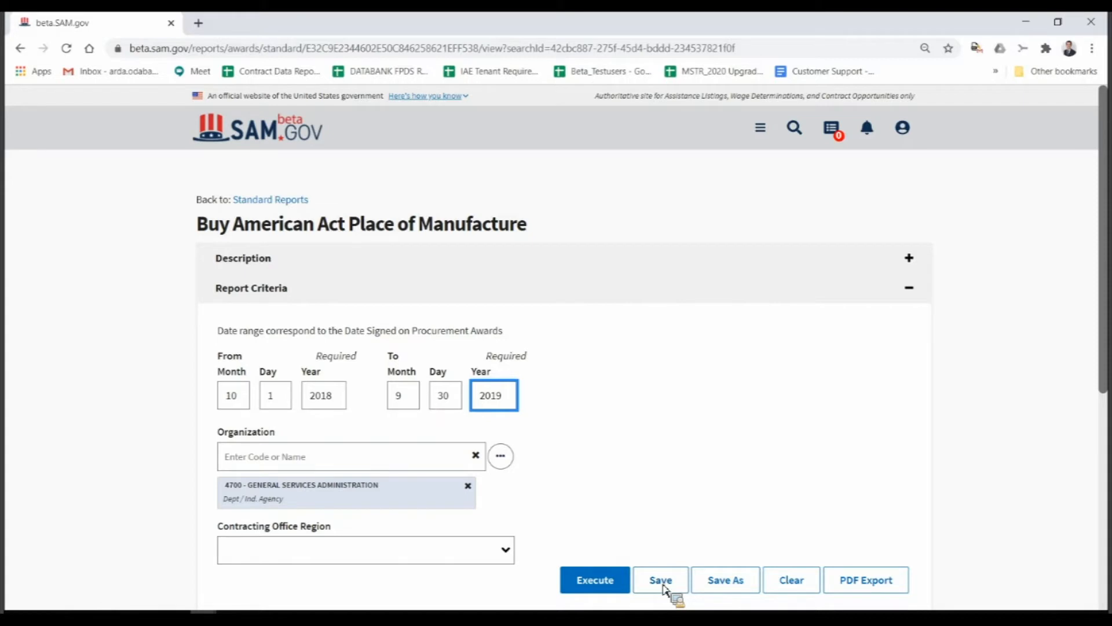
{"action": "left_click", "coordinate": [659, 580]}
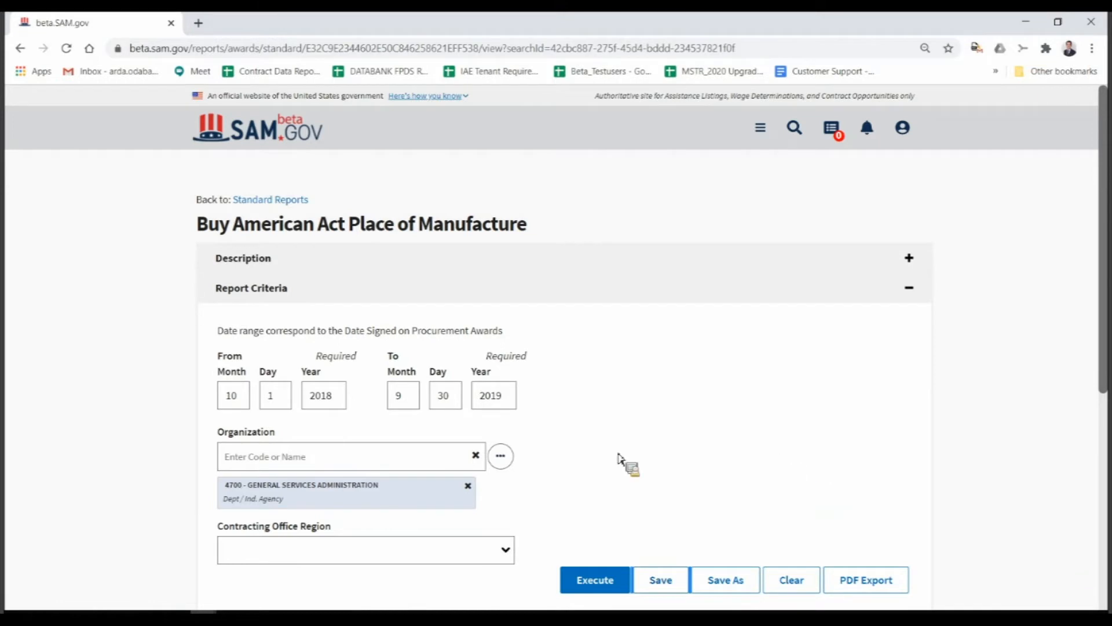
{"action": "mouse_move", "coordinate": [473, 414]}
{"action": "type", "text": "2020"}
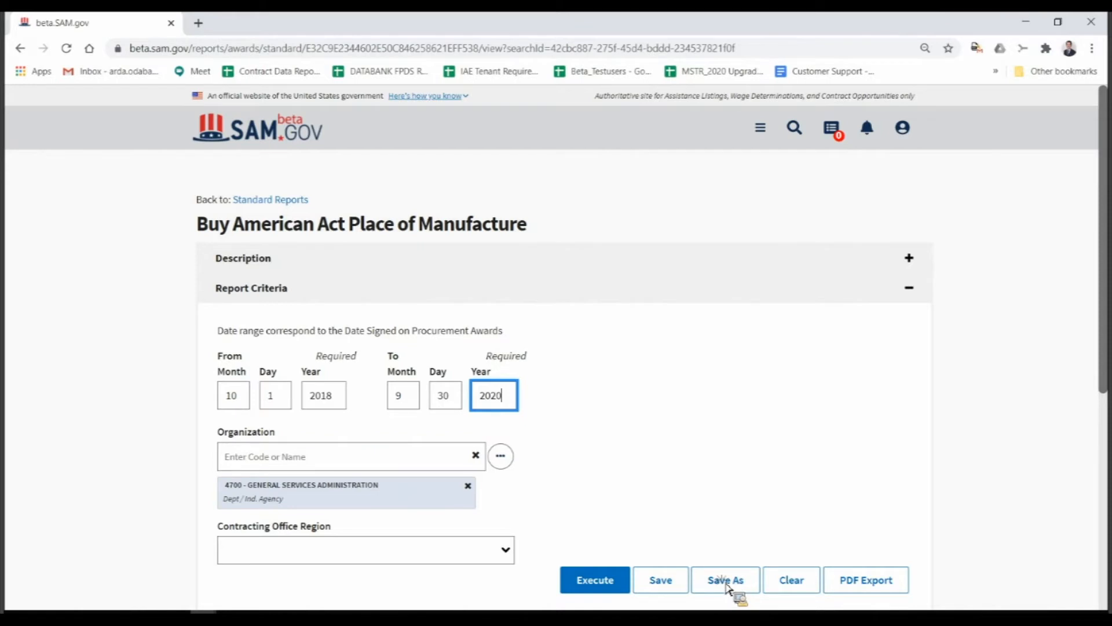
Step: Save As a new search named 'FY 2019 & FY 2020' ending 9/30/2020
{"action": "left_click", "coordinate": [724, 580]}
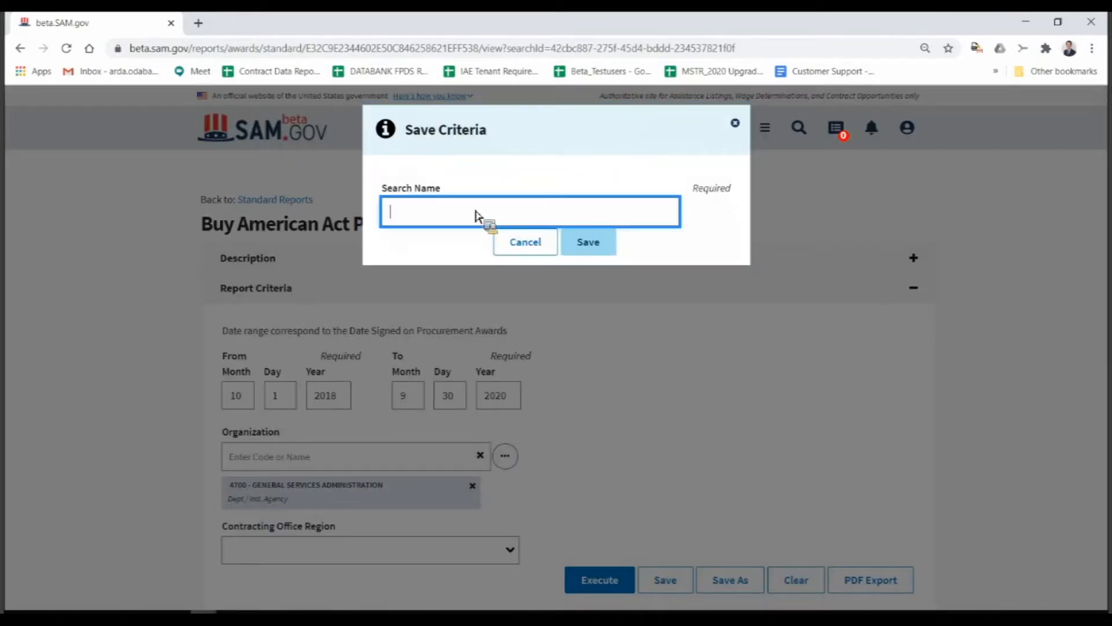
{"action": "type", "text": "FY 2019"}
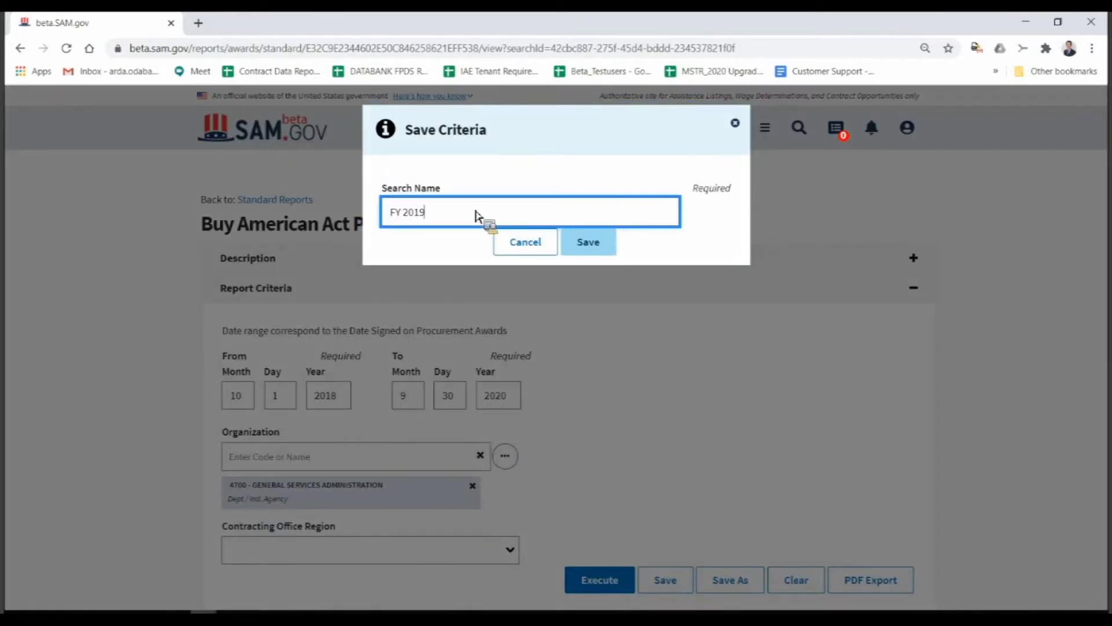
{"action": "type", "text": "& FY"}
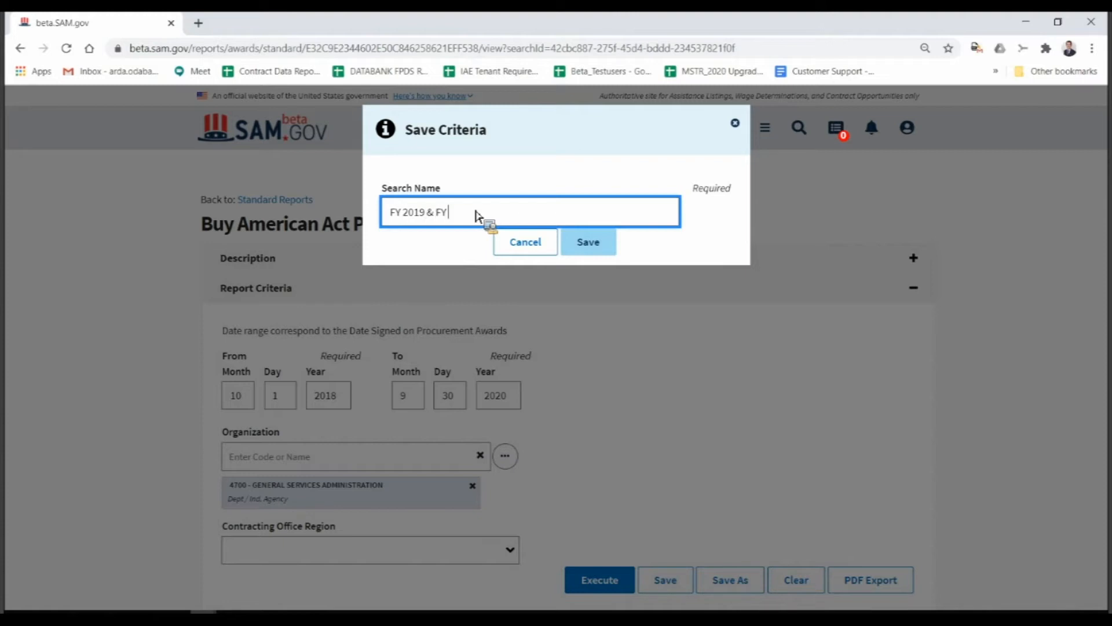
{"action": "type", "text": "2020"}
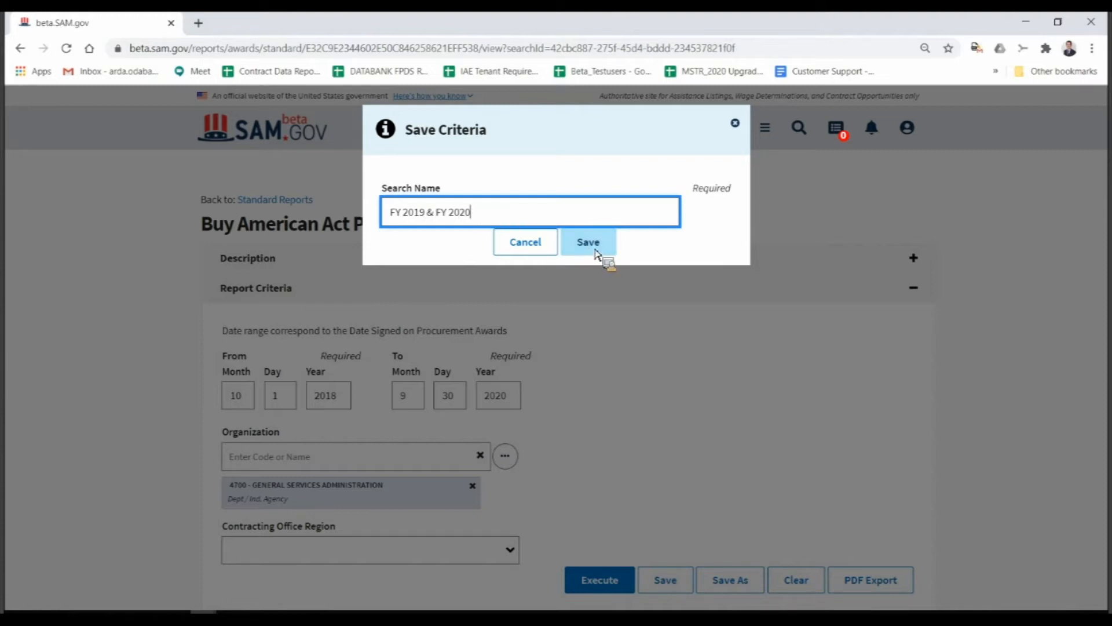
{"action": "mouse_move", "coordinate": [645, 355]}
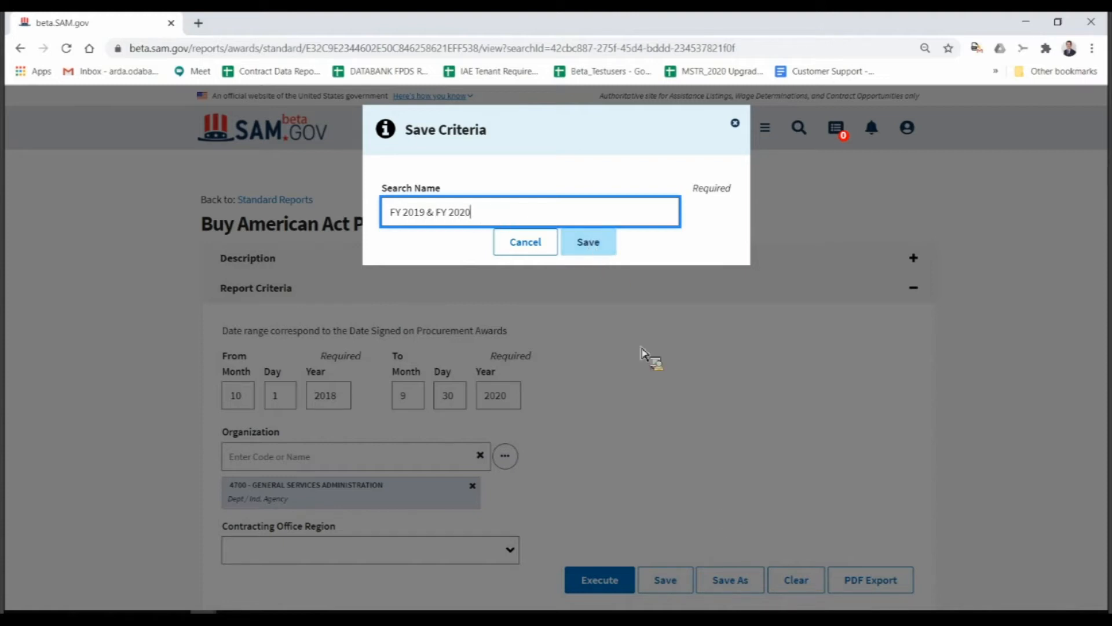
{"action": "left_click", "coordinate": [587, 242]}
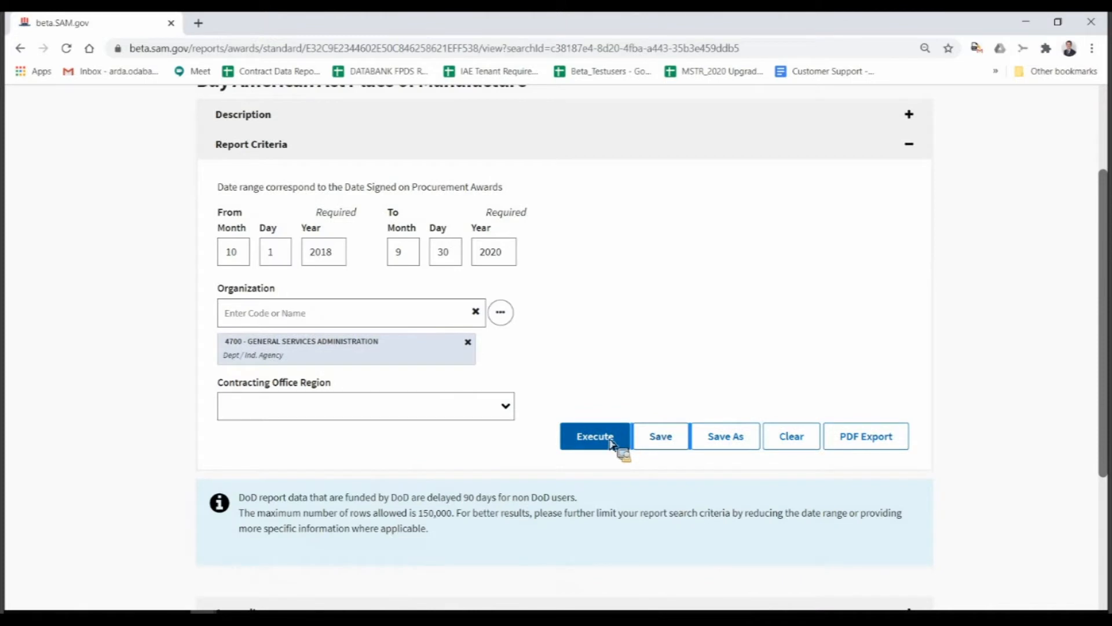
{"action": "mouse_move", "coordinate": [474, 261]}
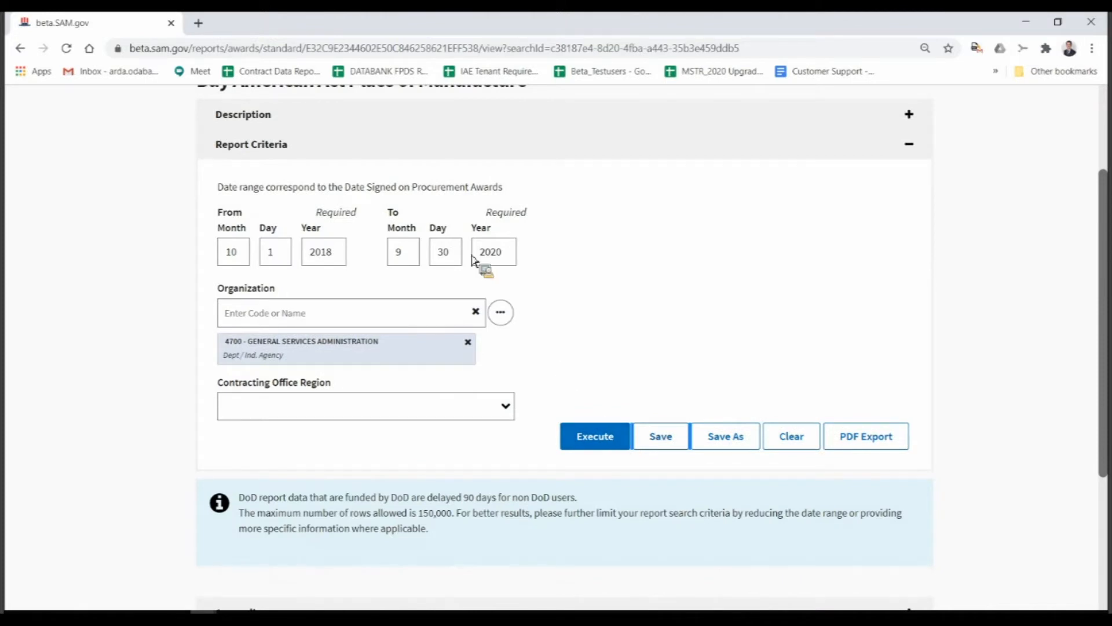
Step: Execute the report for GSA covering 10/1/2018 through 9/30/2020
{"action": "left_click", "coordinate": [594, 436]}
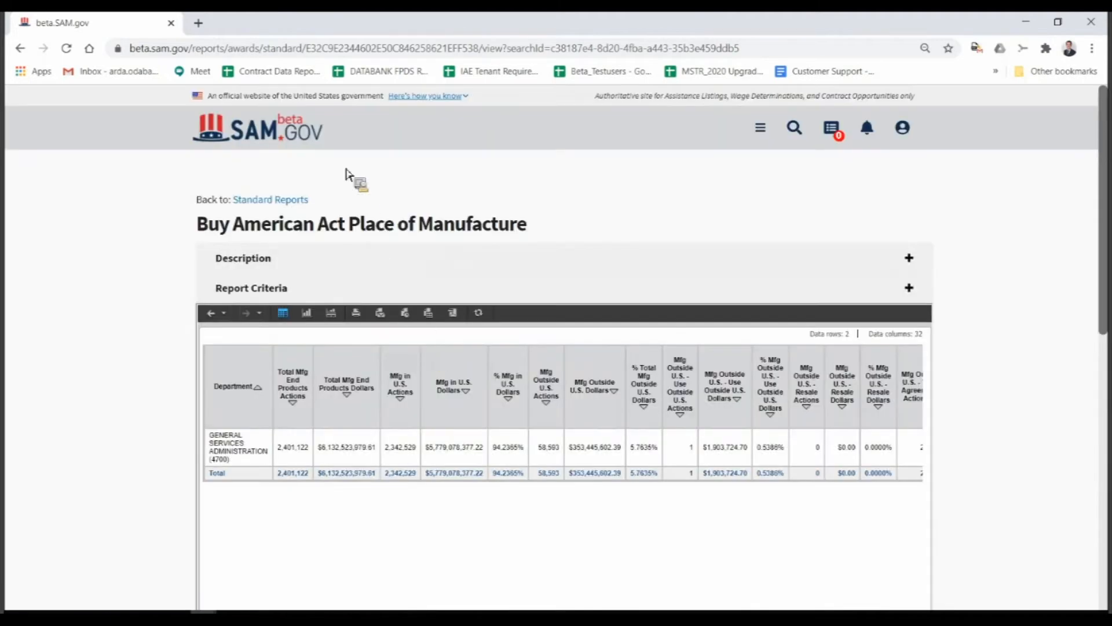
{"action": "mouse_move", "coordinate": [269, 199]}
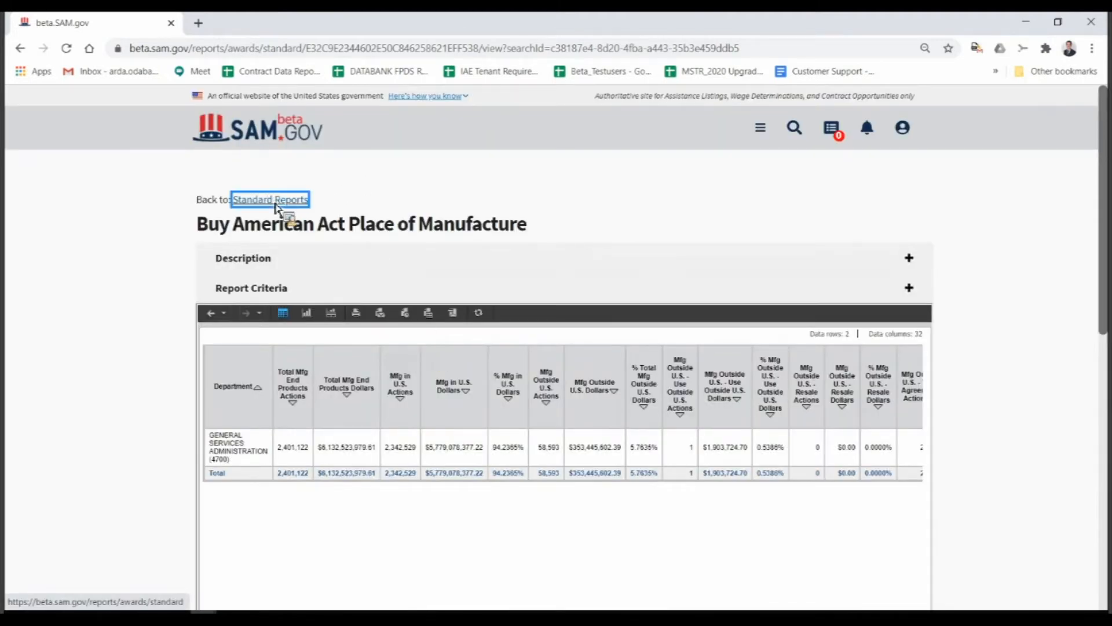
Step: Go back to Standard Reports and expand Buy American Act's Saved Criteria list
{"action": "left_click", "coordinate": [271, 199]}
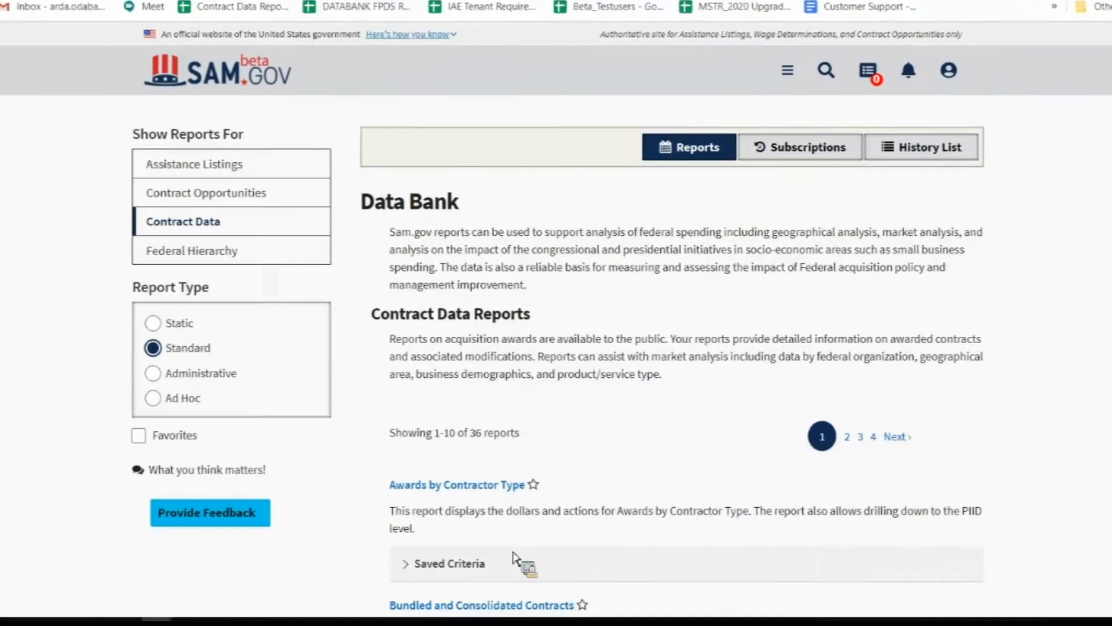
{"action": "scroll", "scroll_direction": "down", "scroll_amount": 3}
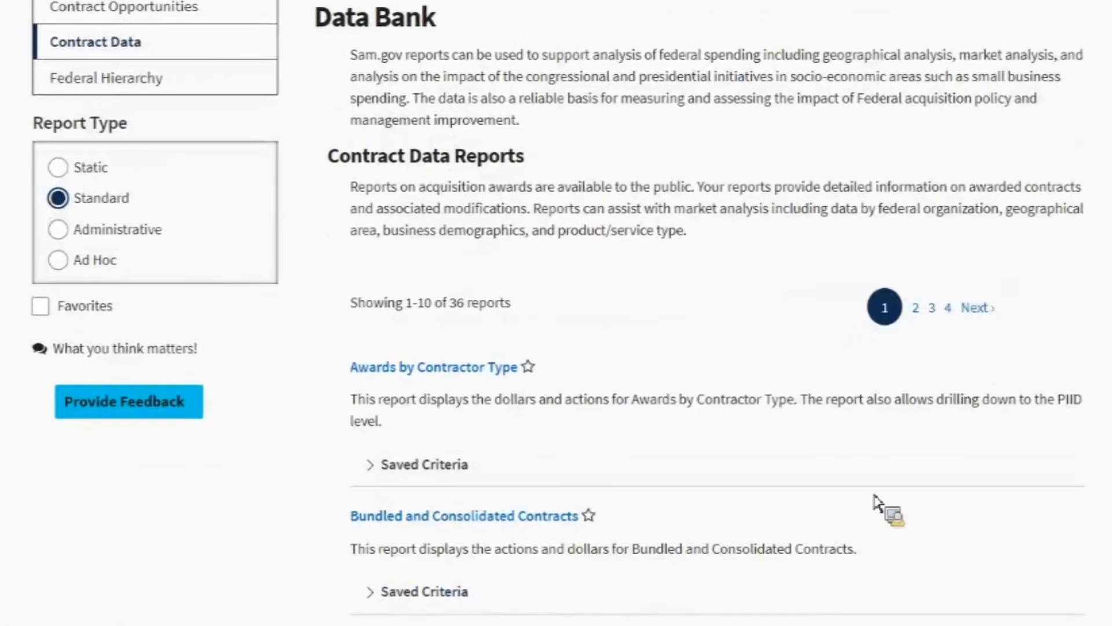
{"action": "scroll", "scroll_direction": "down", "scroll_amount": 3}
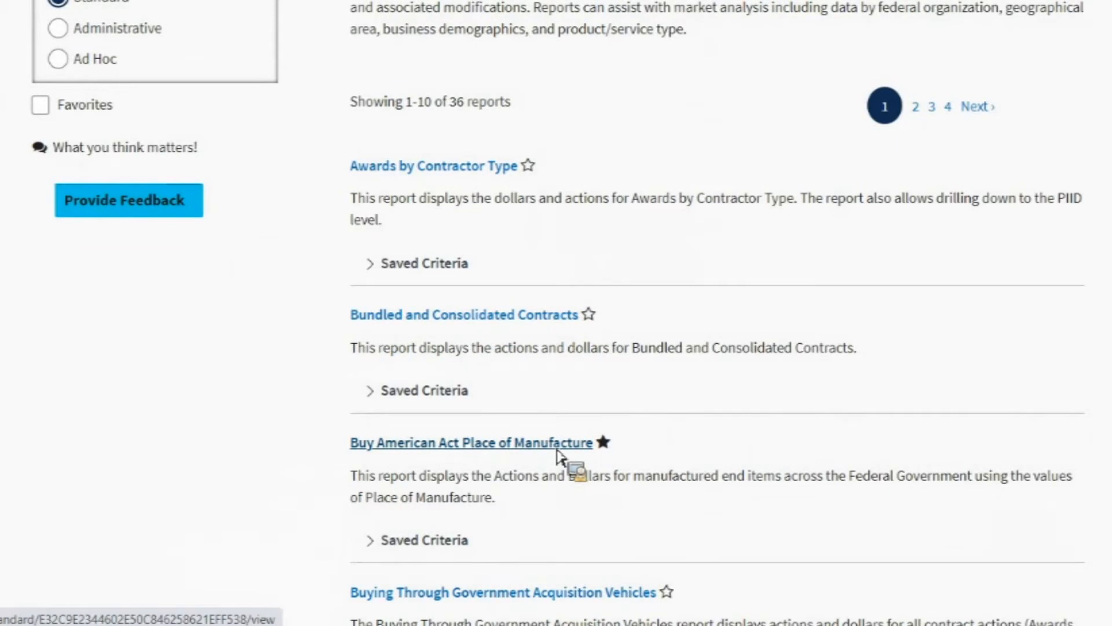
{"action": "scroll", "scroll_direction": "down", "scroll_amount": 3}
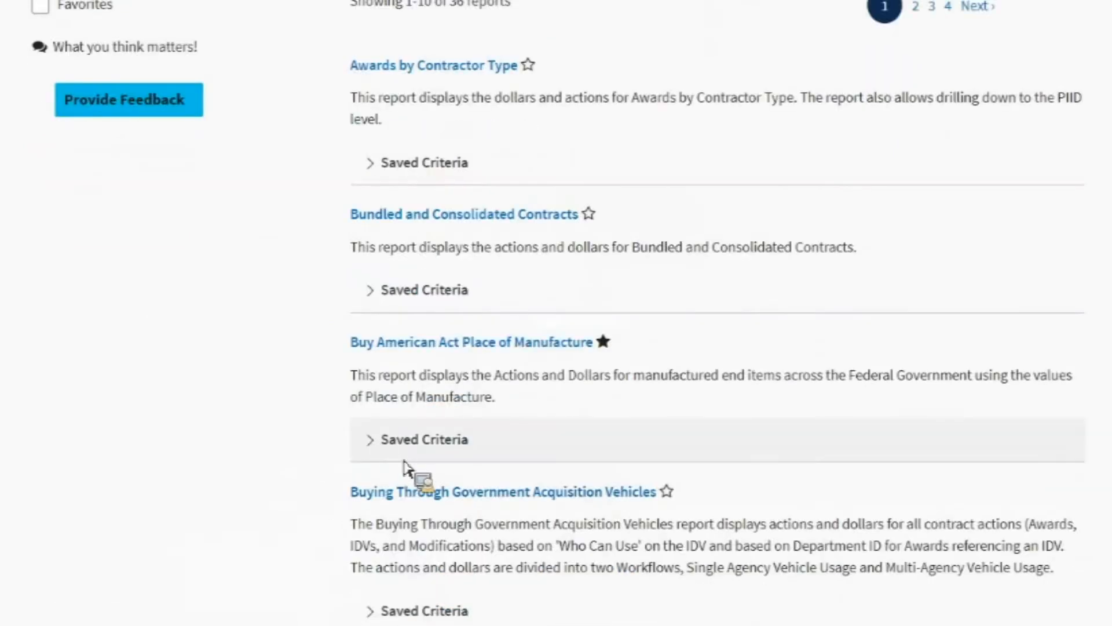
{"action": "mouse_move", "coordinate": [357, 429]}
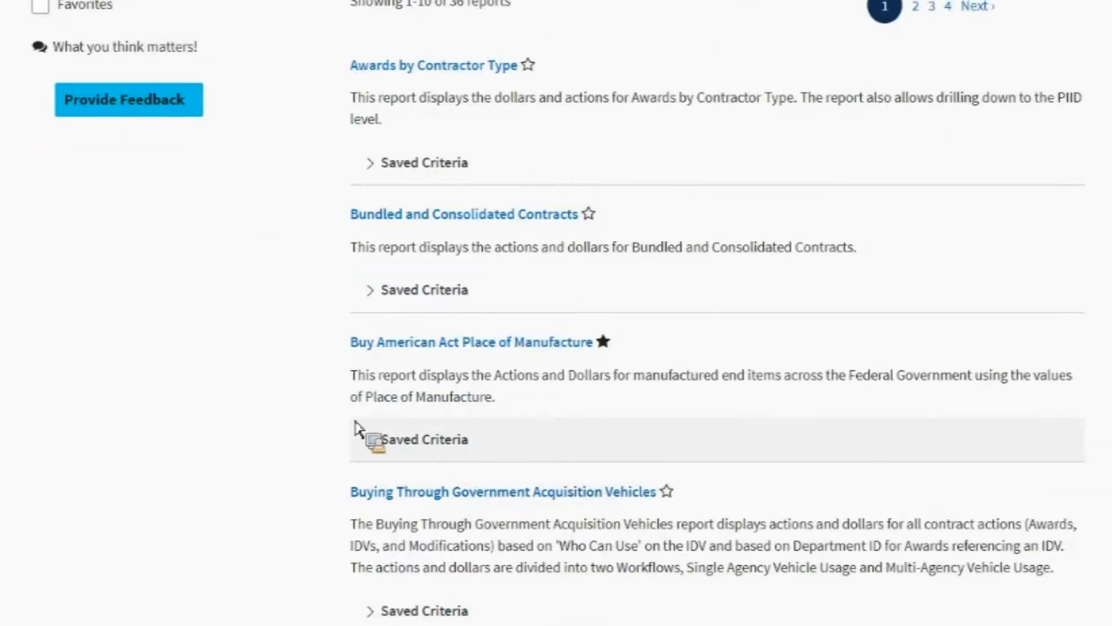
{"action": "mouse_move", "coordinate": [426, 452]}
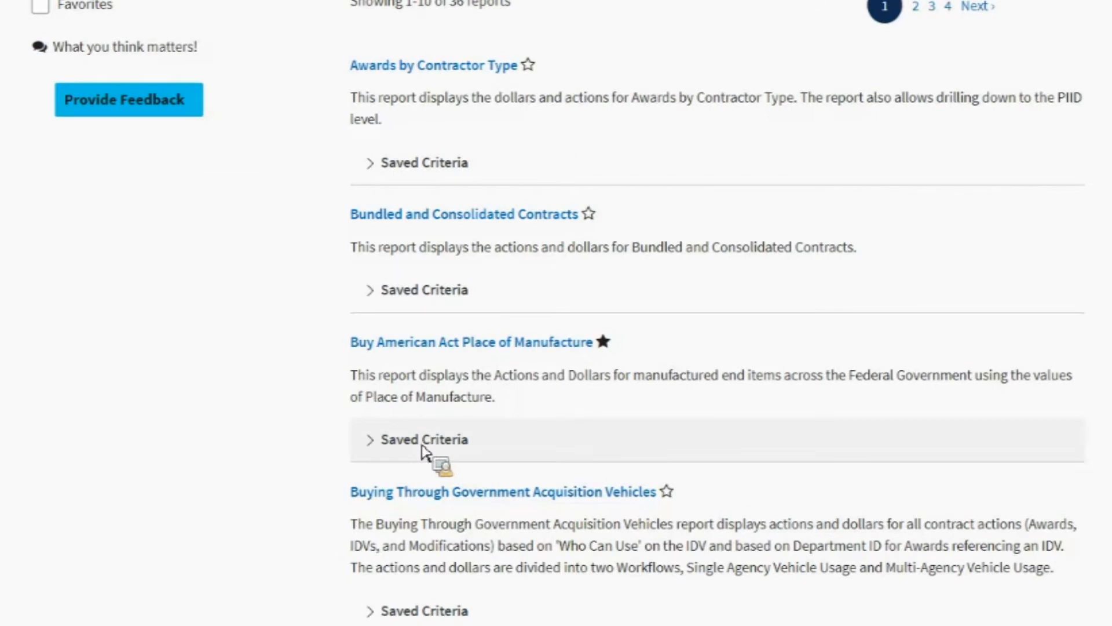
{"action": "left_click", "coordinate": [424, 438]}
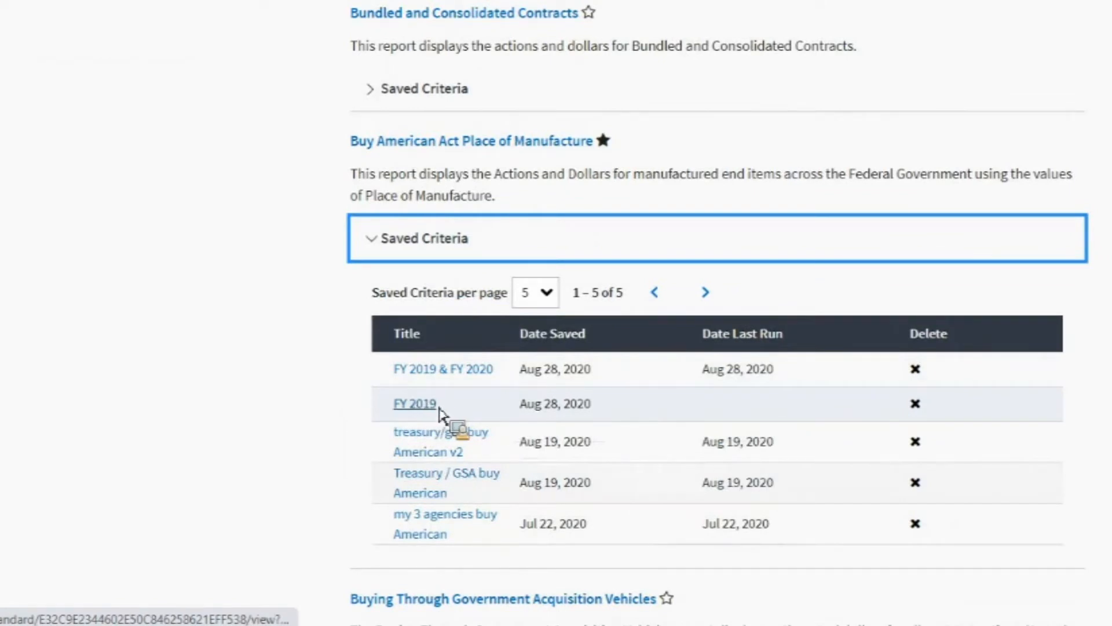
{"action": "mouse_move", "coordinate": [414, 389]}
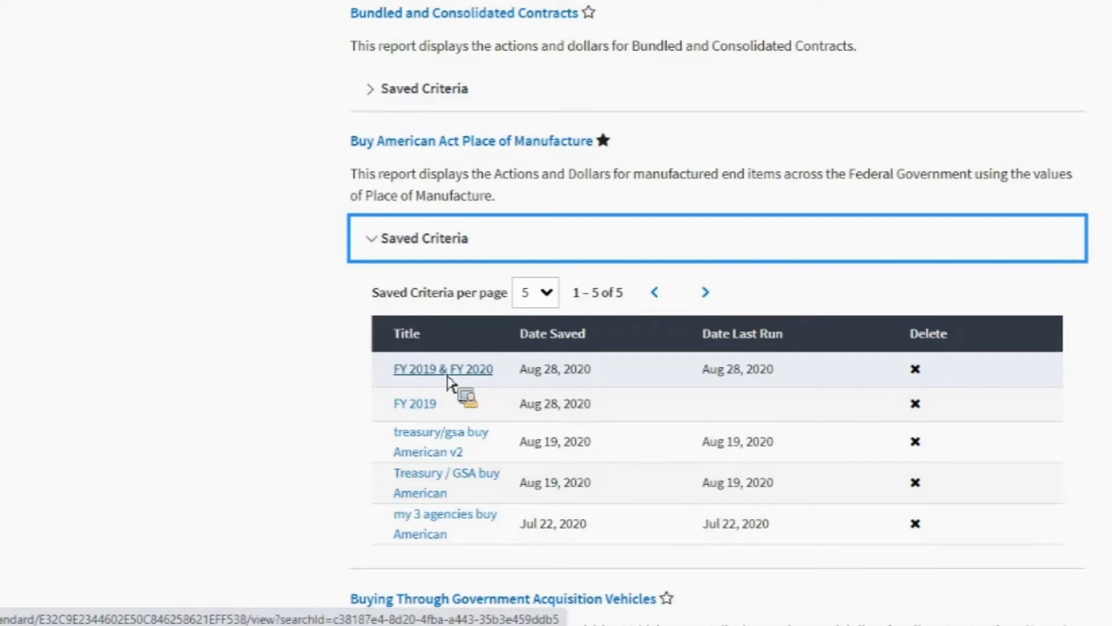
{"action": "mouse_move", "coordinate": [499, 383]}
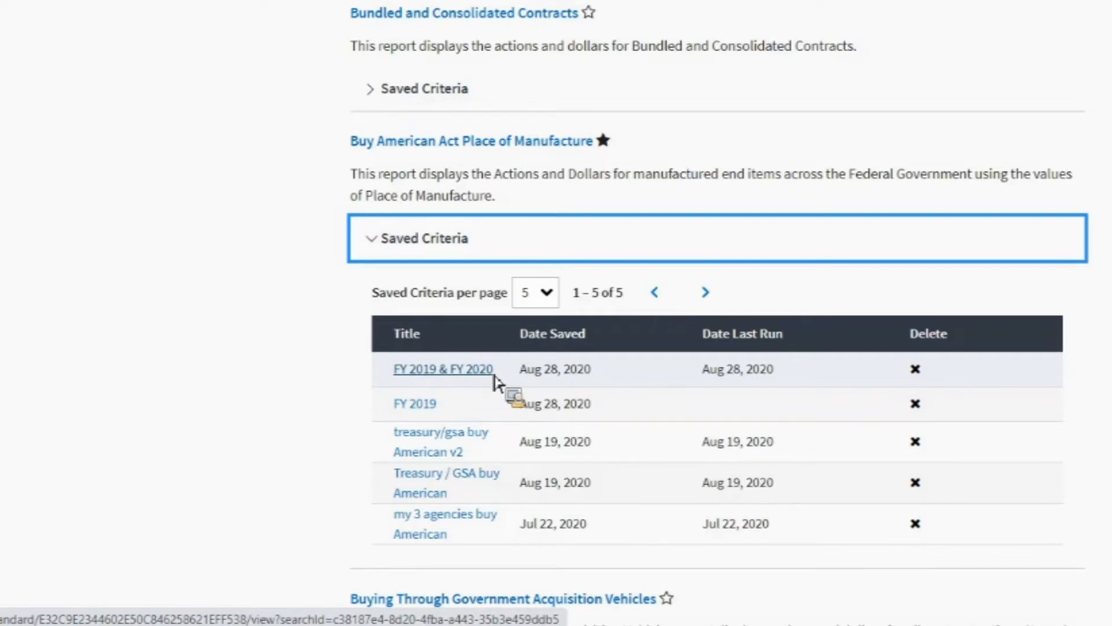
{"action": "mouse_move", "coordinate": [582, 379]}
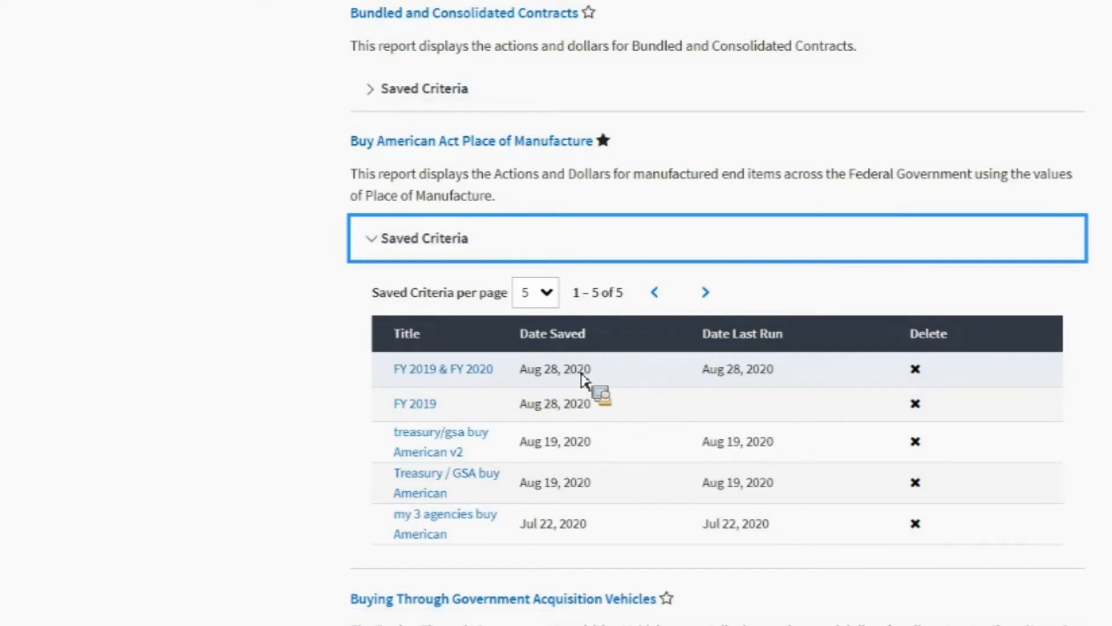
{"action": "mouse_move", "coordinate": [501, 377]}
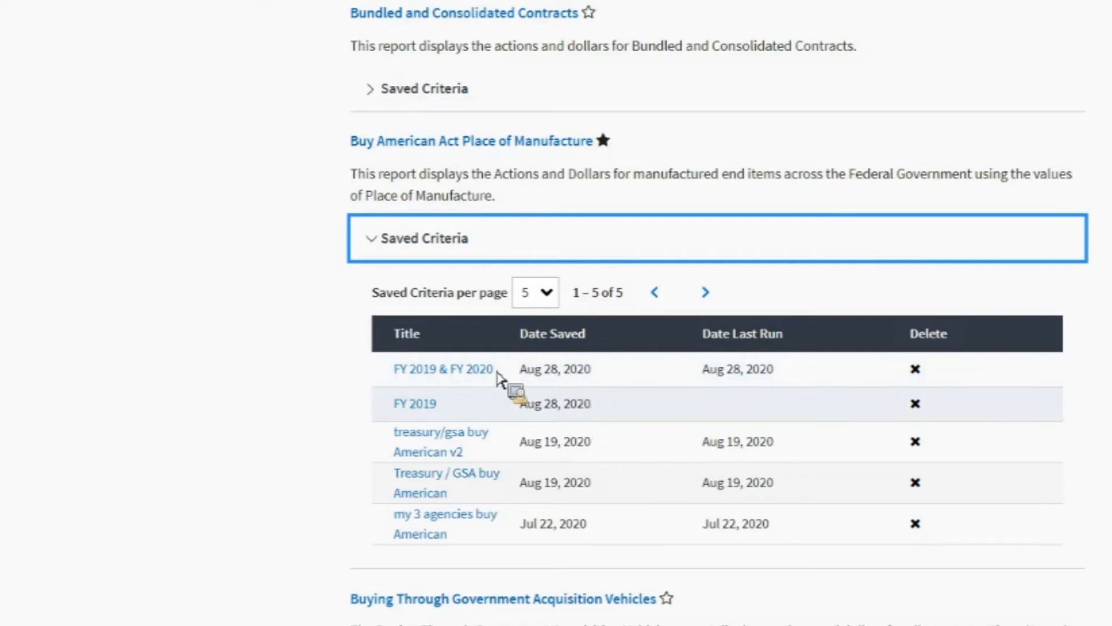
{"action": "mouse_move", "coordinate": [752, 362]}
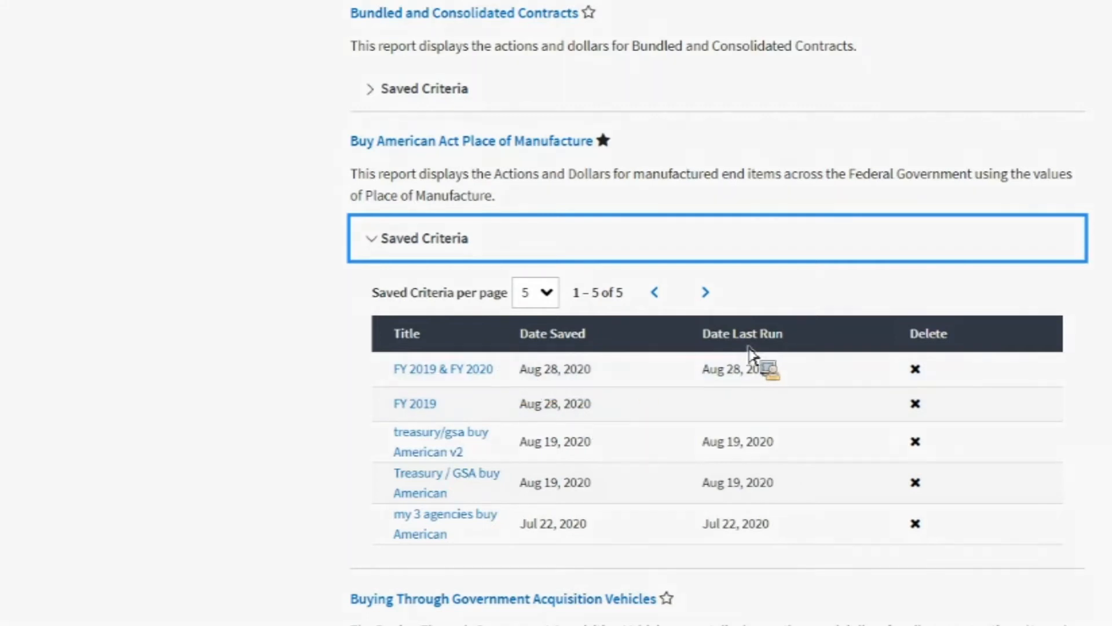
{"action": "mouse_move", "coordinate": [771, 358]}
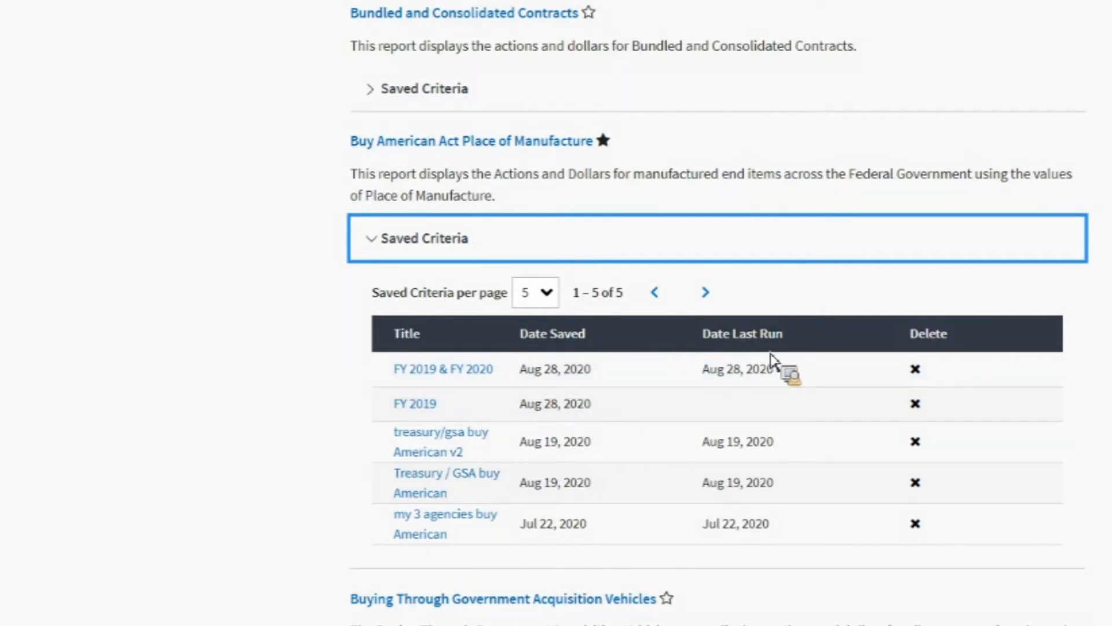
{"action": "mouse_move", "coordinate": [446, 411]}
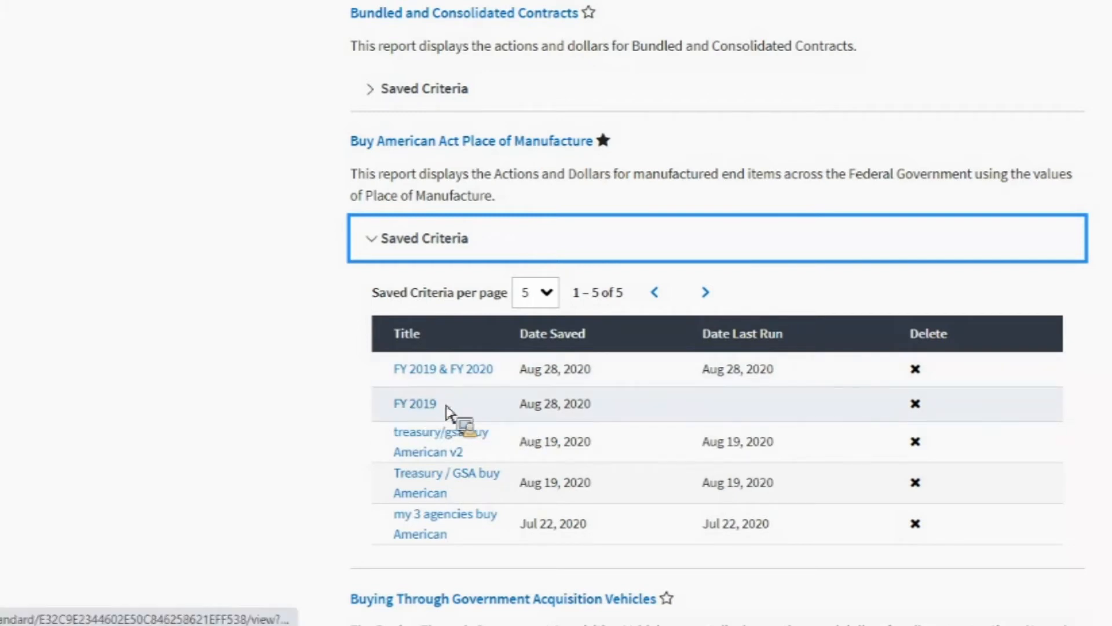
{"action": "mouse_move", "coordinate": [751, 418]}
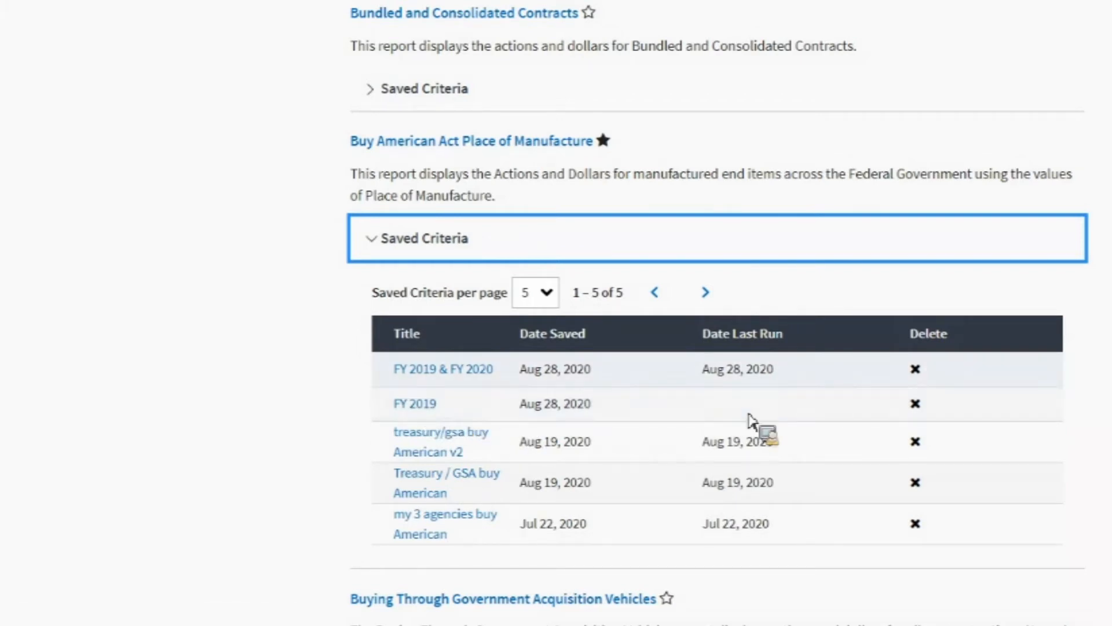
{"action": "mouse_move", "coordinate": [737, 408]}
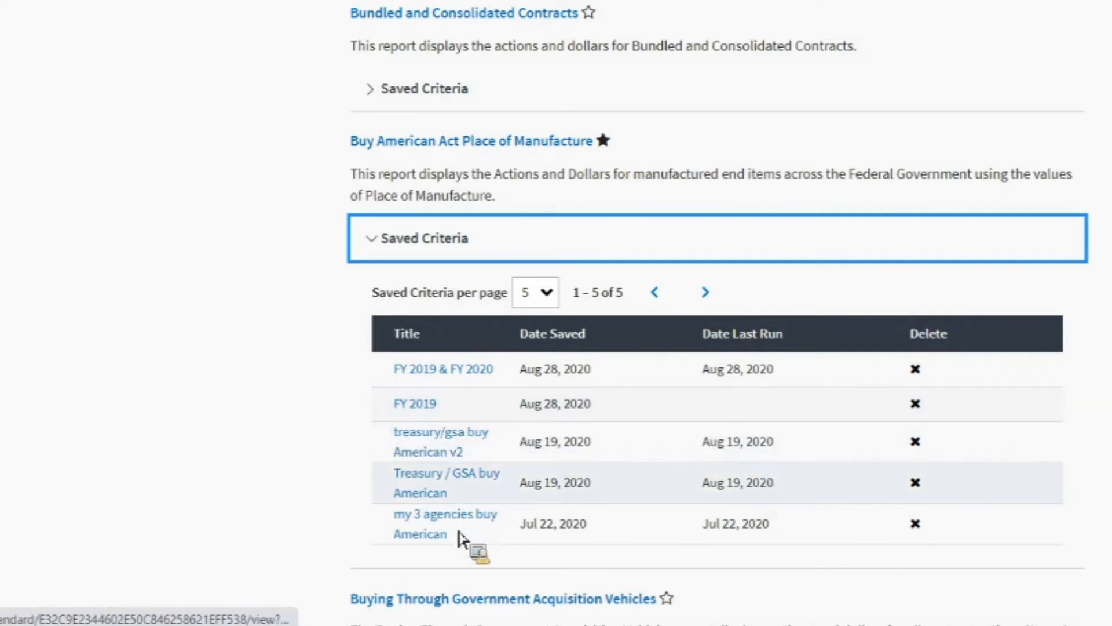
{"action": "mouse_move", "coordinate": [828, 456]}
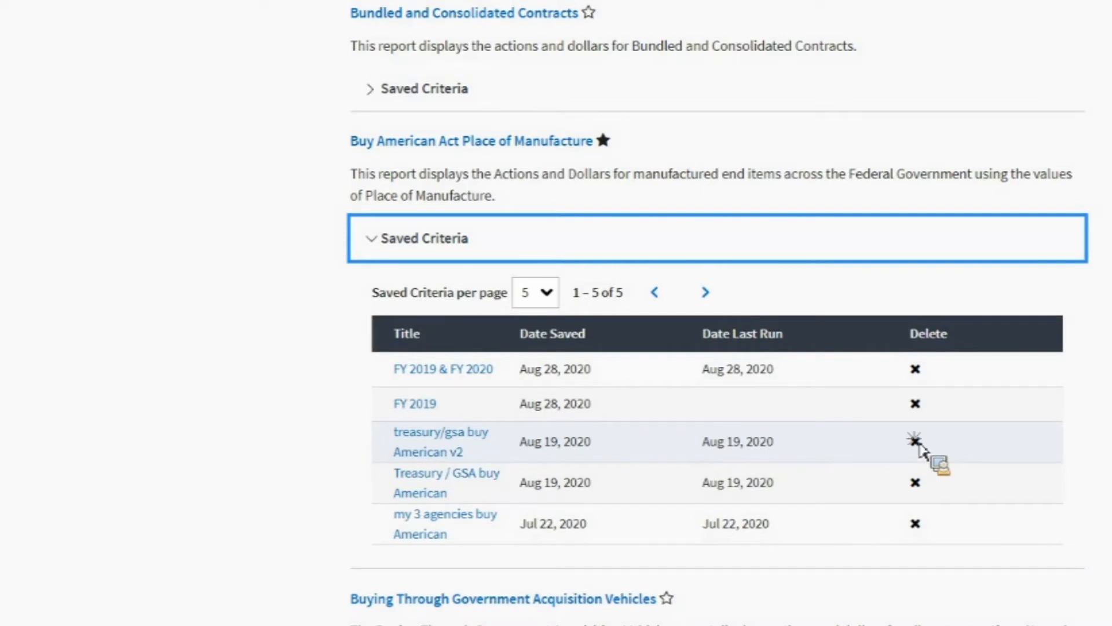
Step: Delete the two Treasury/GSA Buy American searches, leaving the FY 2019 & FY 2020 and FY 2019 criteria
{"action": "left_click", "coordinate": [914, 441]}
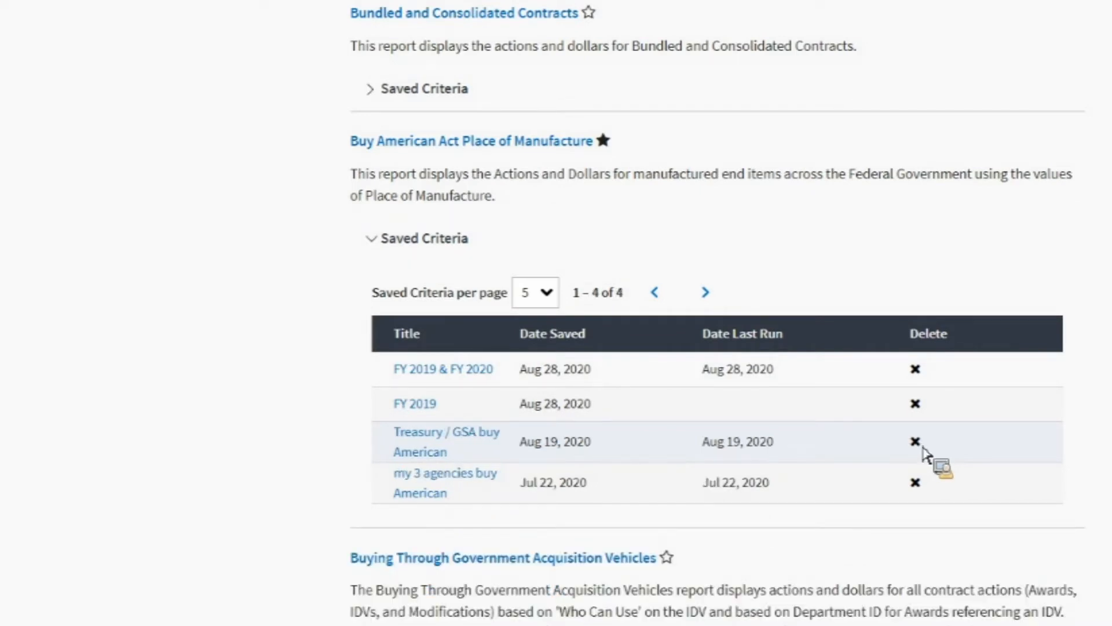
{"action": "left_click", "coordinate": [914, 441]}
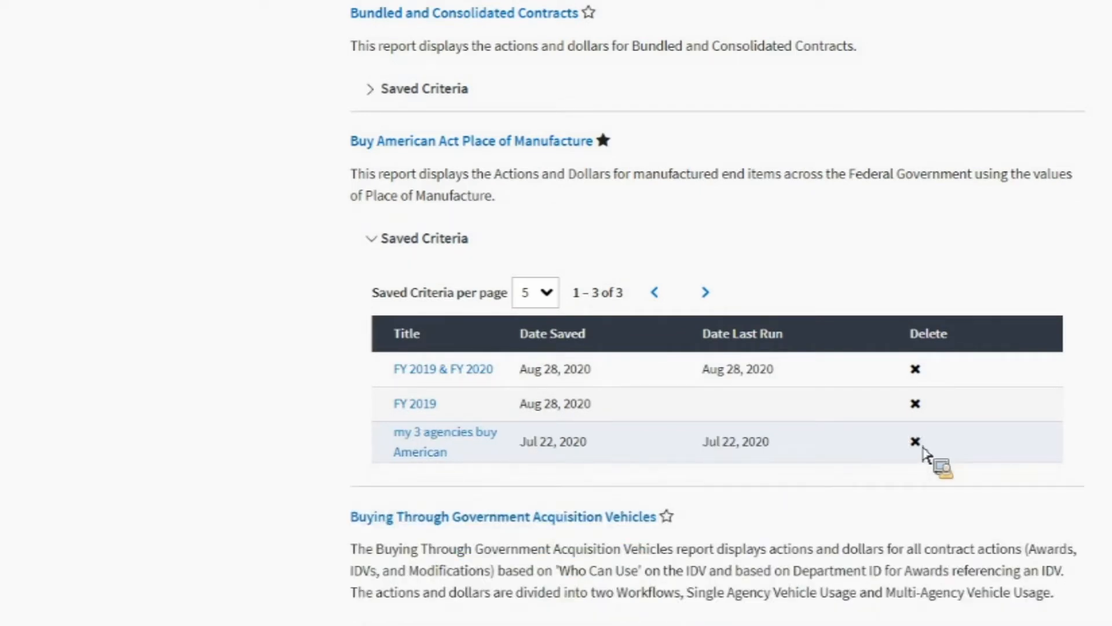
{"action": "left_click", "coordinate": [914, 441]}
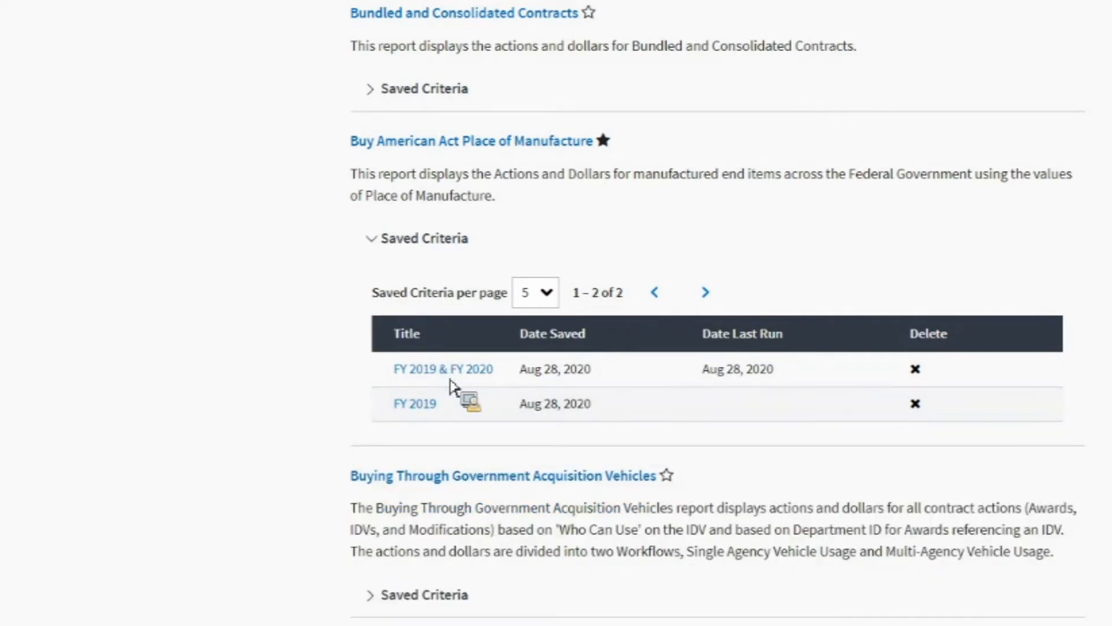
{"action": "mouse_move", "coordinate": [429, 403]}
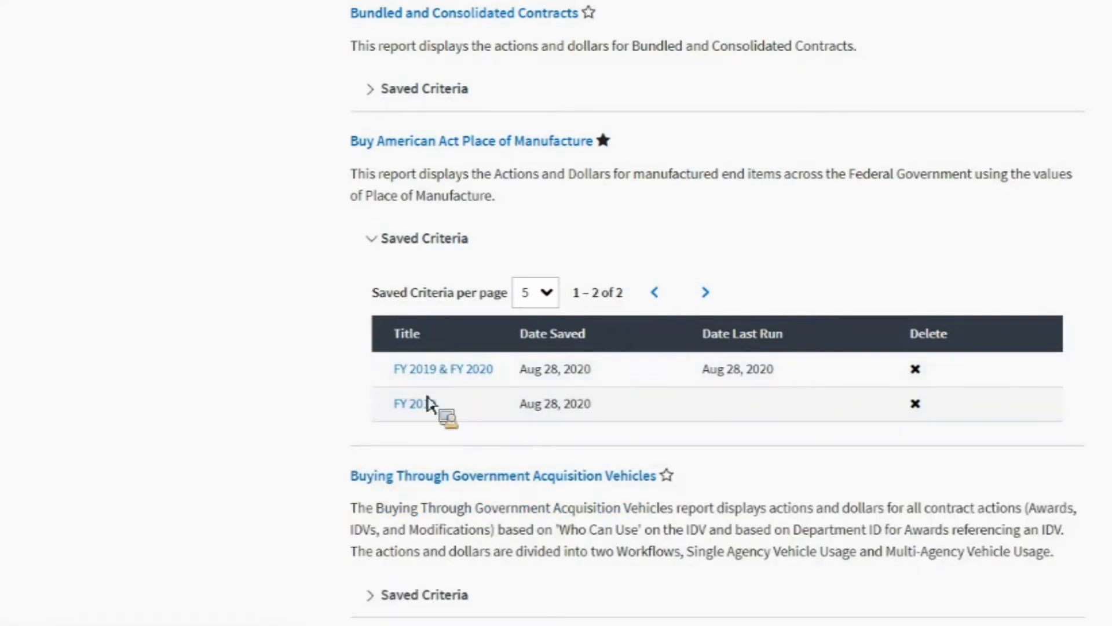
{"action": "mouse_move", "coordinate": [415, 404]}
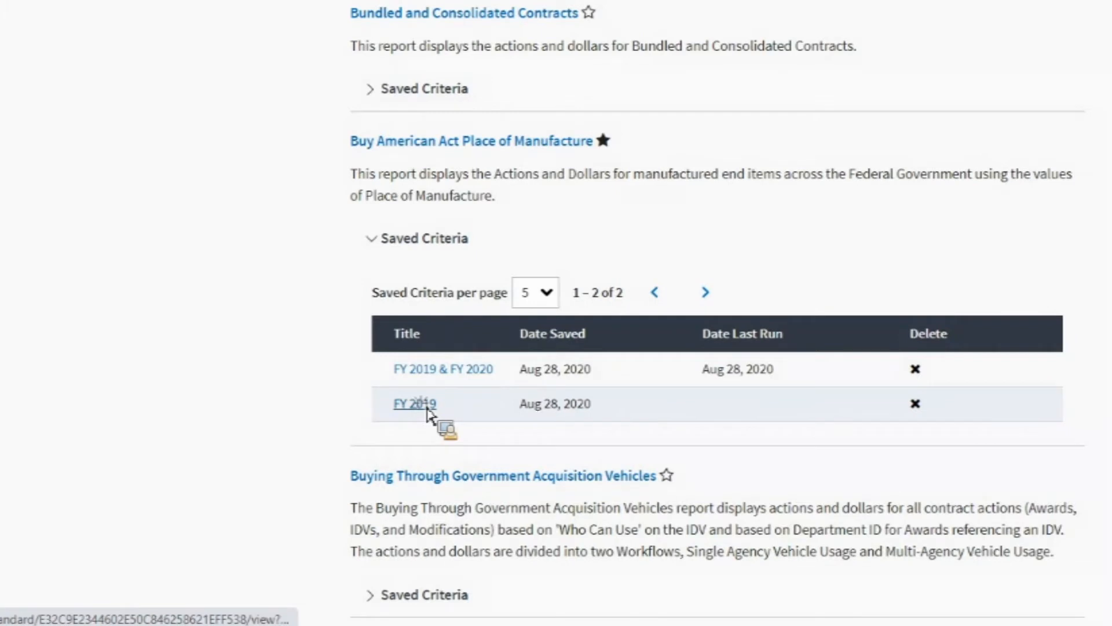
Step: Run the saved FY 2019 GSA criteria, then return to Standard Reports with Saved Criteria expanded
{"action": "left_click", "coordinate": [414, 403]}
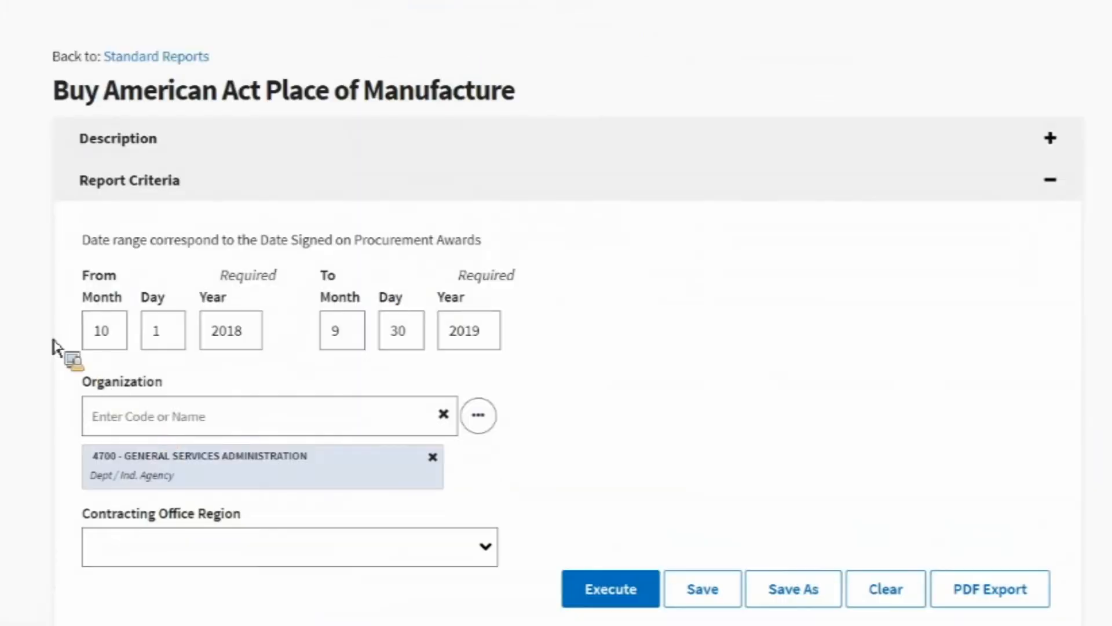
{"action": "mouse_move", "coordinate": [552, 557]}
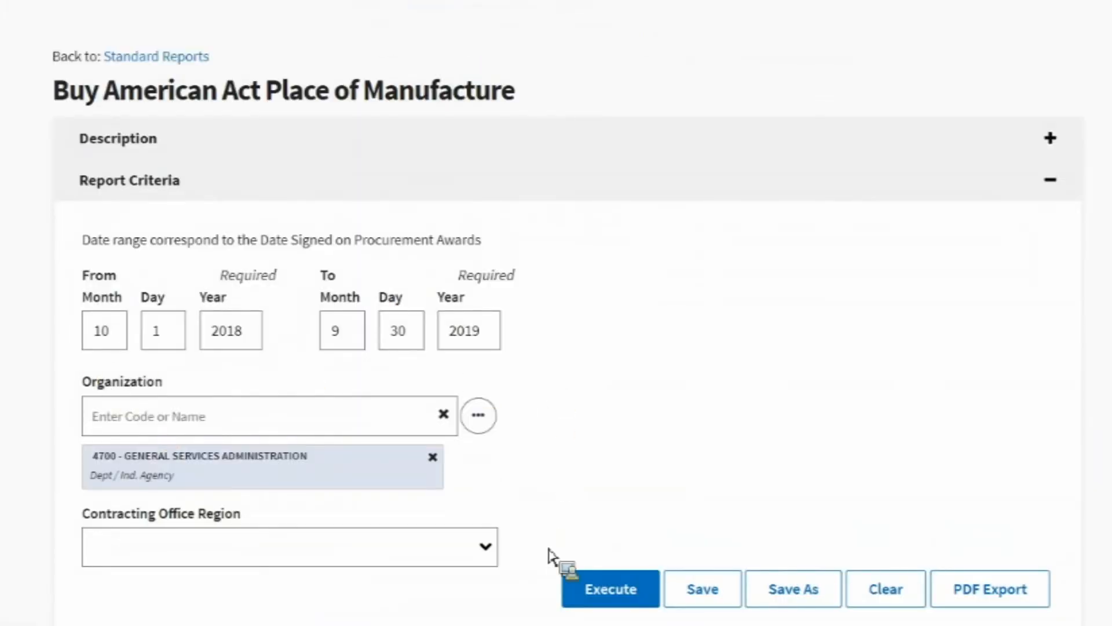
{"action": "mouse_move", "coordinate": [610, 589]}
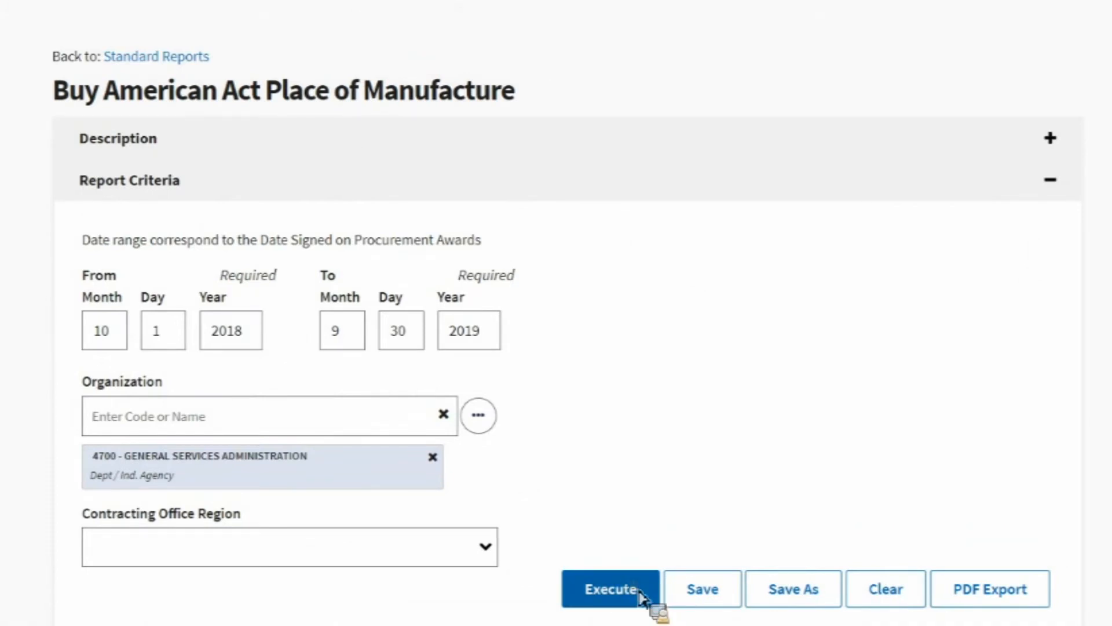
{"action": "left_click", "coordinate": [610, 588]}
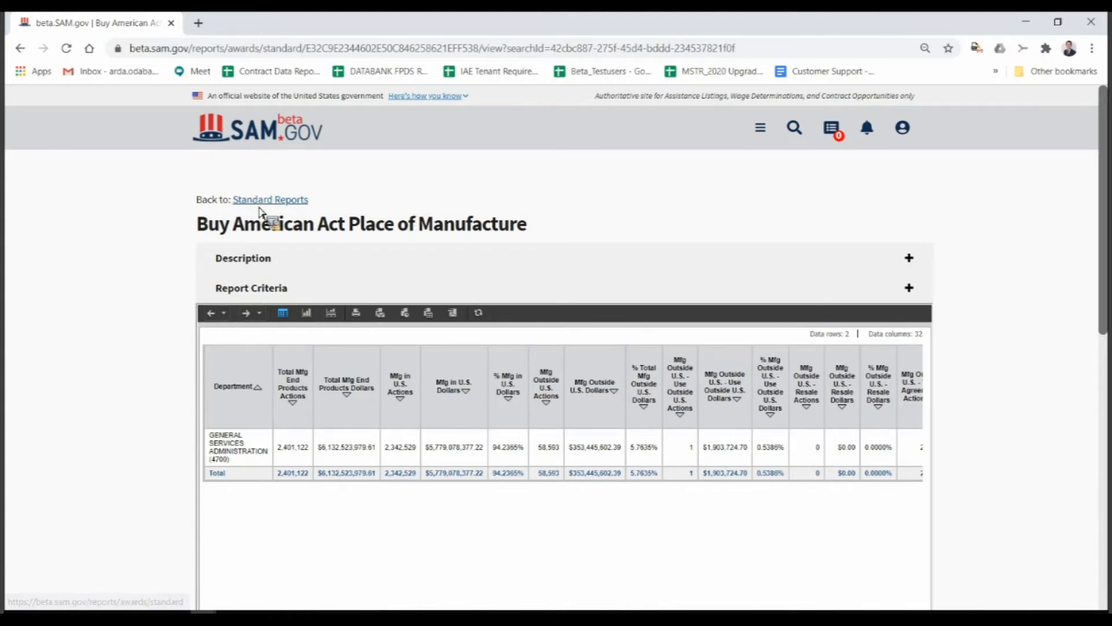
{"action": "left_click", "coordinate": [269, 199]}
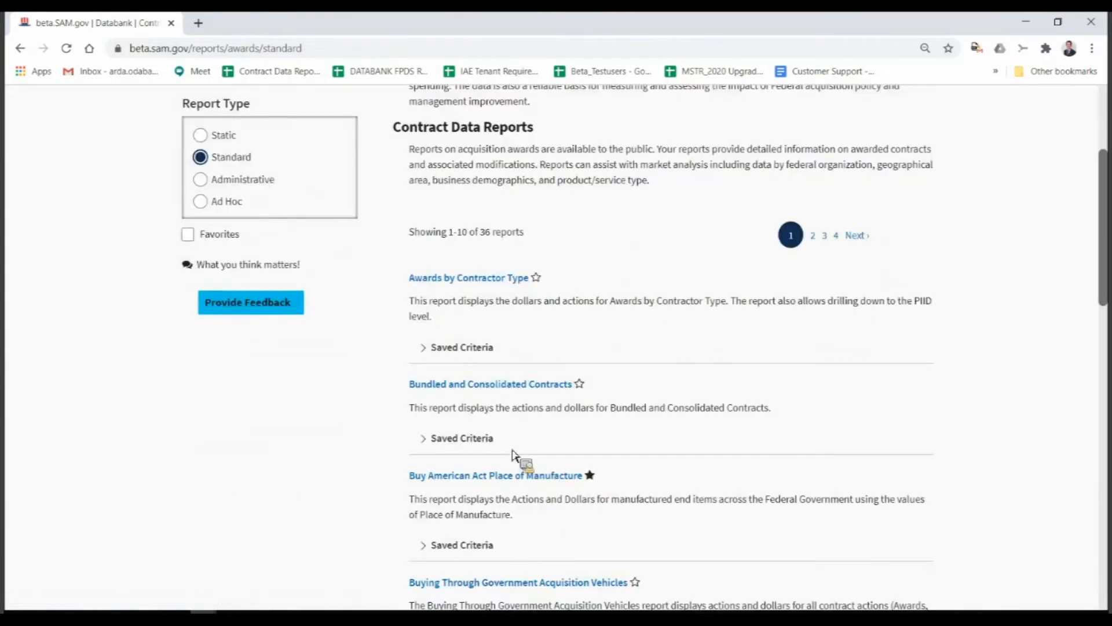
{"action": "left_click", "coordinate": [461, 544]}
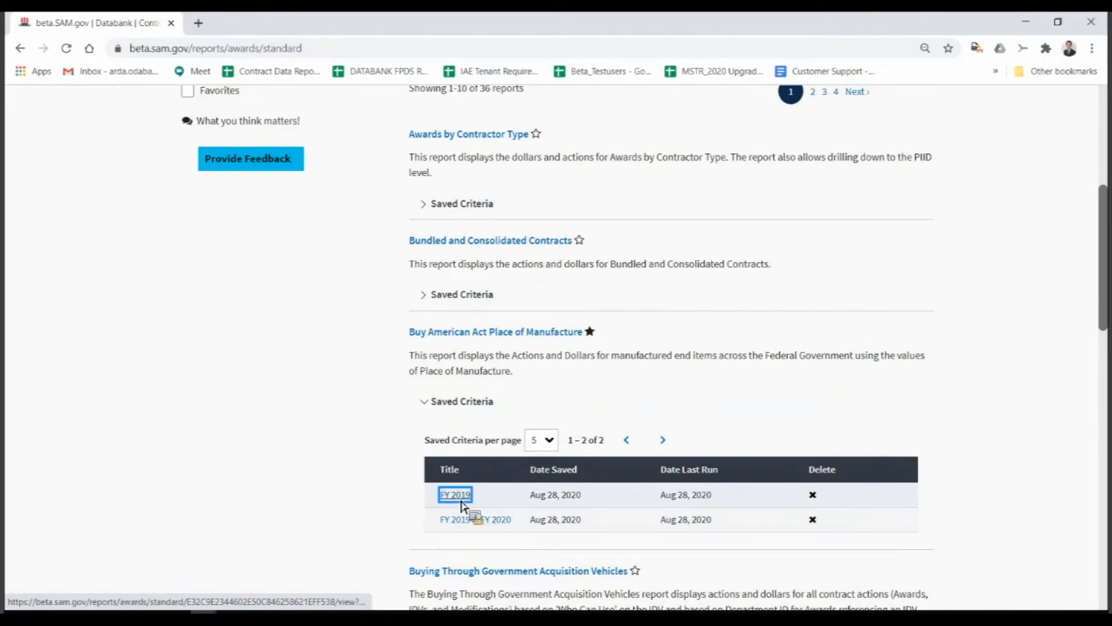
Step: Export the FY 2019 GSA report as a 14-page PDF and reopen its criteria form
{"action": "left_click", "coordinate": [454, 495]}
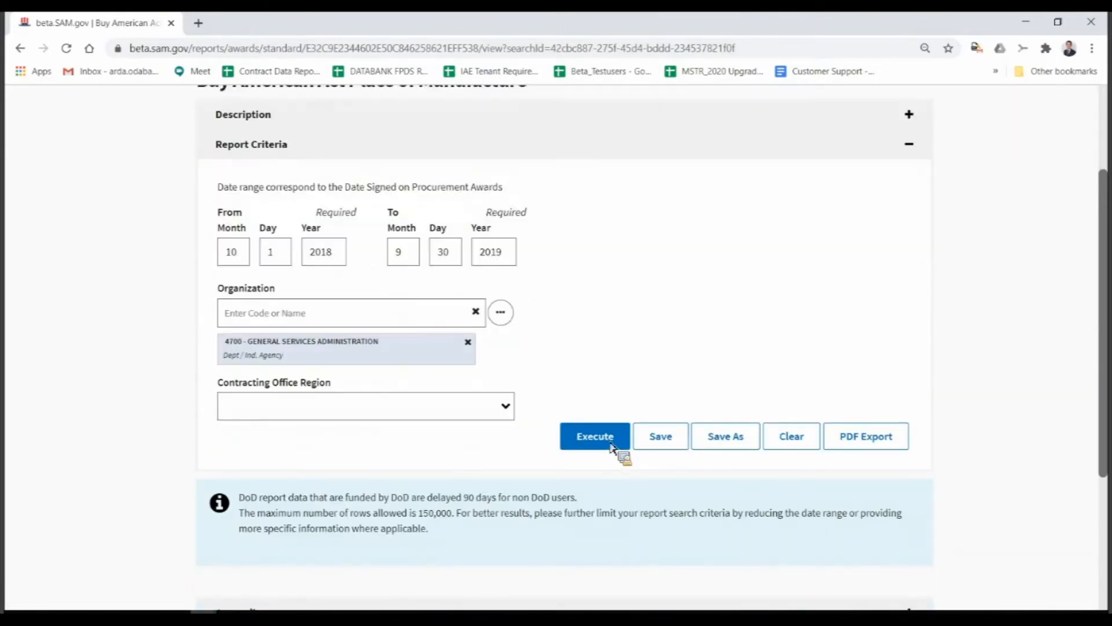
{"action": "mouse_move", "coordinate": [881, 451]}
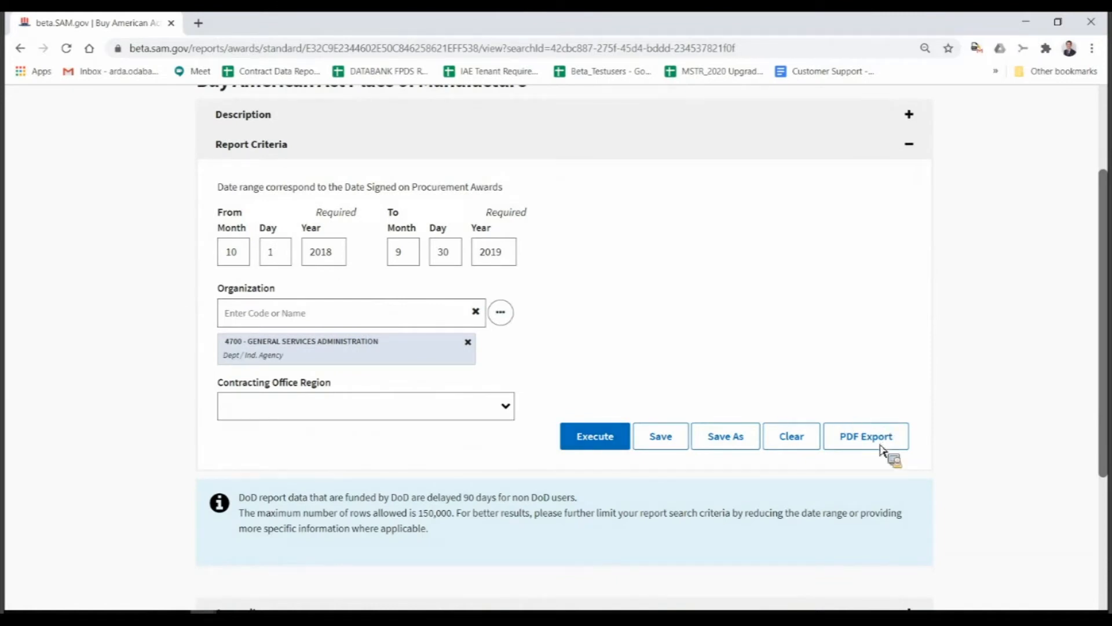
{"action": "left_click", "coordinate": [594, 436]}
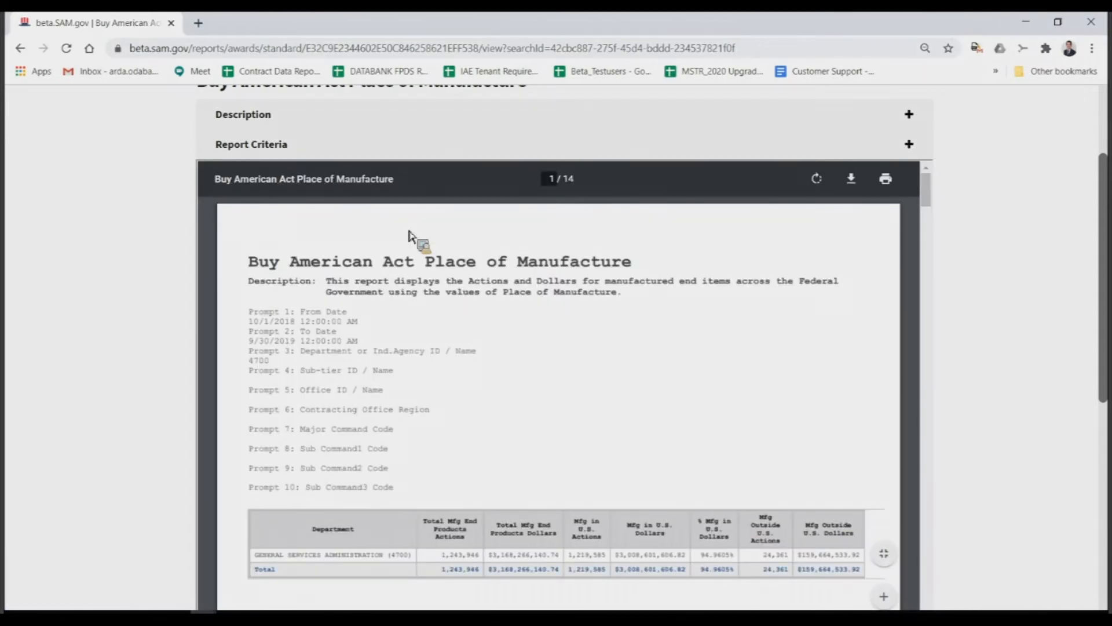
{"action": "left_click", "coordinate": [909, 144]}
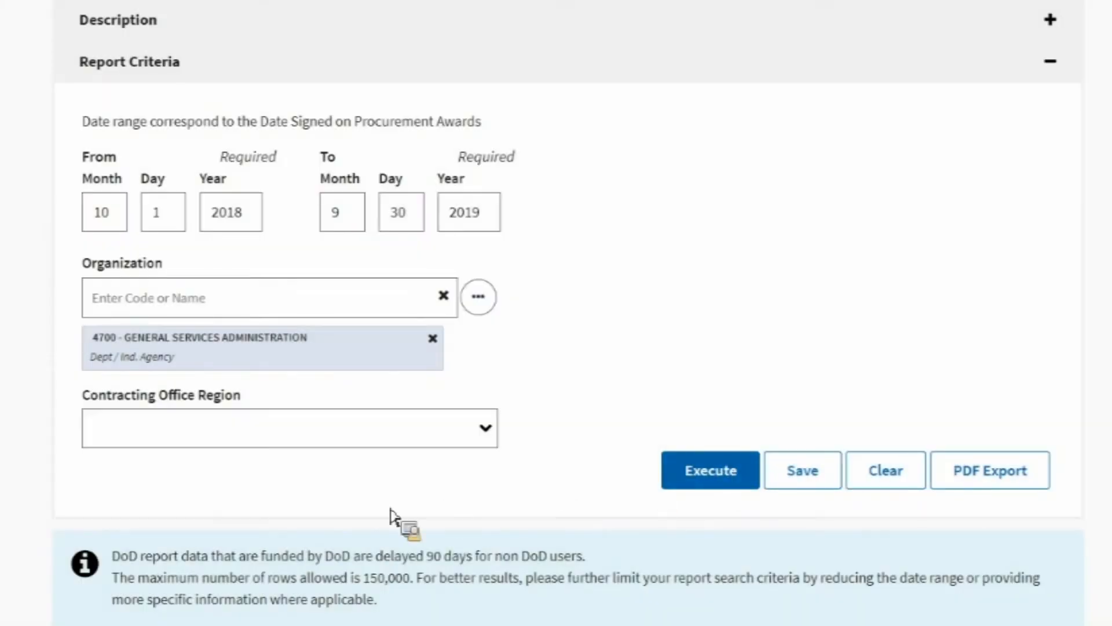
Step: Execute the FY 2019 GSA report and review its grid: 1,243,946 actions, $3,168,266,140.74
{"action": "left_click", "coordinate": [709, 470]}
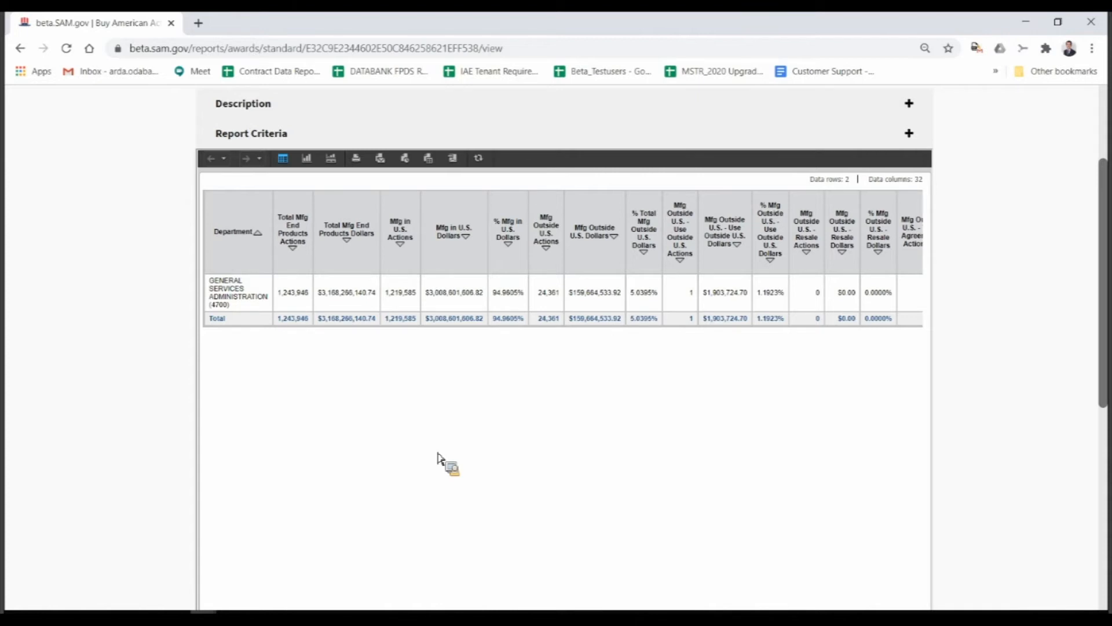
{"action": "mouse_move", "coordinate": [660, 457]}
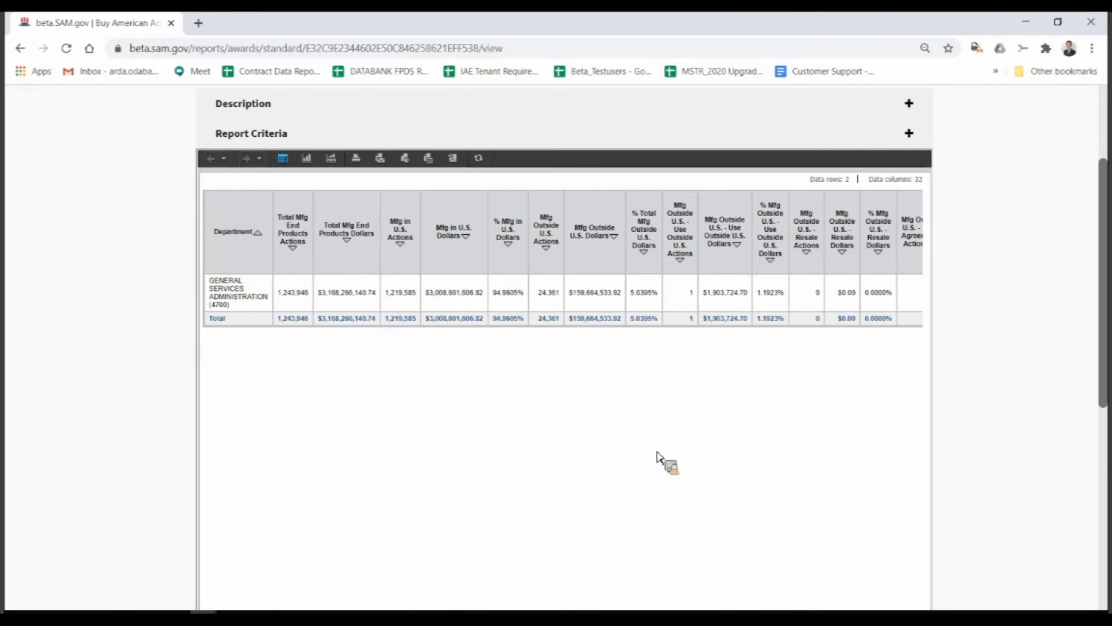
{"action": "scroll", "scroll_direction": "up", "scroll_amount": 3}
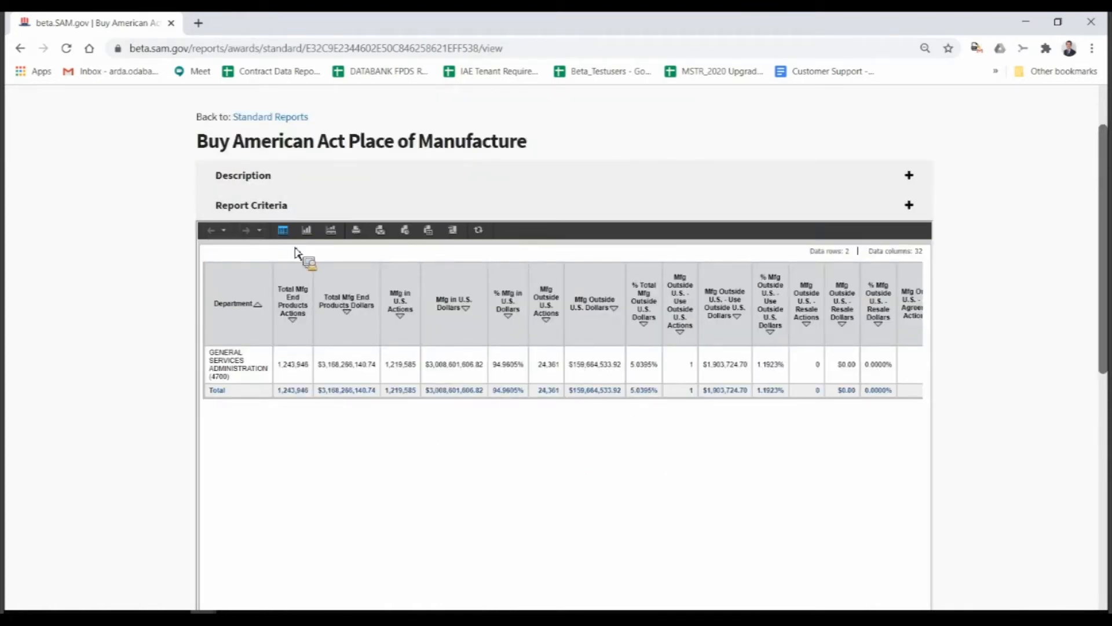
{"action": "mouse_move", "coordinate": [465, 245]}
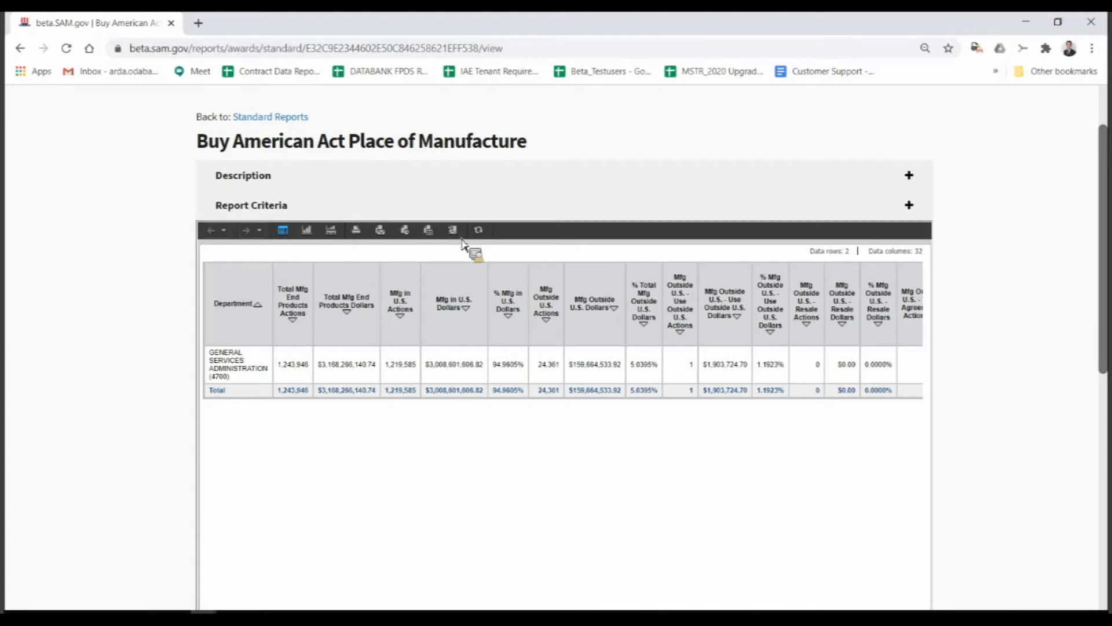
{"action": "mouse_move", "coordinate": [516, 442]}
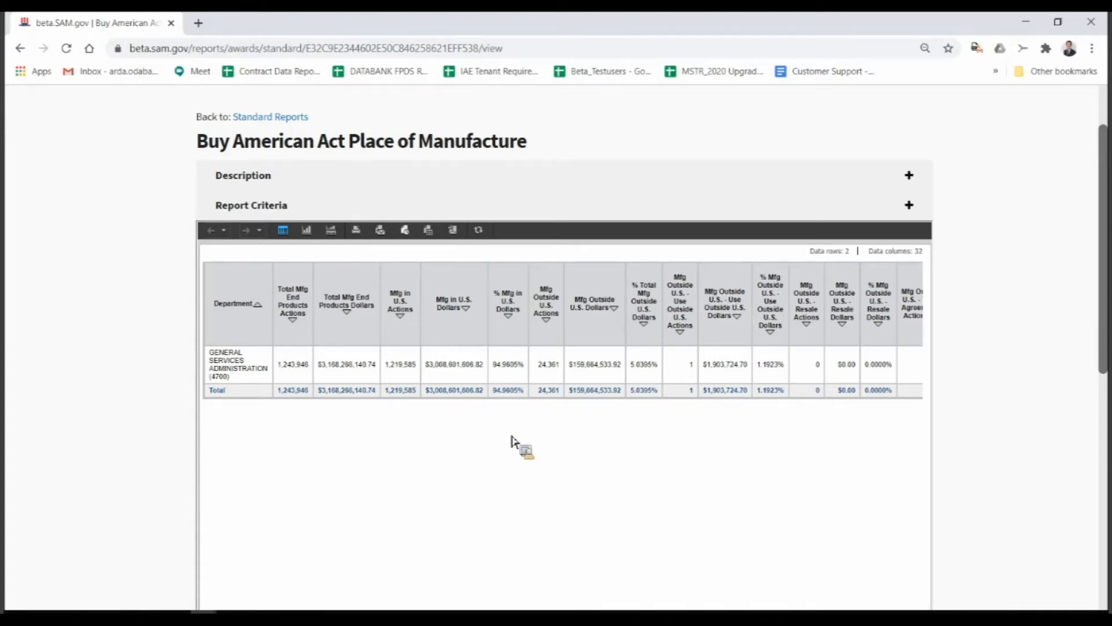
{"action": "scroll", "scroll_direction": "down", "scroll_amount": 3}
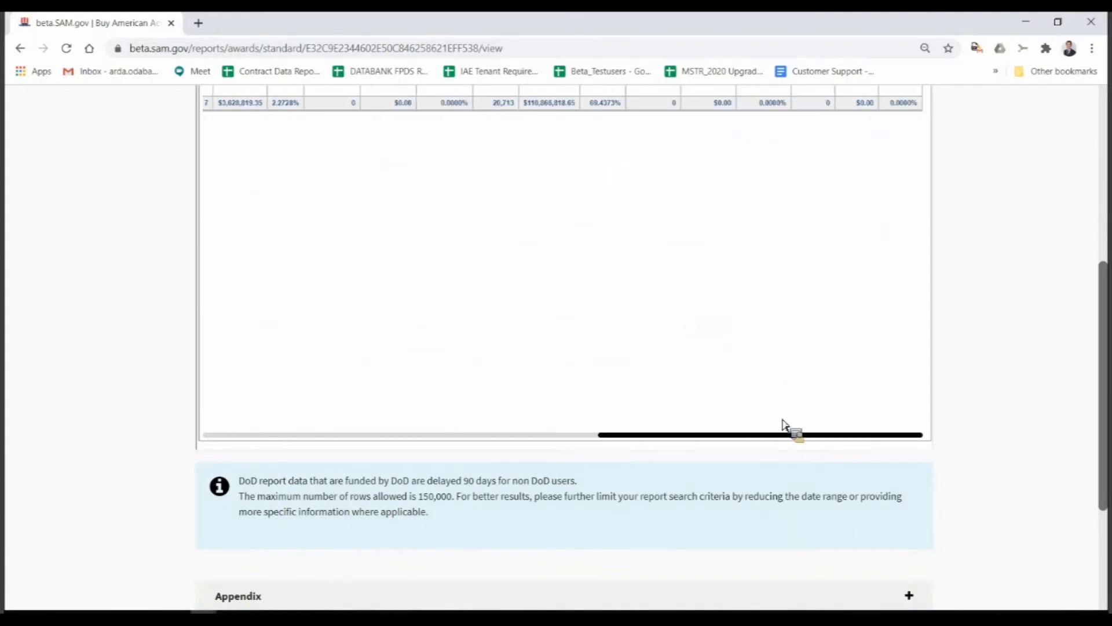
{"action": "scroll", "scroll_direction": "up", "scroll_amount": 3}
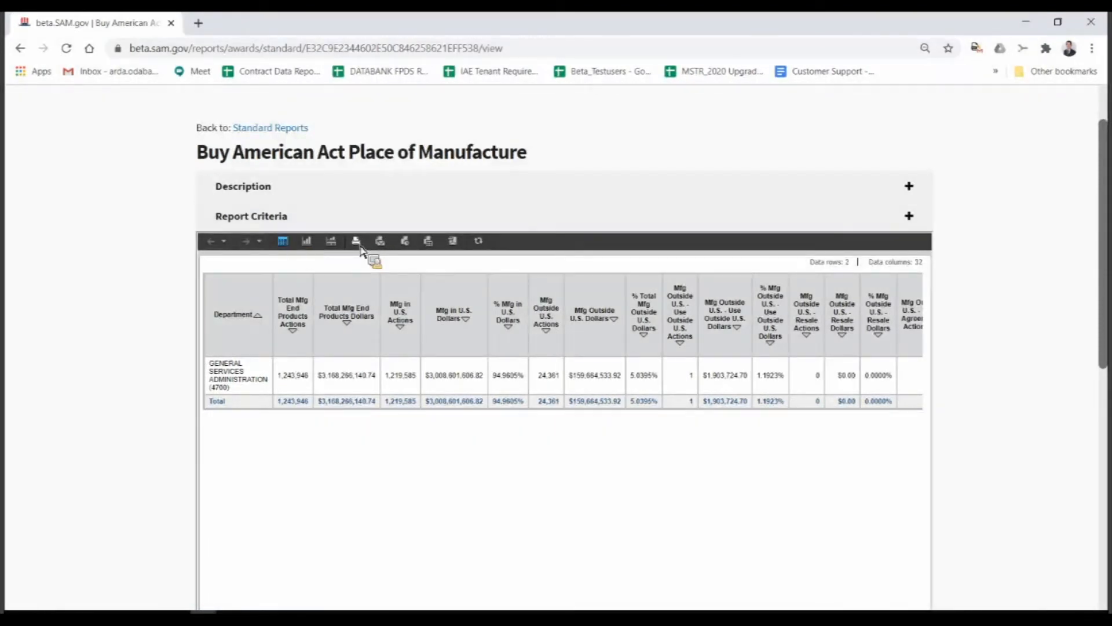
{"action": "mouse_move", "coordinate": [355, 240]}
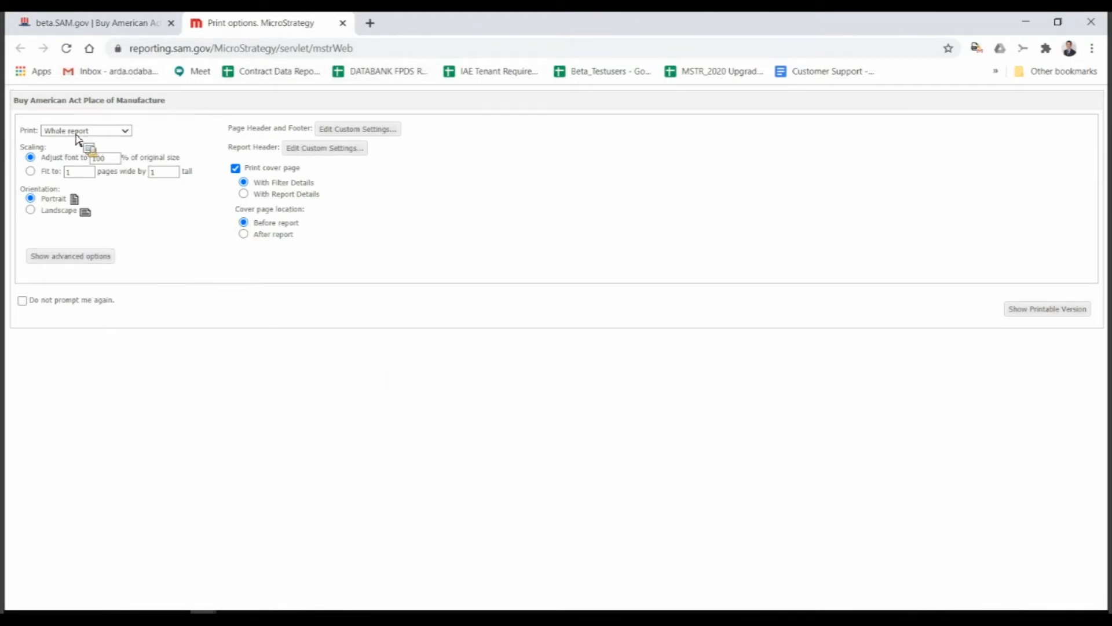
Step: Generate a 10-page landscape printable PDF of the FY 2019 GSA results
{"action": "left_click", "coordinate": [31, 209]}
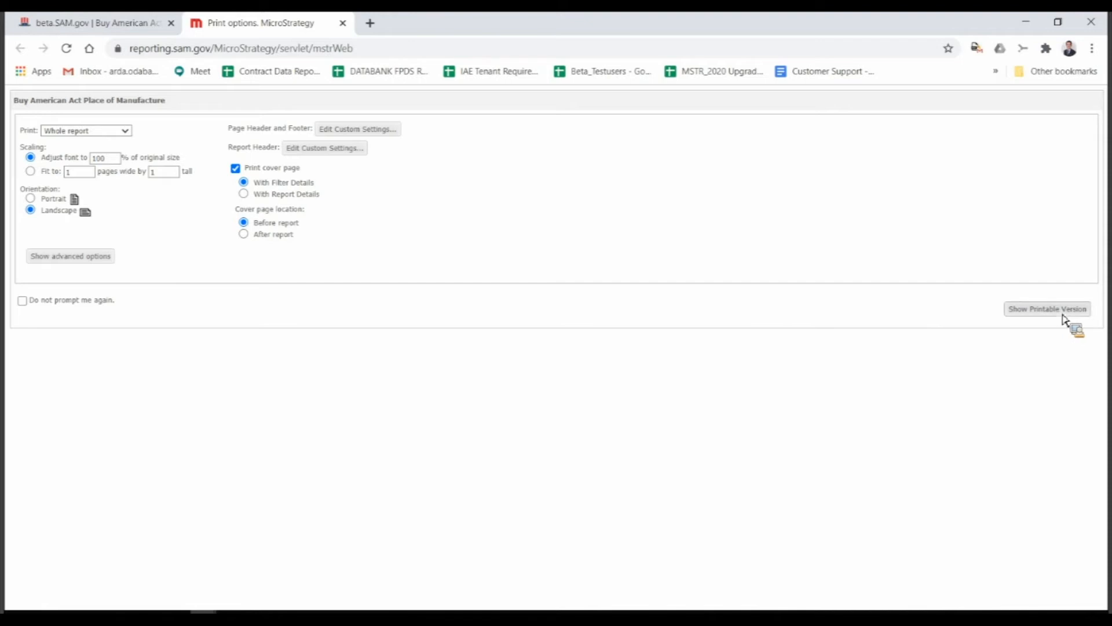
{"action": "left_click", "coordinate": [1047, 309]}
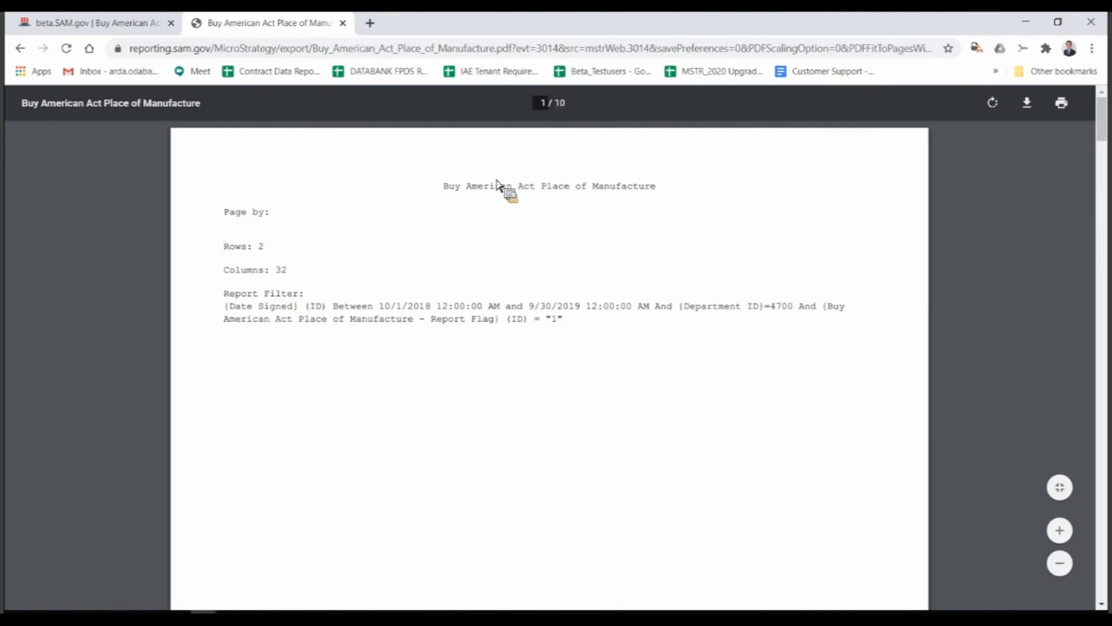
{"action": "mouse_move", "coordinate": [255, 246]}
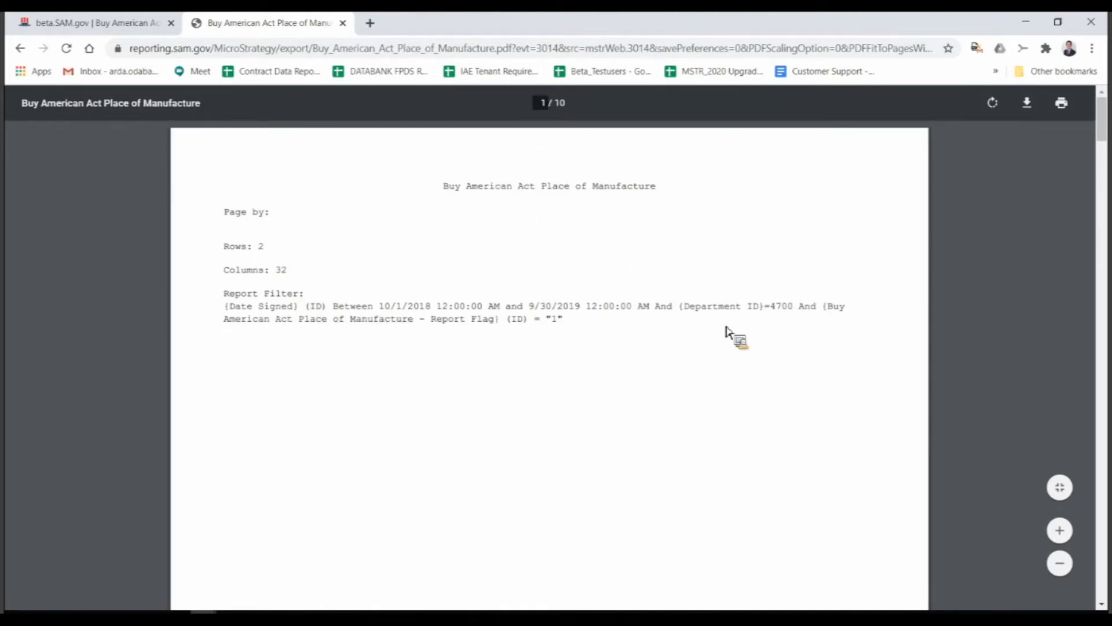
{"action": "mouse_move", "coordinate": [443, 316]}
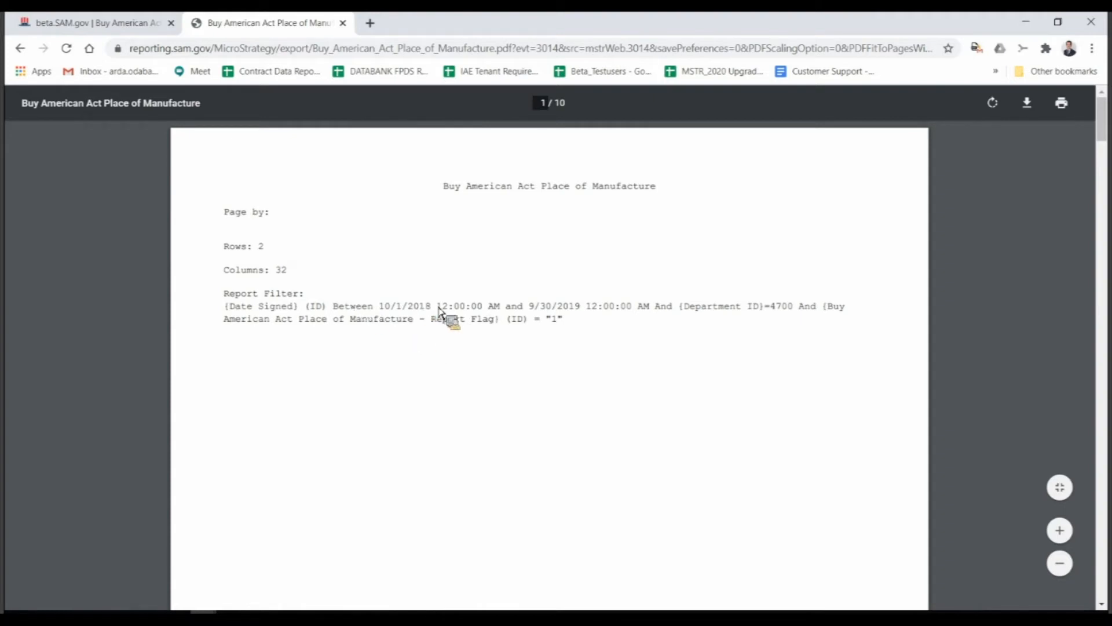
{"action": "mouse_move", "coordinate": [786, 315]}
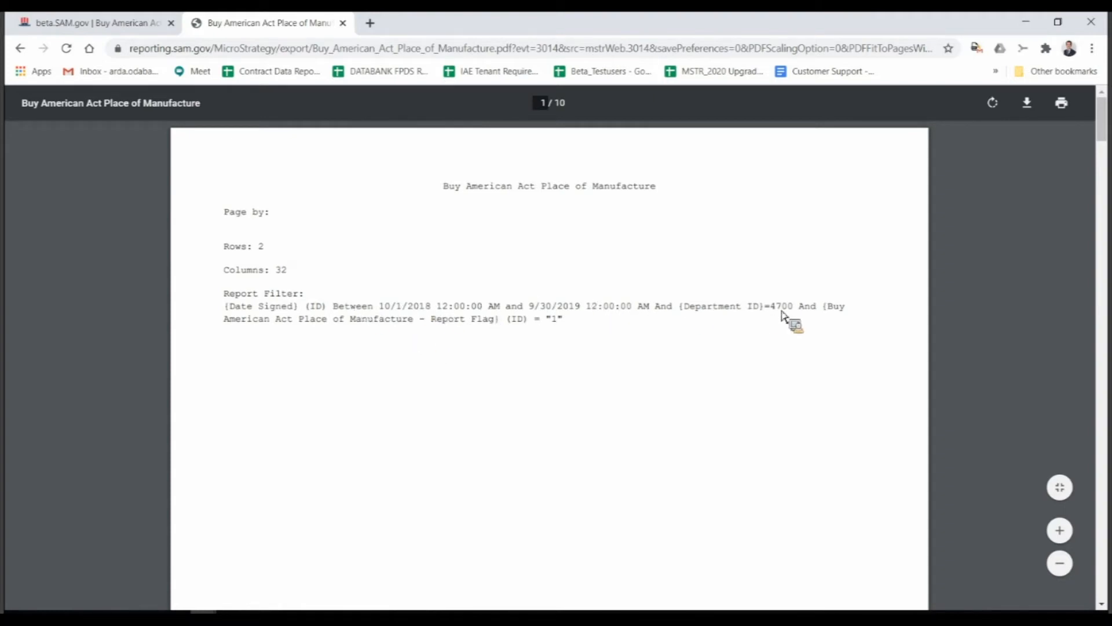
{"action": "mouse_move", "coordinate": [262, 316]}
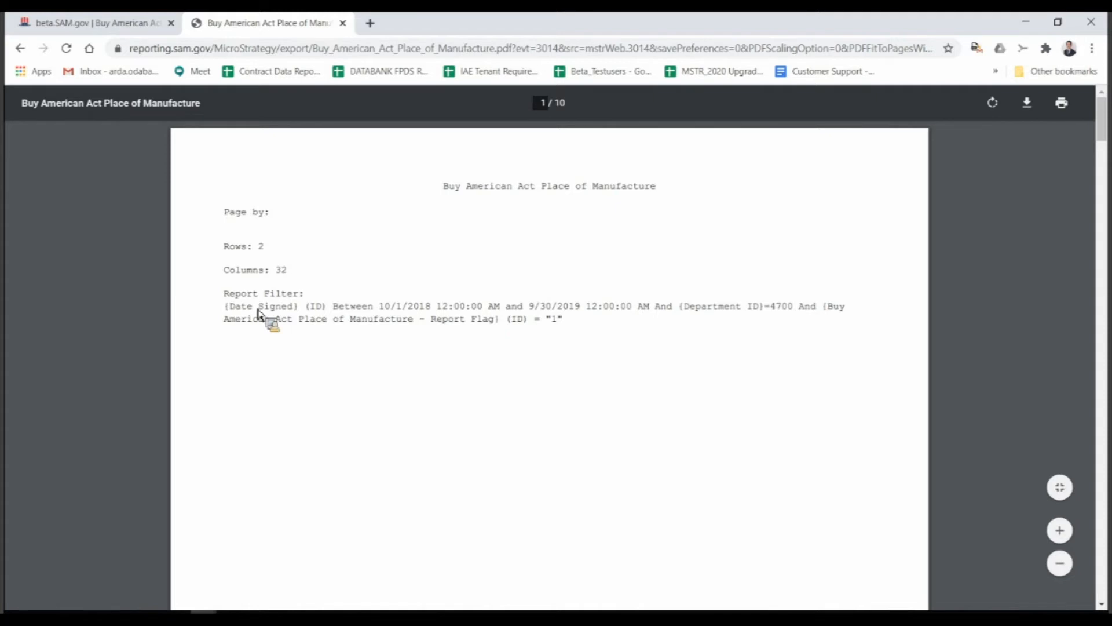
{"action": "mouse_move", "coordinate": [535, 329]}
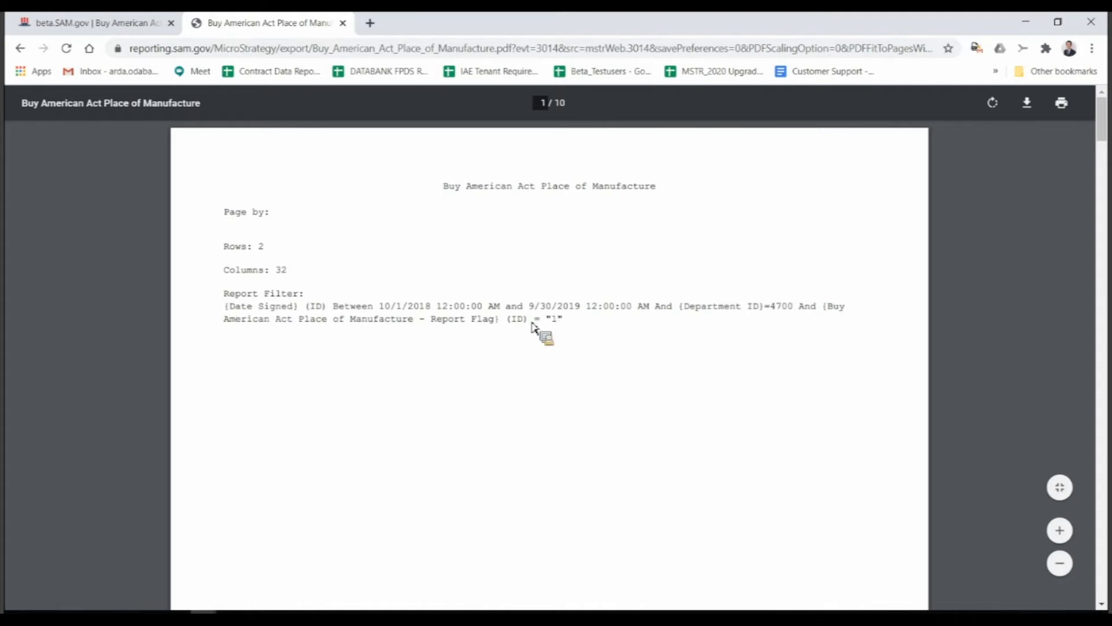
{"action": "mouse_move", "coordinate": [578, 329]}
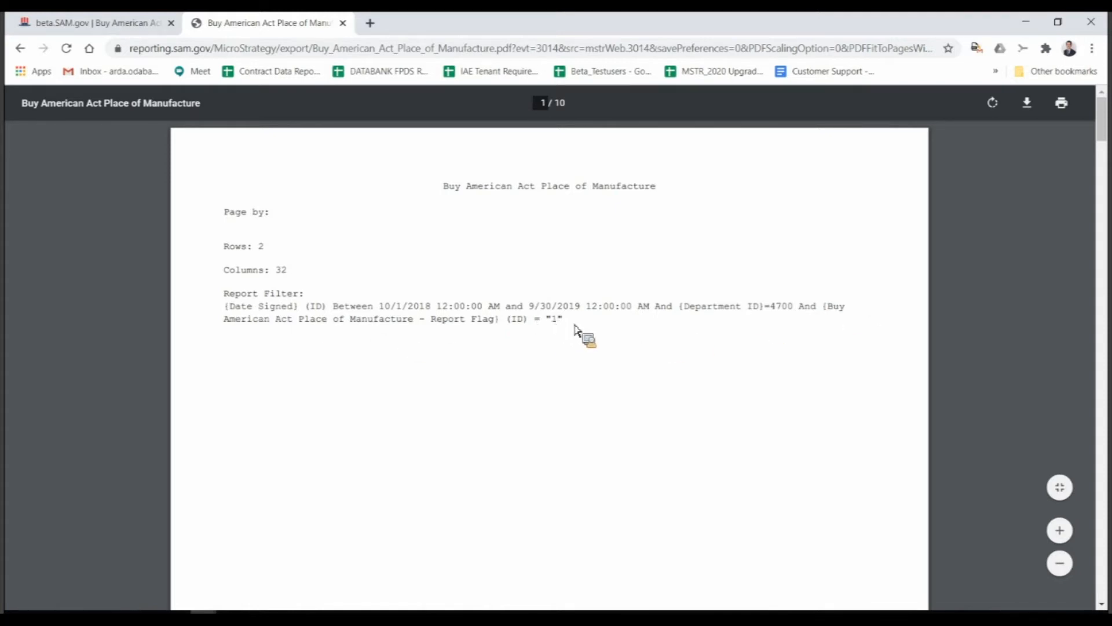
{"action": "mouse_move", "coordinate": [638, 316]}
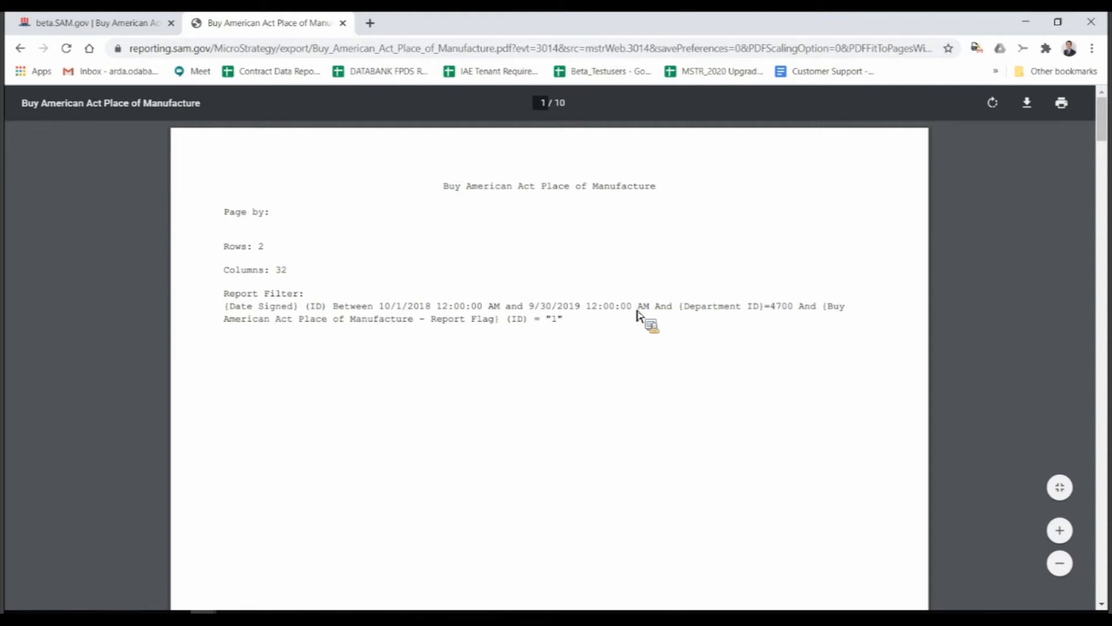
{"action": "mouse_move", "coordinate": [585, 309]}
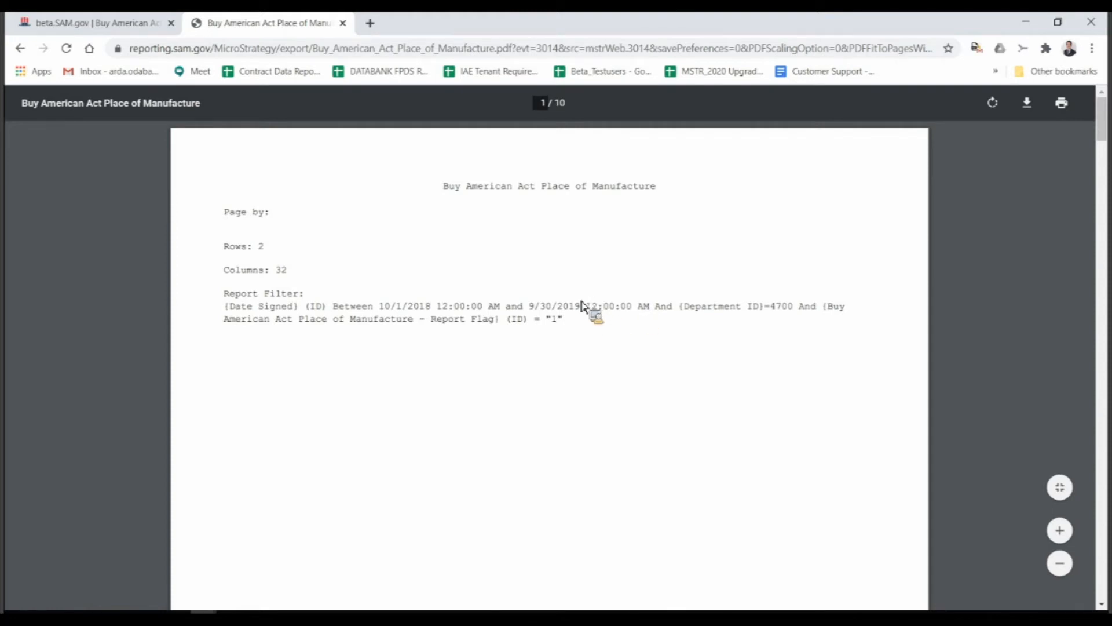
{"action": "mouse_move", "coordinate": [587, 308]}
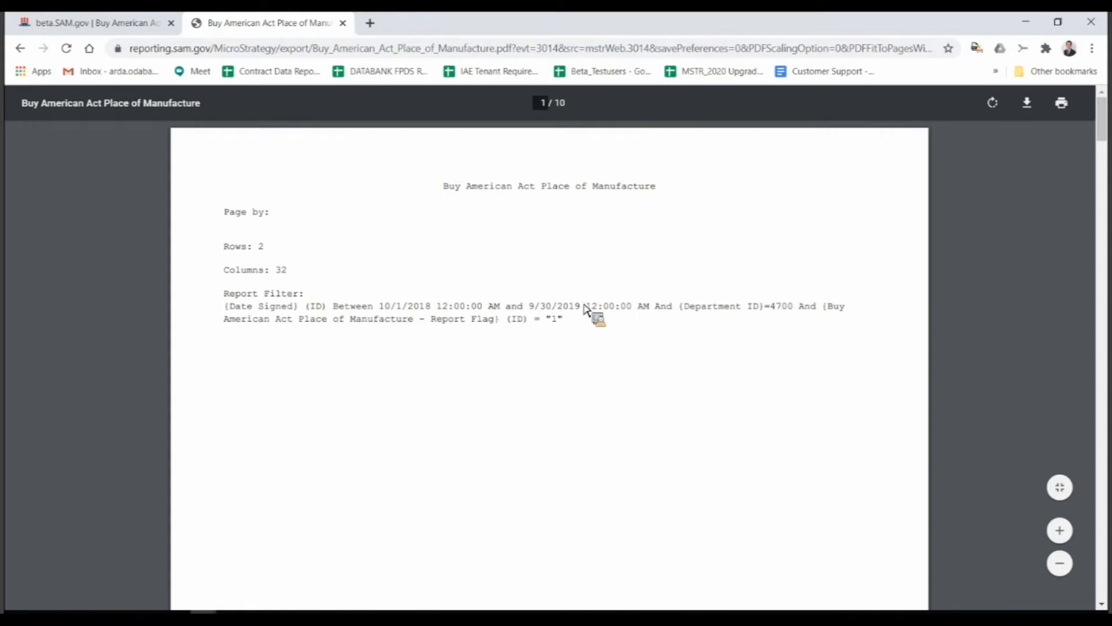
{"action": "scroll", "scroll_direction": "down", "scroll_amount": 3}
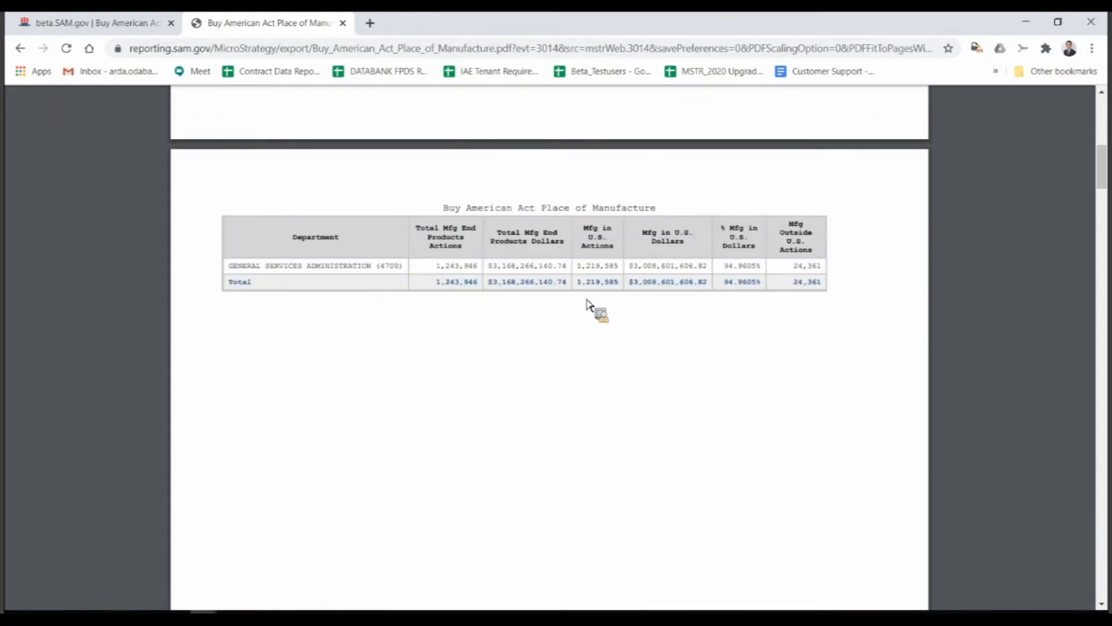
{"action": "scroll", "scroll_direction": "up", "scroll_amount": 3}
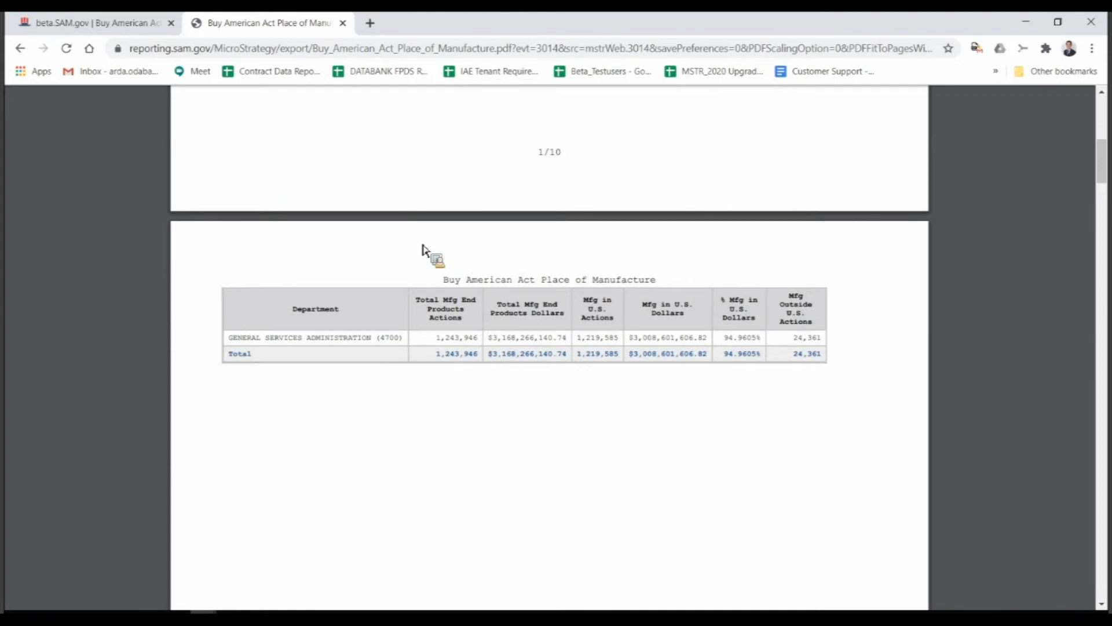
{"action": "scroll", "scroll_direction": "up", "scroll_amount": 3}
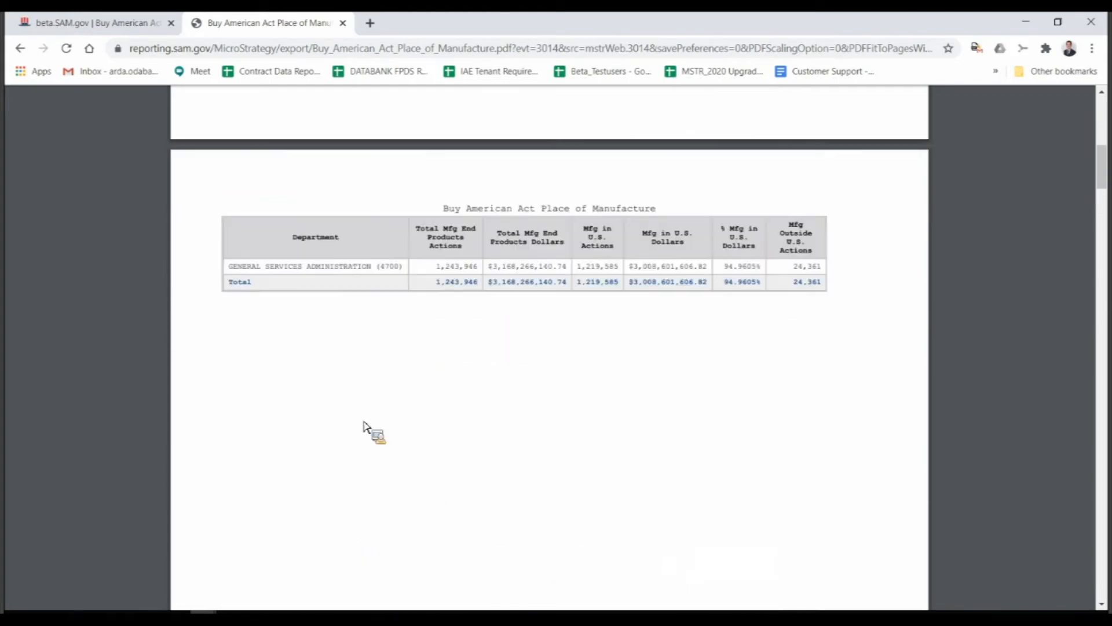
{"action": "scroll", "scroll_direction": "down", "scroll_amount": 3}
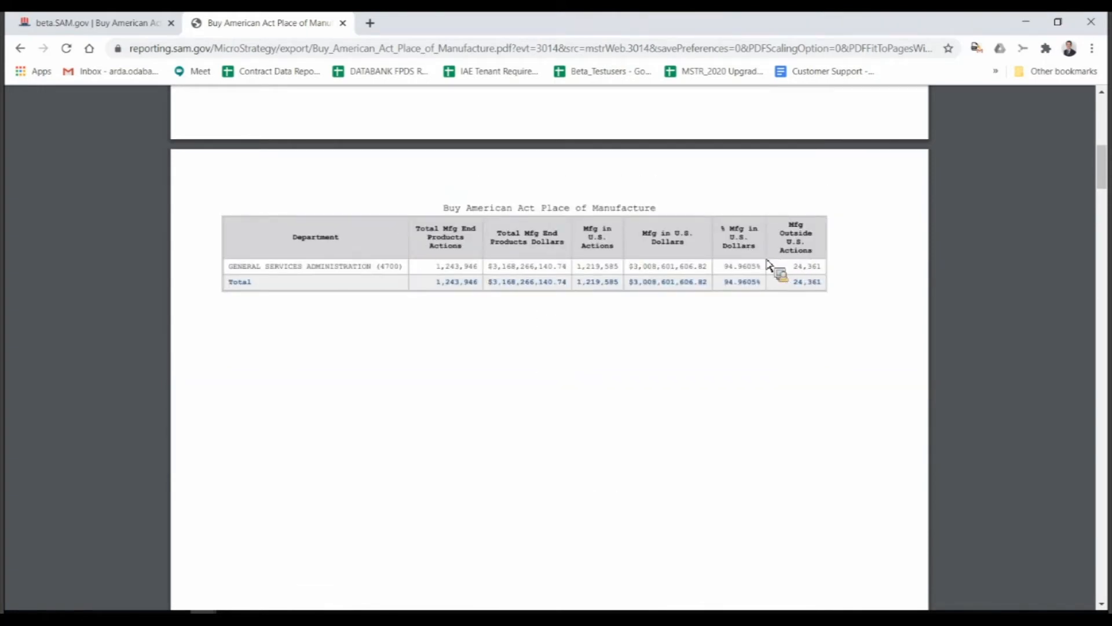
{"action": "scroll", "scroll_direction": "down", "scroll_amount": 3}
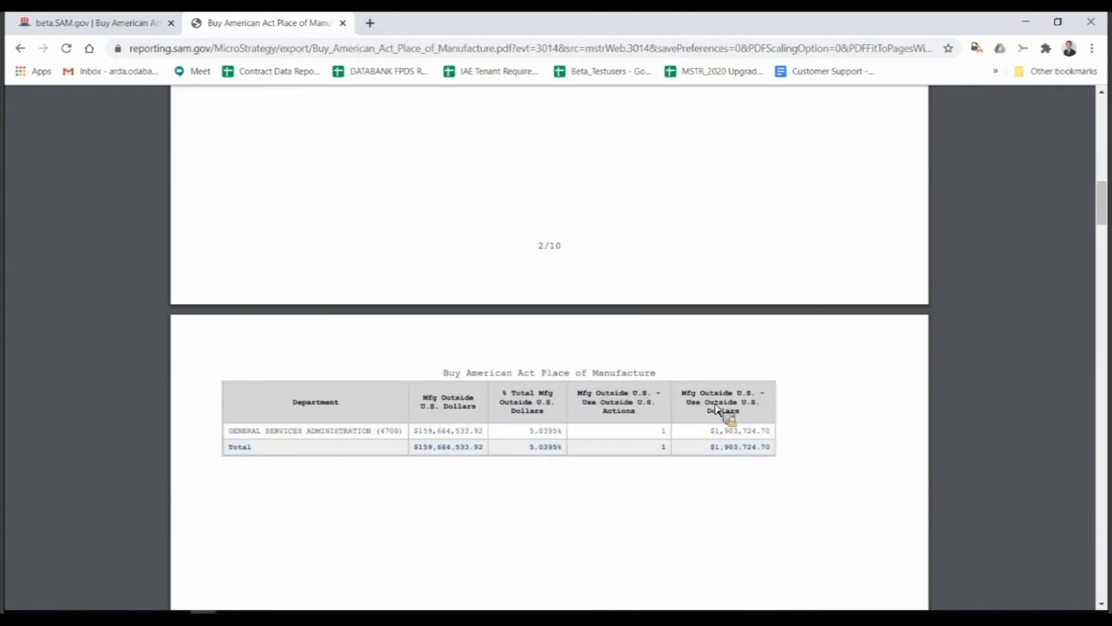
{"action": "mouse_move", "coordinate": [297, 236]}
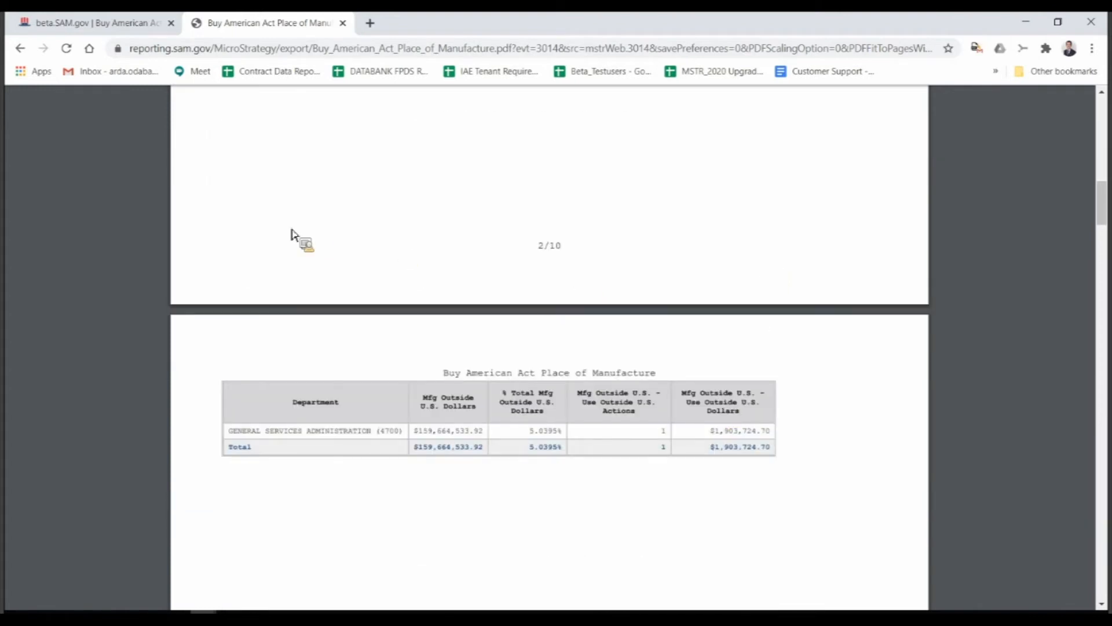
{"action": "scroll", "scroll_direction": "down", "scroll_amount": 3}
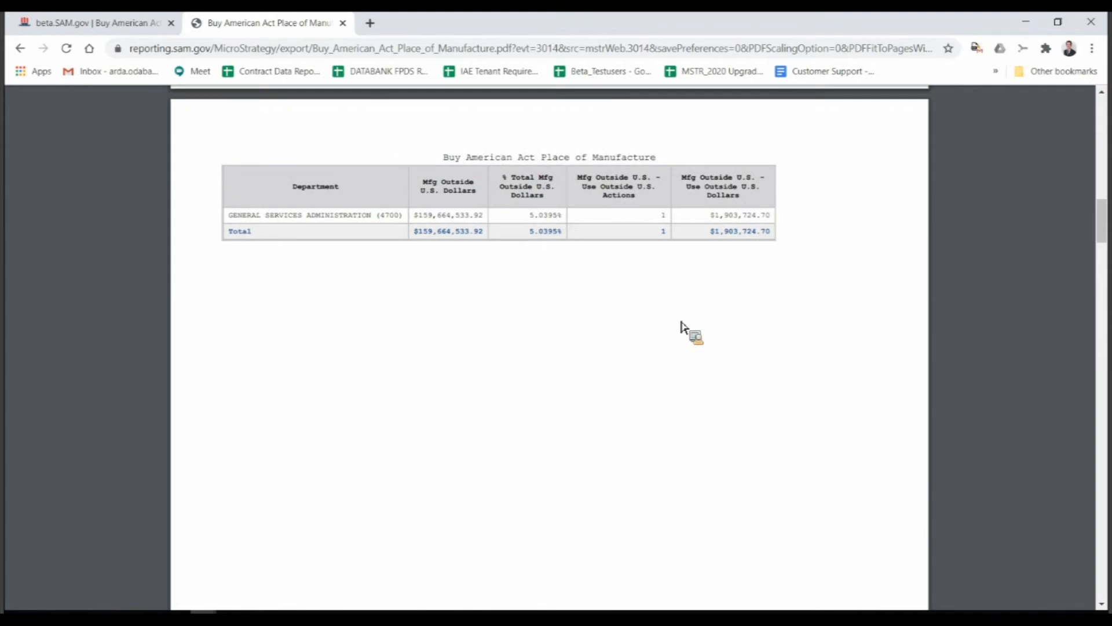
{"action": "mouse_move", "coordinate": [675, 351]}
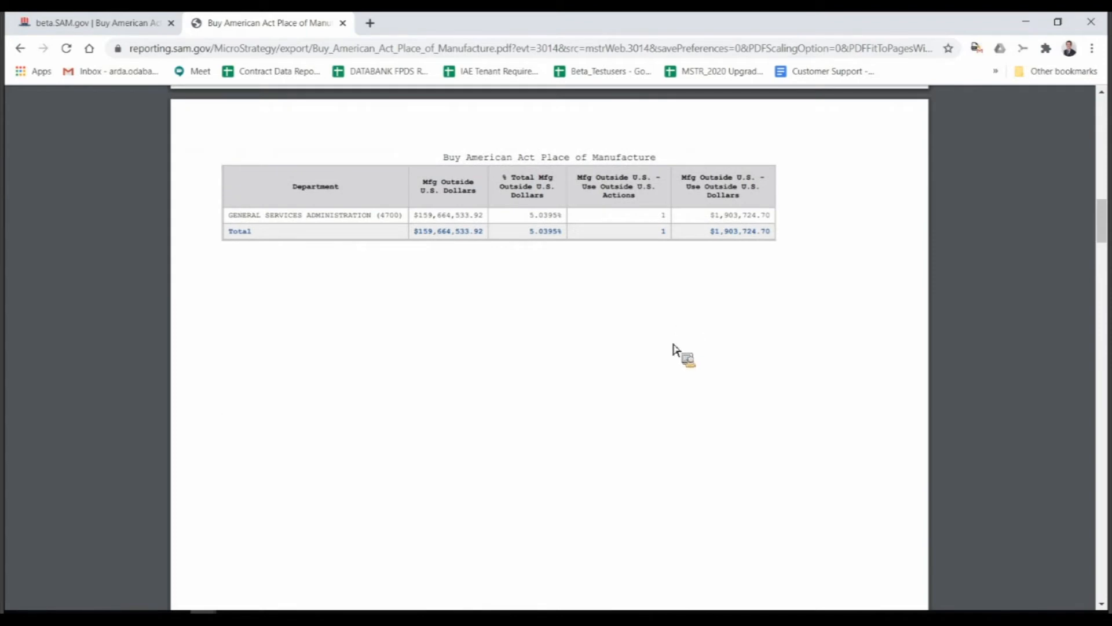
{"action": "scroll", "scroll_direction": "down", "scroll_amount": 3}
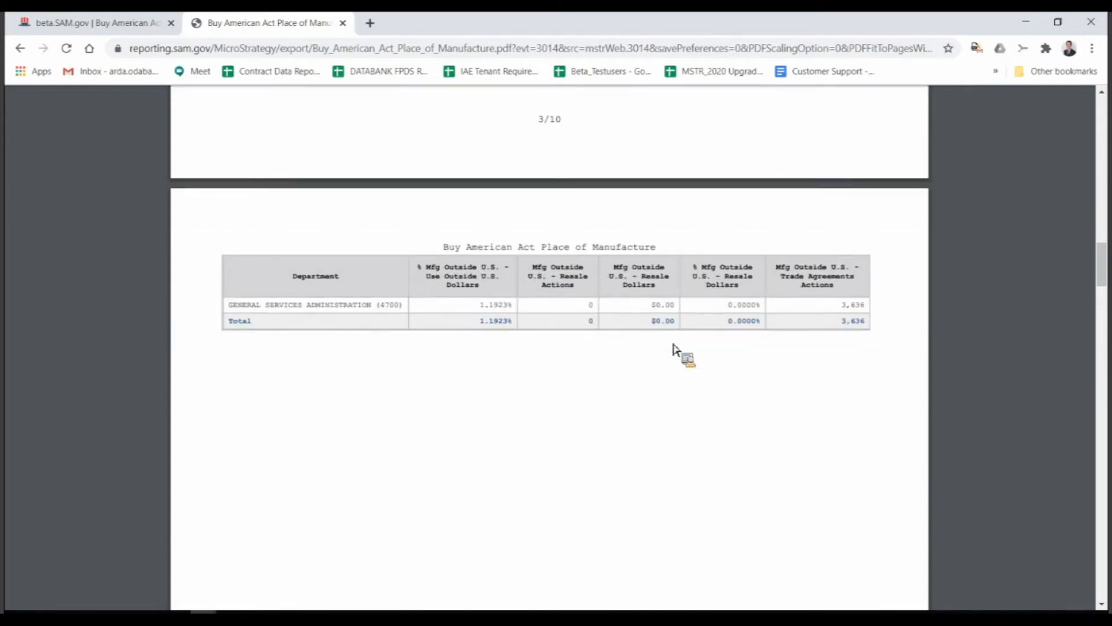
{"action": "scroll", "scroll_direction": "down", "scroll_amount": 3}
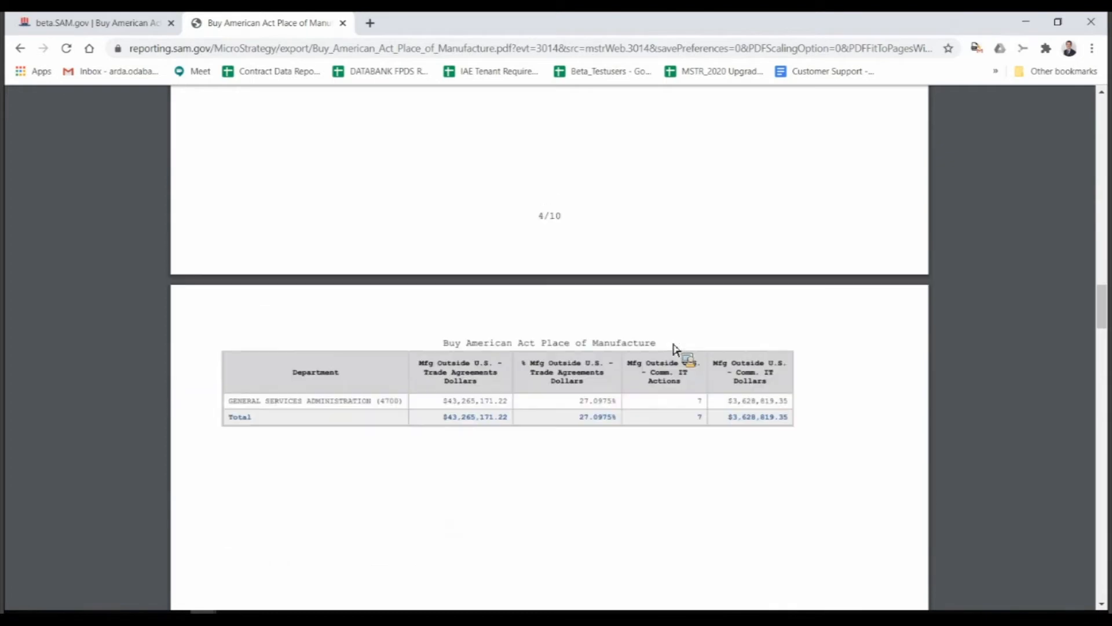
{"action": "scroll", "scroll_direction": "up", "scroll_amount": 3}
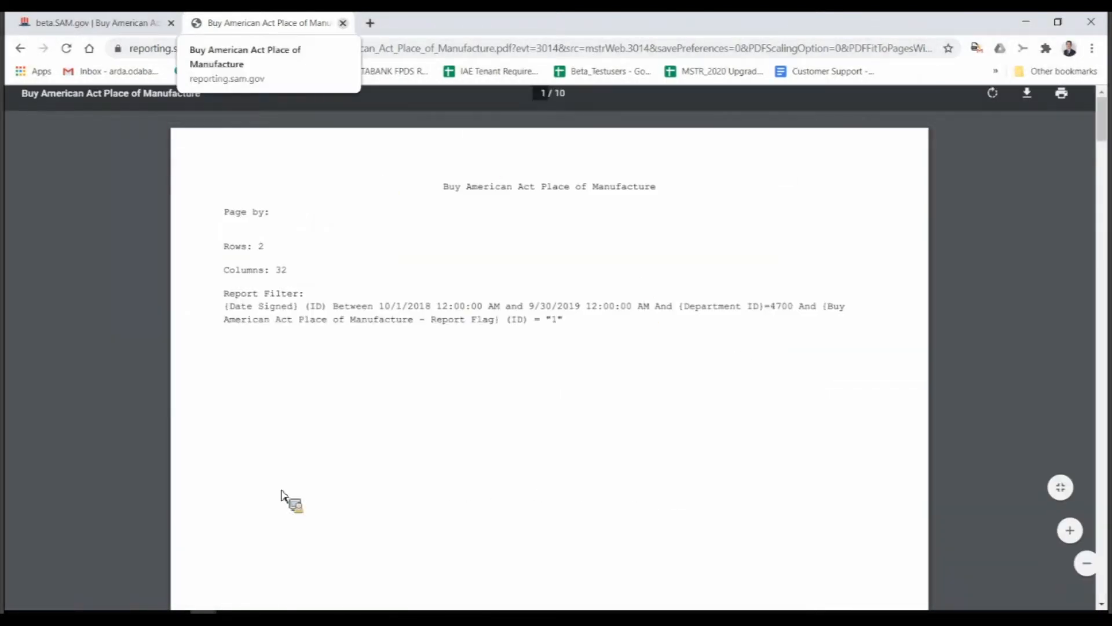
Step: Switch back to the beta.SAM.gov tab and scroll the FY 2019 GSA results table
{"action": "left_click", "coordinate": [342, 23]}
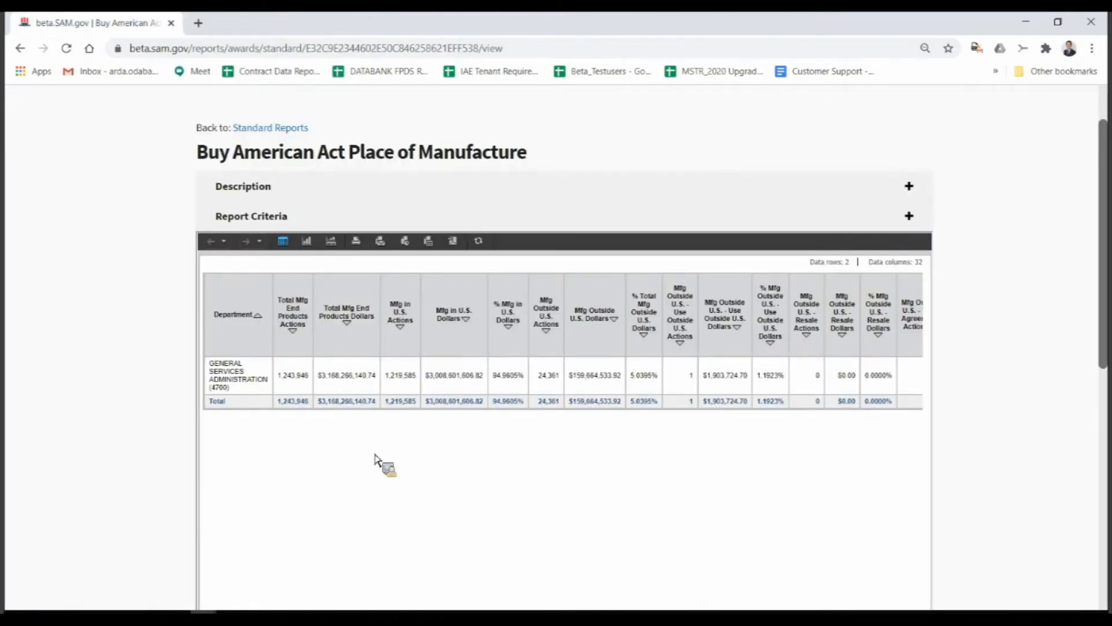
{"action": "scroll", "scroll_direction": "down", "scroll_amount": 3}
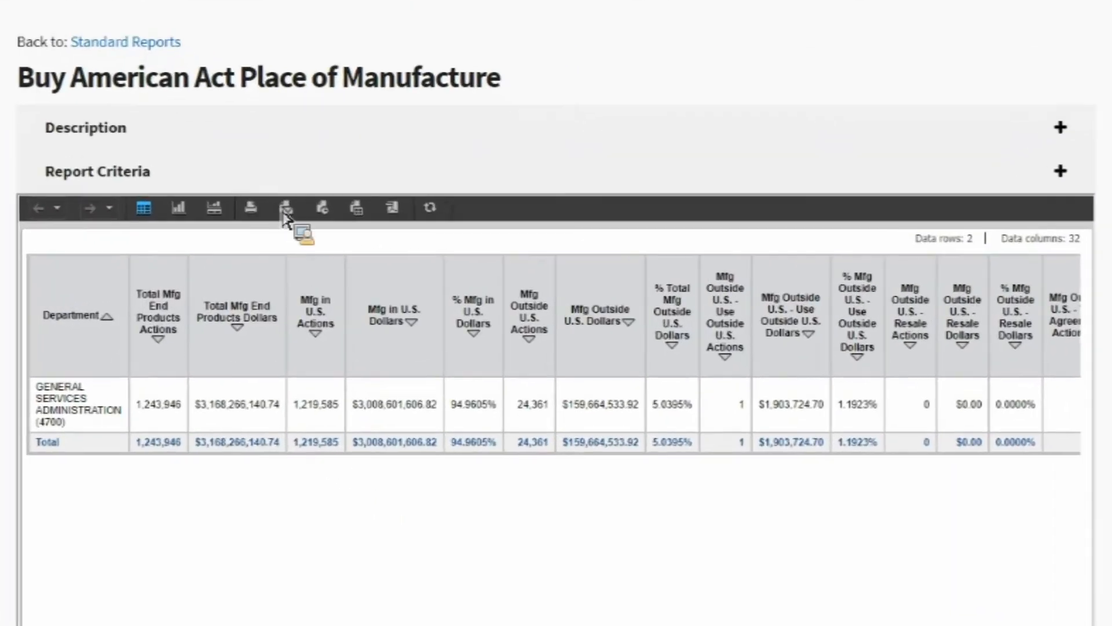
{"action": "mouse_move", "coordinate": [291, 216]}
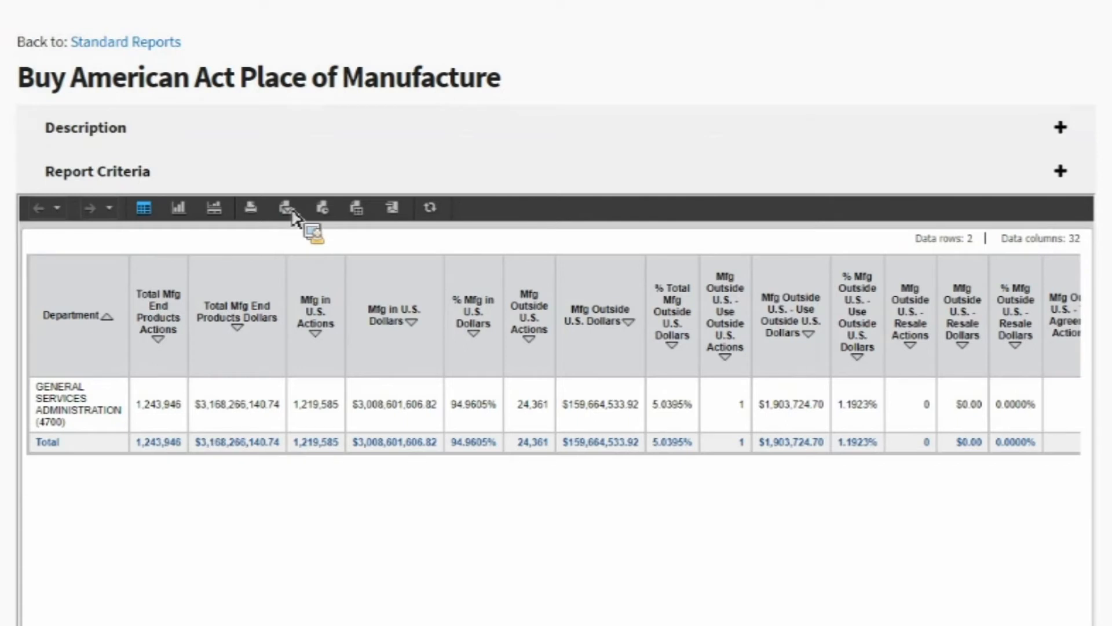
{"action": "mouse_move", "coordinate": [285, 207]}
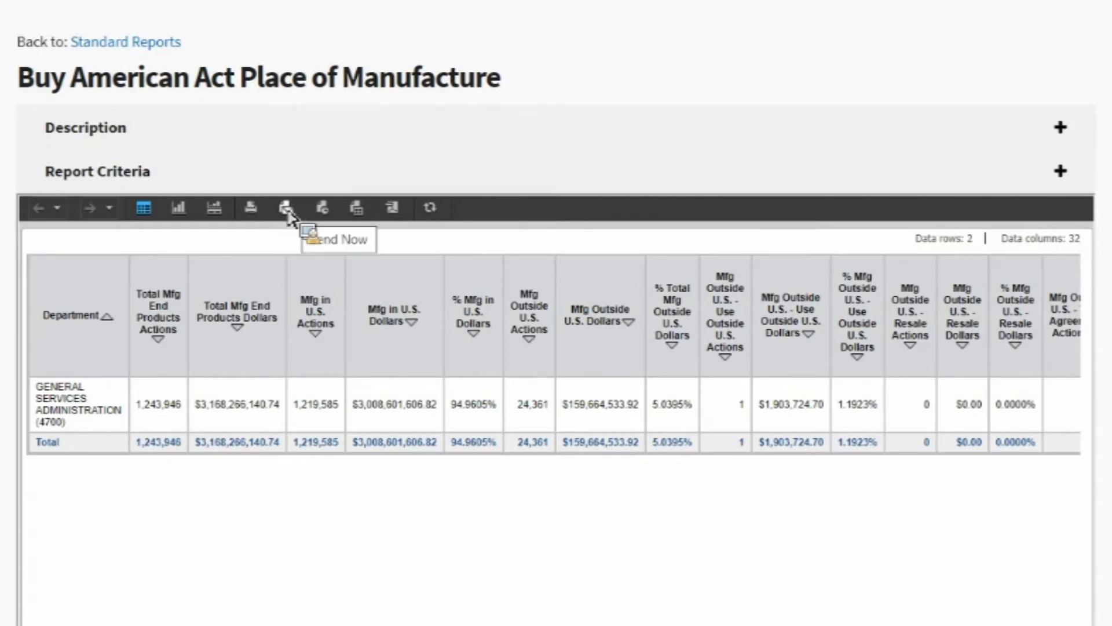
{"action": "mouse_move", "coordinate": [296, 238]}
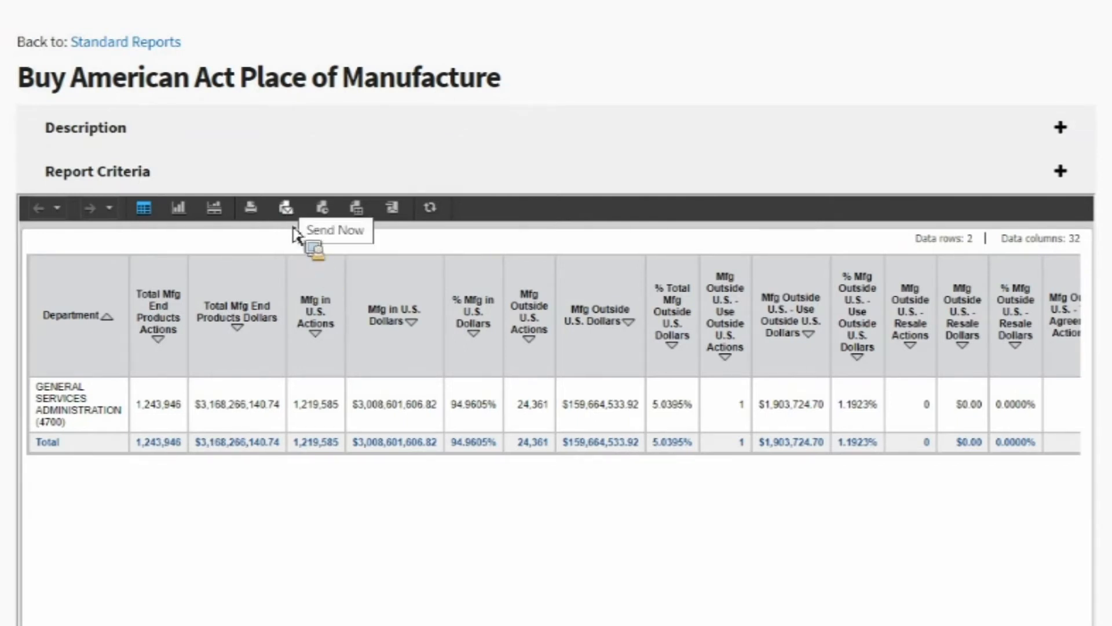
{"action": "mouse_move", "coordinate": [319, 320]}
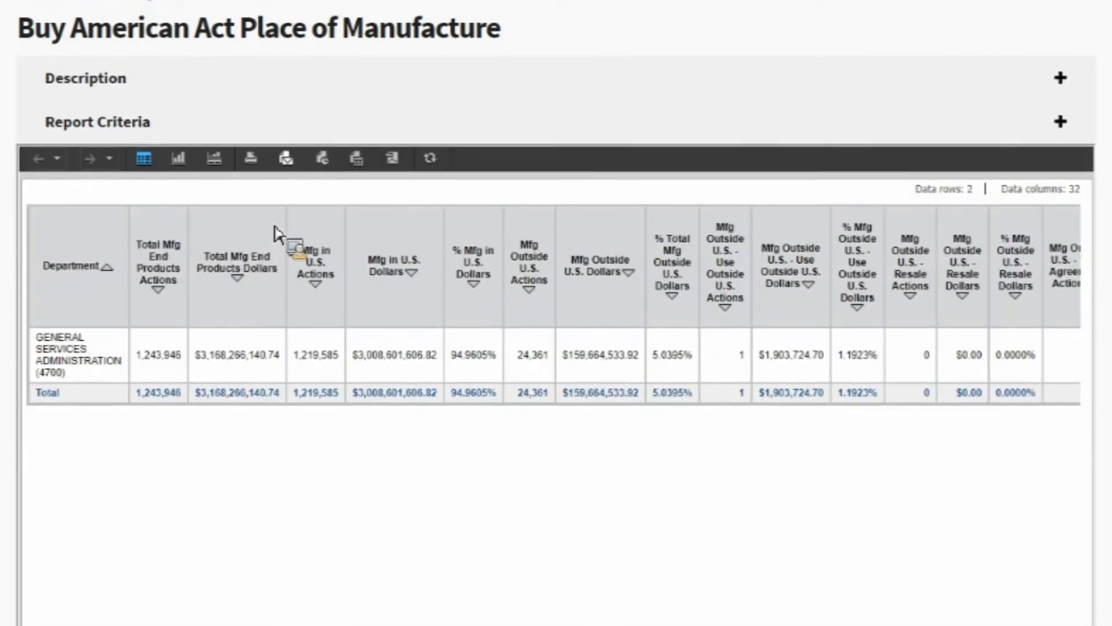
Step: Open the Send Now email dialog for the Buy American Act report and its recipients browser
{"action": "left_click", "coordinate": [286, 158]}
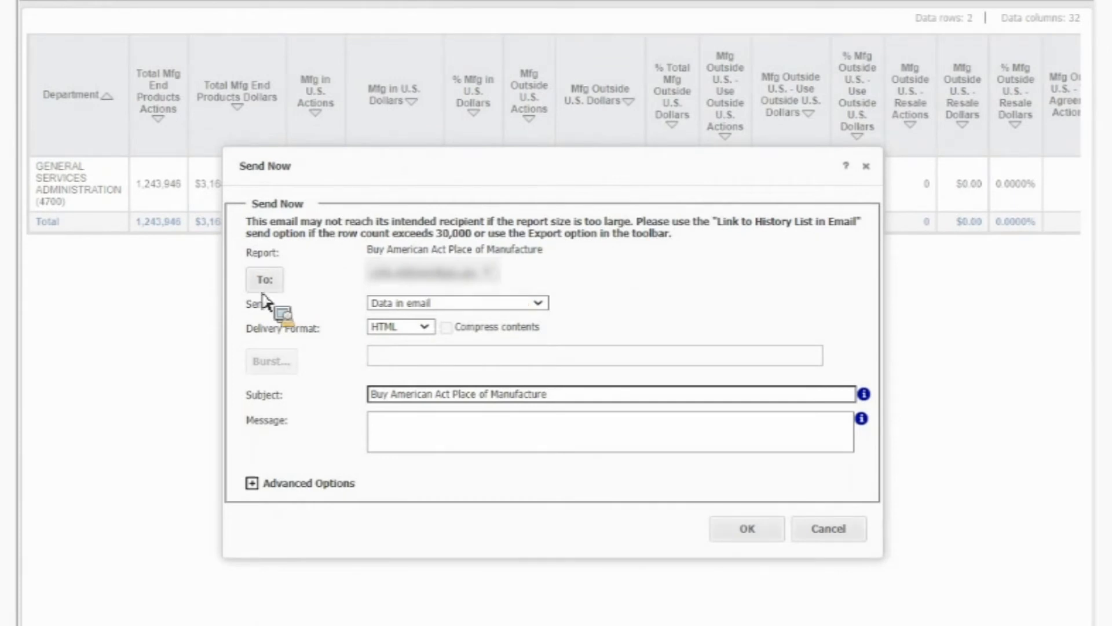
{"action": "left_click", "coordinate": [264, 279]}
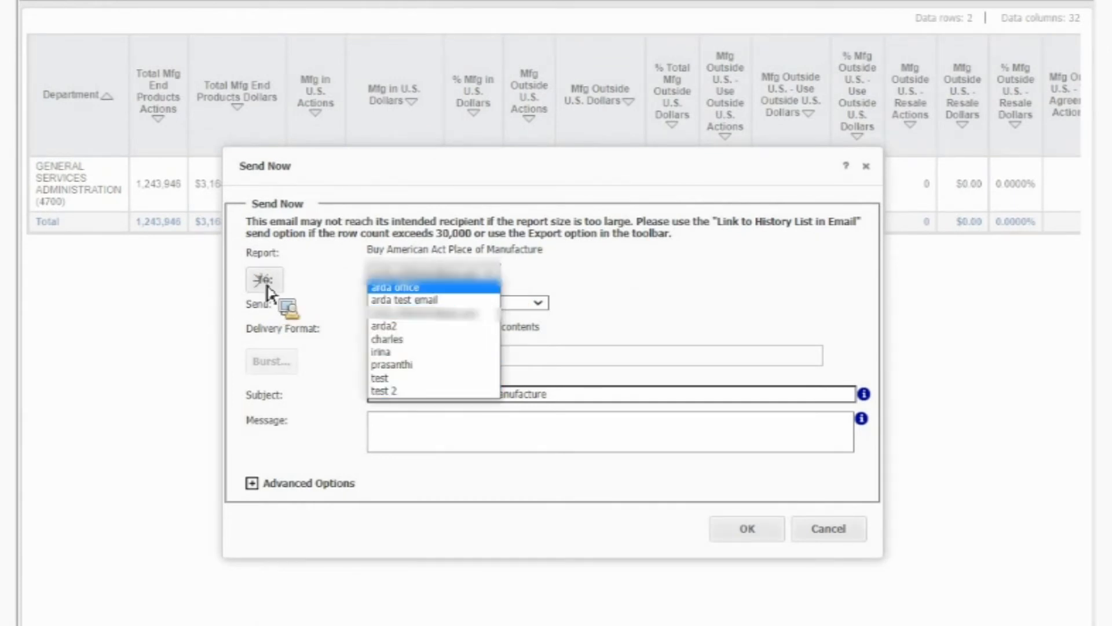
{"action": "left_click", "coordinate": [403, 299]}
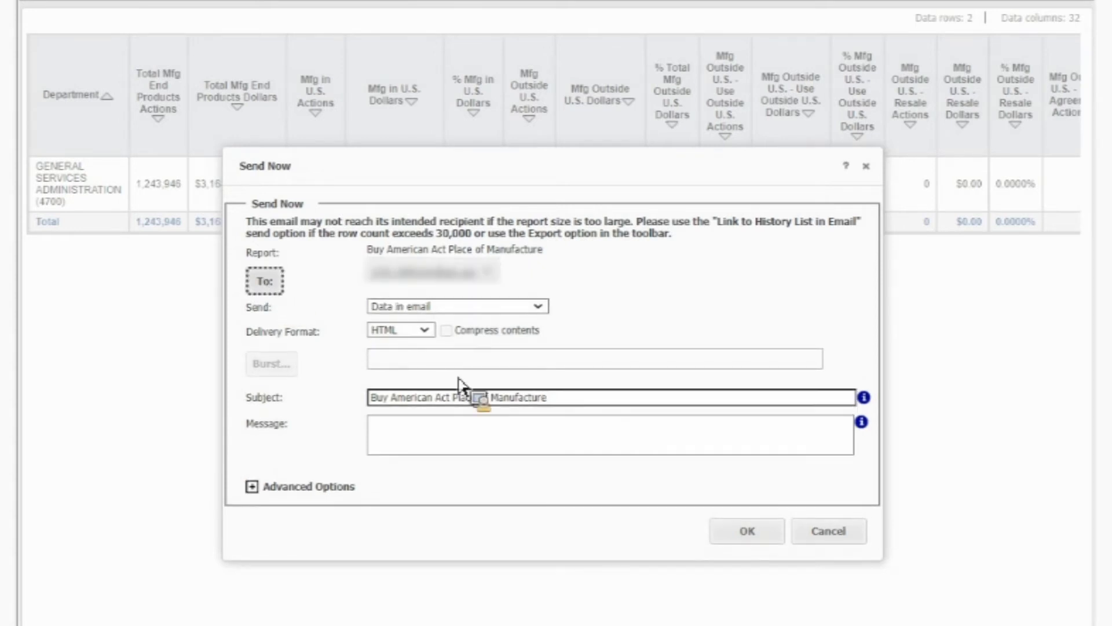
{"action": "left_click", "coordinate": [827, 531]}
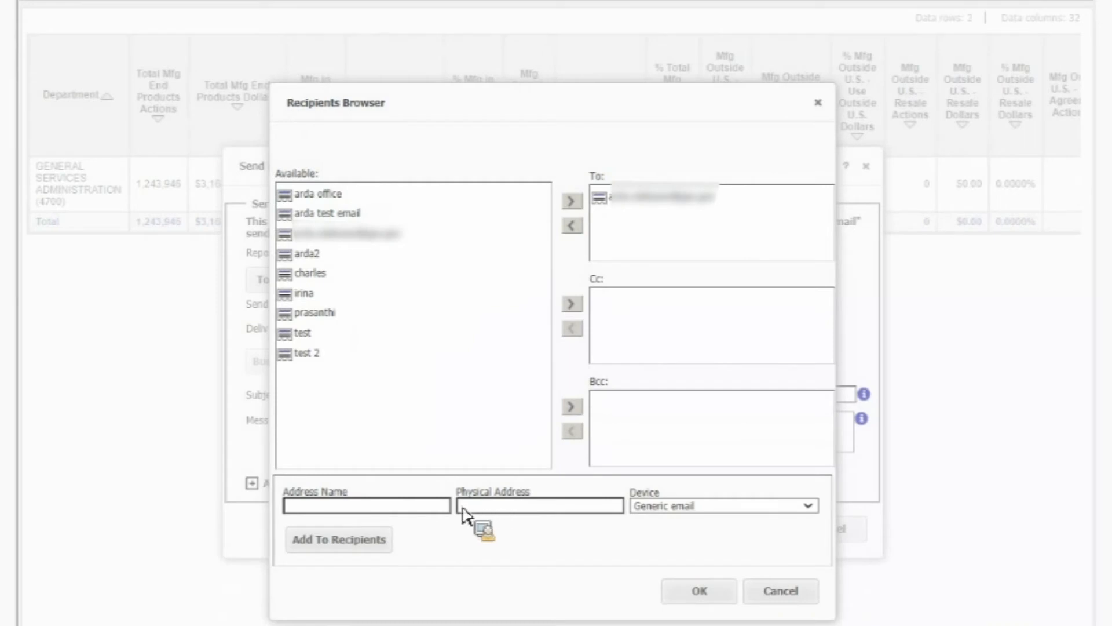
{"action": "mouse_move", "coordinate": [396, 520]}
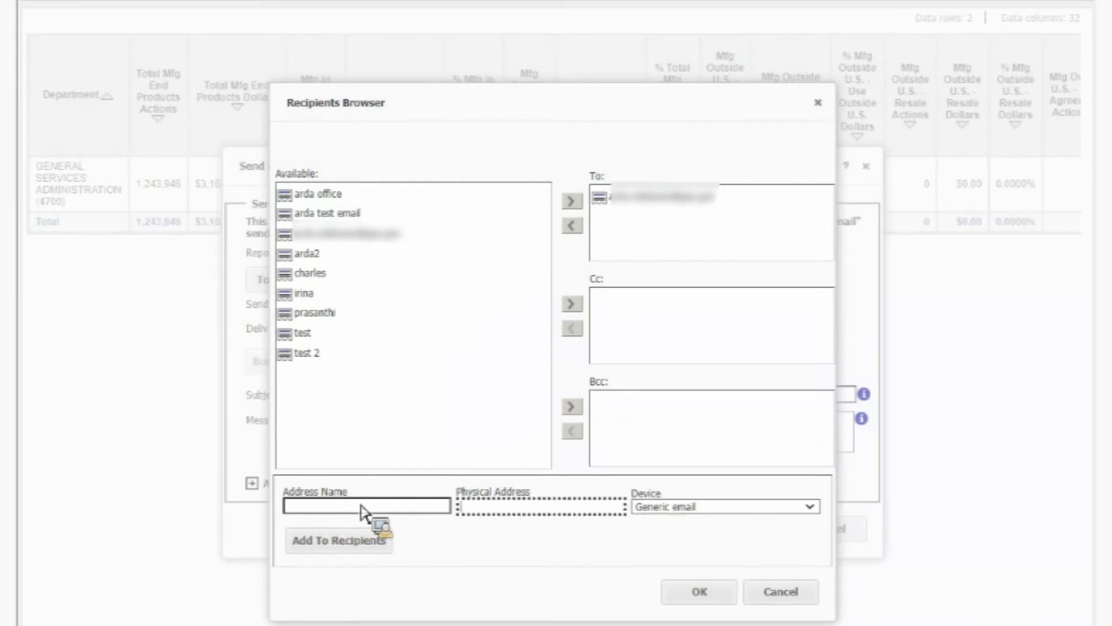
Step: Add a new recipient named 'arda 3' to the available recipients list
{"action": "left_click", "coordinate": [541, 506]}
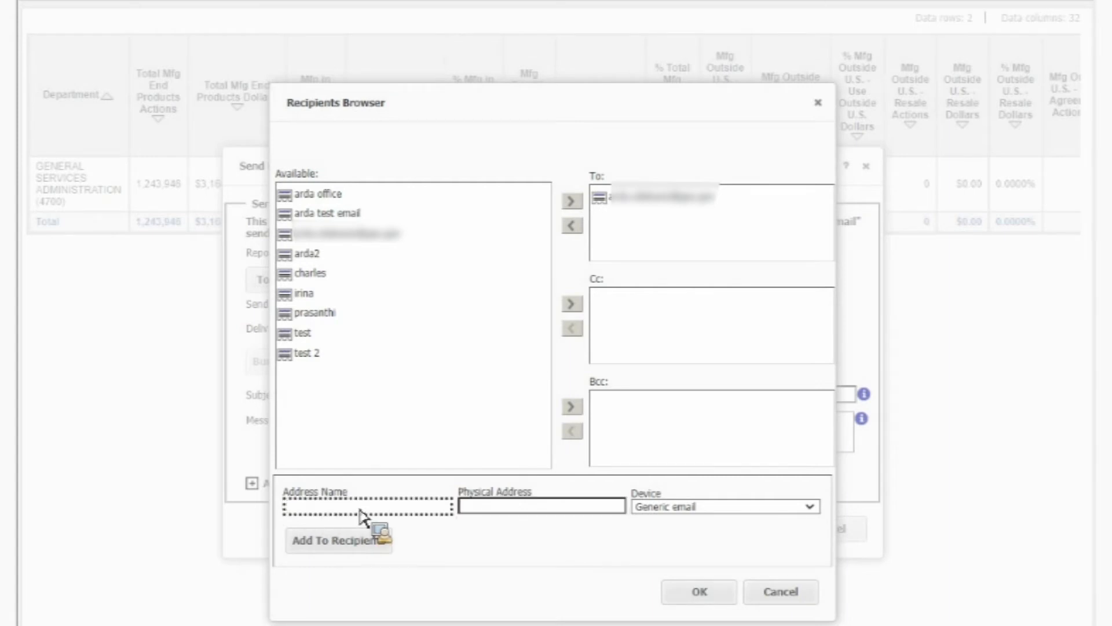
{"action": "mouse_move", "coordinate": [378, 516]}
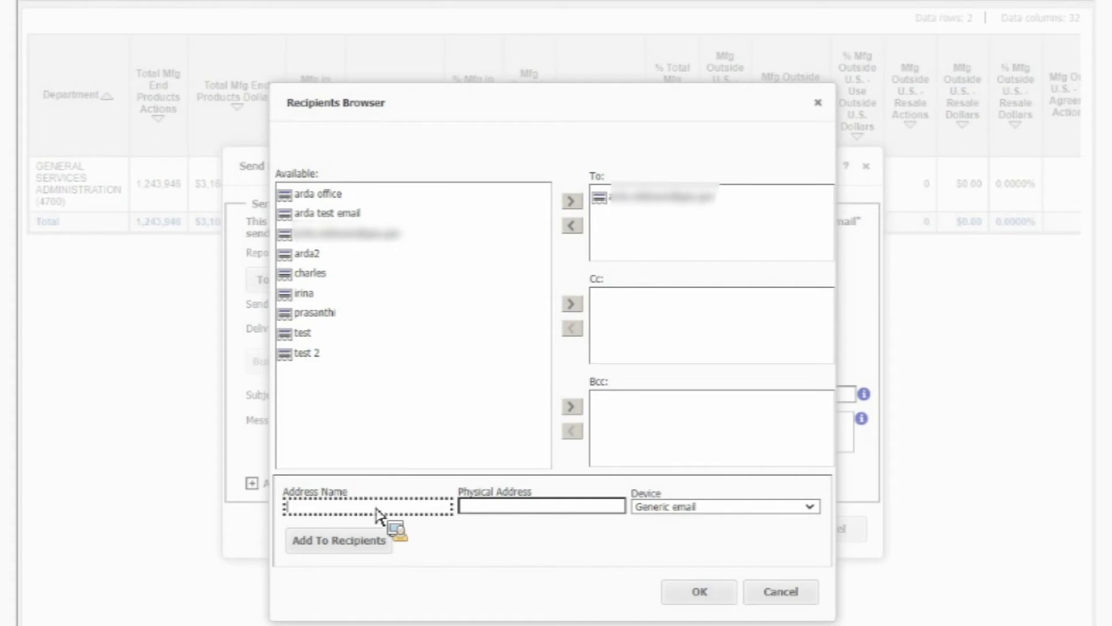
{"action": "type", "text": "arda 3"}
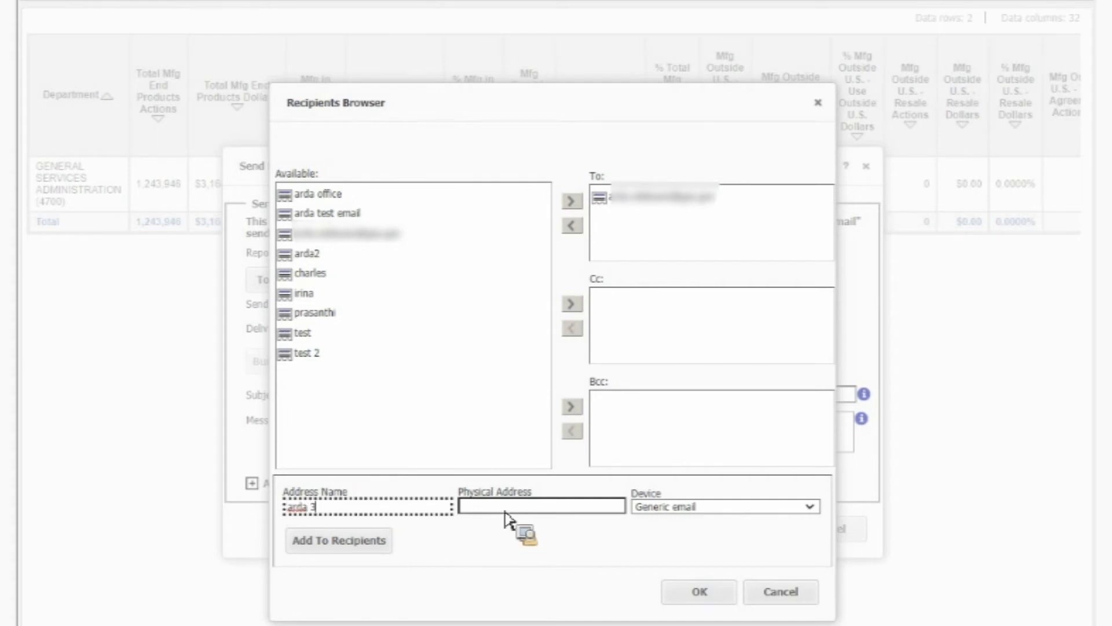
{"action": "mouse_move", "coordinate": [598, 559]}
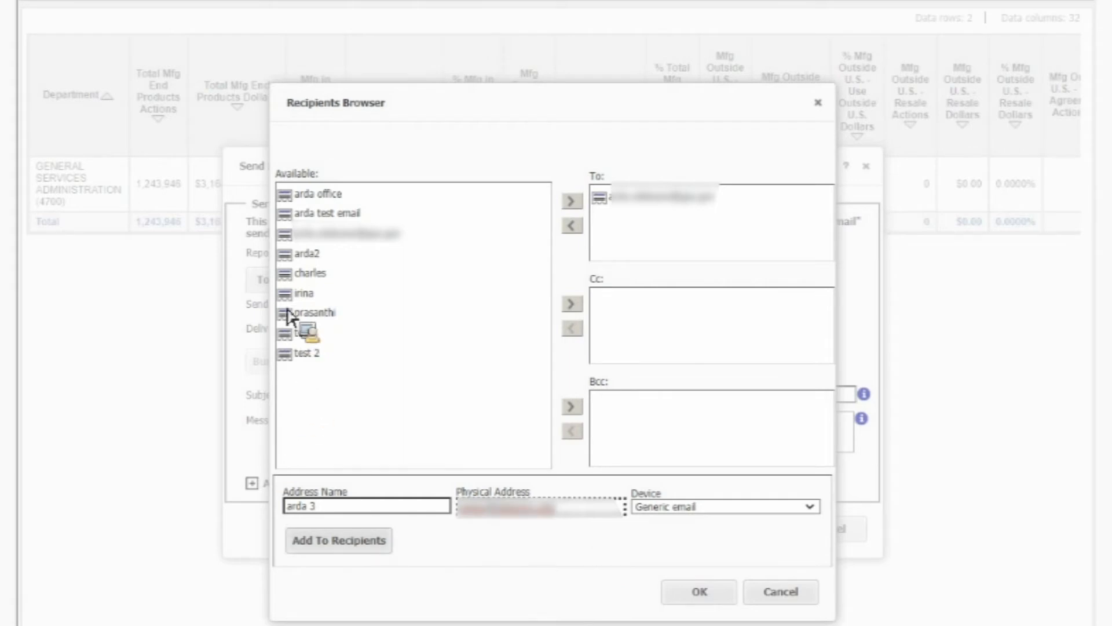
{"action": "left_click", "coordinate": [339, 540]}
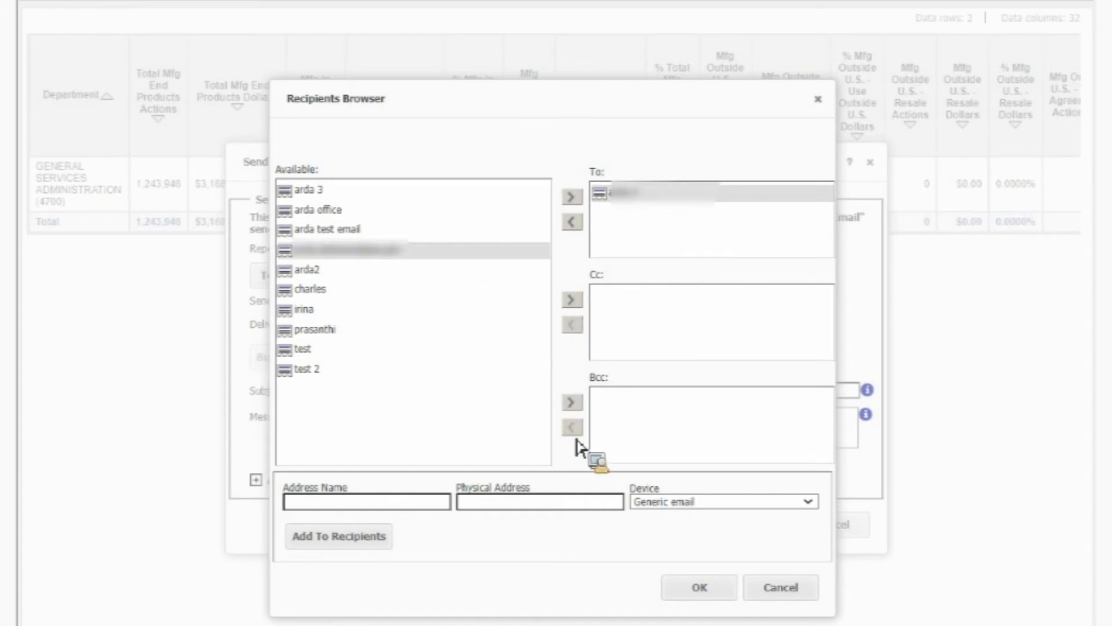
Step: Address the email To arda 3, with a saved address on Cc and arda2 on Bcc
{"action": "left_click", "coordinate": [572, 300]}
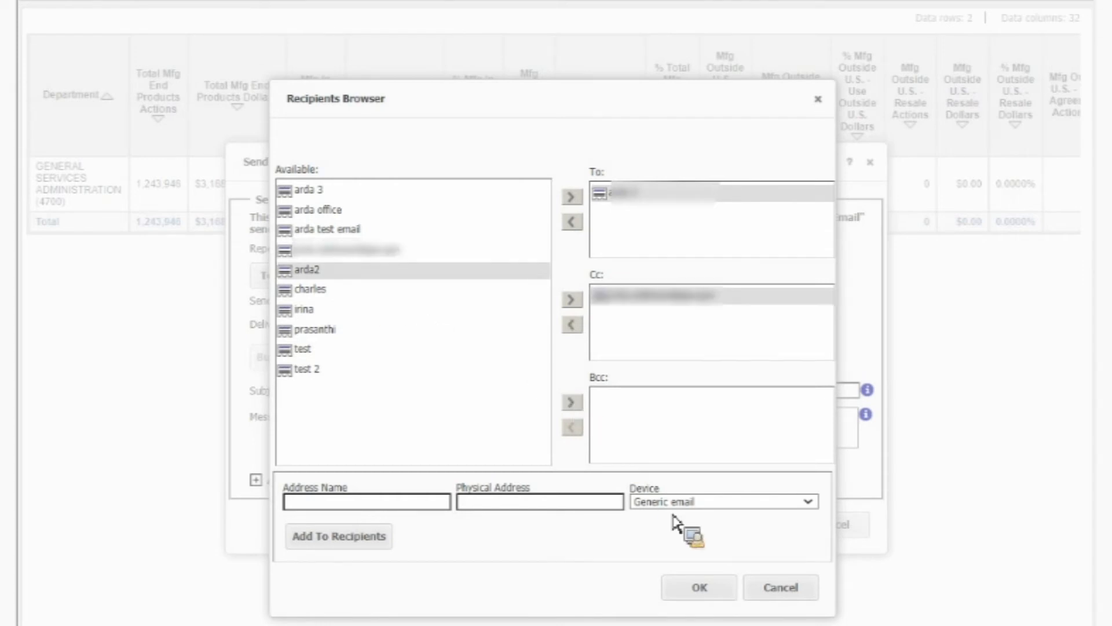
{"action": "left_click", "coordinate": [571, 401]}
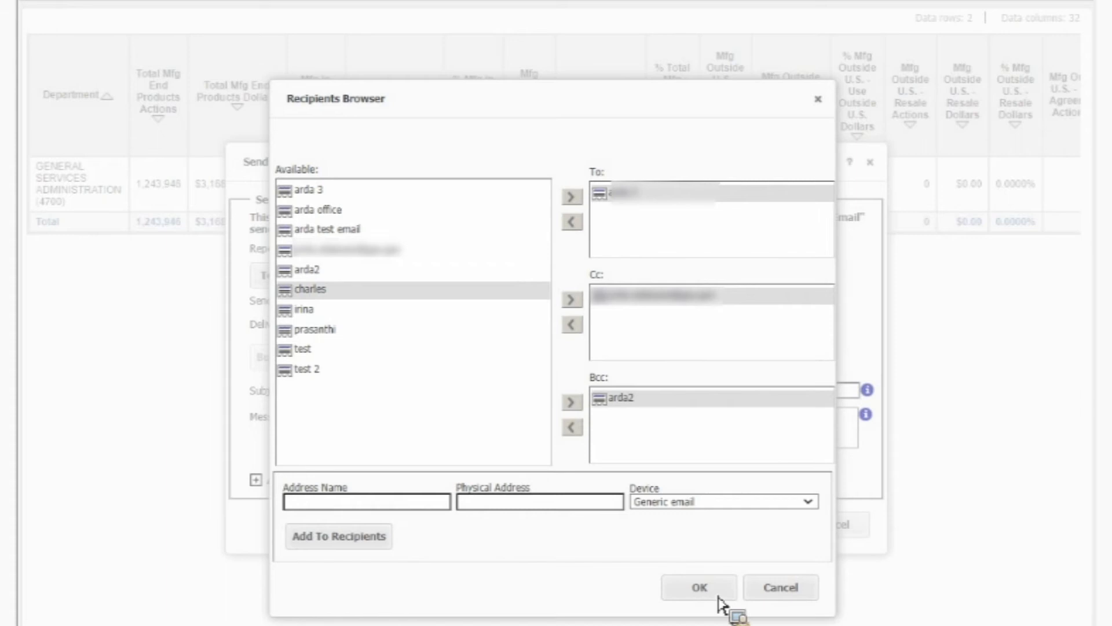
{"action": "left_click", "coordinate": [698, 587]}
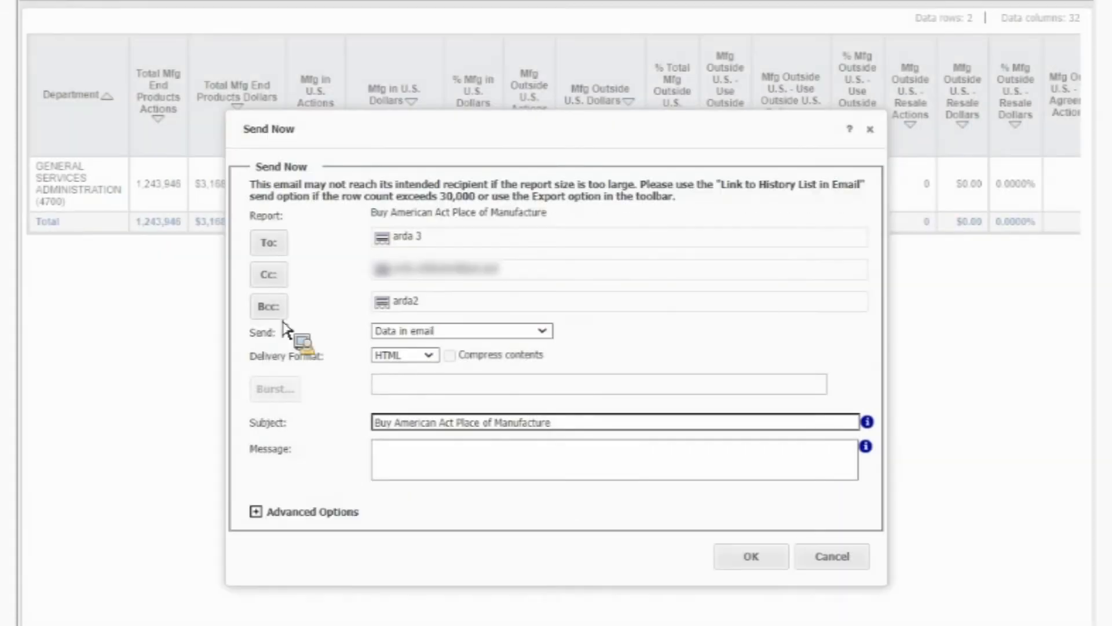
{"action": "mouse_move", "coordinate": [307, 358]}
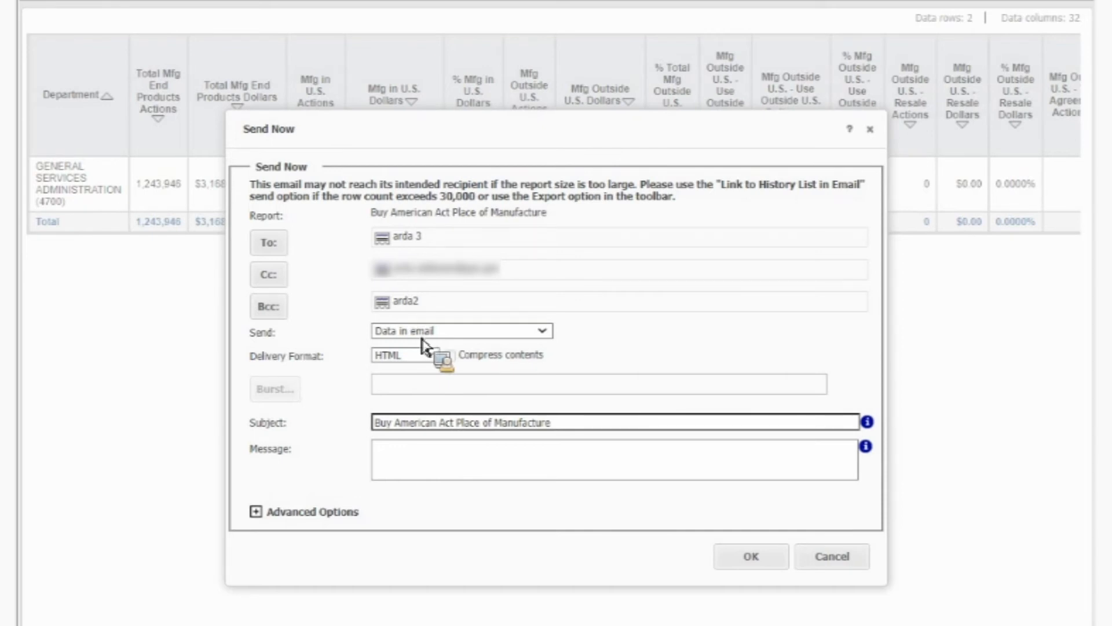
Step: Send the report as data in email in CSV format with contents compressed
{"action": "left_click", "coordinate": [461, 331]}
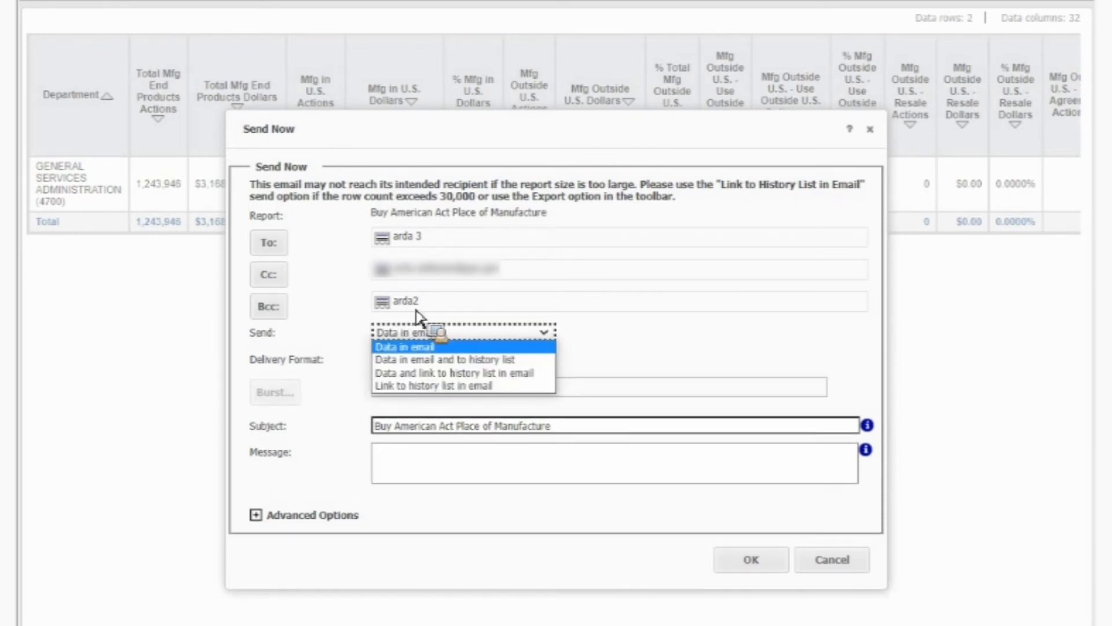
{"action": "mouse_move", "coordinate": [450, 390]}
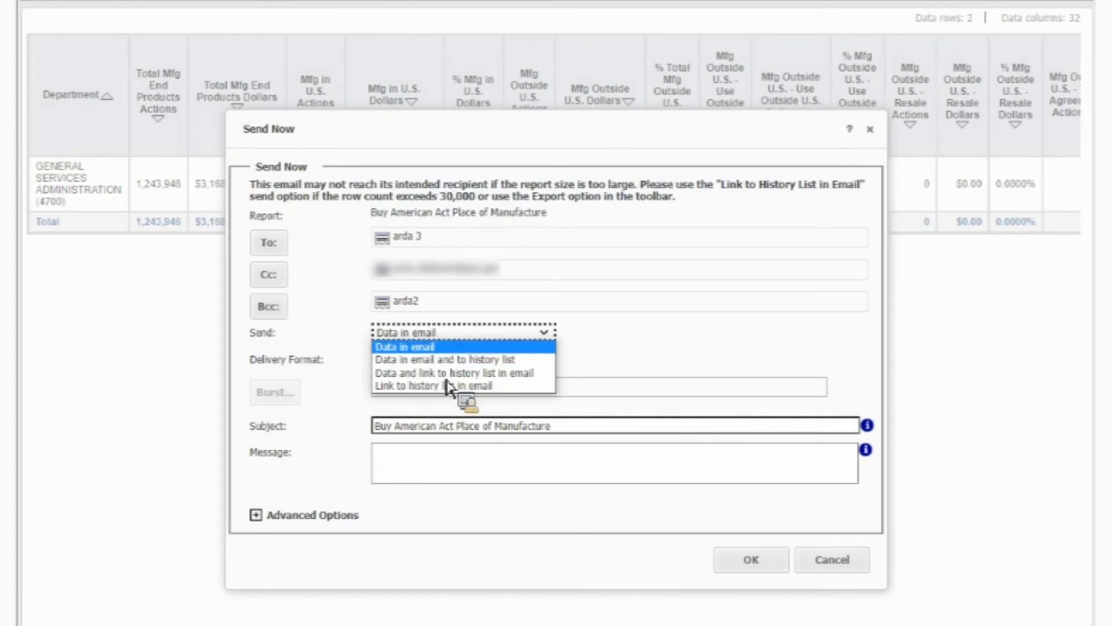
{"action": "left_click", "coordinate": [401, 347]}
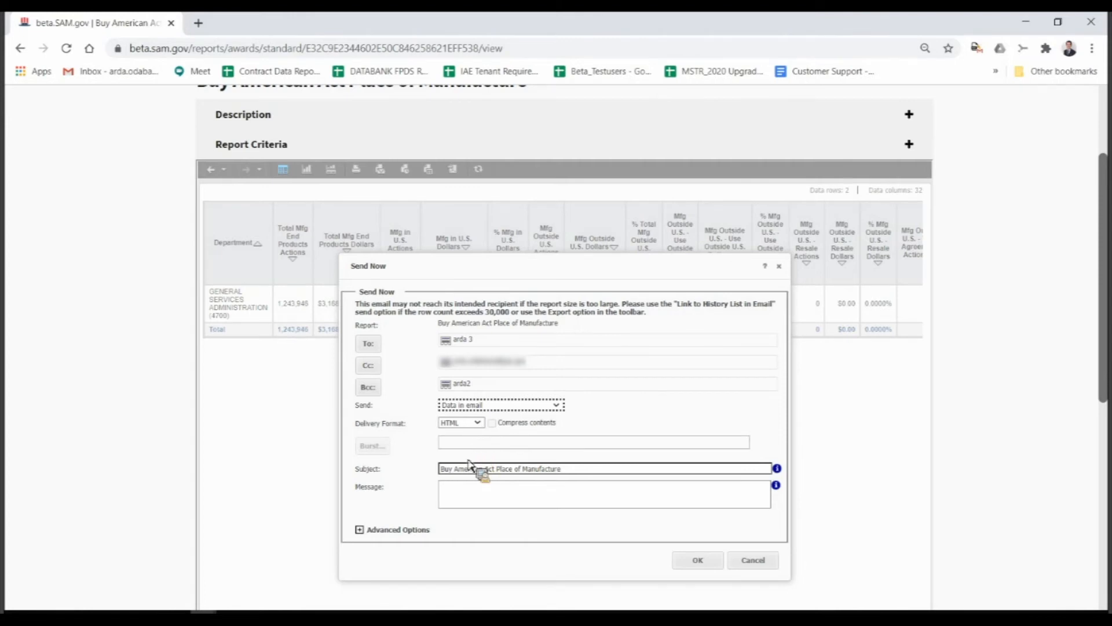
{"action": "left_click", "coordinate": [461, 421]}
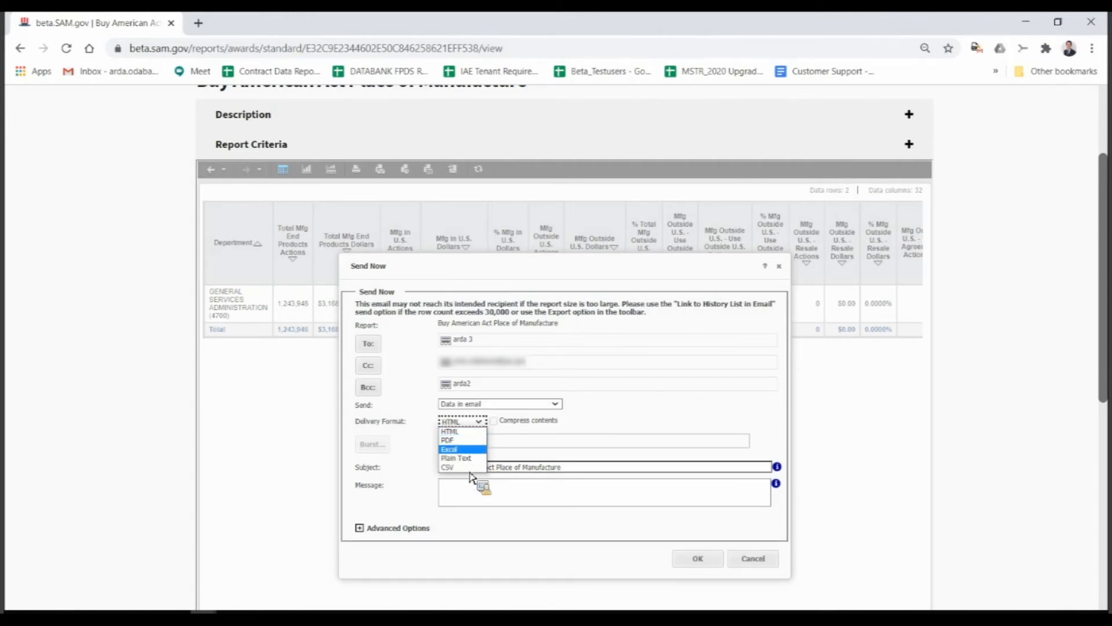
{"action": "mouse_move", "coordinate": [455, 457]}
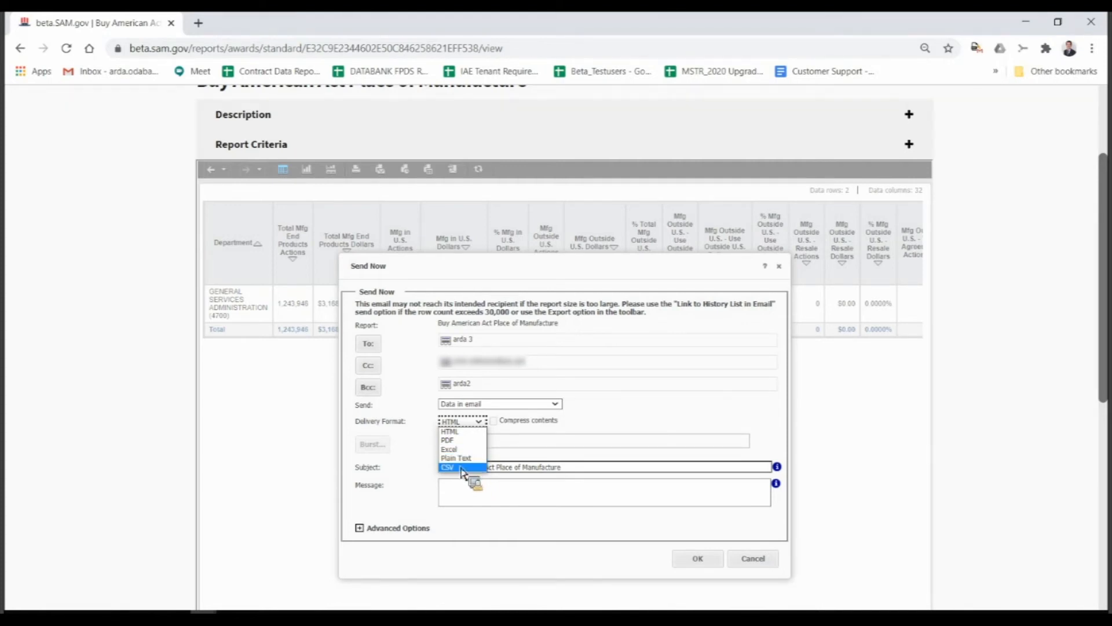
{"action": "left_click", "coordinate": [448, 467]}
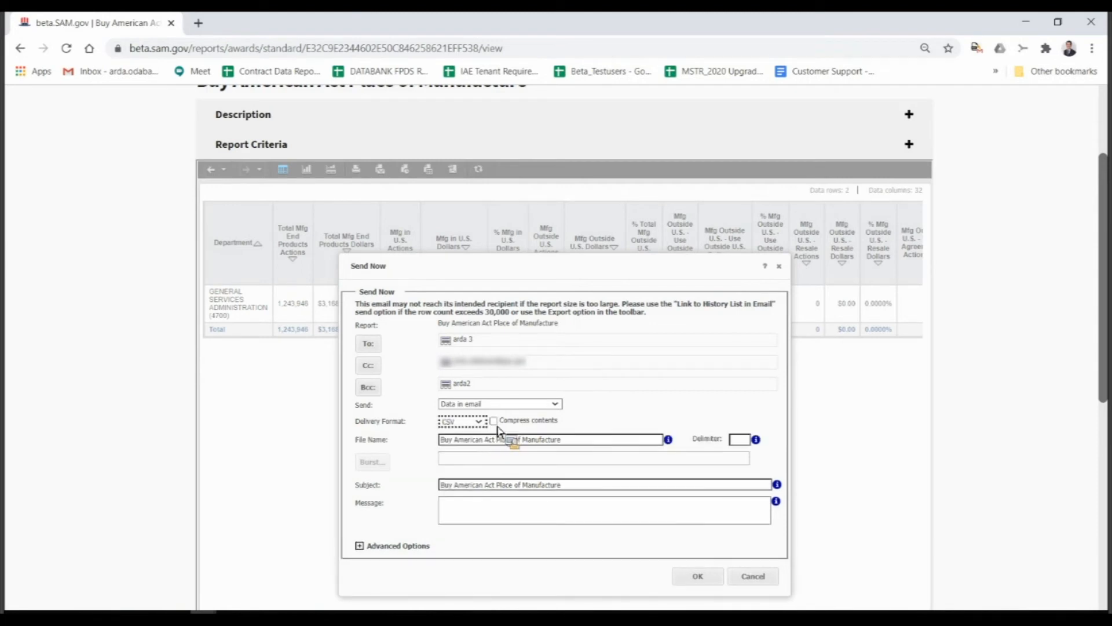
{"action": "mouse_move", "coordinate": [564, 430]}
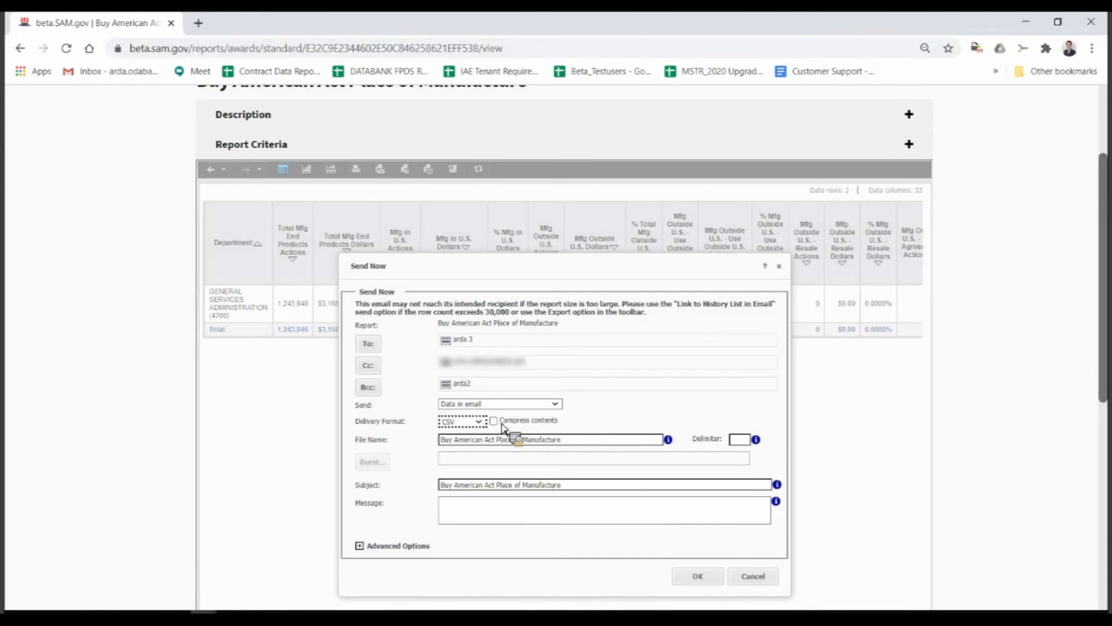
{"action": "left_click", "coordinate": [493, 420]}
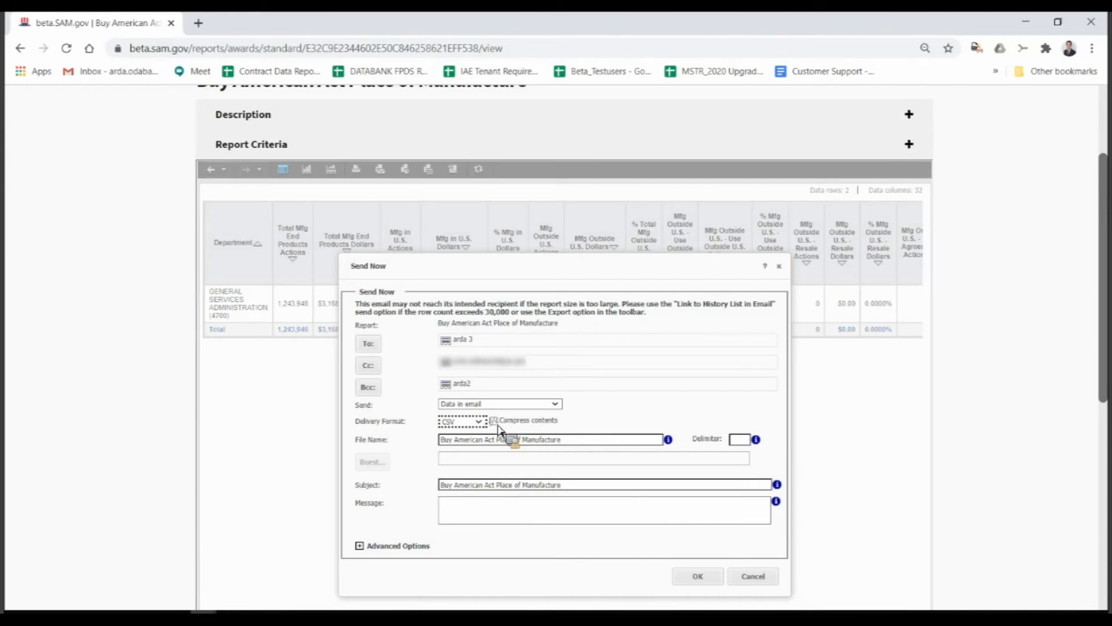
{"action": "left_click", "coordinate": [493, 420]}
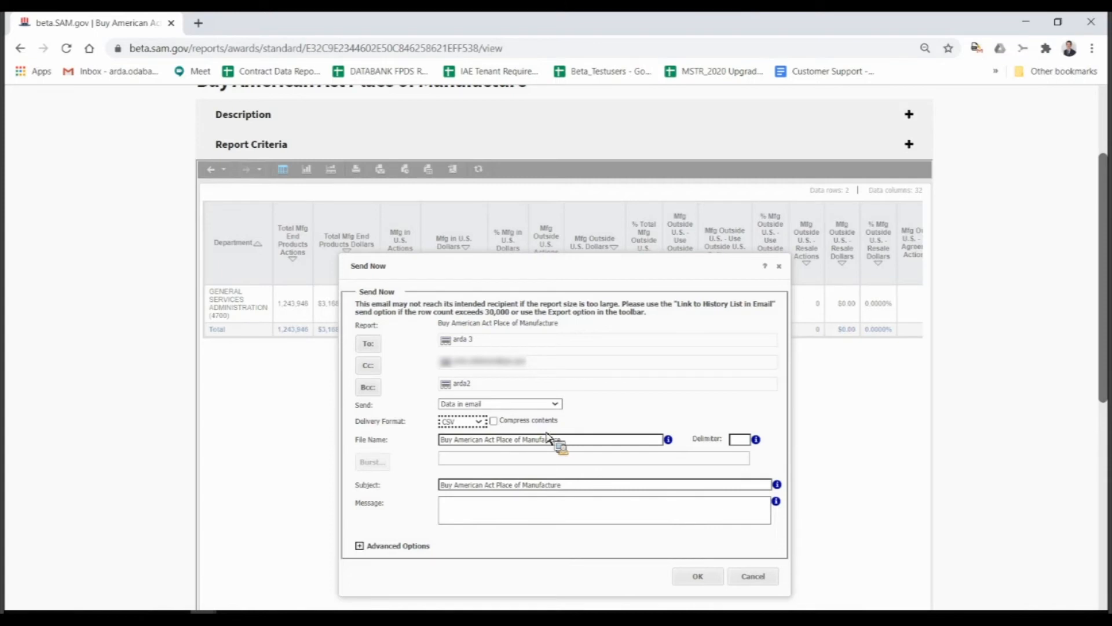
{"action": "left_click", "coordinate": [492, 420]}
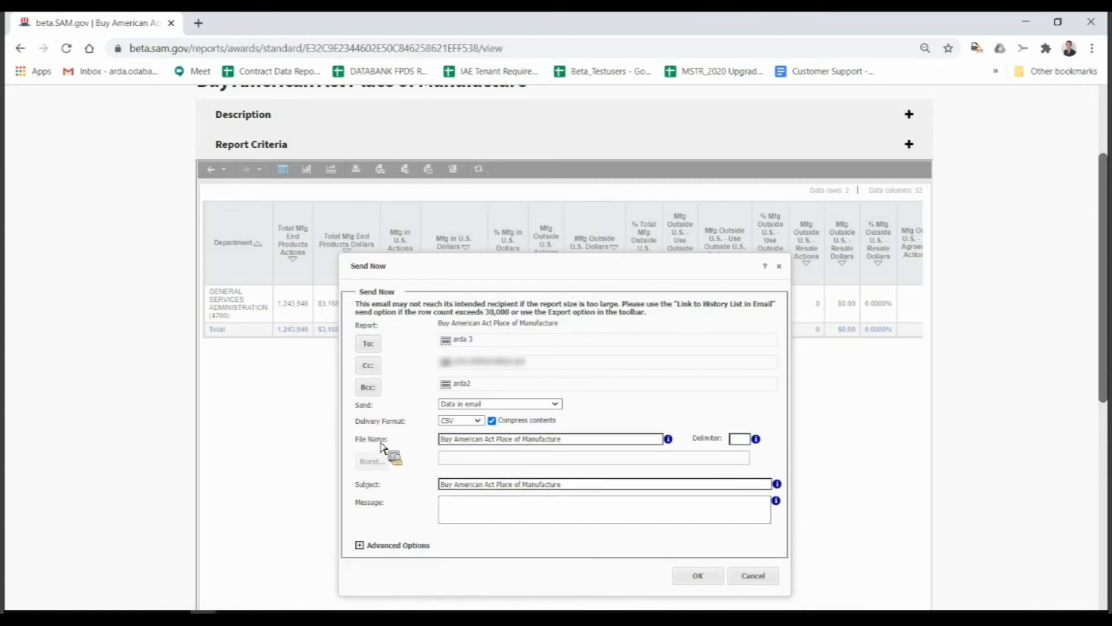
{"action": "mouse_move", "coordinate": [582, 453]}
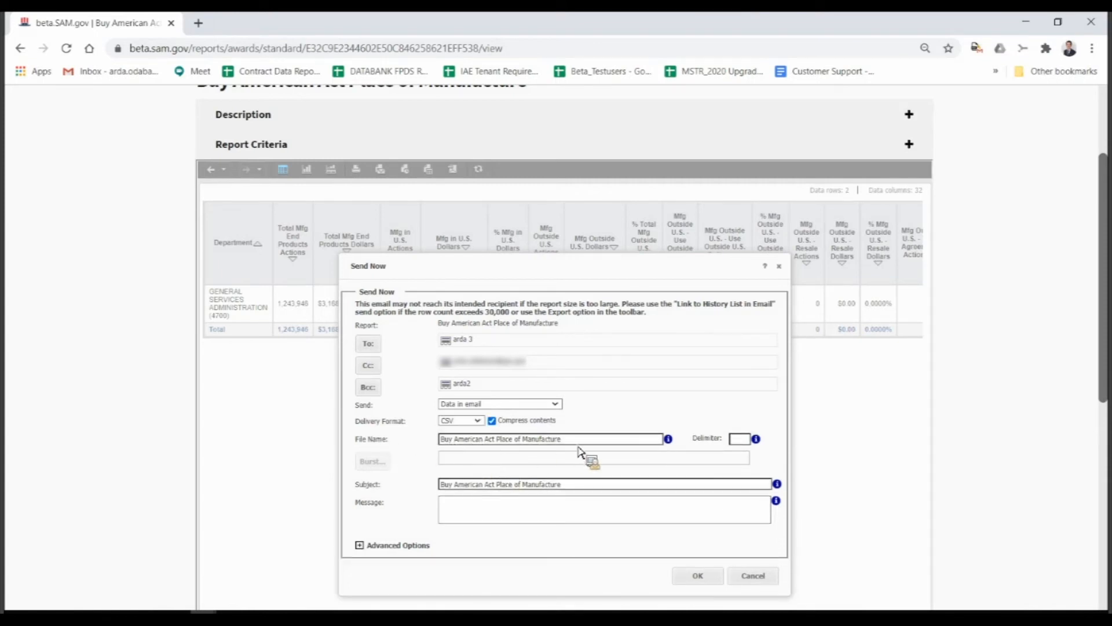
{"action": "mouse_move", "coordinate": [392, 248]}
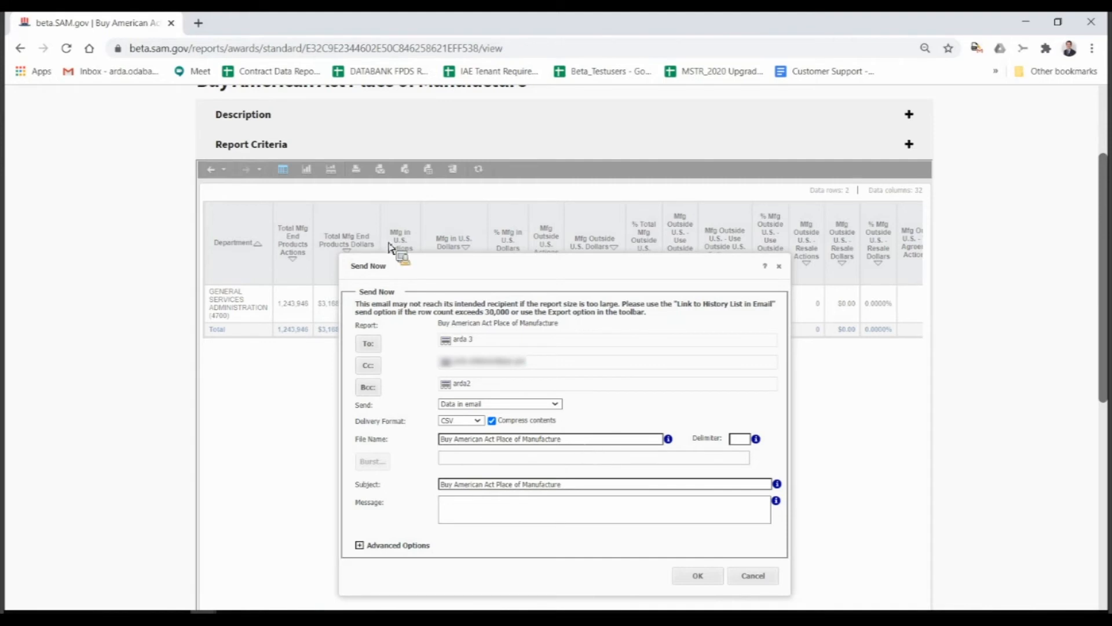
{"action": "mouse_move", "coordinate": [461, 443]}
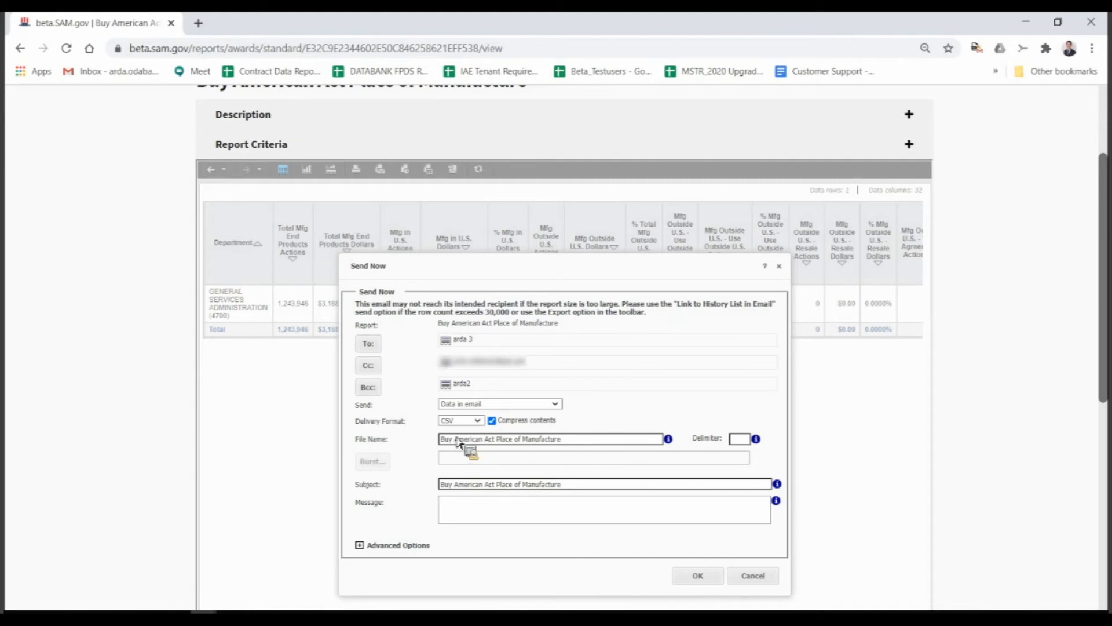
{"action": "mouse_move", "coordinate": [635, 433]}
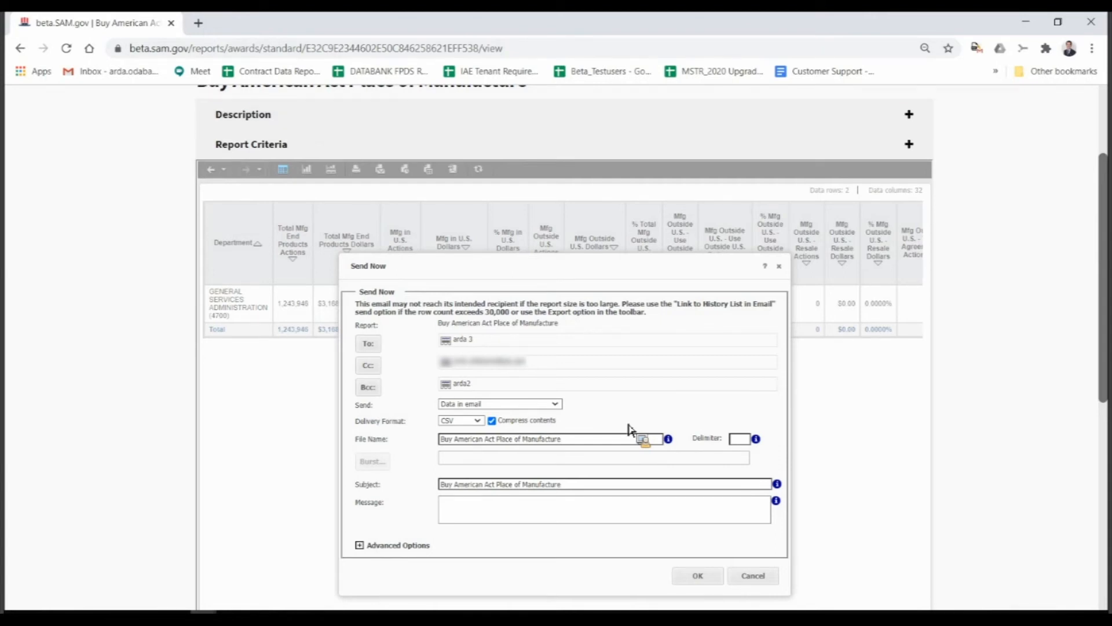
{"action": "mouse_move", "coordinate": [604, 443]}
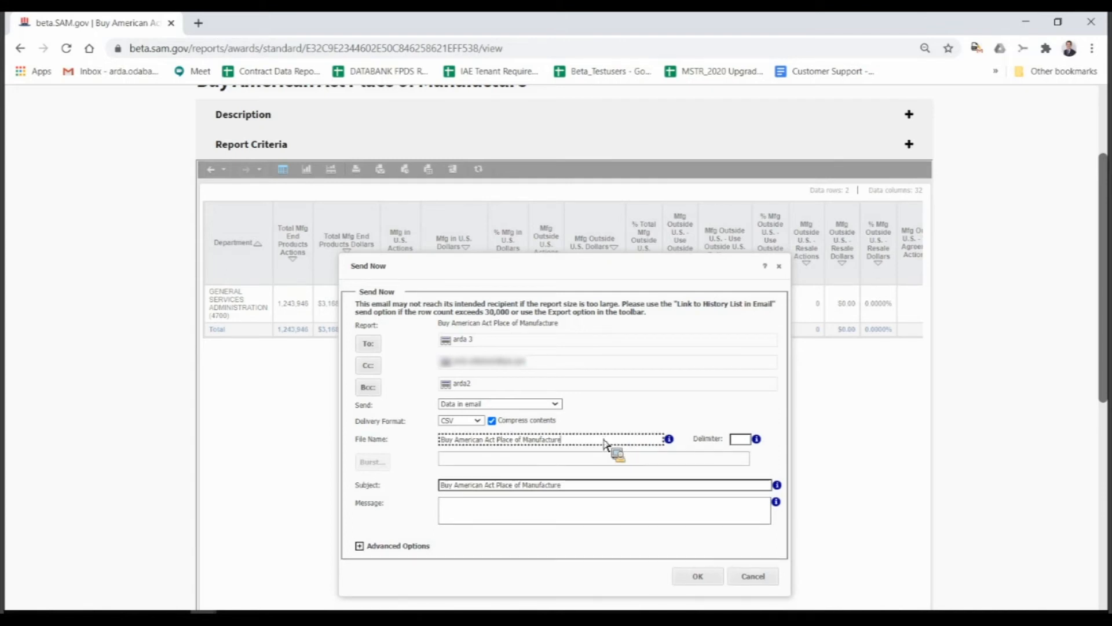
Step: Append the suffix '_arda' to the end of the CSV attachment file name
{"action": "left_click", "coordinate": [553, 439]}
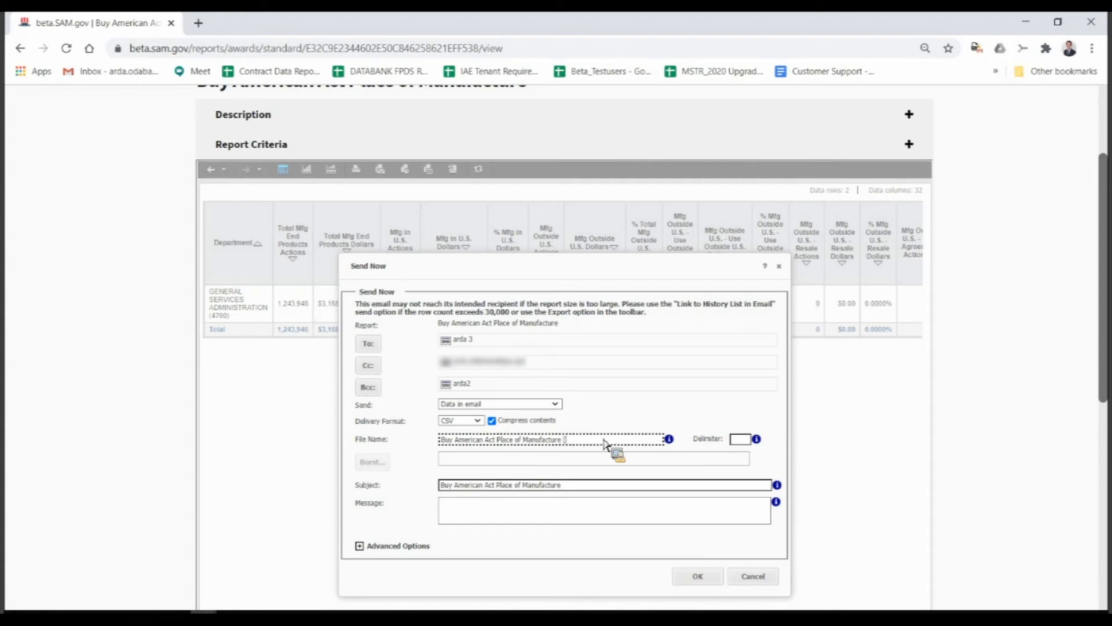
{"action": "type", "text": "_arda 08282020)"}
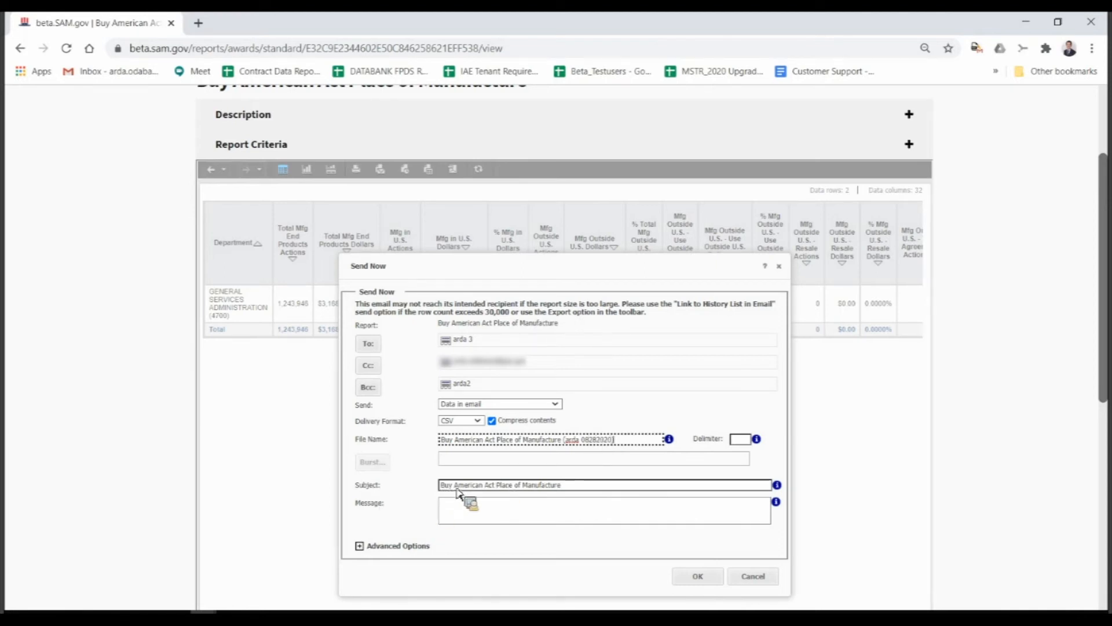
{"action": "mouse_move", "coordinate": [472, 521]}
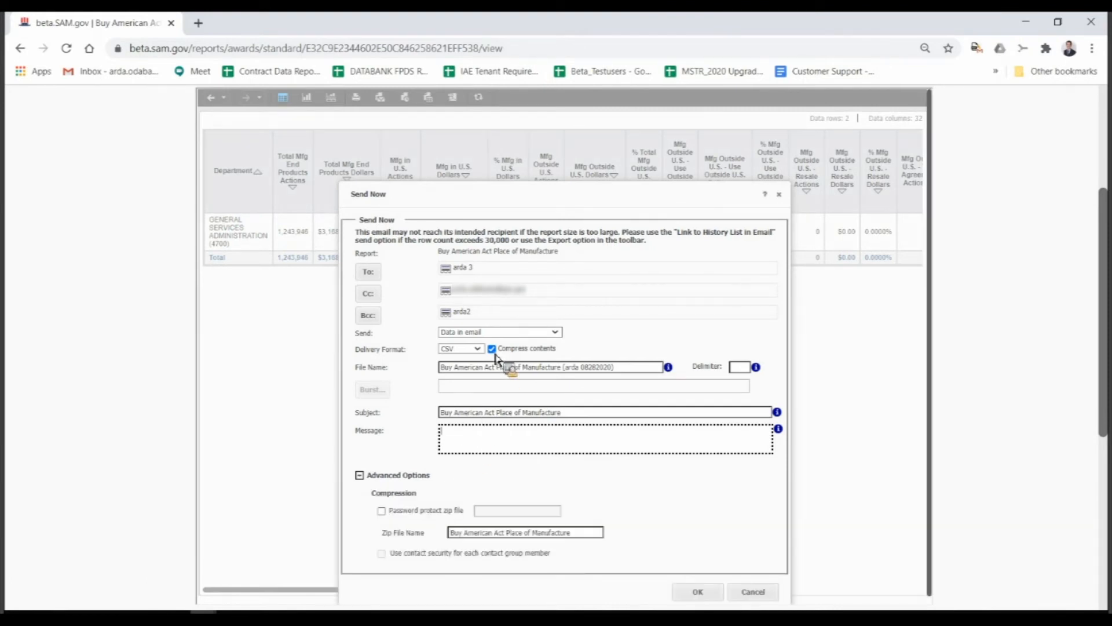
{"action": "mouse_move", "coordinate": [502, 411]}
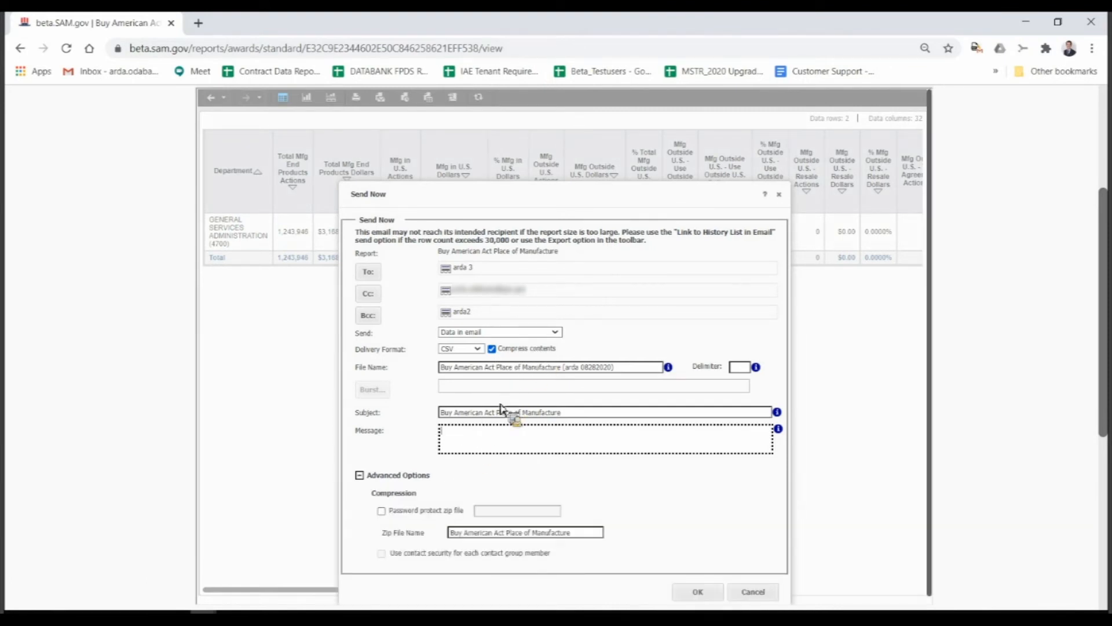
{"action": "mouse_move", "coordinate": [390, 518]}
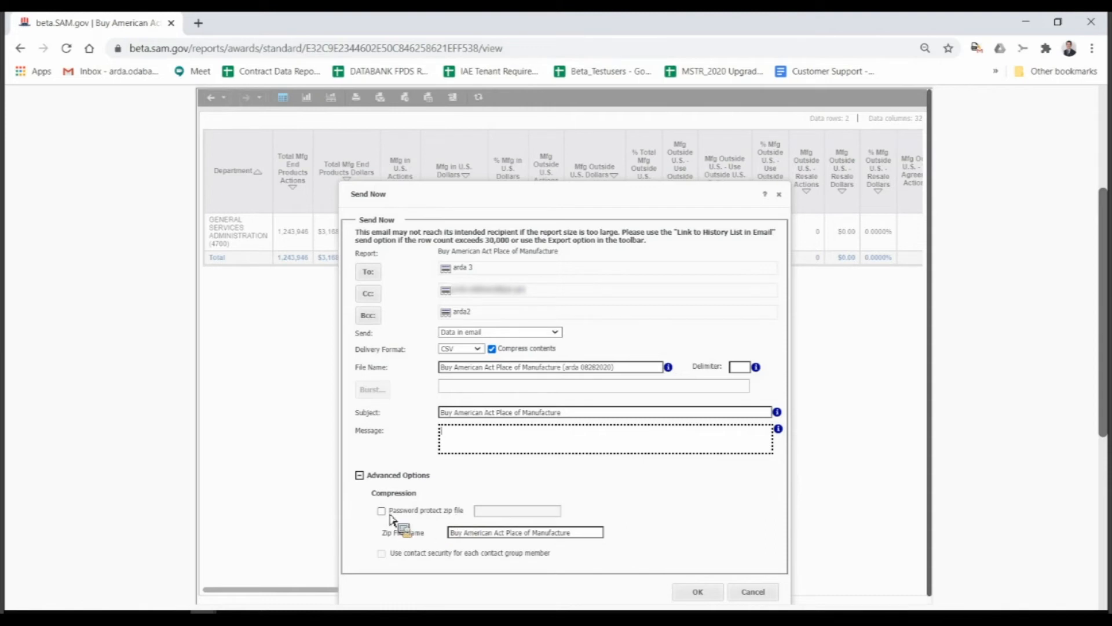
{"action": "mouse_move", "coordinate": [434, 518]}
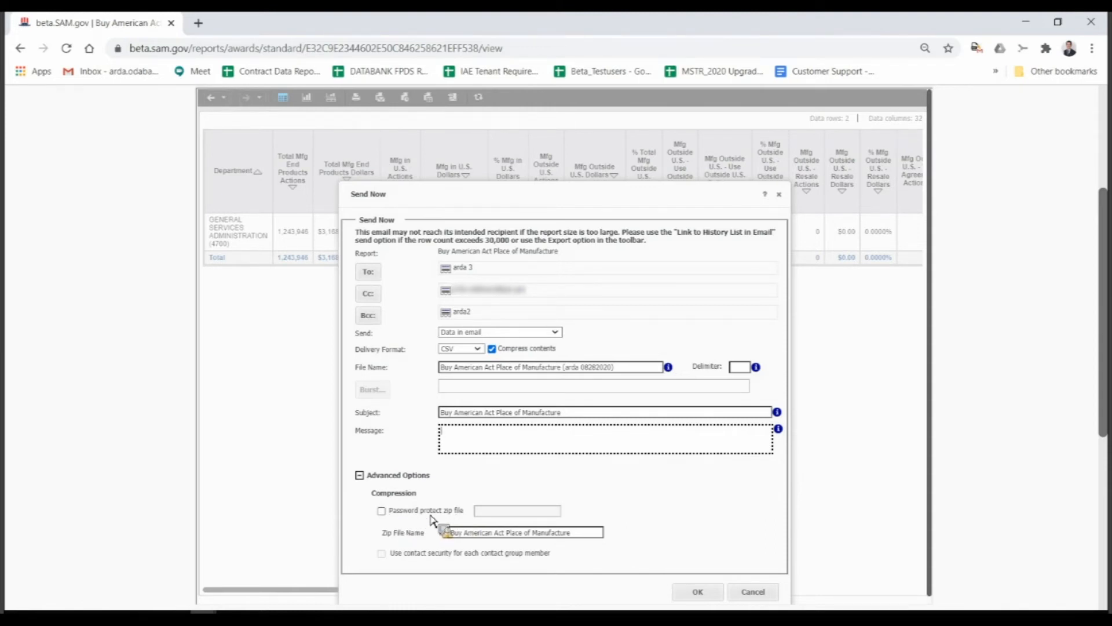
{"action": "mouse_move", "coordinate": [515, 312]}
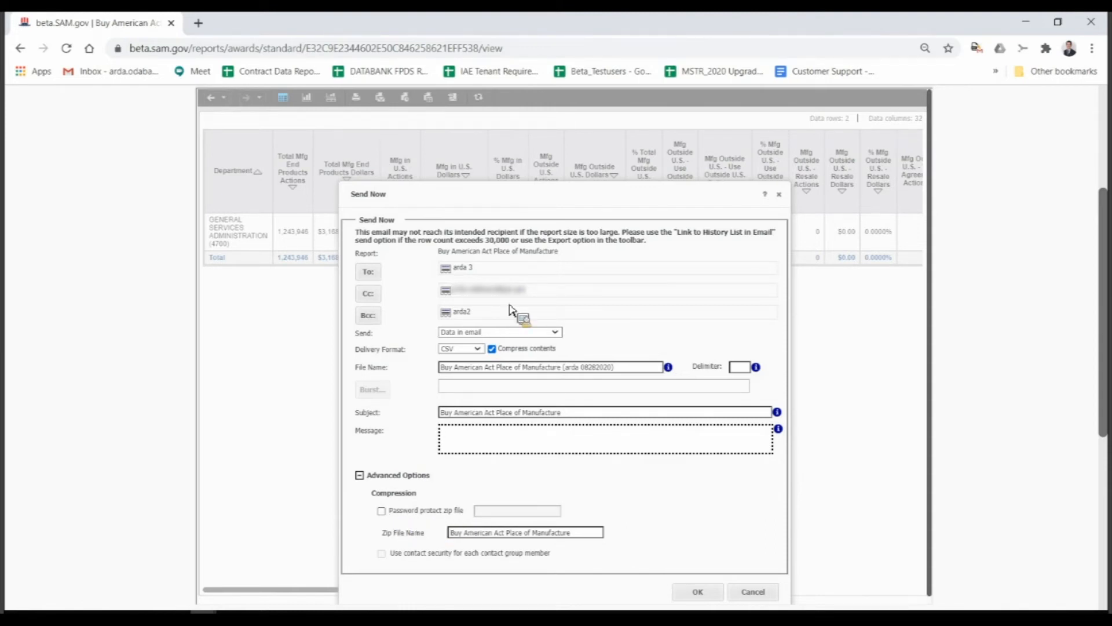
{"action": "mouse_move", "coordinate": [404, 507]}
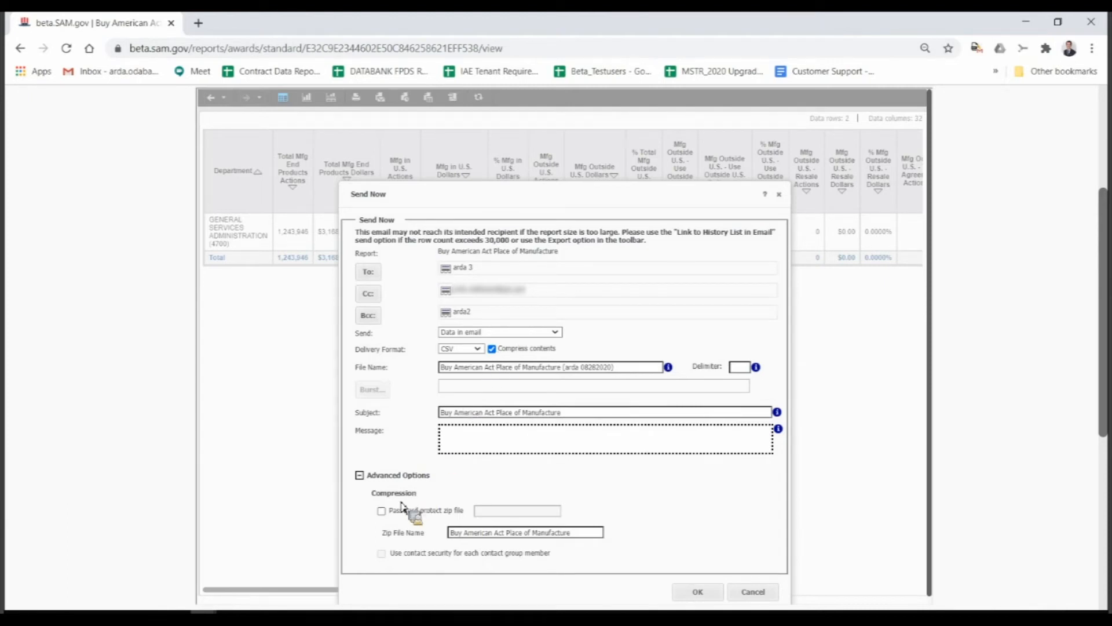
{"action": "mouse_move", "coordinate": [387, 521]}
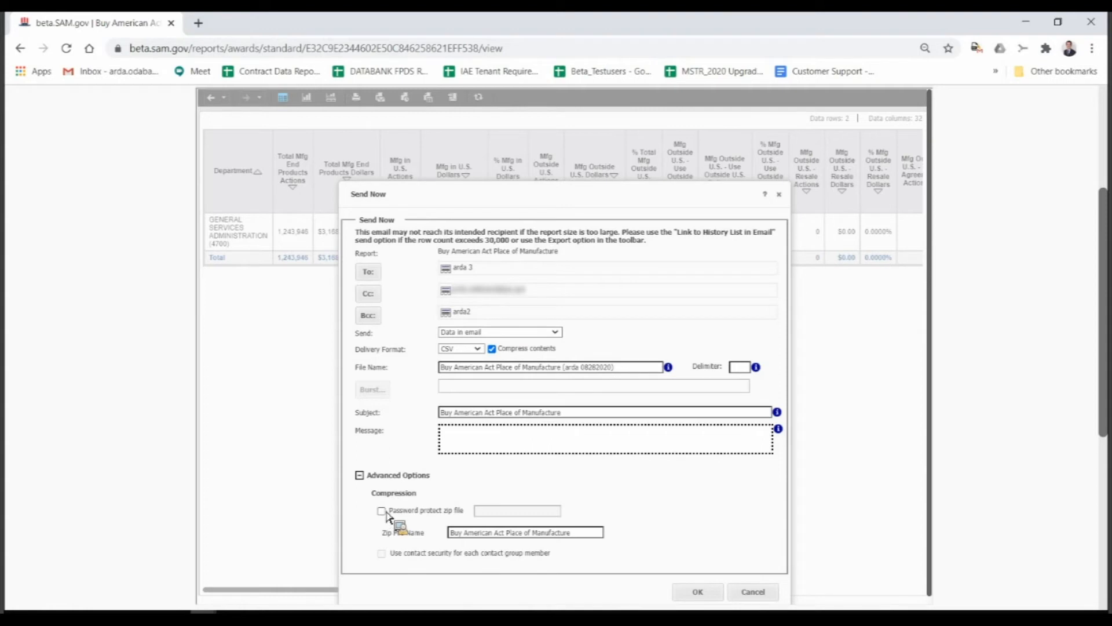
{"action": "mouse_move", "coordinate": [504, 514]}
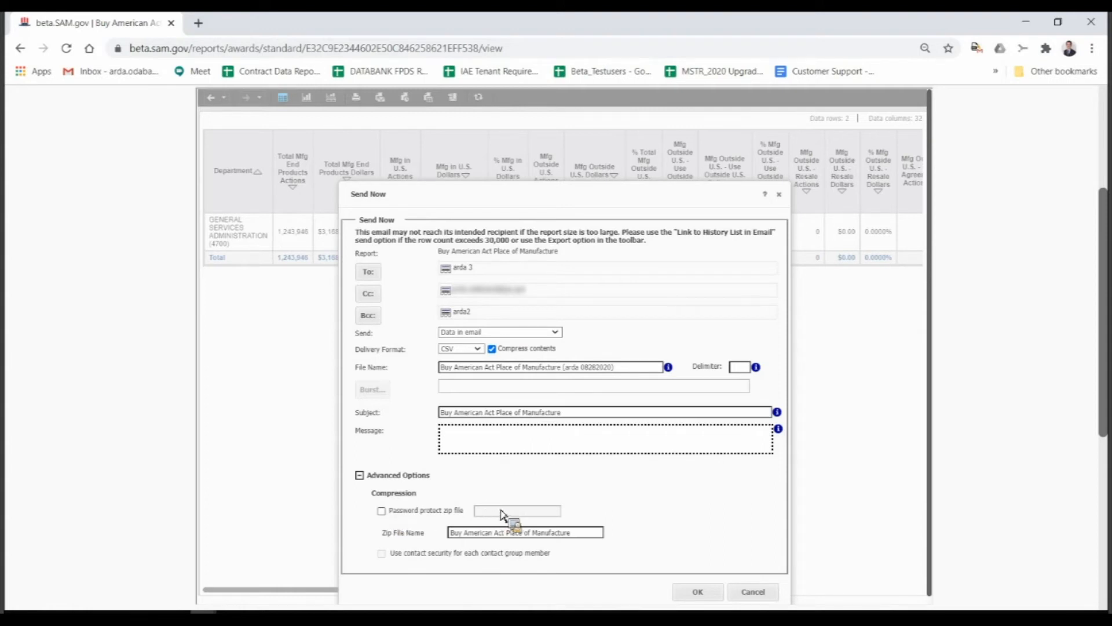
Step: Tick 'Password protect zip file' under Compression in Advanced Options
{"action": "left_click", "coordinate": [382, 509]}
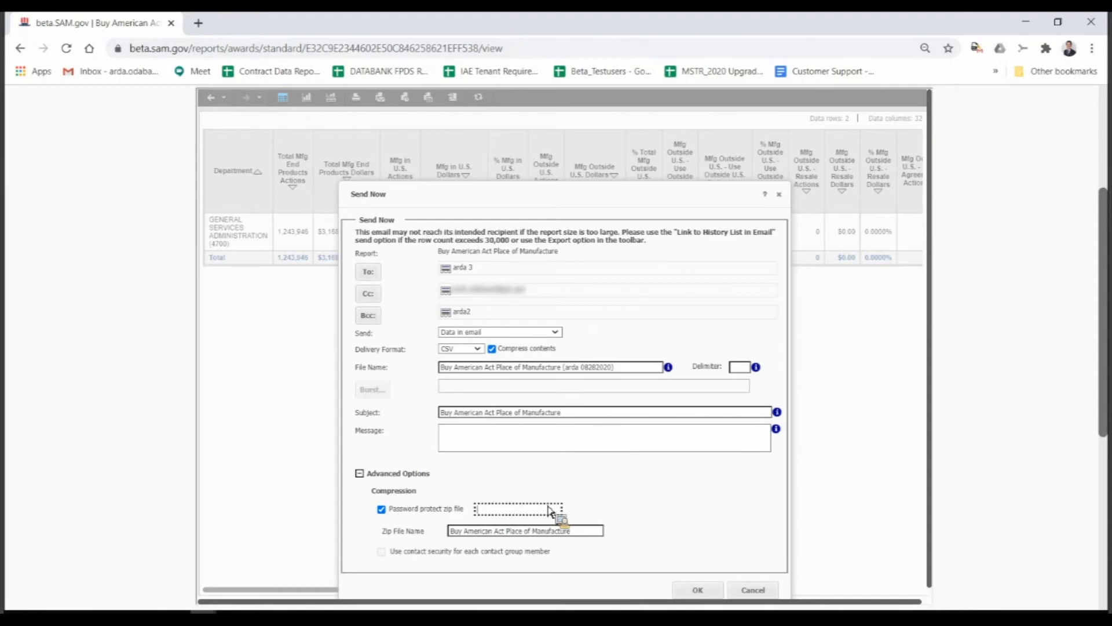
{"action": "mouse_move", "coordinate": [543, 510]}
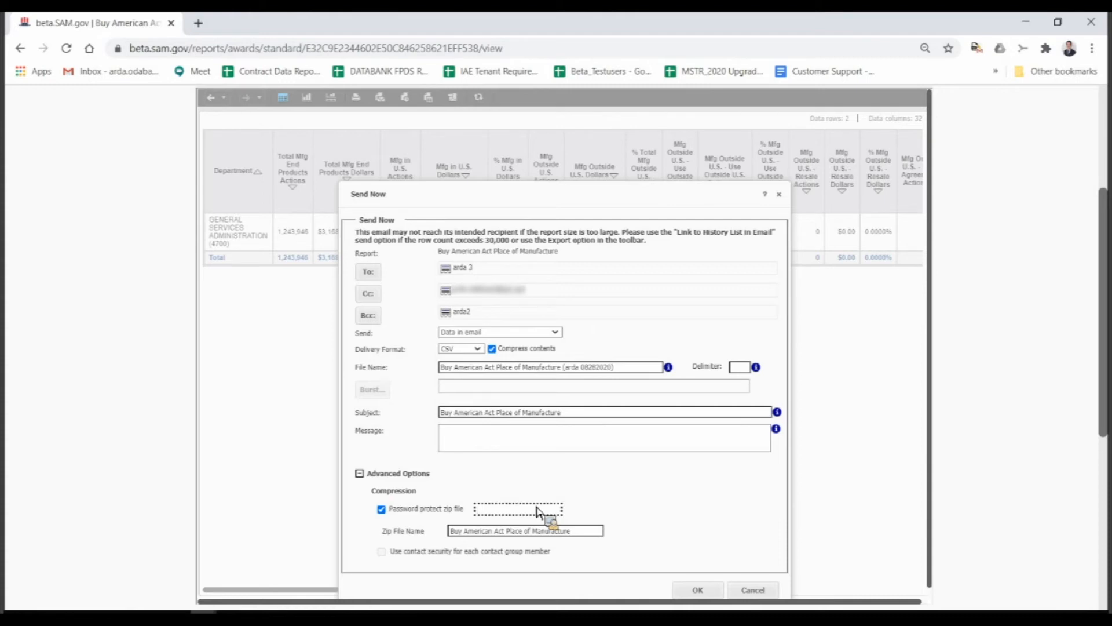
{"action": "mouse_move", "coordinate": [465, 454]}
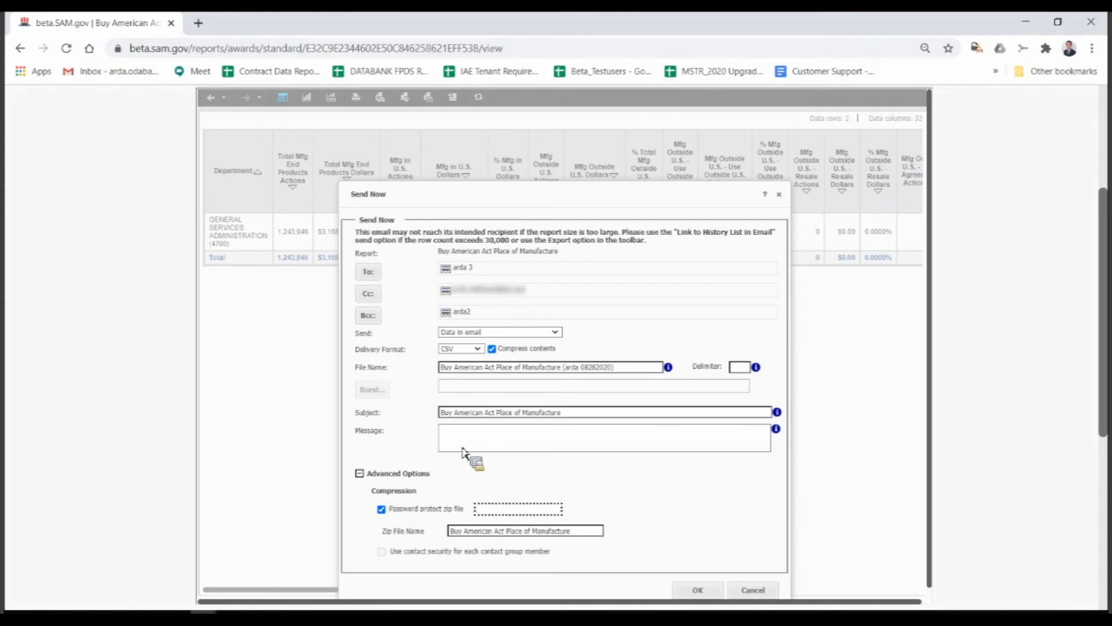
{"action": "mouse_move", "coordinate": [714, 590]}
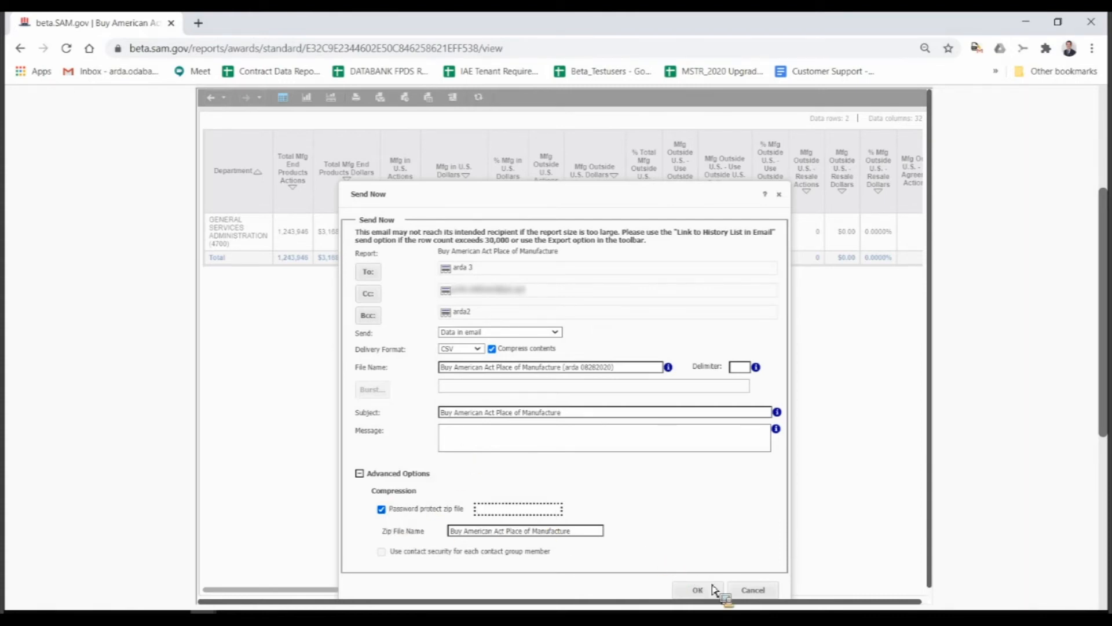
Step: Submit the Send Now email request and dismiss the 'request has been processed' notice
{"action": "left_click", "coordinate": [381, 509]}
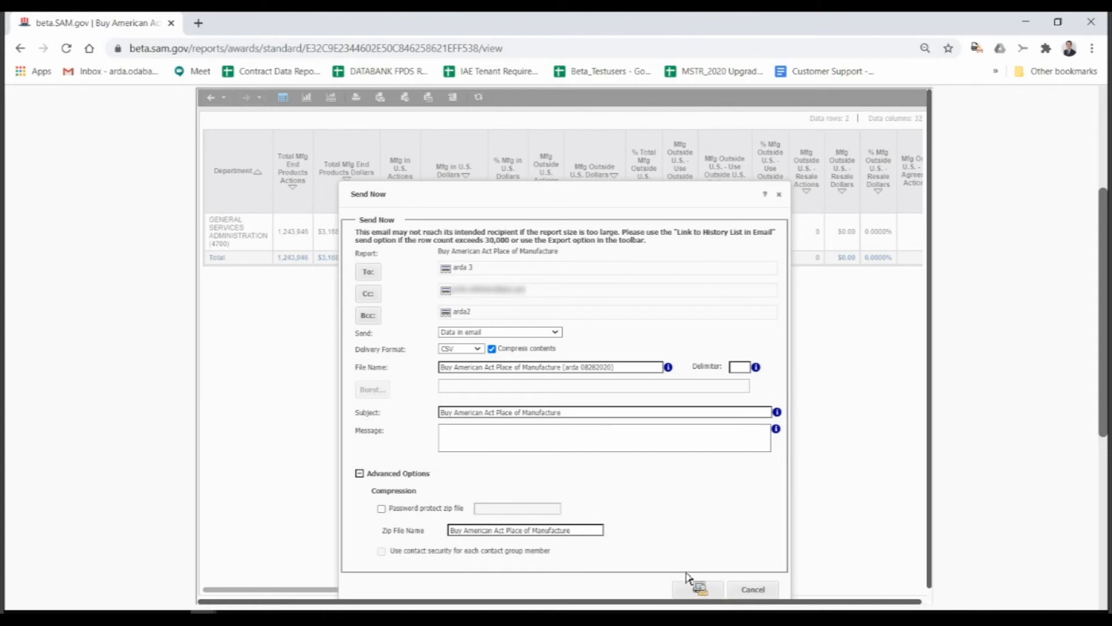
{"action": "left_click", "coordinate": [697, 589]}
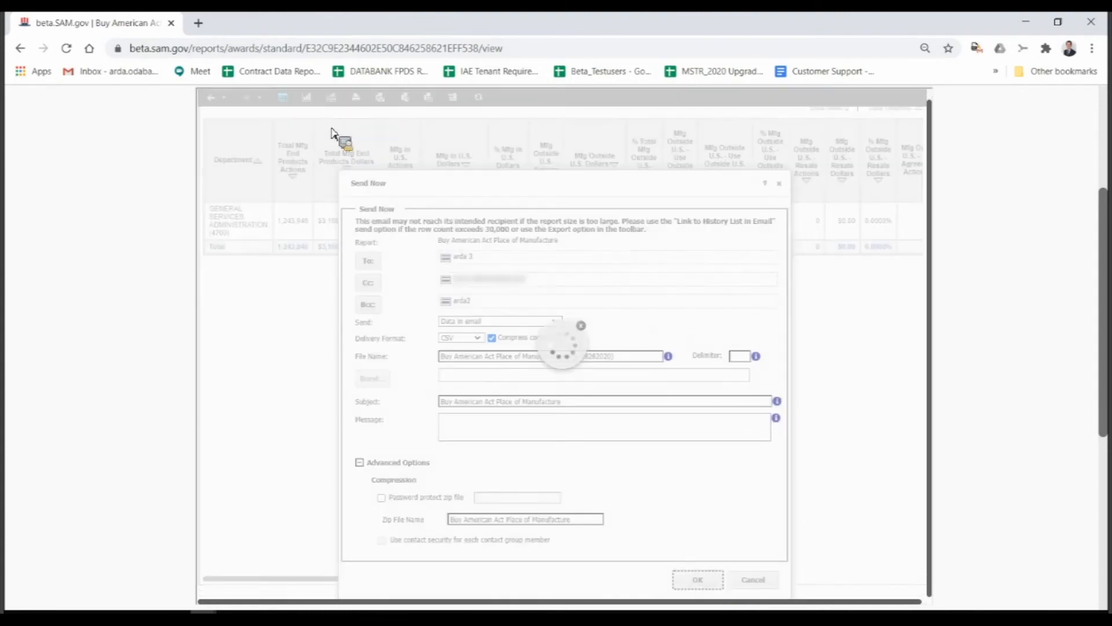
{"action": "left_click", "coordinate": [696, 578]}
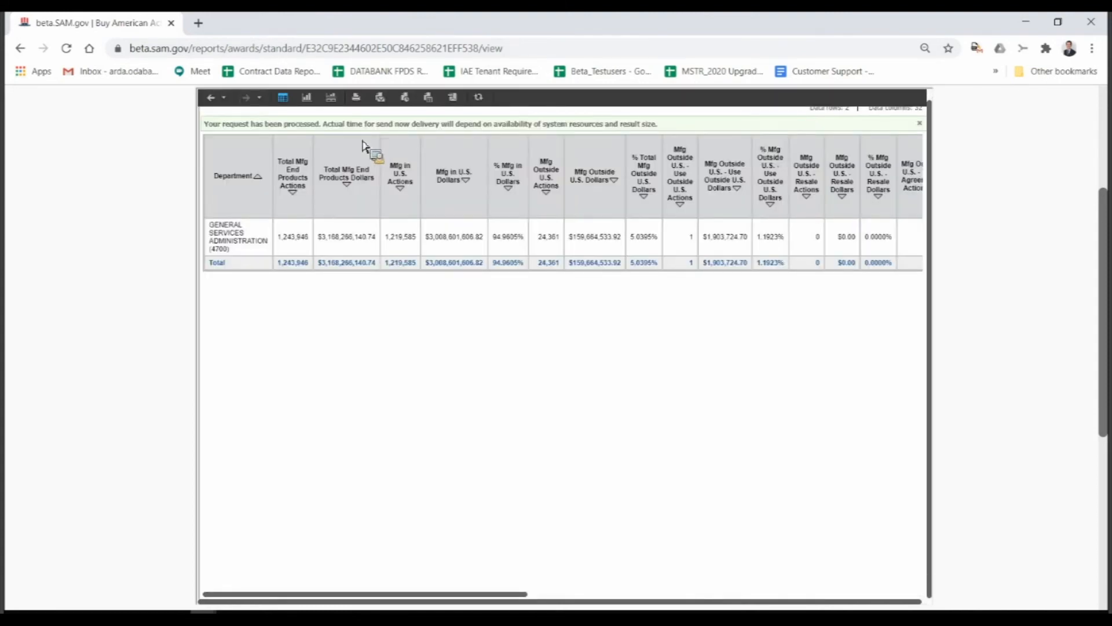
{"action": "left_click", "coordinate": [919, 123]}
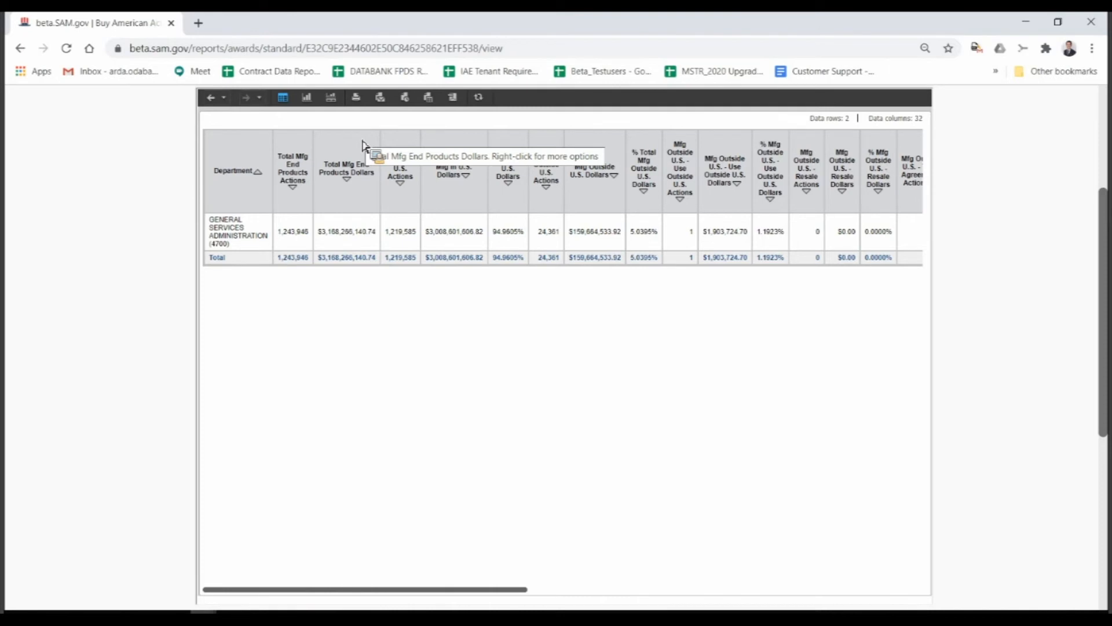
{"action": "mouse_move", "coordinate": [366, 142]}
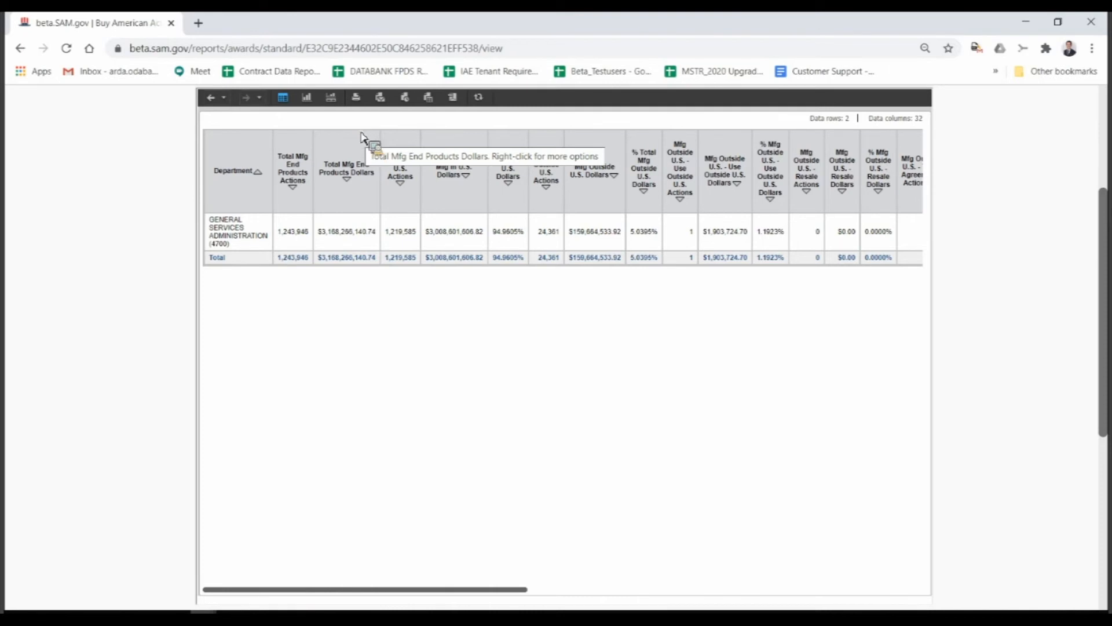
{"action": "mouse_move", "coordinate": [454, 231]}
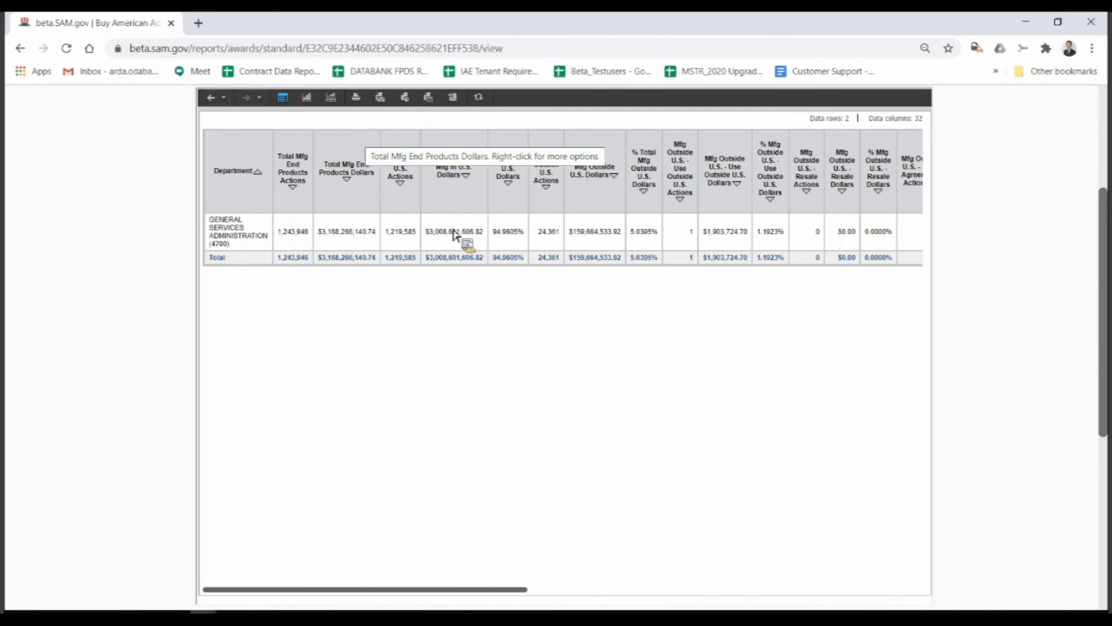
{"action": "mouse_move", "coordinate": [434, 277]}
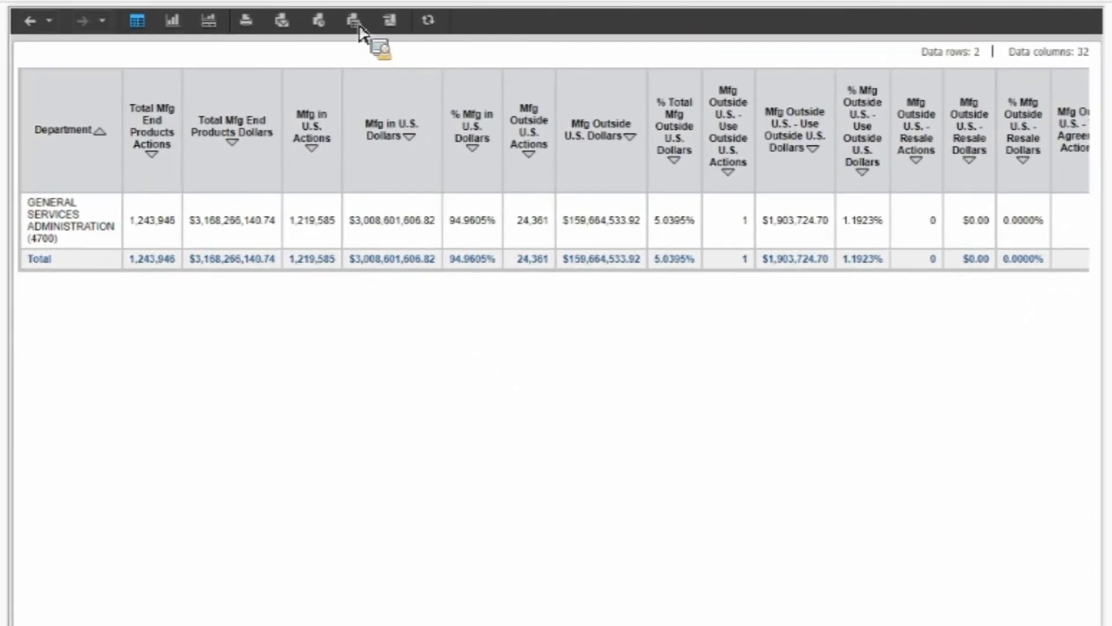
{"action": "mouse_move", "coordinate": [354, 19]}
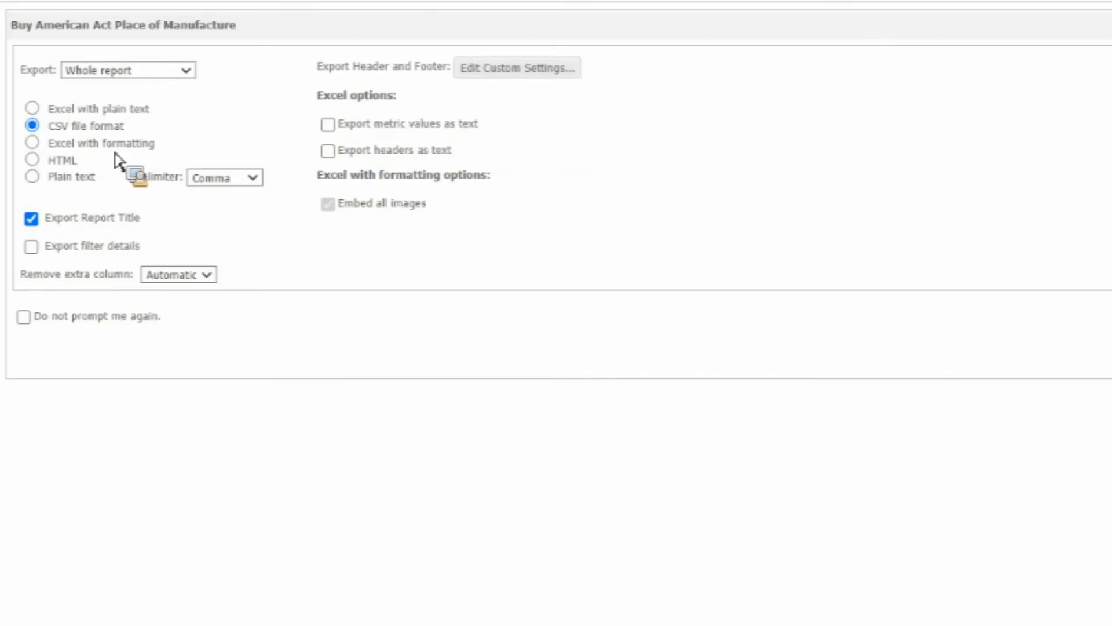
{"action": "mouse_move", "coordinate": [79, 190]}
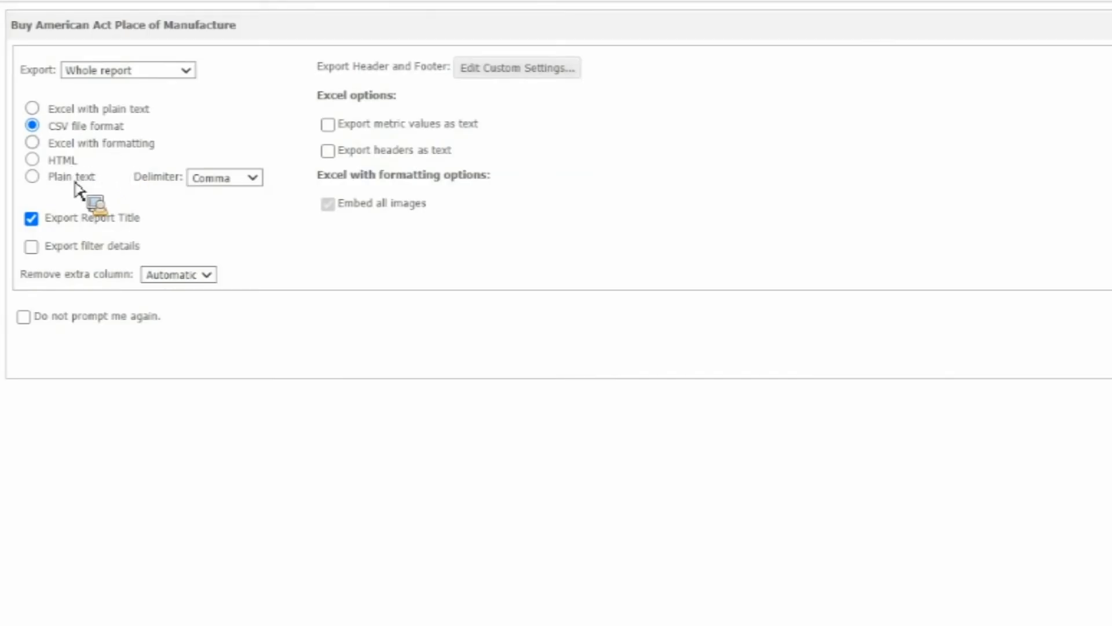
{"action": "mouse_move", "coordinate": [57, 139]}
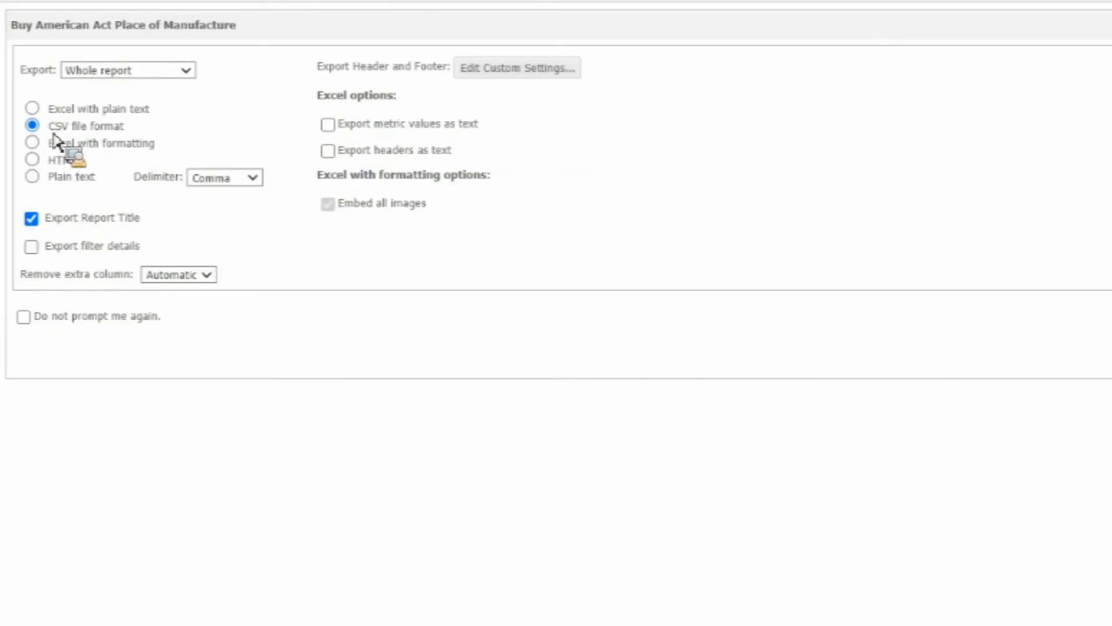
{"action": "mouse_move", "coordinate": [78, 124]}
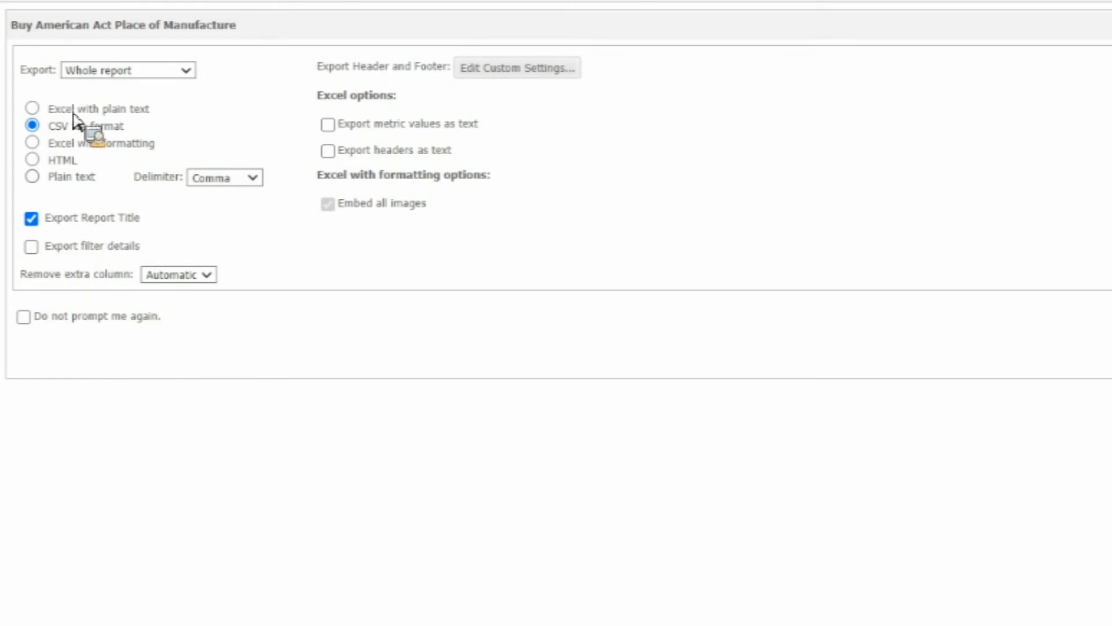
{"action": "mouse_move", "coordinate": [129, 234]}
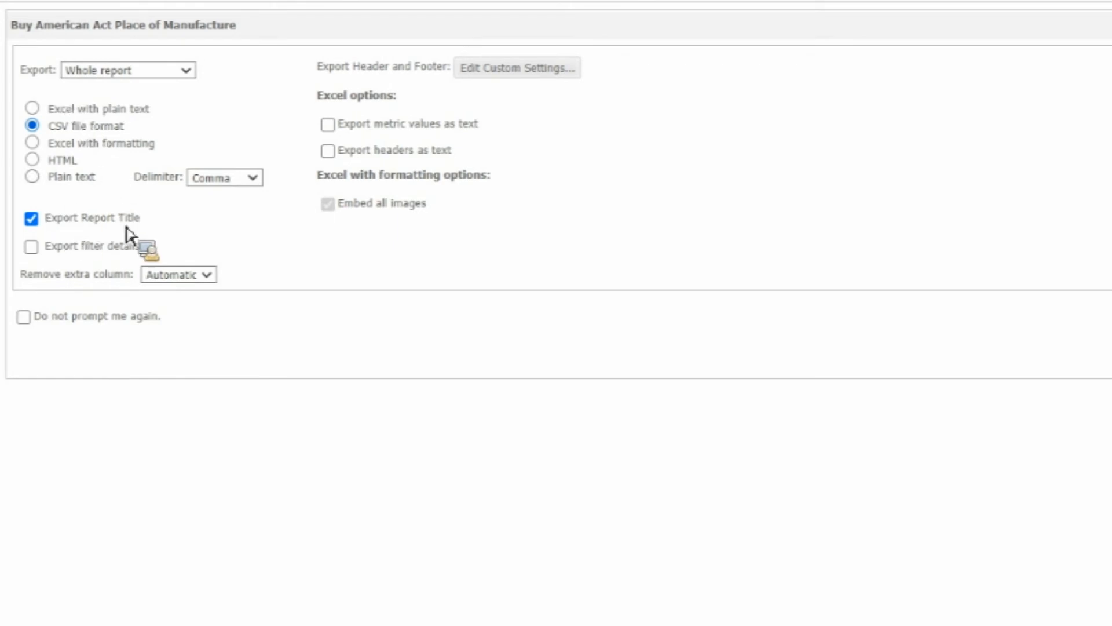
Step: Select 'Excel with plain text' and uncheck 'Export Report Title'
{"action": "left_click", "coordinate": [31, 108]}
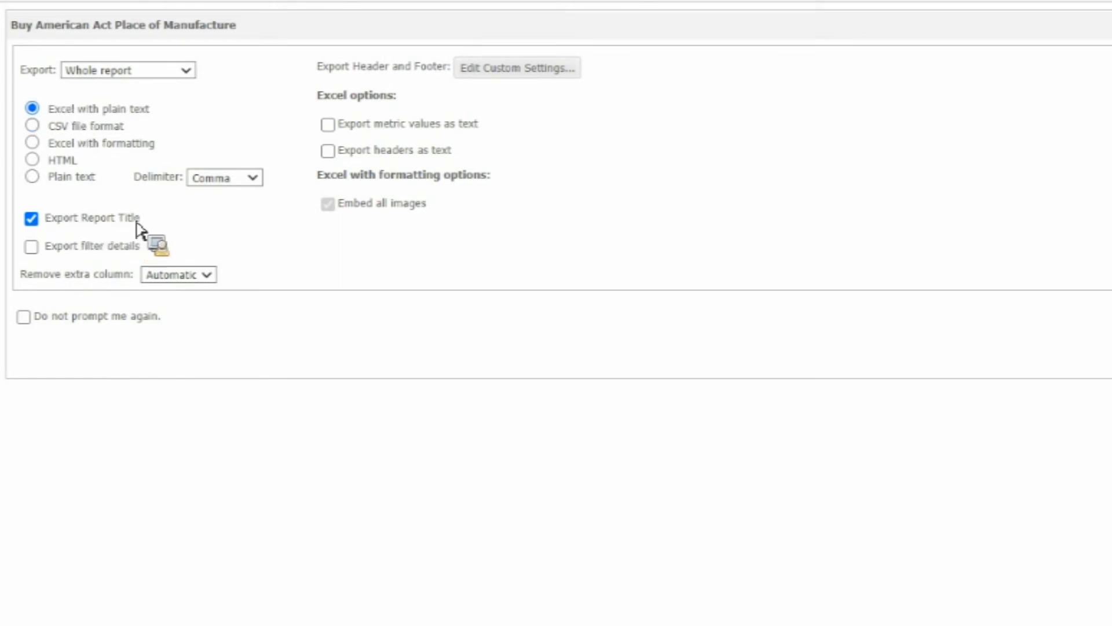
{"action": "mouse_move", "coordinate": [157, 250]}
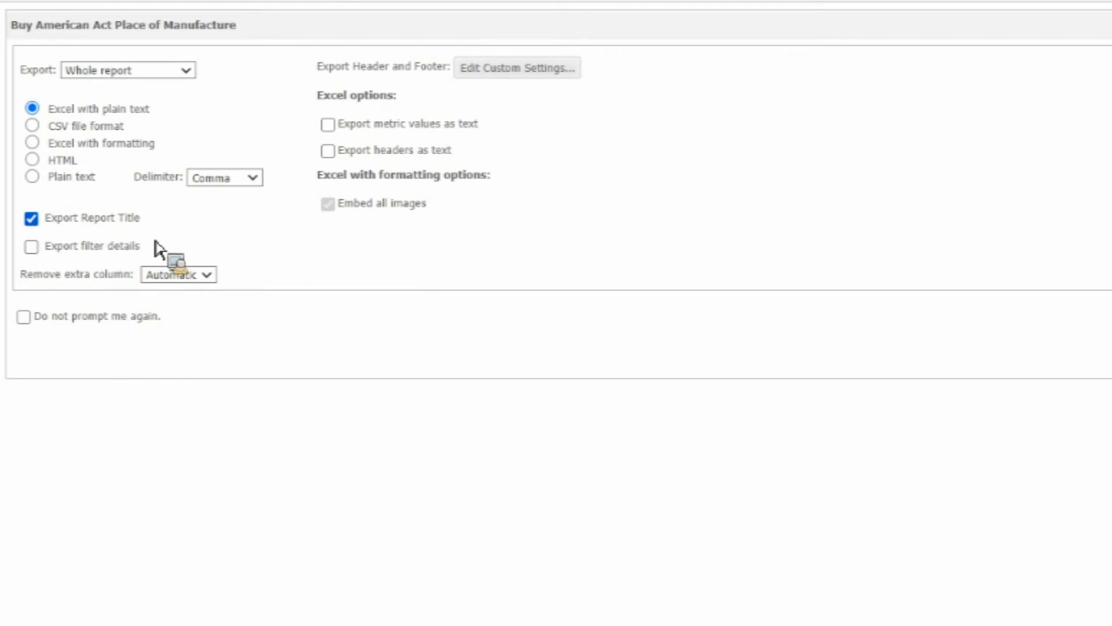
{"action": "mouse_move", "coordinate": [154, 114]}
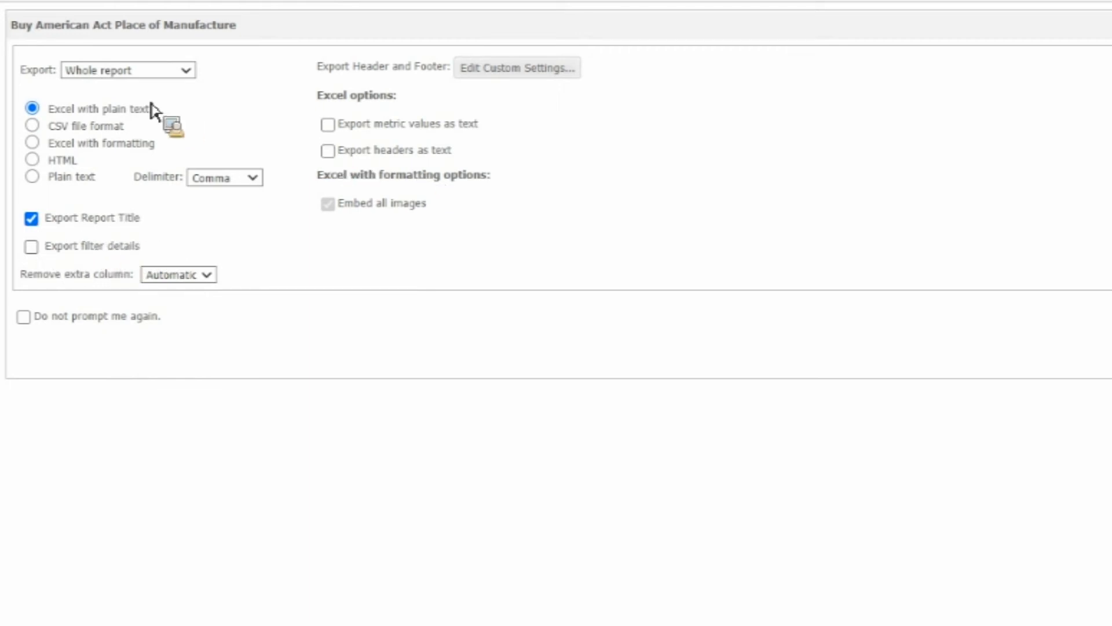
{"action": "mouse_move", "coordinate": [71, 180]}
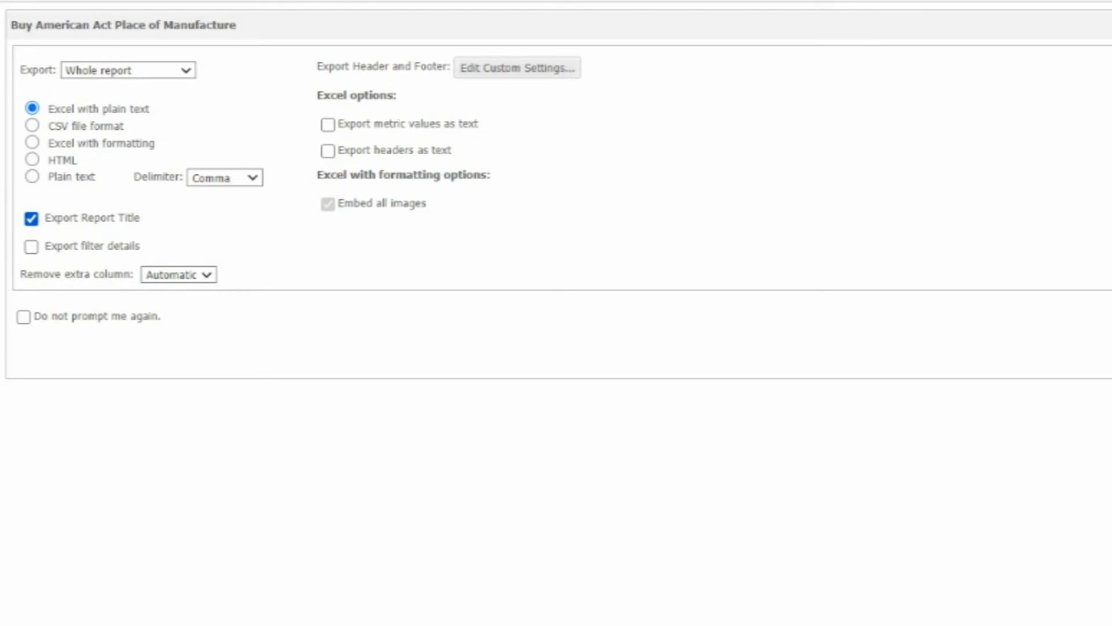
{"action": "left_click", "coordinate": [32, 218]}
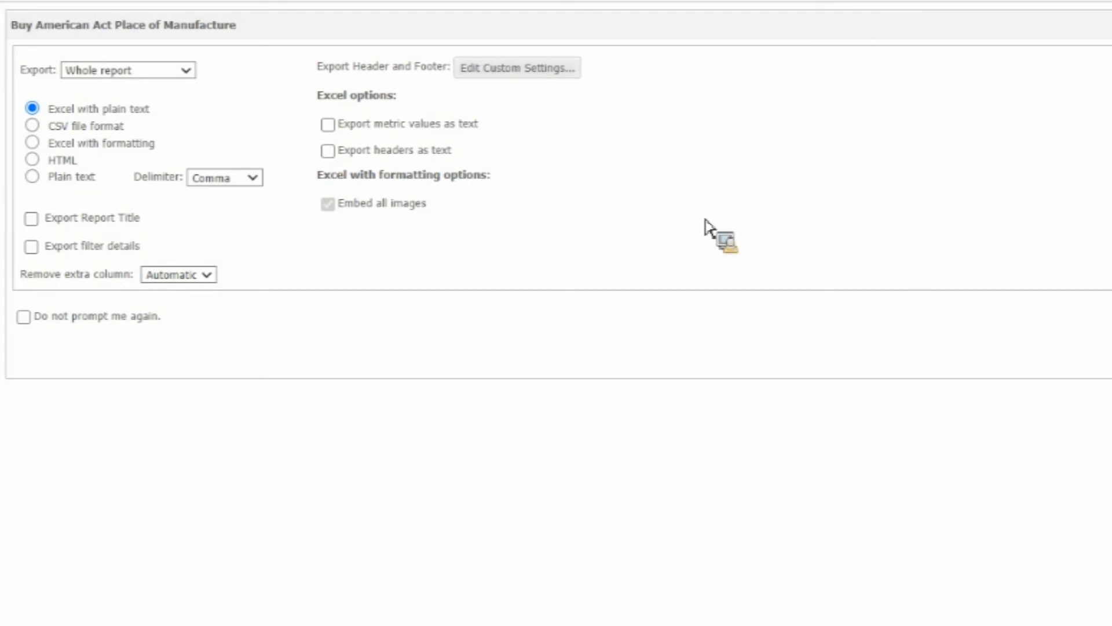
{"action": "mouse_move", "coordinate": [819, 414]}
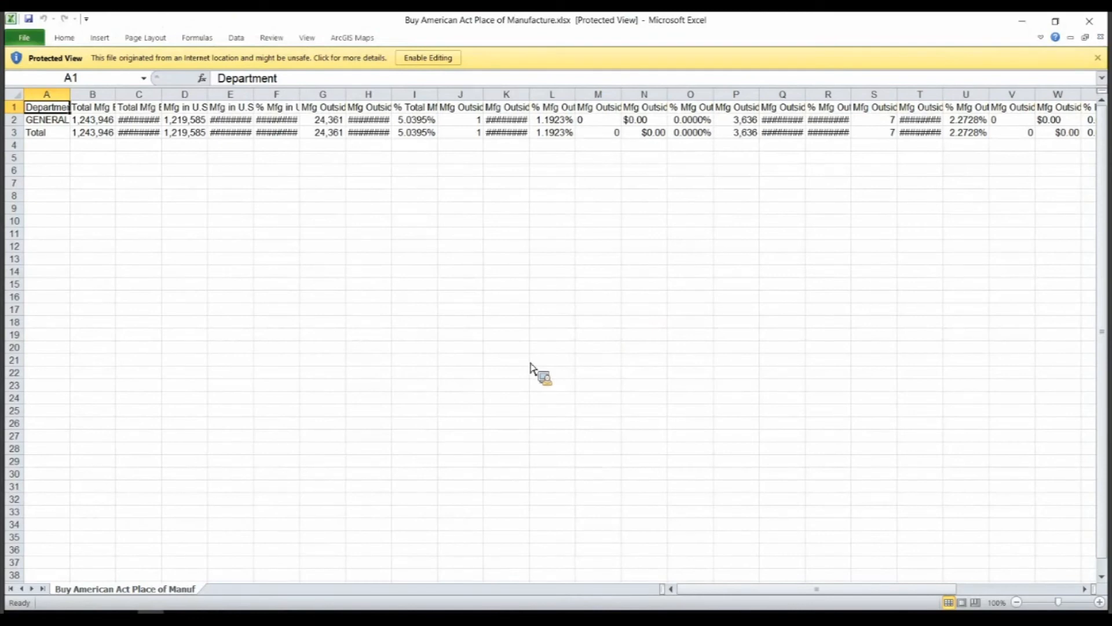
{"action": "mouse_move", "coordinate": [330, 81]}
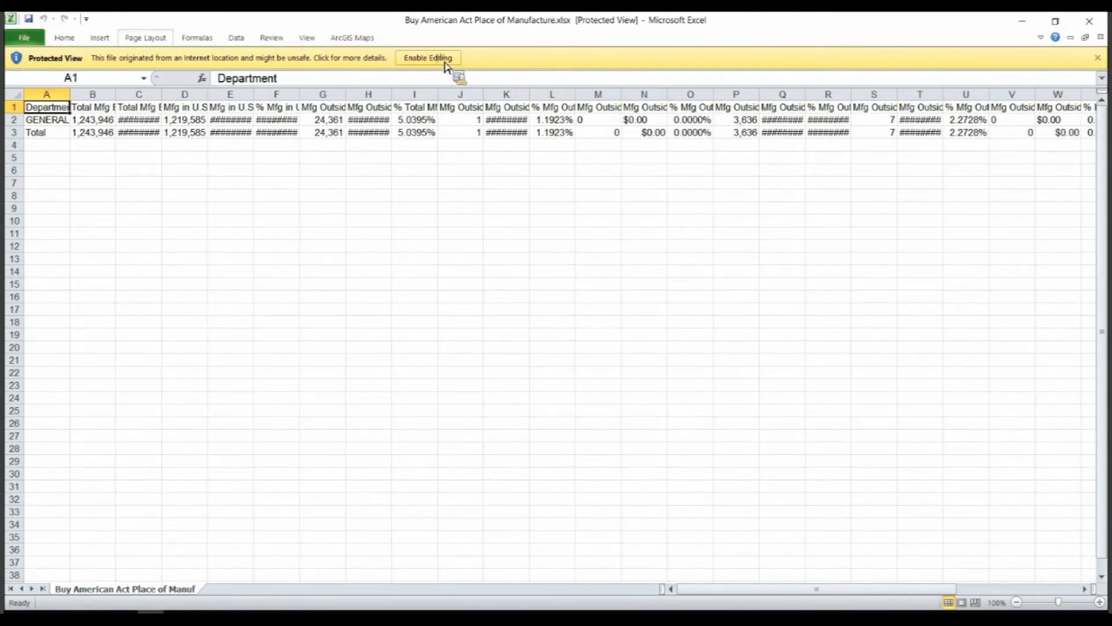
{"action": "mouse_move", "coordinate": [146, 249]}
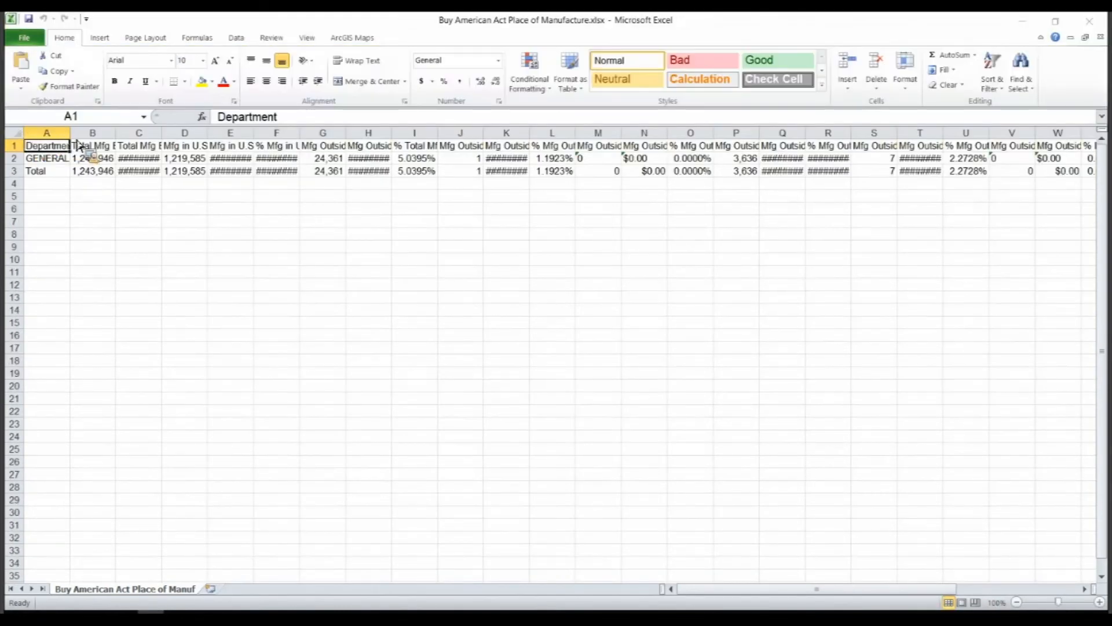
Step: Select every cell in the exported Buy American Act sheet
{"action": "left_click", "coordinate": [13, 132]}
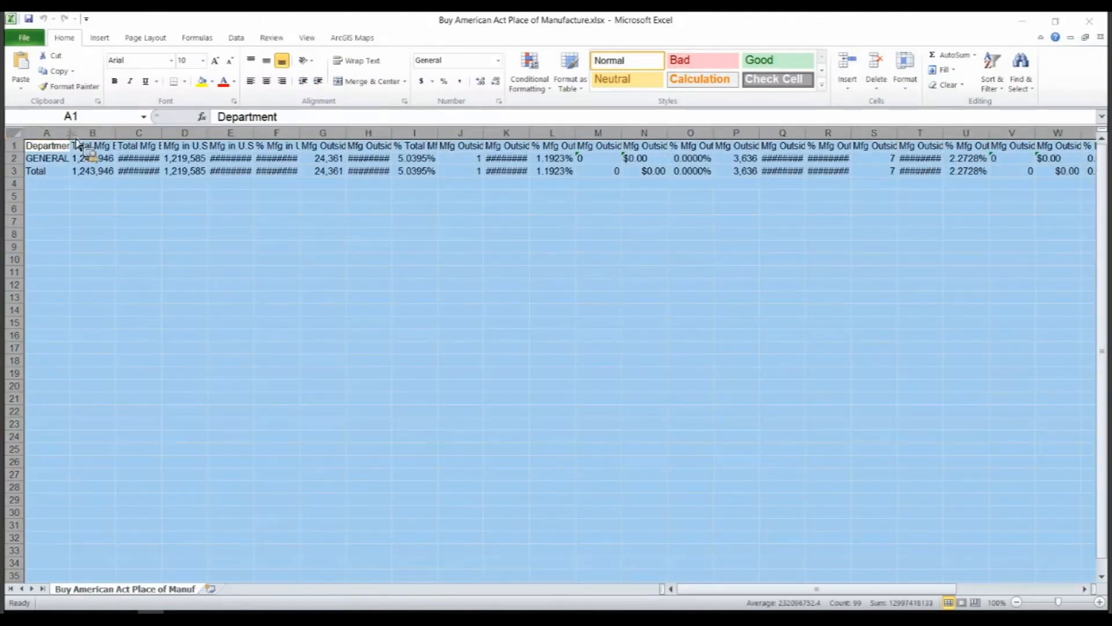
{"action": "mouse_move", "coordinate": [224, 314]}
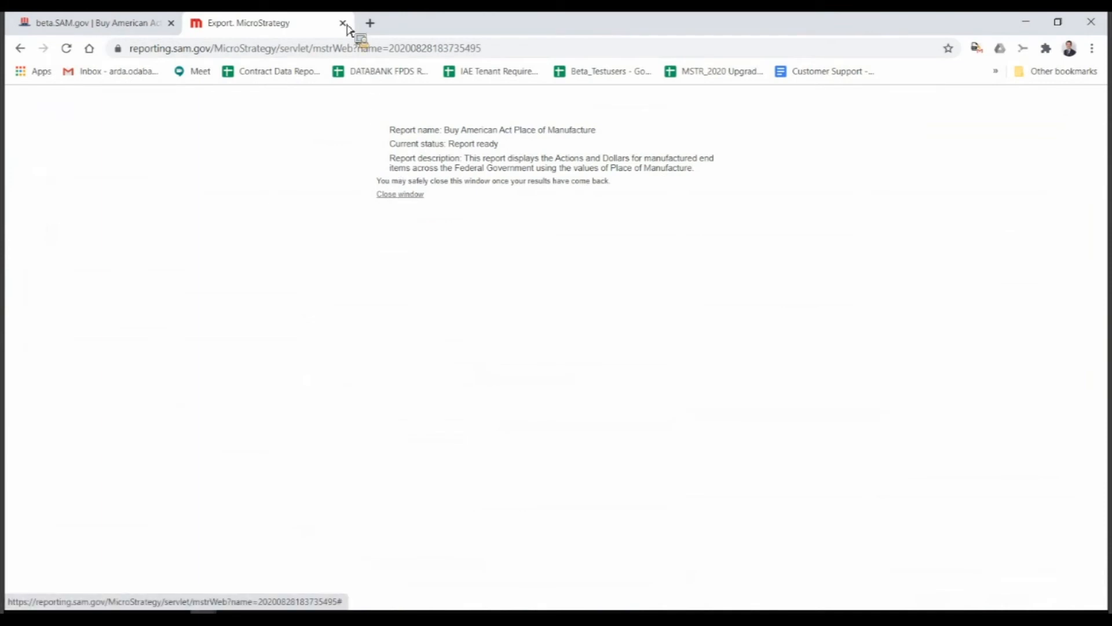
{"action": "mouse_move", "coordinate": [404, 201]}
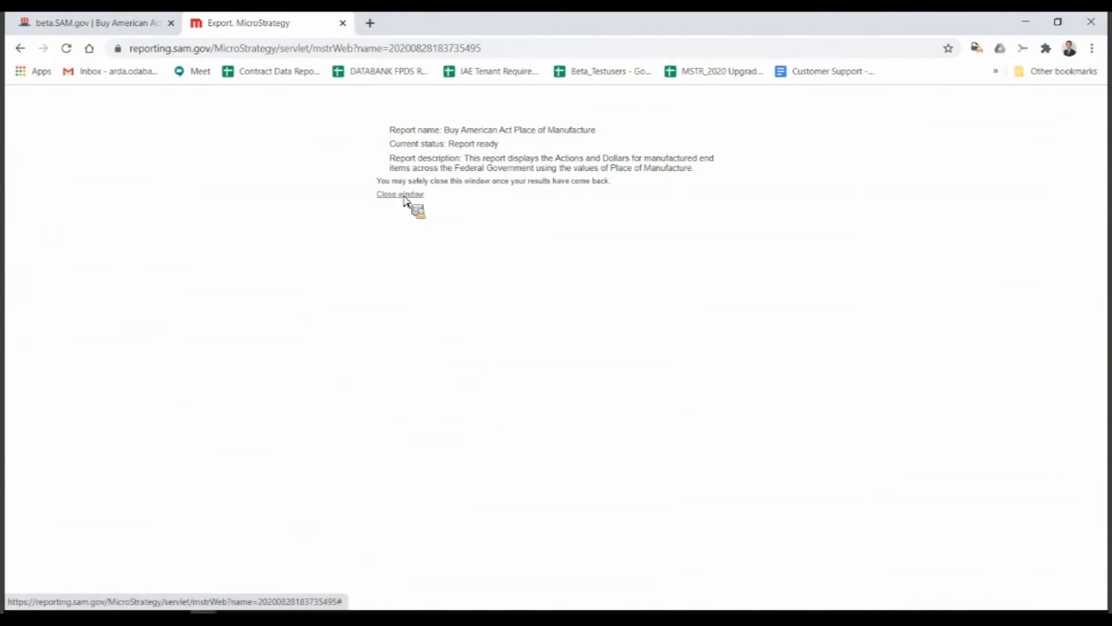
{"action": "mouse_move", "coordinate": [426, 517]}
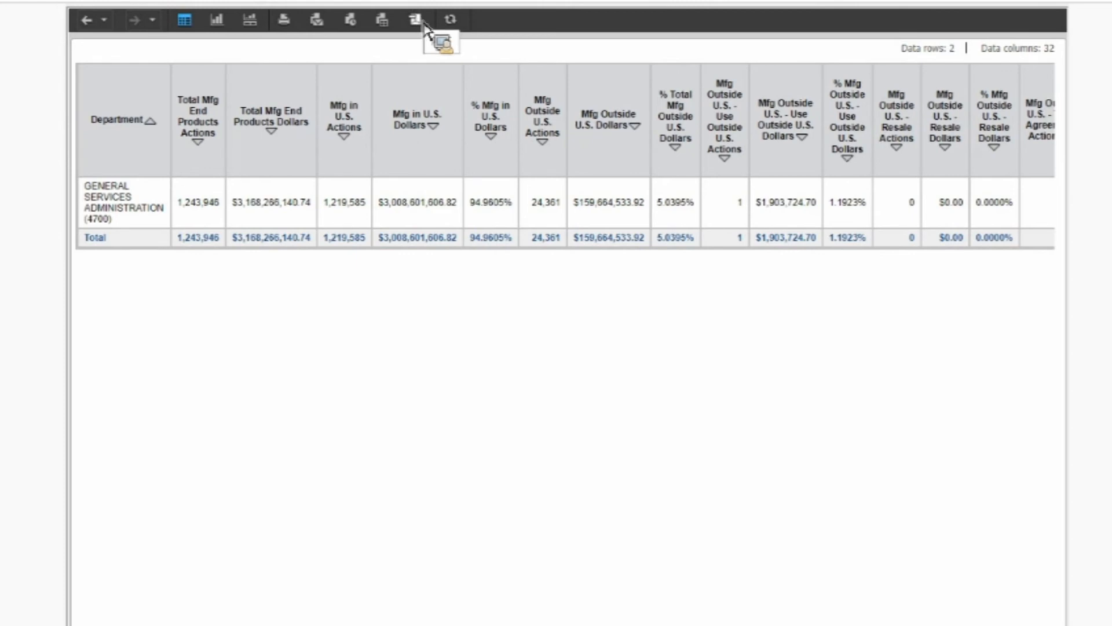
{"action": "mouse_move", "coordinate": [358, 167]}
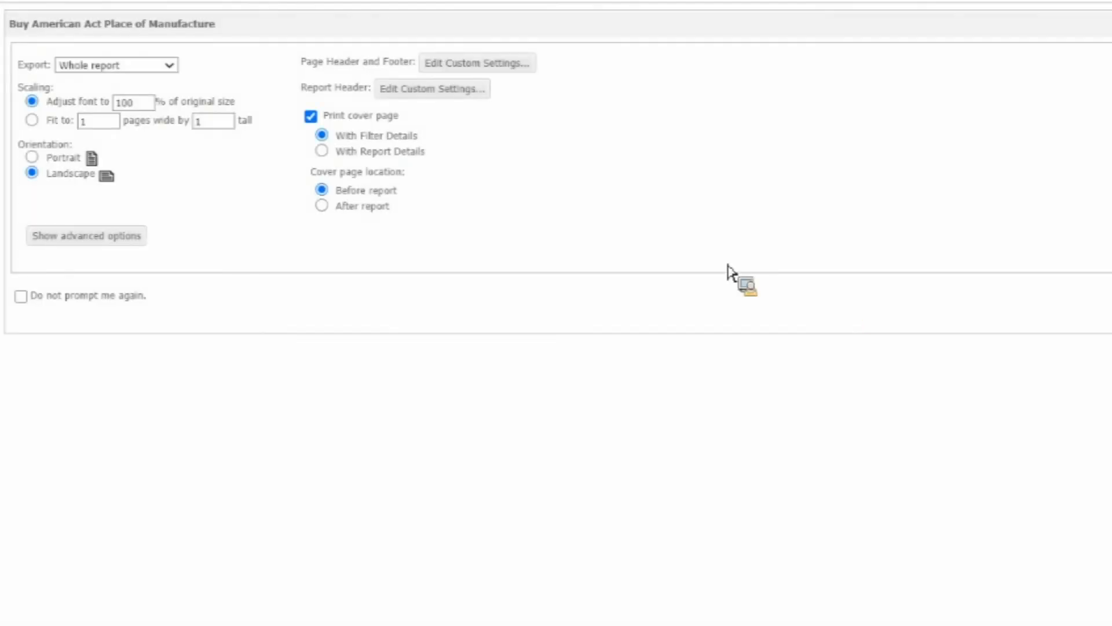
{"action": "mouse_move", "coordinate": [149, 54]}
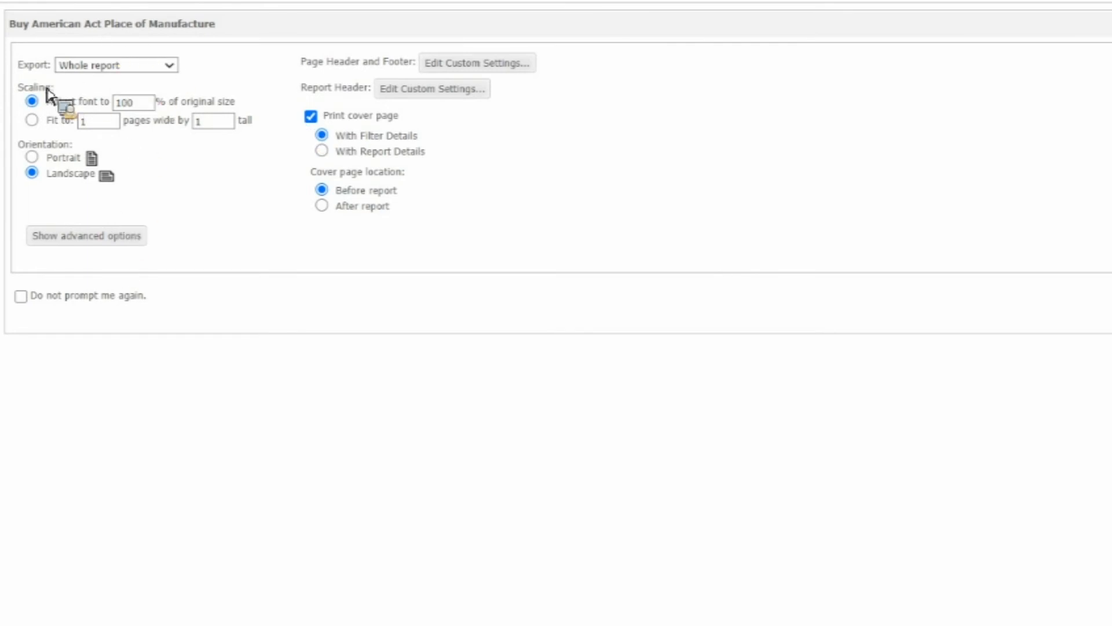
{"action": "mouse_move", "coordinate": [964, 15]}
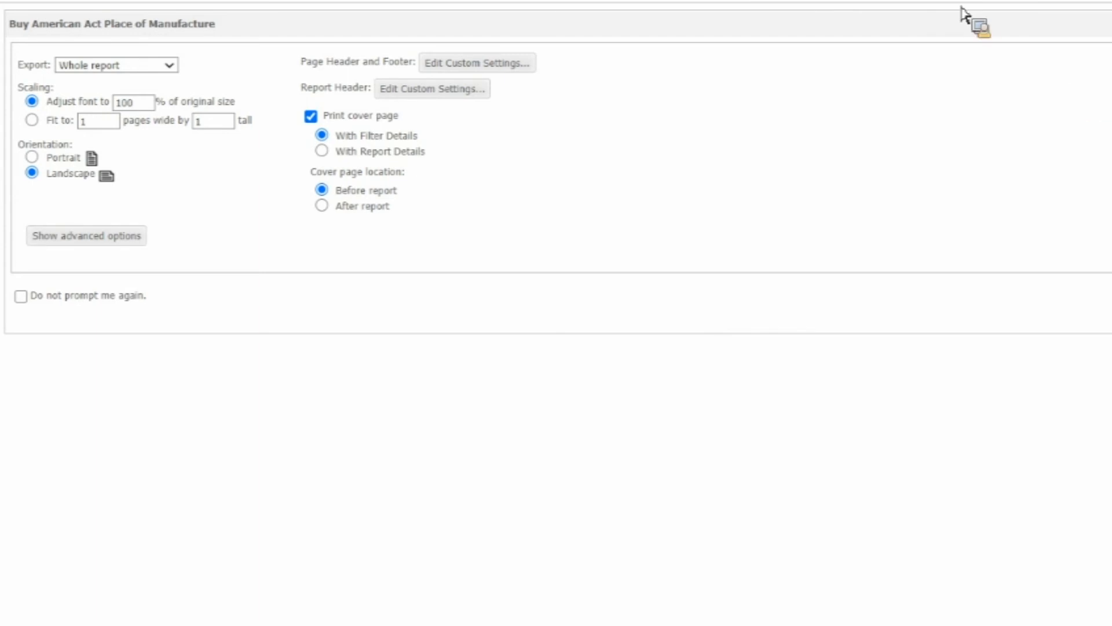
{"action": "mouse_move", "coordinate": [458, 224]}
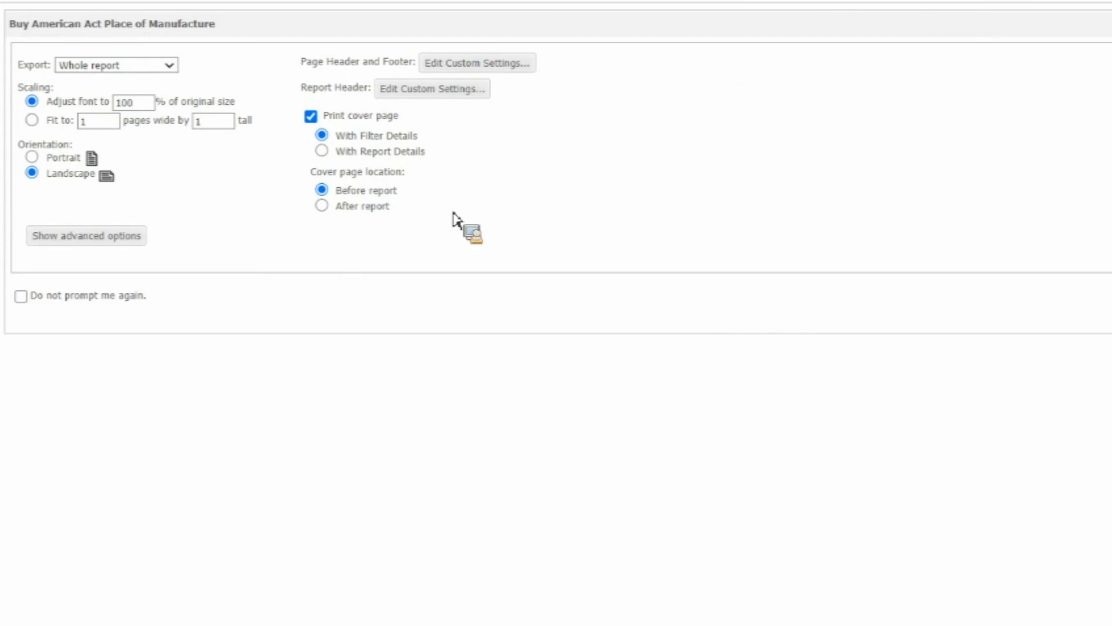
{"action": "mouse_move", "coordinate": [96, 252]}
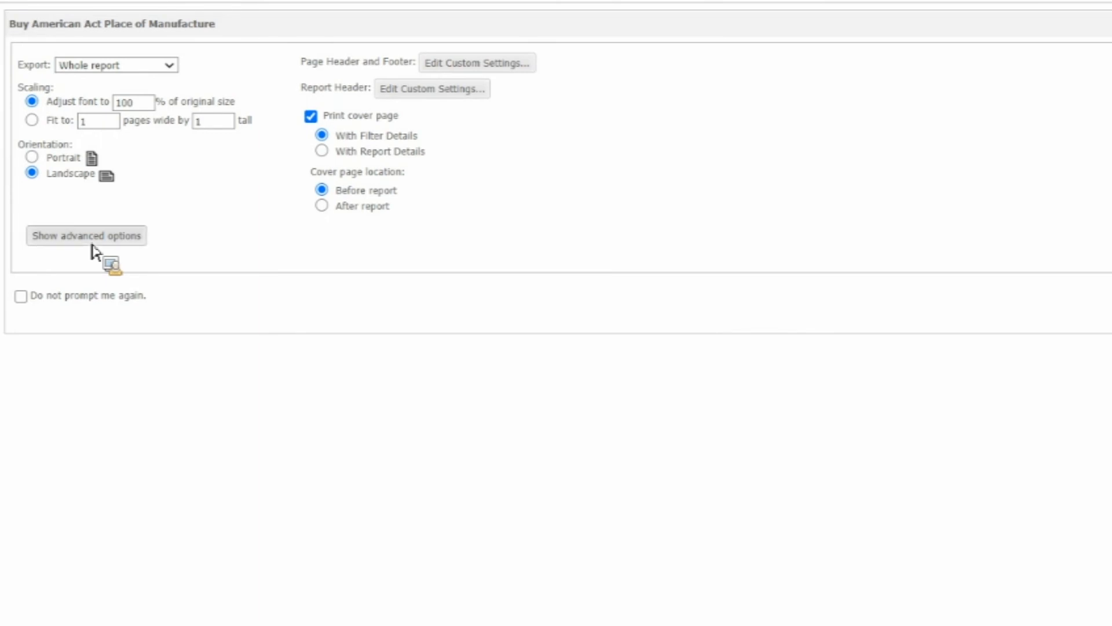
{"action": "mouse_move", "coordinate": [82, 240]}
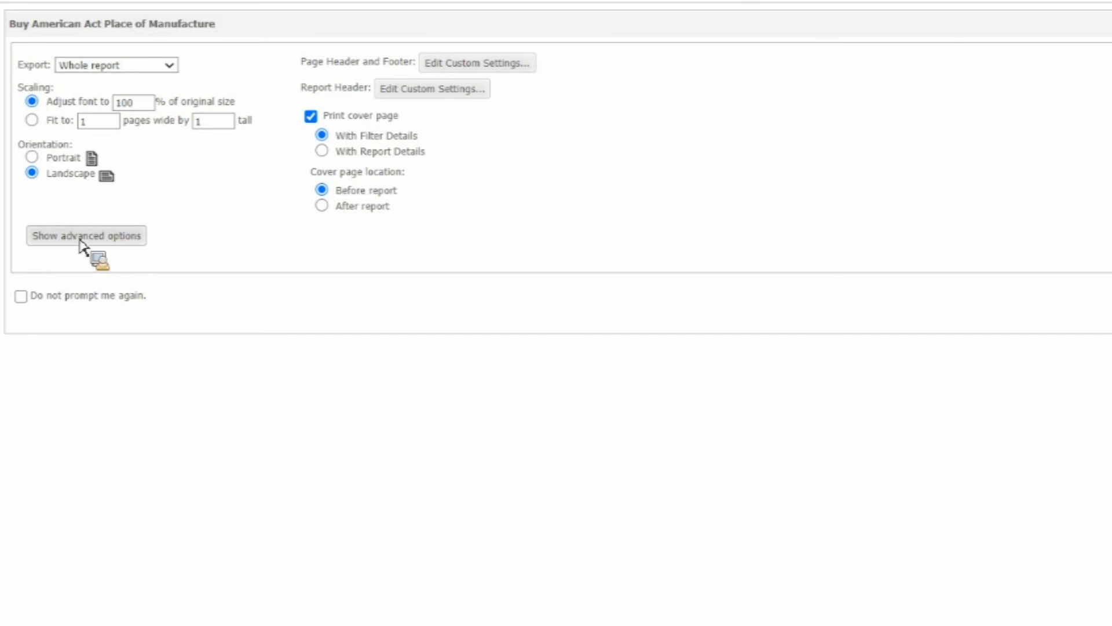
{"action": "mouse_move", "coordinate": [178, 290]}
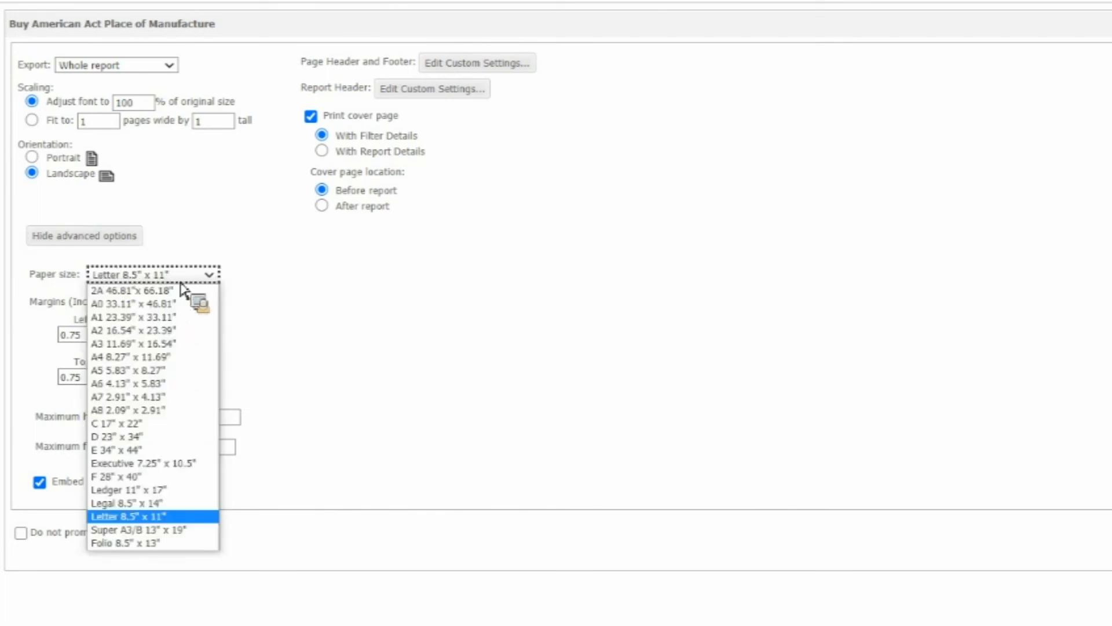
Step: Choose Legal 8.5x14 paper, set a 0.25-inch margin, and run the export
{"action": "left_click", "coordinate": [127, 503]}
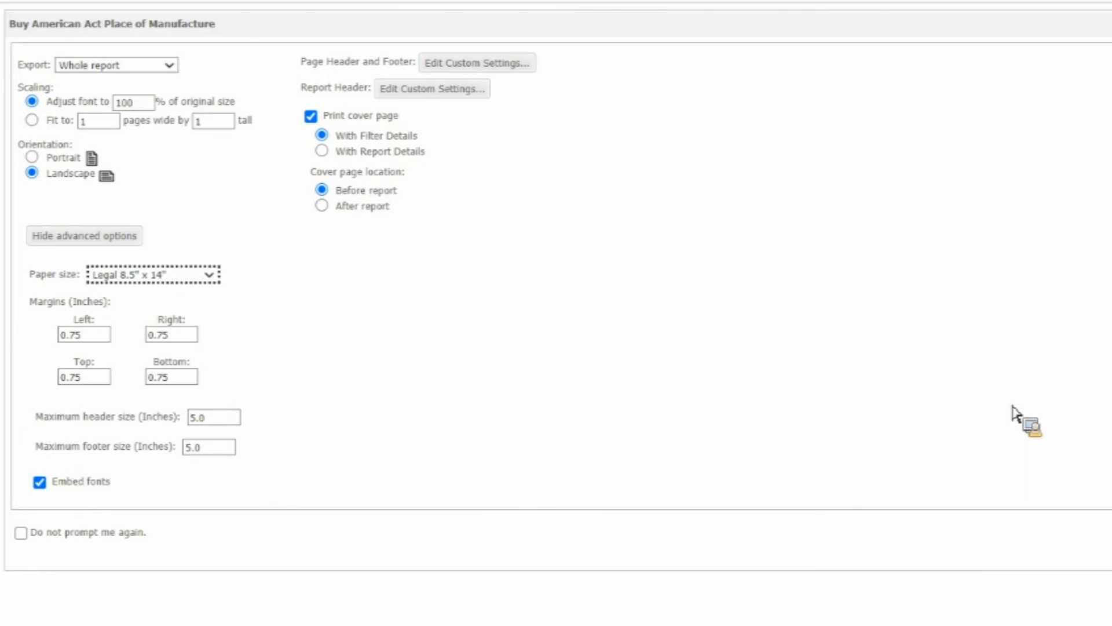
{"action": "triple_click", "coordinate": [83, 333]}
{"action": "type", "text": ".25"}
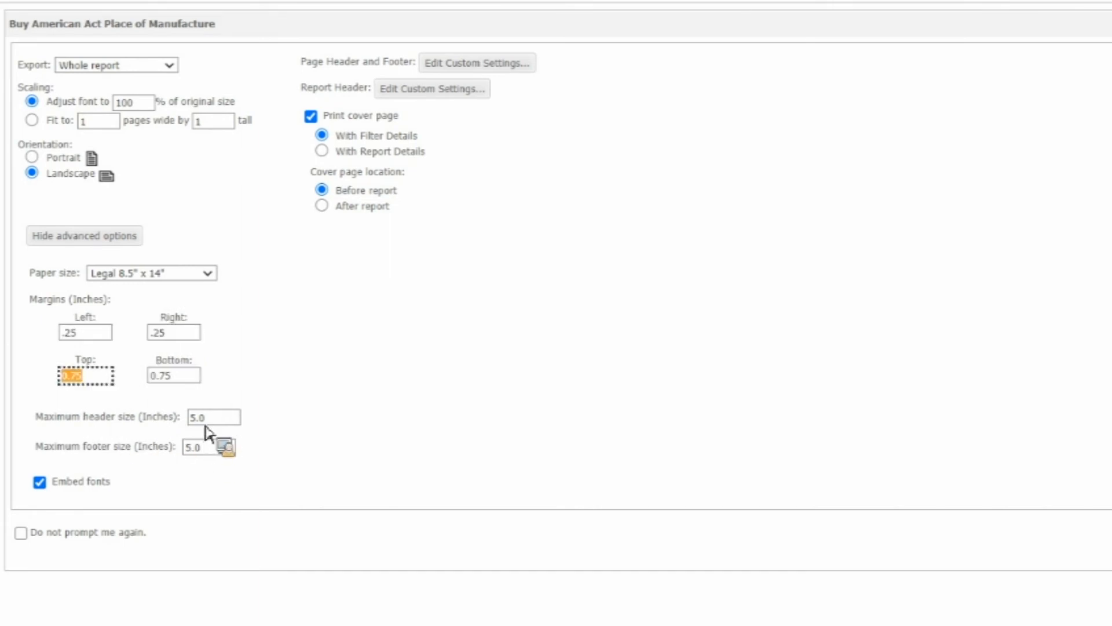
{"action": "left_click", "coordinate": [311, 116]}
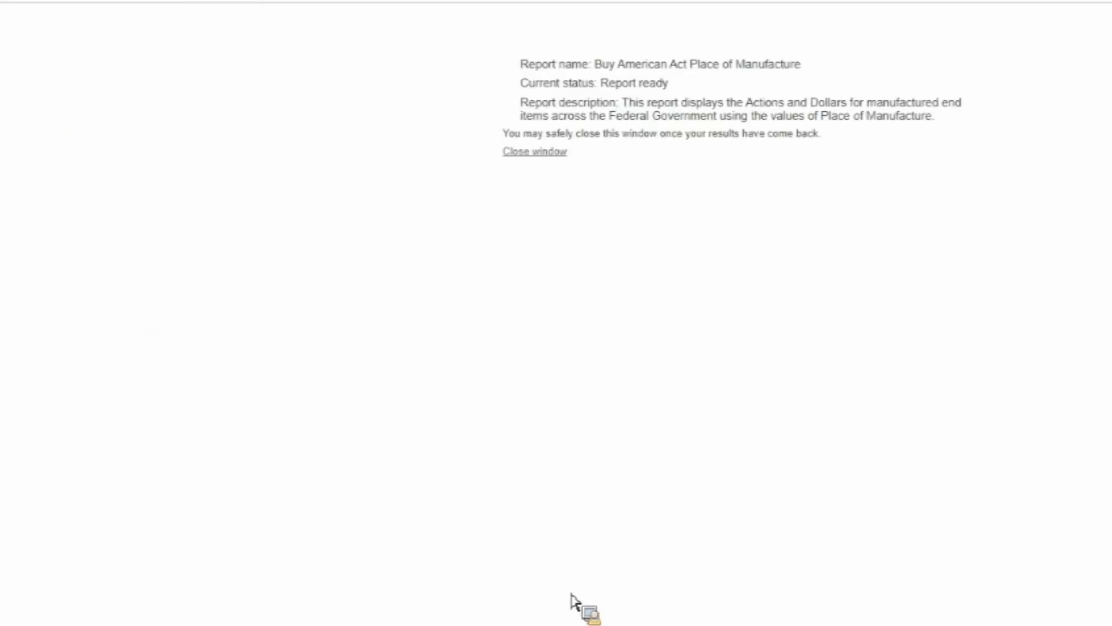
Step: View the six-page landscape PDF, then return to the beta.SAM.gov report tab
{"action": "left_click", "coordinate": [533, 151]}
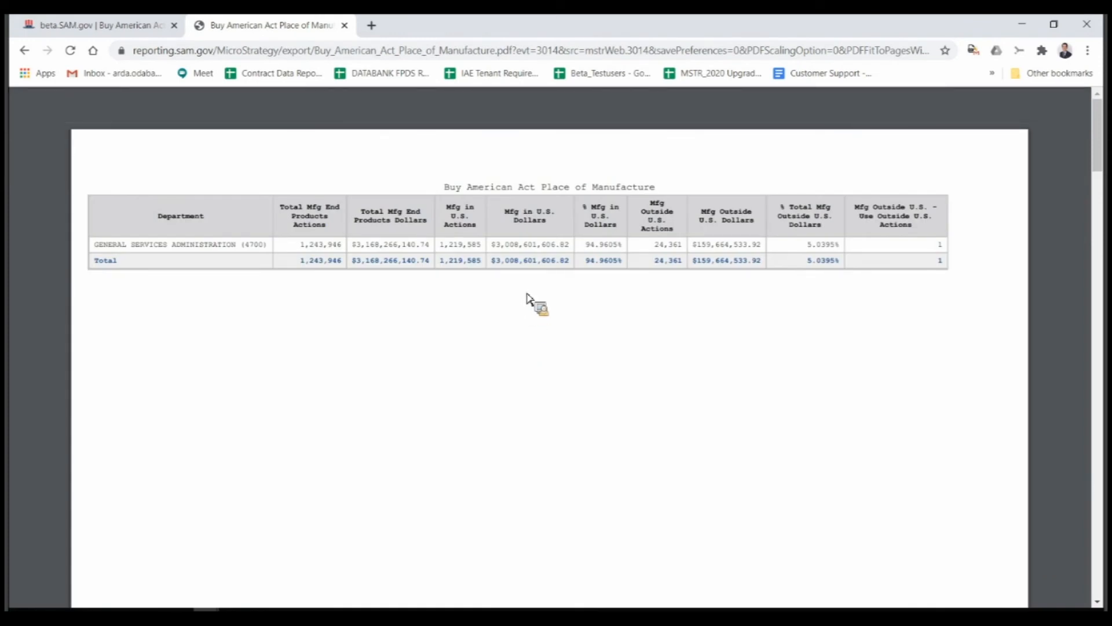
{"action": "mouse_move", "coordinate": [179, 198]}
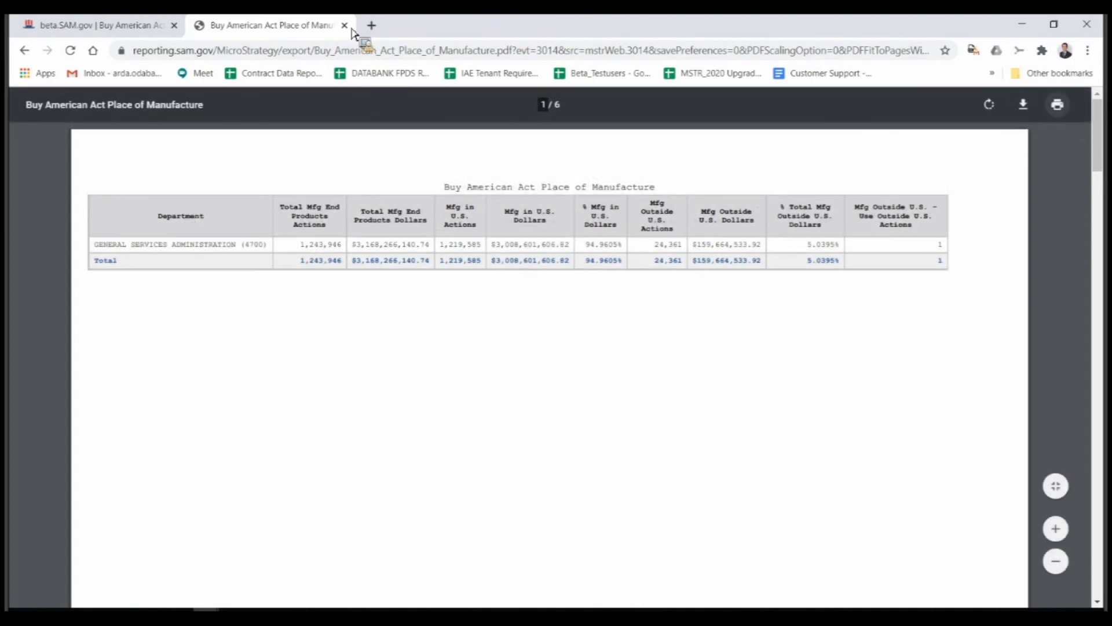
{"action": "mouse_move", "coordinate": [433, 301]}
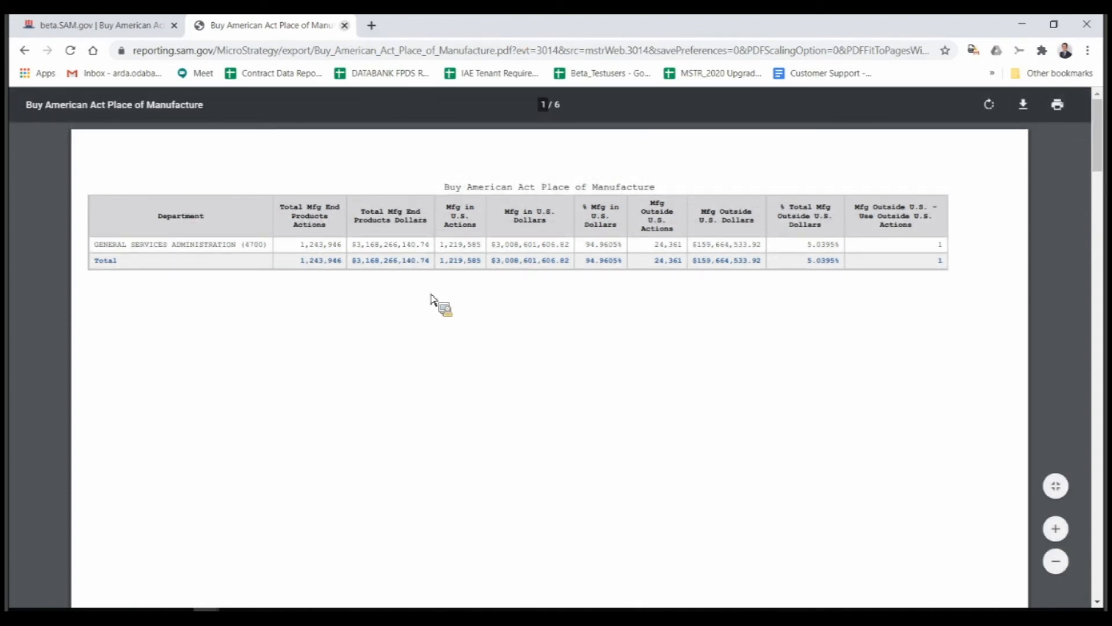
{"action": "left_click", "coordinate": [344, 24]}
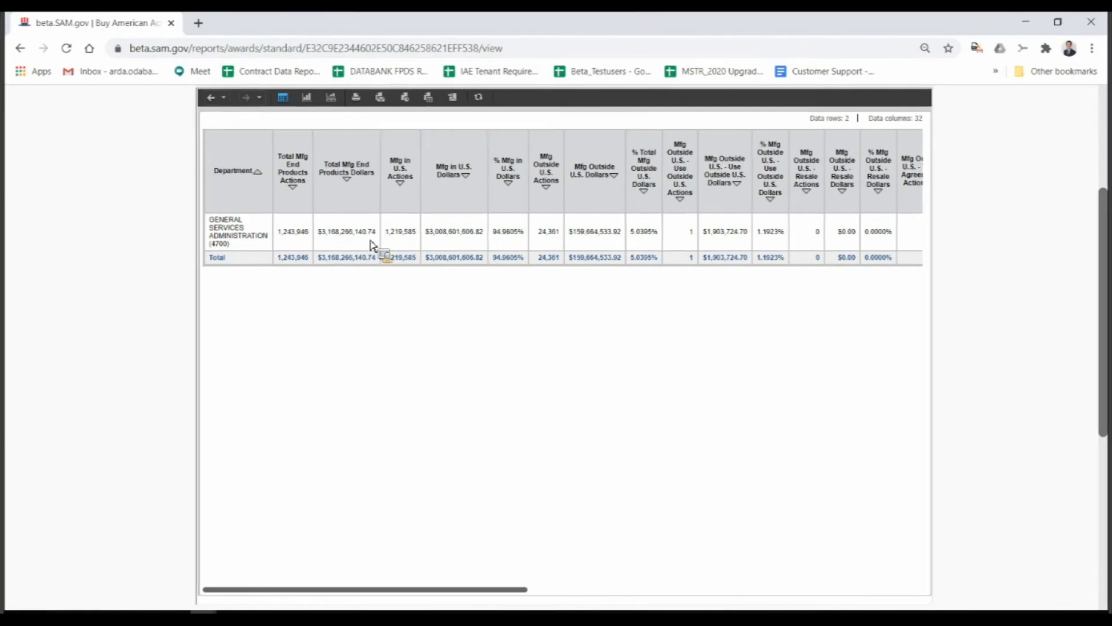
Step: Scroll up the report page toward the 'Back to: Standard Reports' link
{"action": "scroll", "scroll_direction": "up", "scroll_amount": 3}
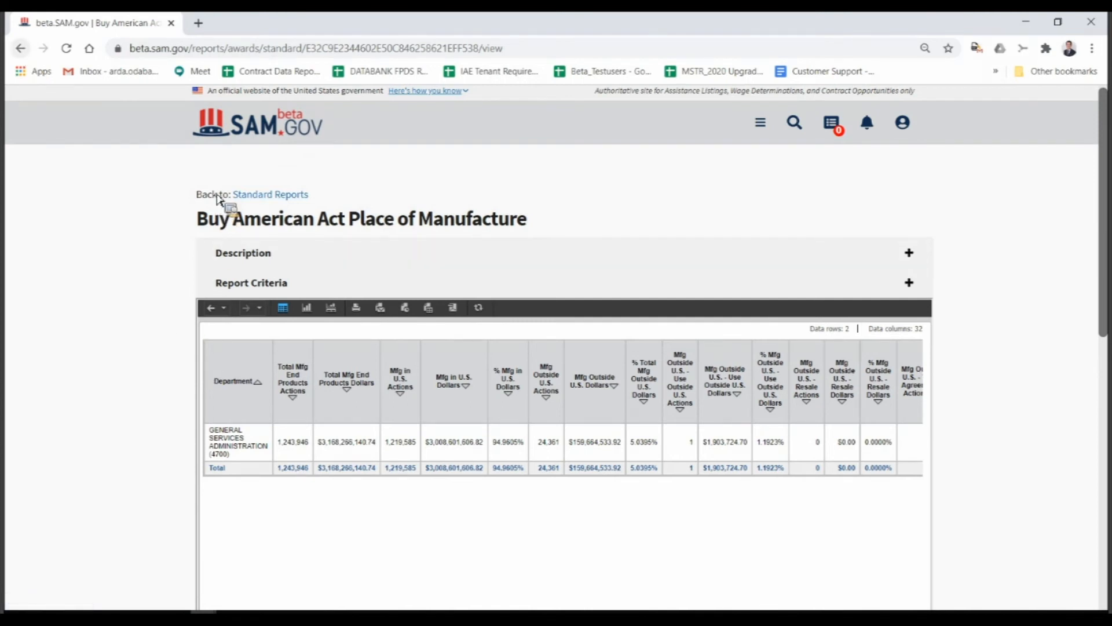
{"action": "mouse_move", "coordinate": [792, 298]}
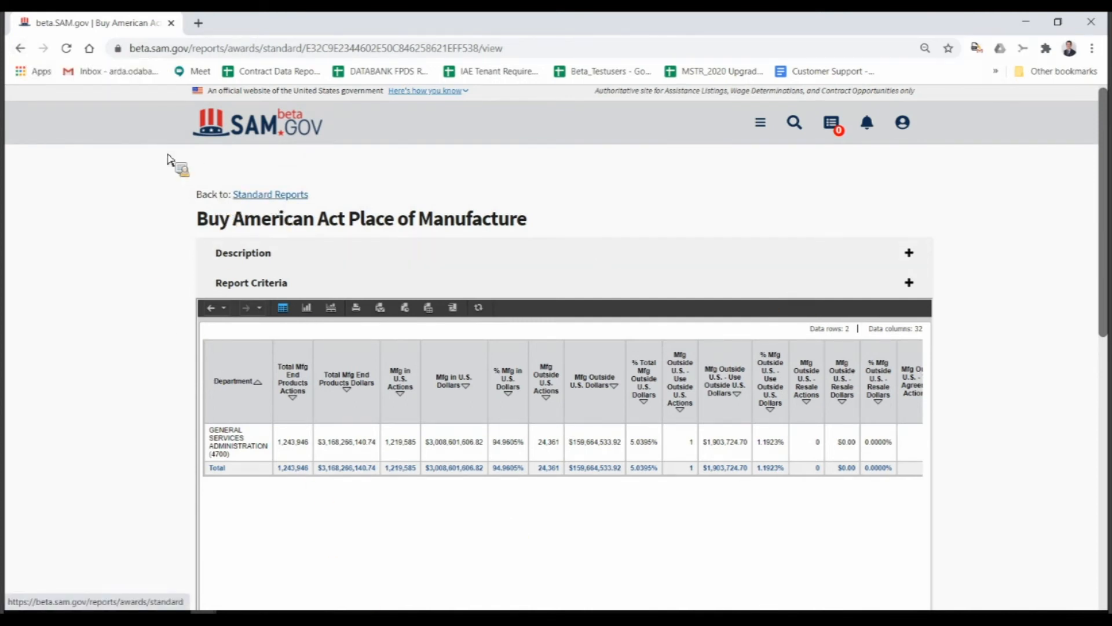
{"action": "mouse_move", "coordinate": [269, 202]}
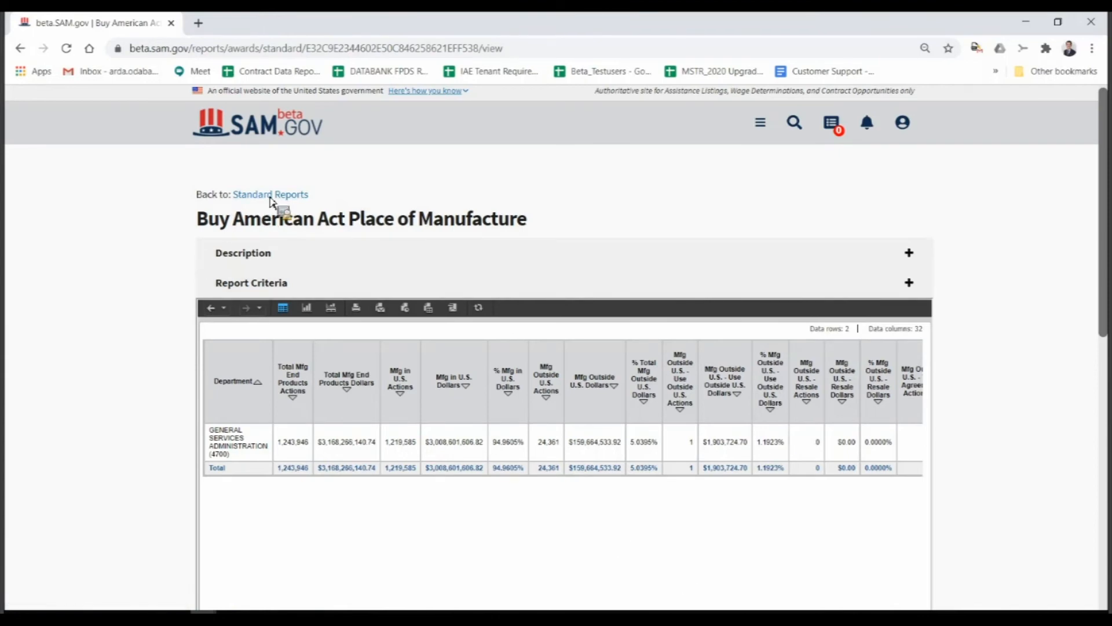
{"action": "mouse_move", "coordinate": [762, 241]}
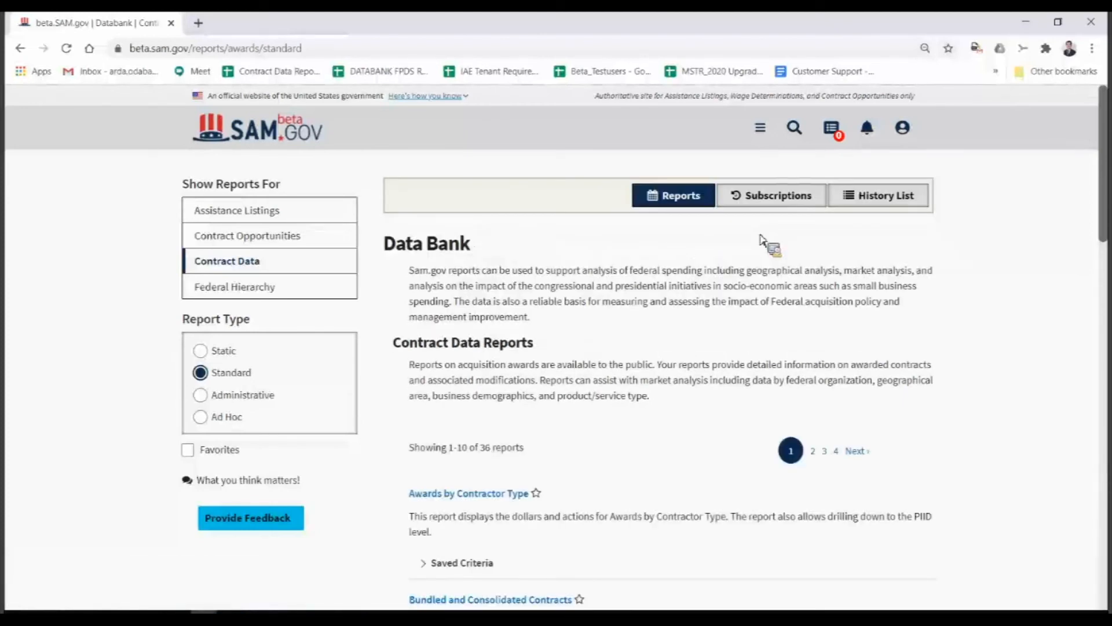
{"action": "mouse_move", "coordinate": [996, 372]}
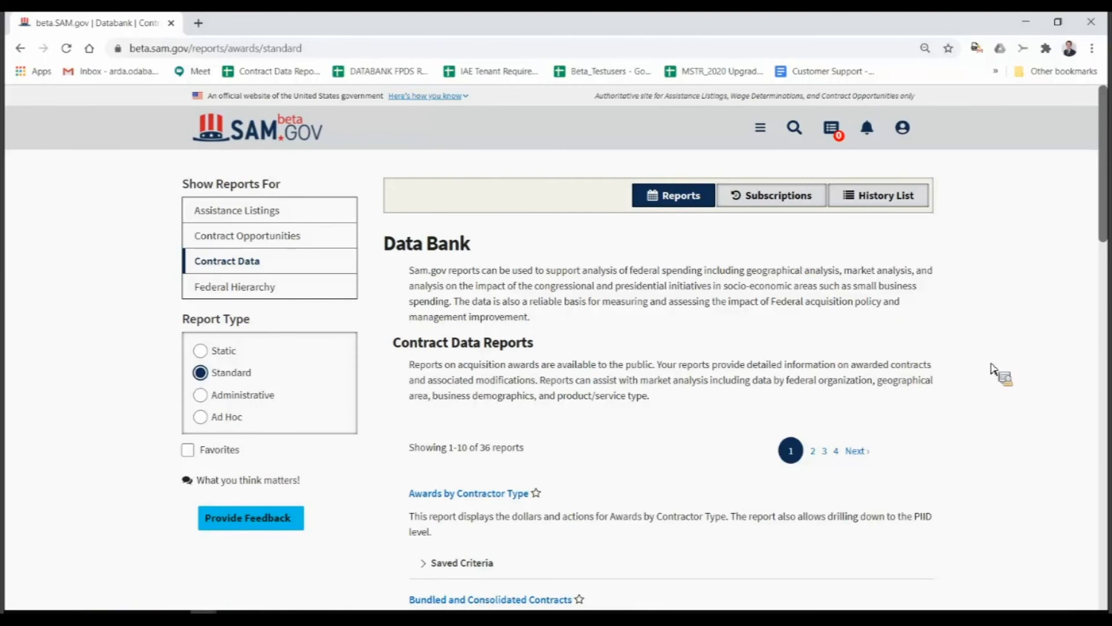
{"action": "mouse_move", "coordinate": [535, 522]}
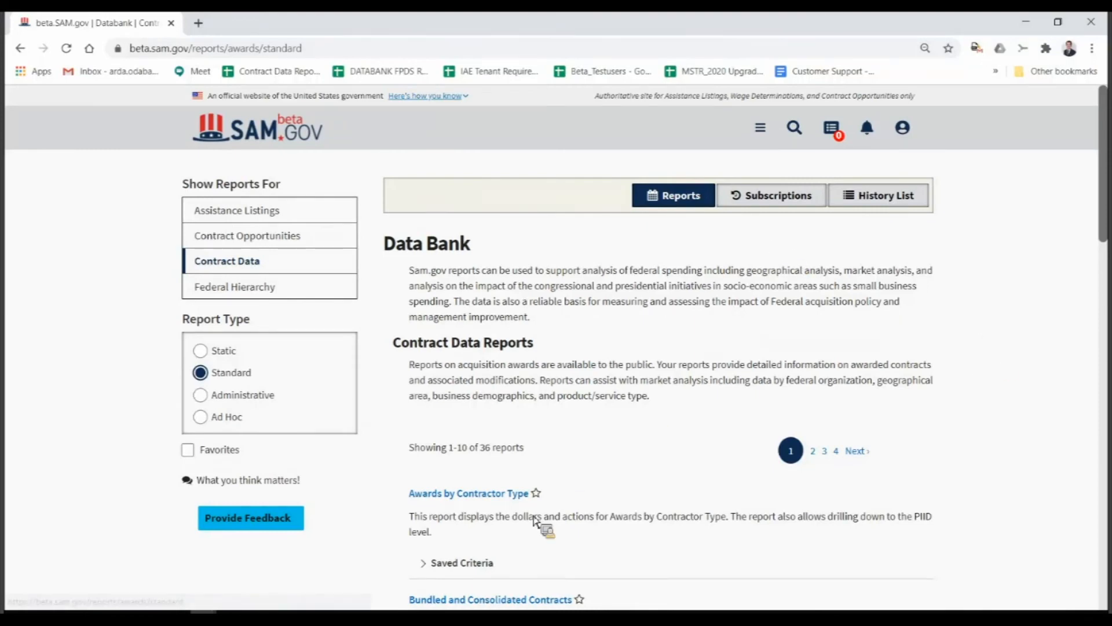
Step: Filter to Favorites and load the Buy American Act report's 'FY 2019 & FY 2020' saved criteria
{"action": "scroll", "scroll_direction": "down", "scroll_amount": 3}
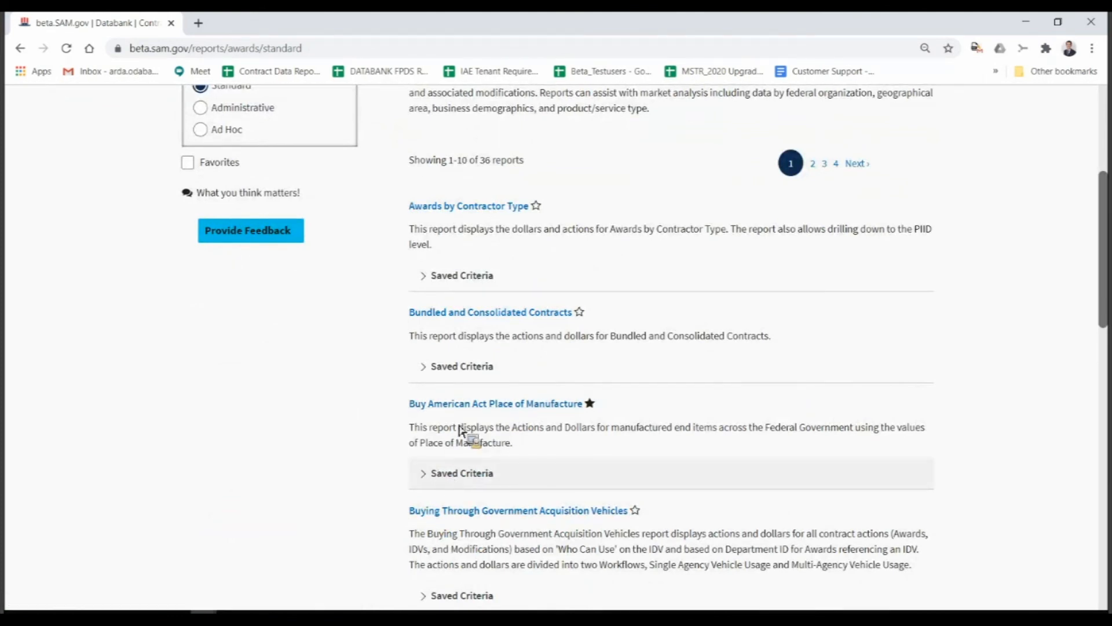
{"action": "mouse_move", "coordinate": [178, 173]}
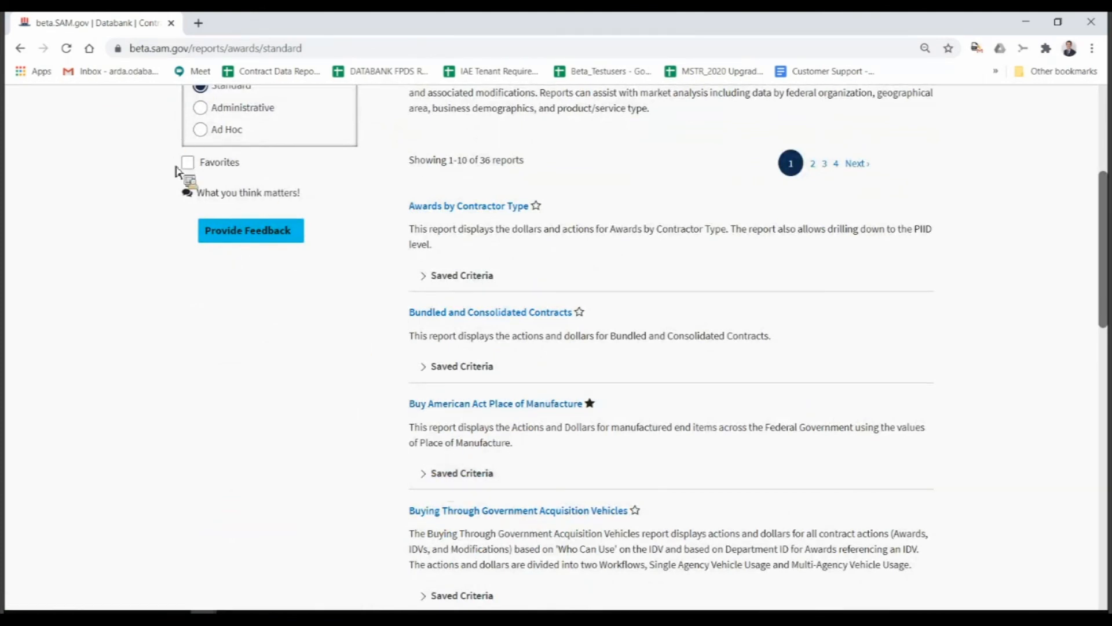
{"action": "scroll", "scroll_direction": "up", "scroll_amount": 3}
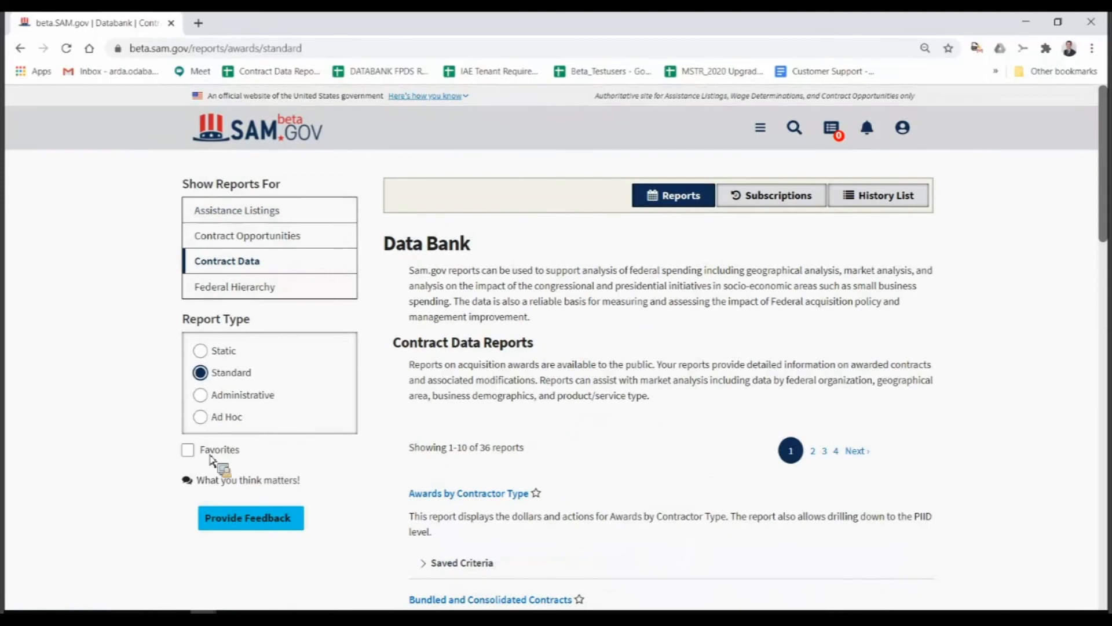
{"action": "left_click", "coordinate": [187, 449]}
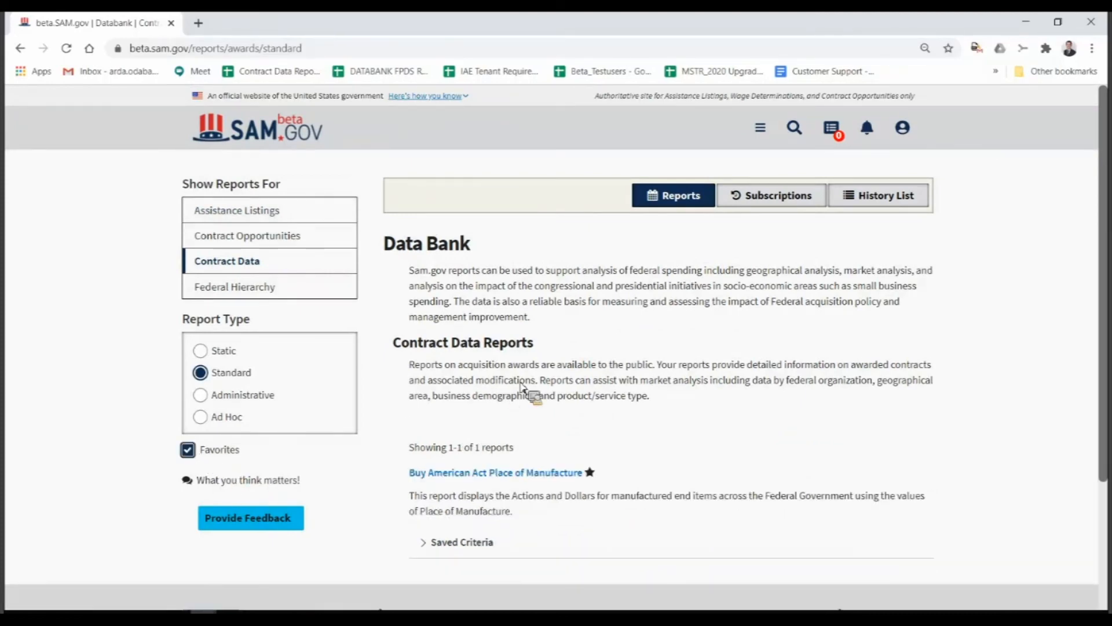
{"action": "mouse_move", "coordinate": [553, 454]}
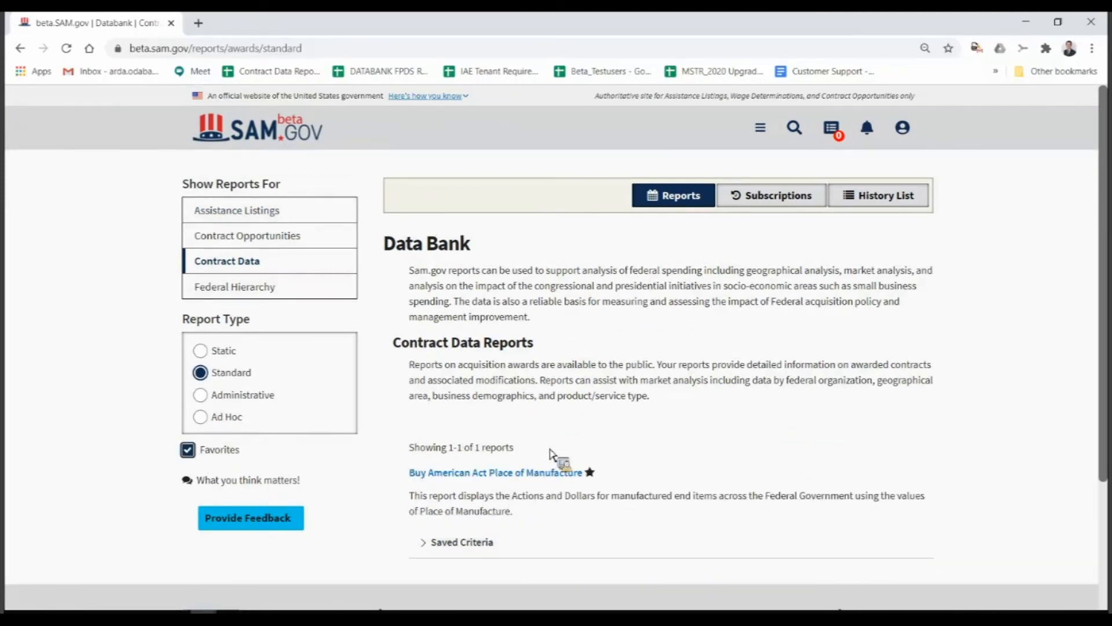
{"action": "mouse_move", "coordinate": [461, 542]}
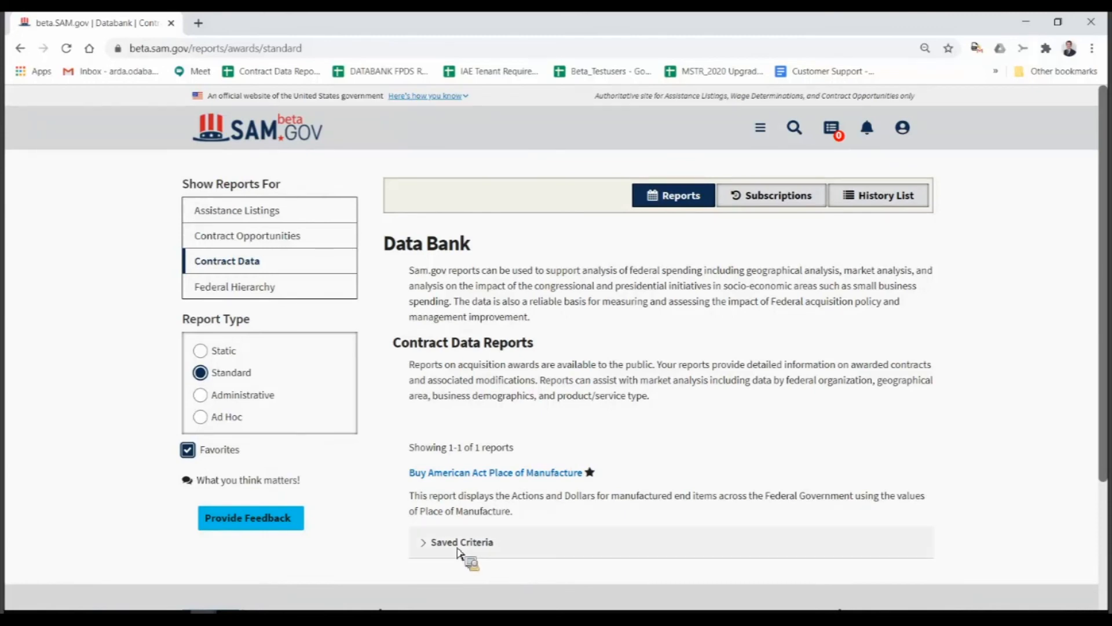
{"action": "left_click", "coordinate": [461, 543]}
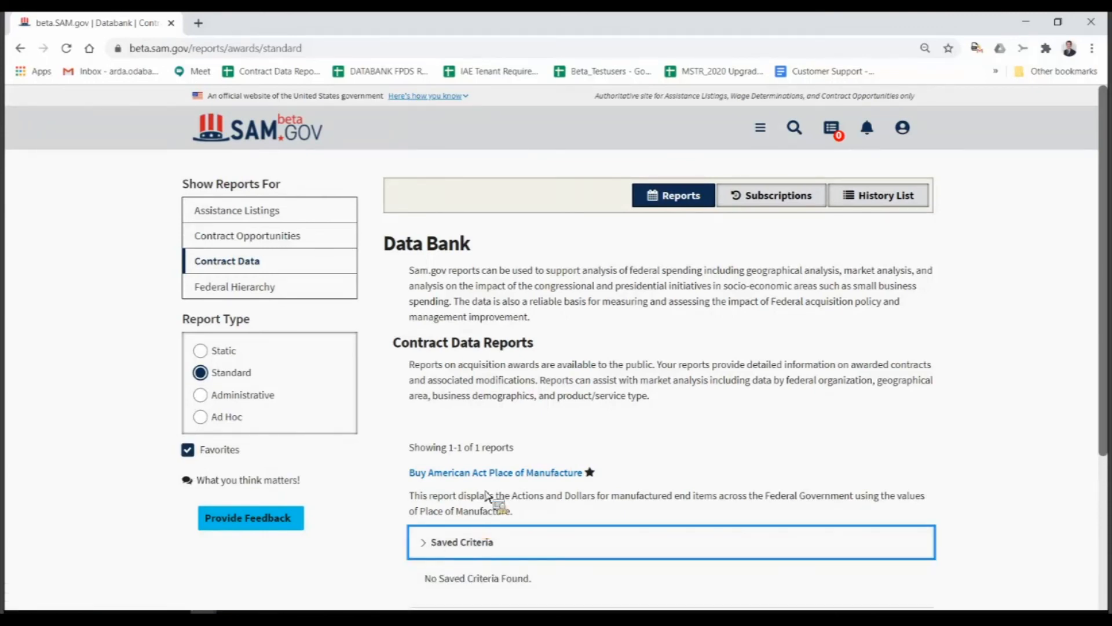
{"action": "left_click", "coordinate": [461, 542]}
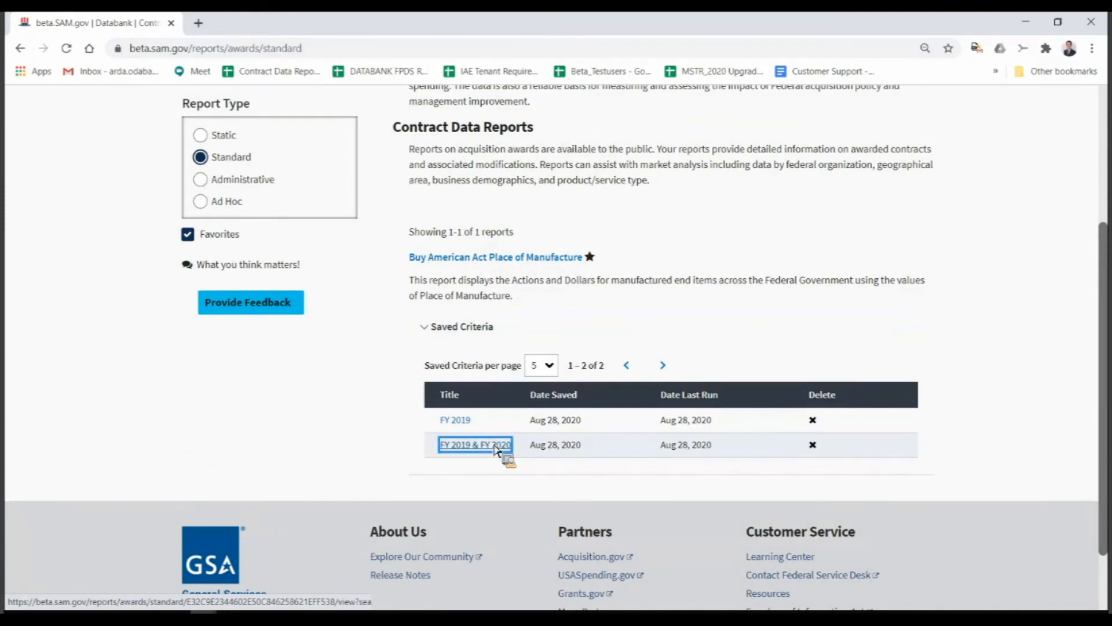
{"action": "left_click", "coordinate": [474, 444]}
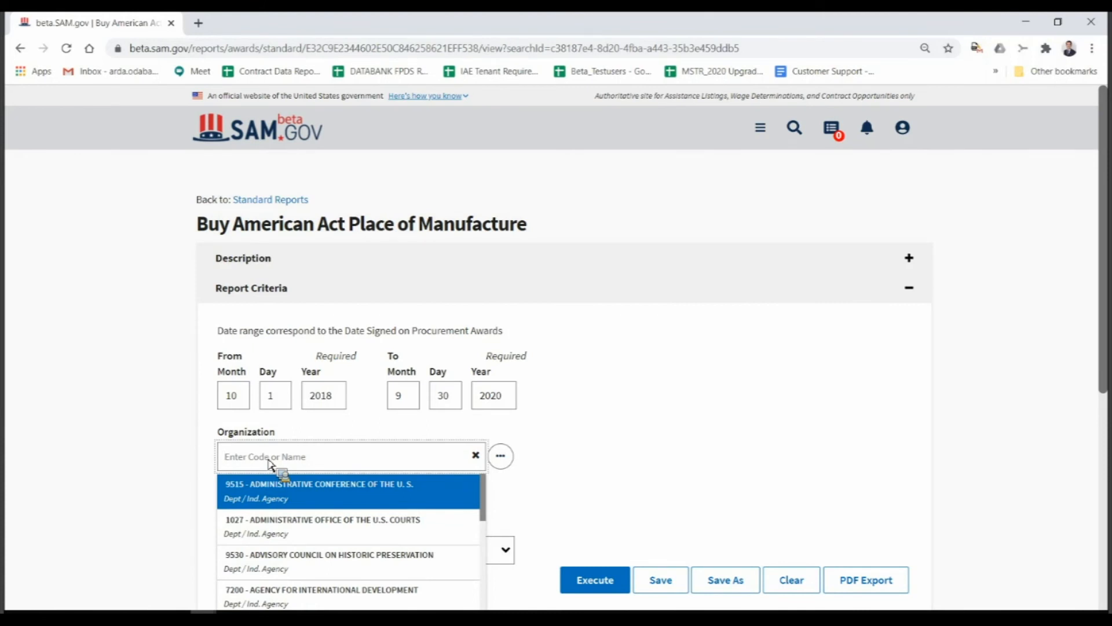
Step: Search 'FEDERAL AC' and add 4732 - Federal Acquisition Service to the organizations
{"action": "type", "text": "4720"}
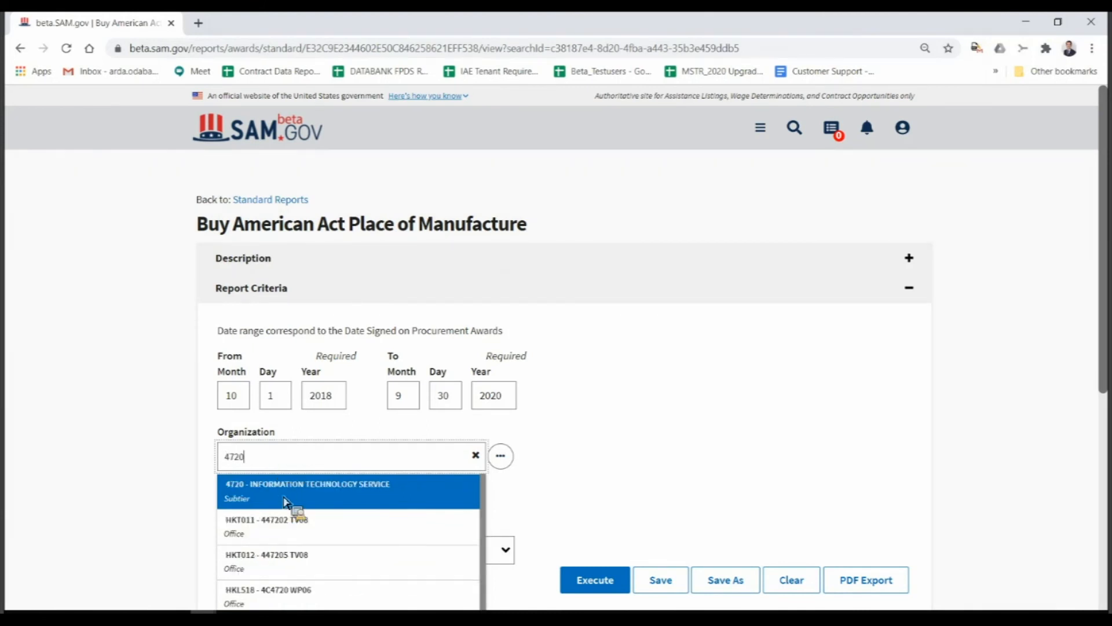
{"action": "mouse_move", "coordinate": [289, 461]}
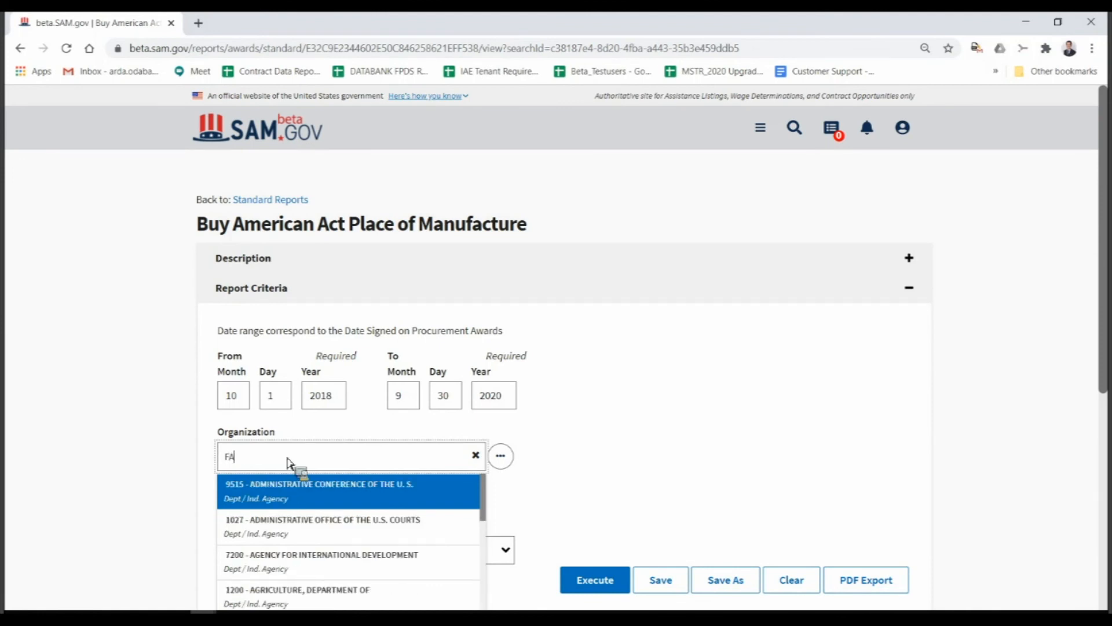
{"action": "key", "text": "Backspace"}
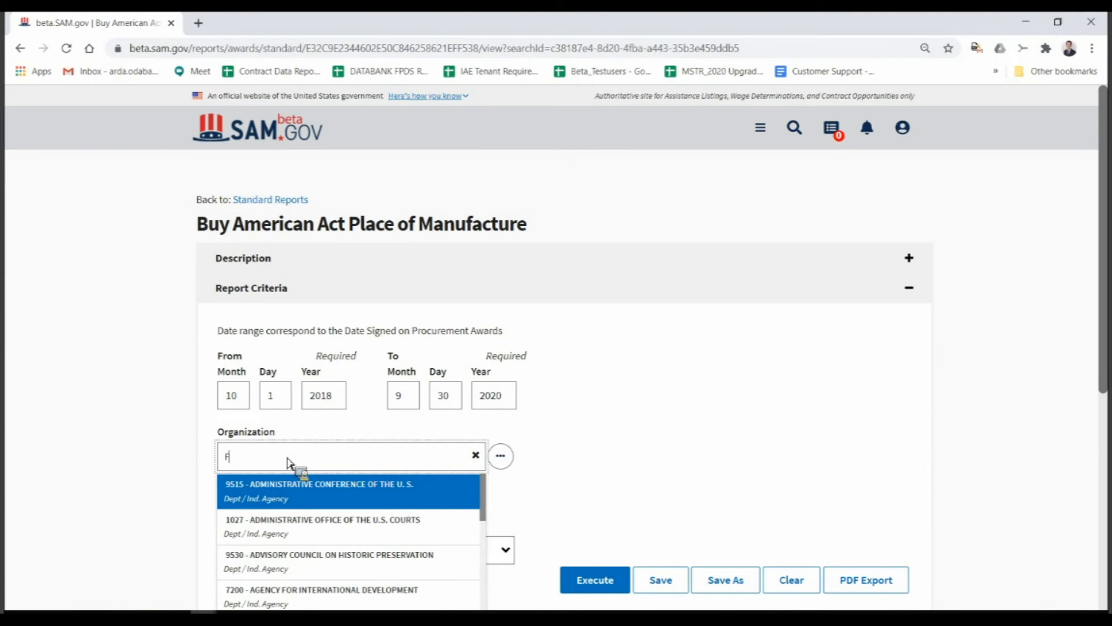
{"action": "type", "text": "EDERAL"}
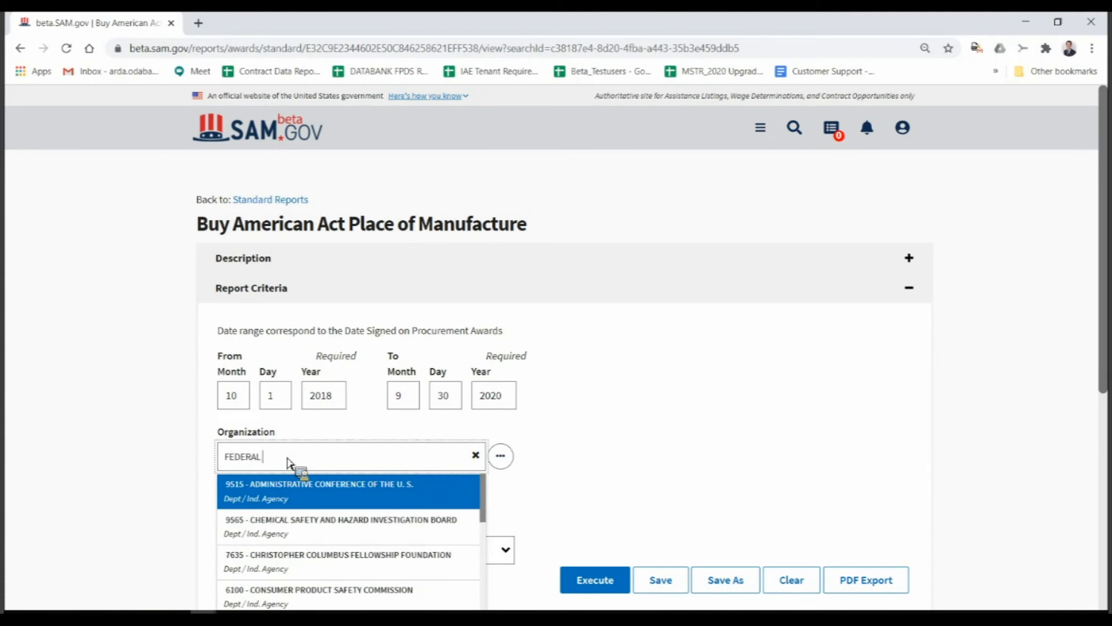
{"action": "type", "text": "AC"}
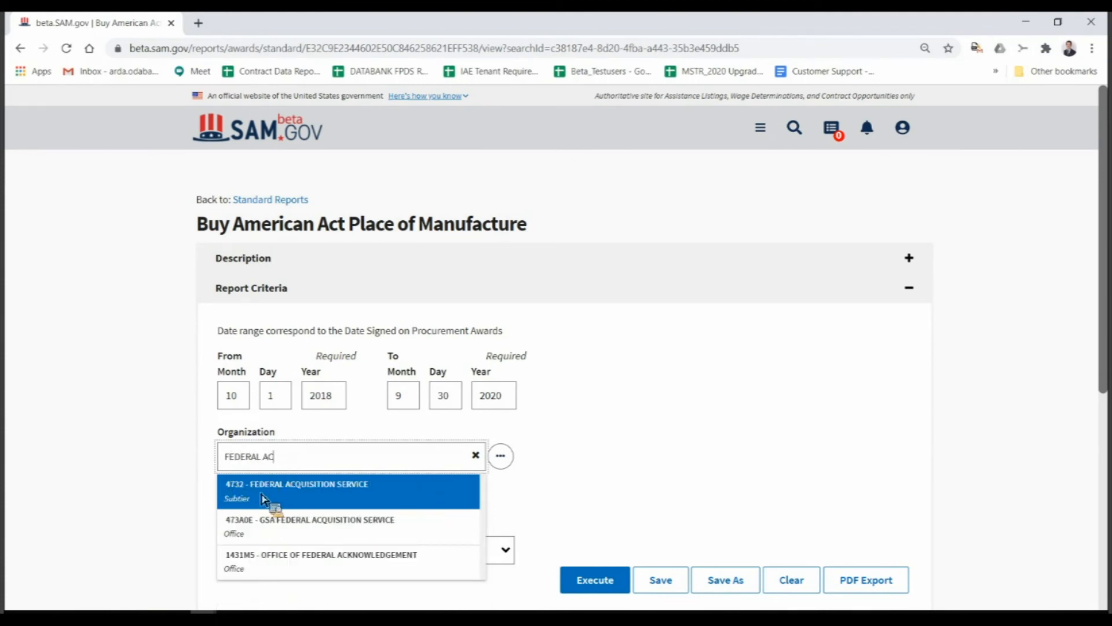
{"action": "left_click", "coordinate": [296, 488]}
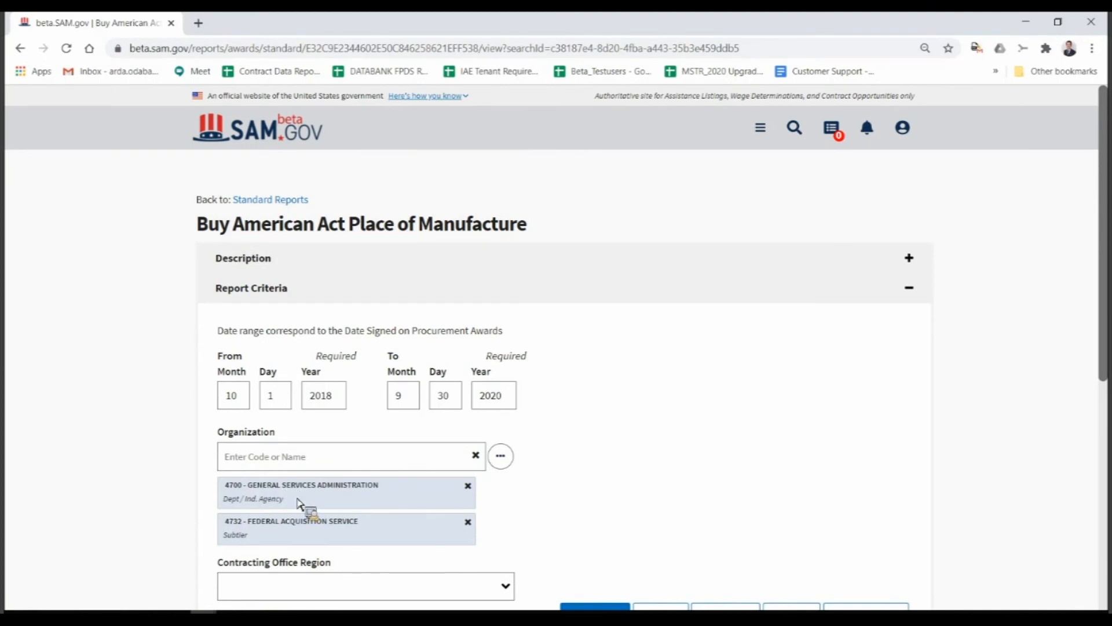
{"action": "mouse_move", "coordinate": [266, 537]}
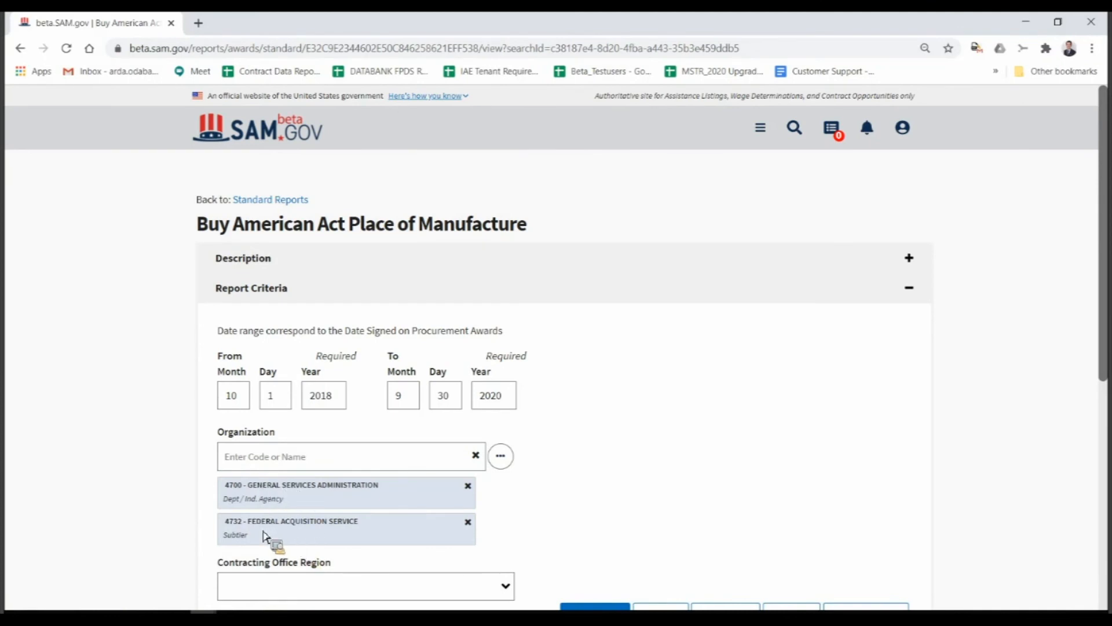
{"action": "scroll", "scroll_direction": "down", "scroll_amount": 3}
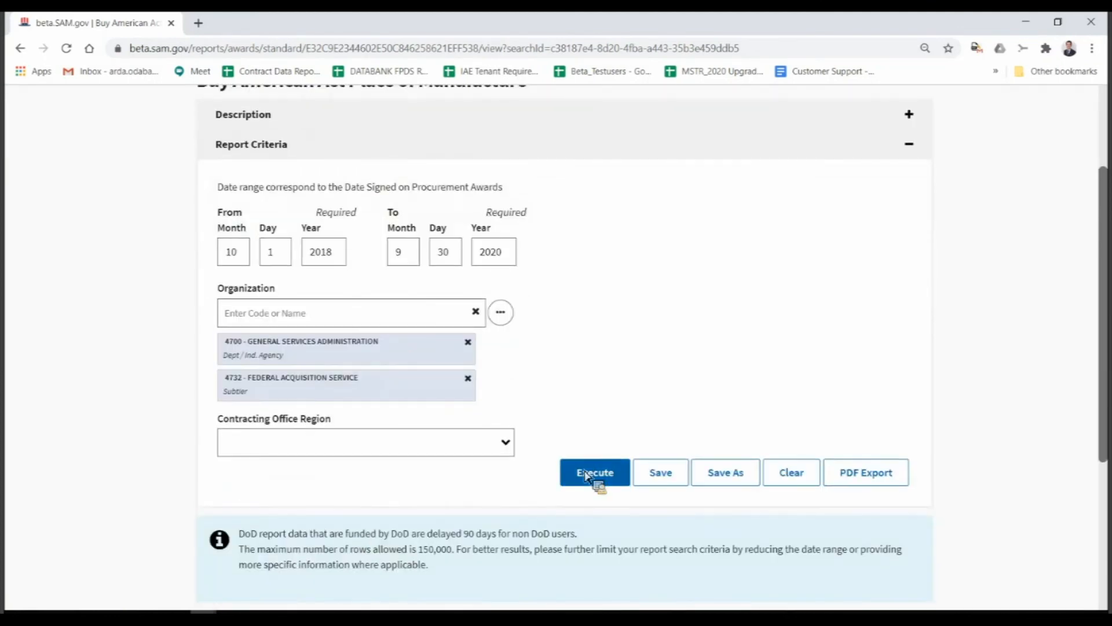
{"action": "mouse_move", "coordinate": [677, 482]}
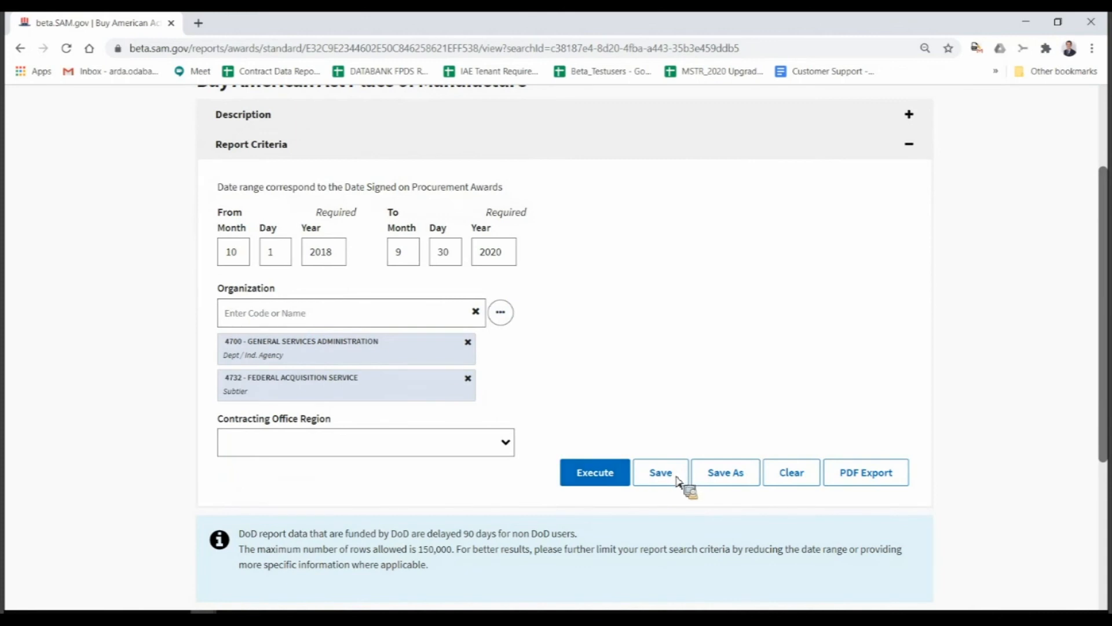
{"action": "mouse_move", "coordinate": [897, 476]}
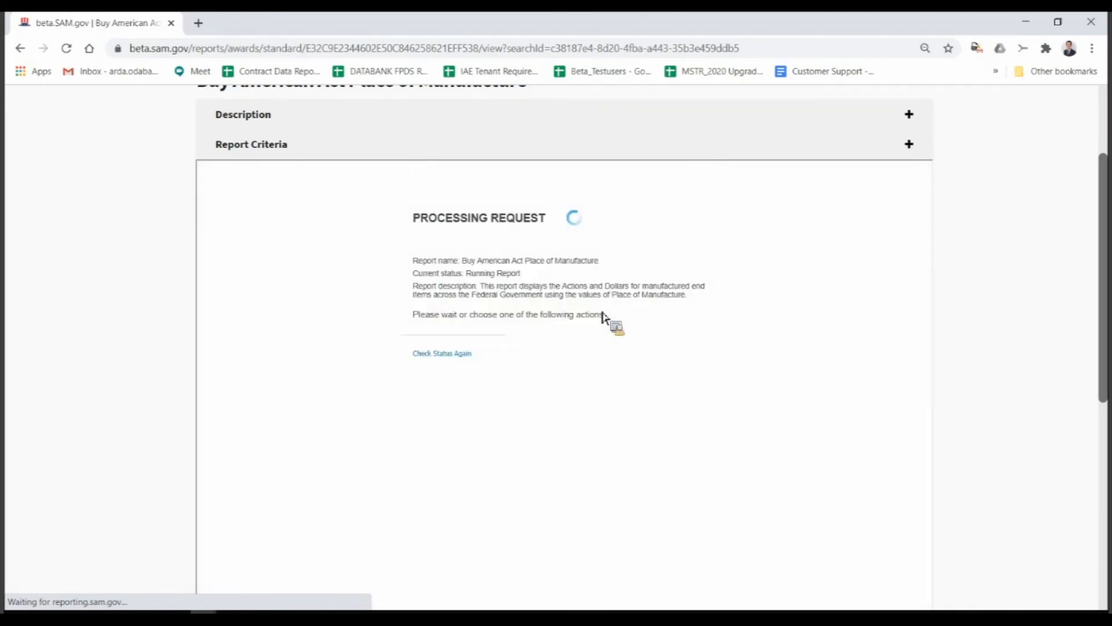
{"action": "mouse_move", "coordinate": [521, 322]}
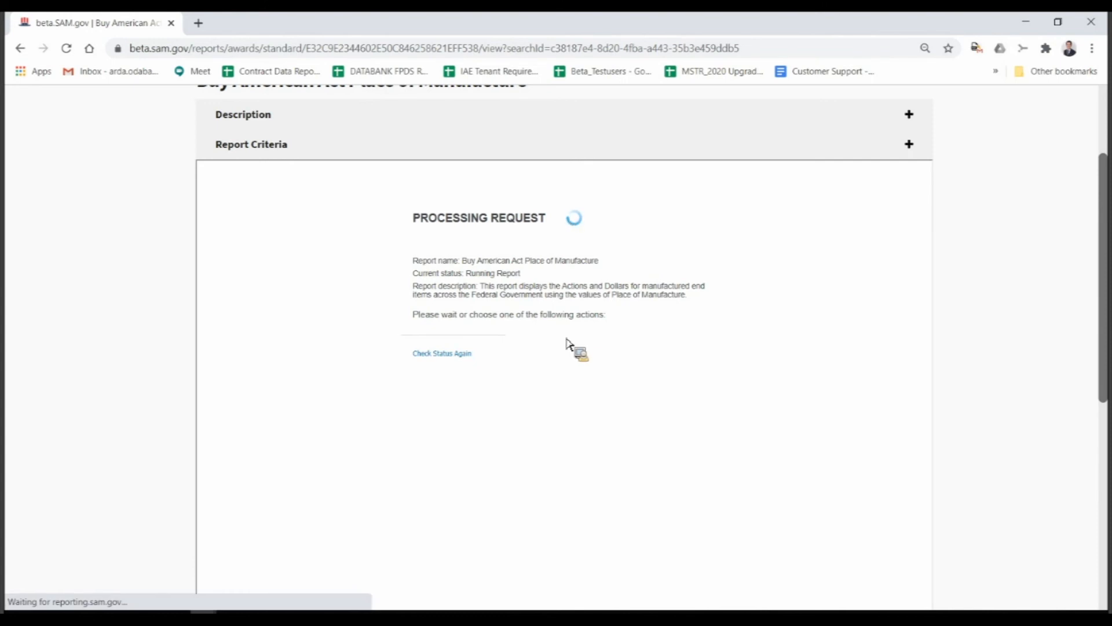
Step: Wait for the rerun report to load, scrolling up to the GSA Department totals
{"action": "scroll", "scroll_direction": "up", "scroll_amount": 3}
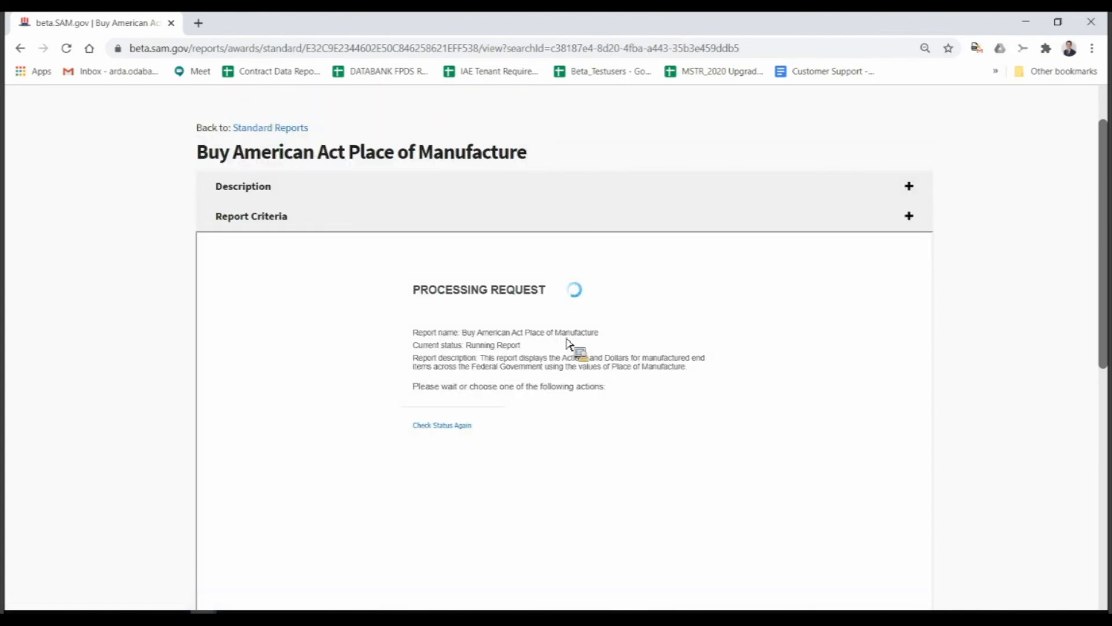
{"action": "mouse_move", "coordinate": [484, 361]}
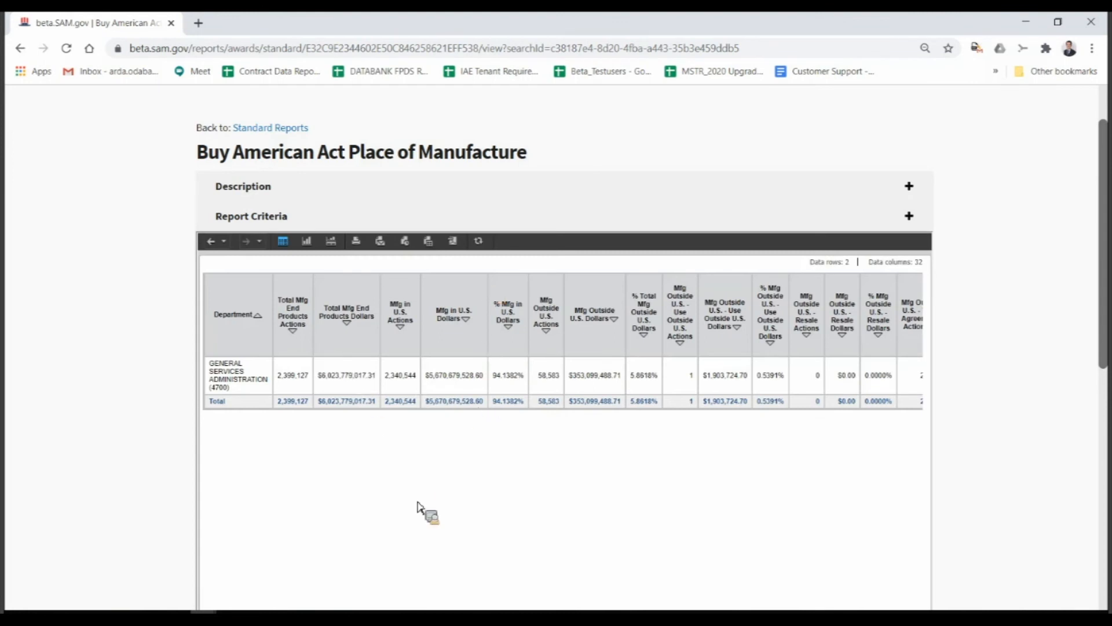
{"action": "mouse_move", "coordinate": [236, 347]}
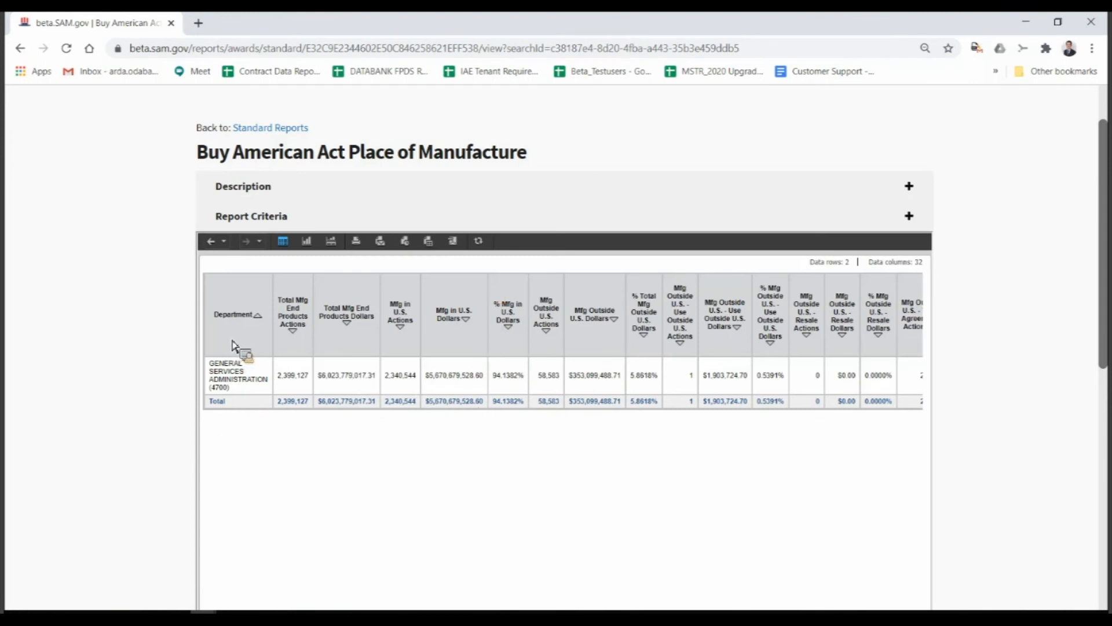
{"action": "scroll", "scroll_direction": "up", "scroll_amount": 3}
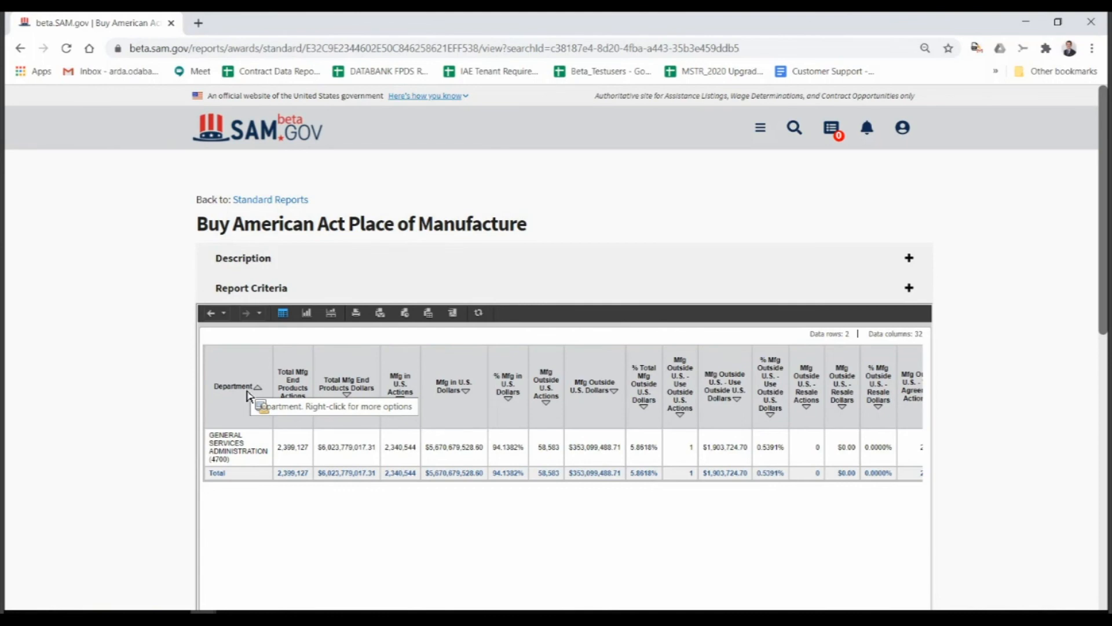
{"action": "mouse_move", "coordinate": [436, 412]}
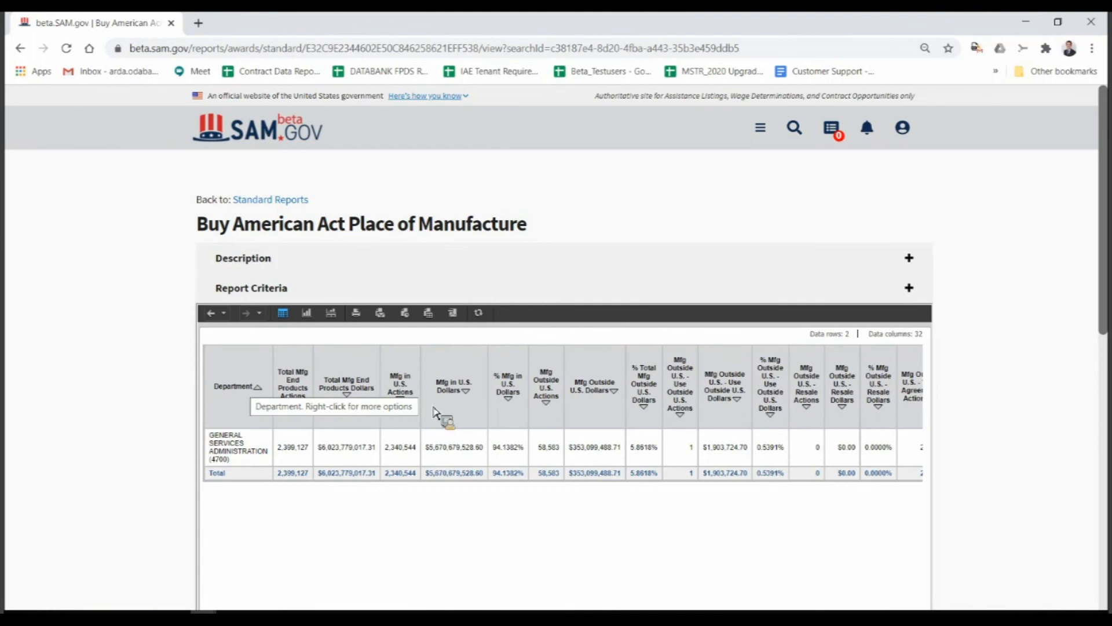
{"action": "mouse_move", "coordinate": [234, 376]}
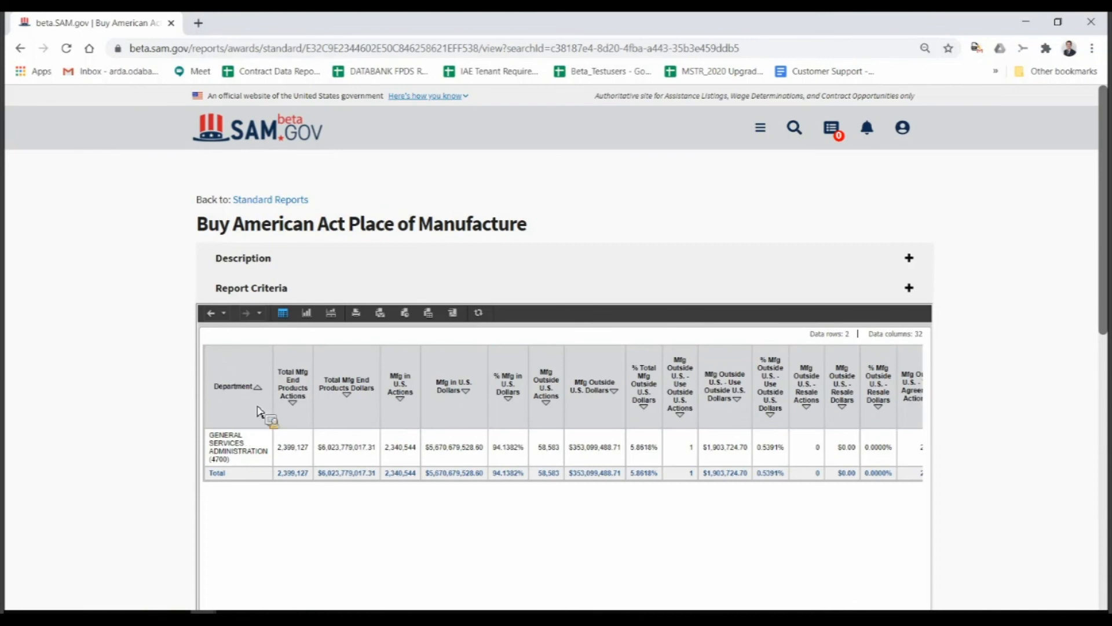
{"action": "mouse_move", "coordinate": [248, 376]}
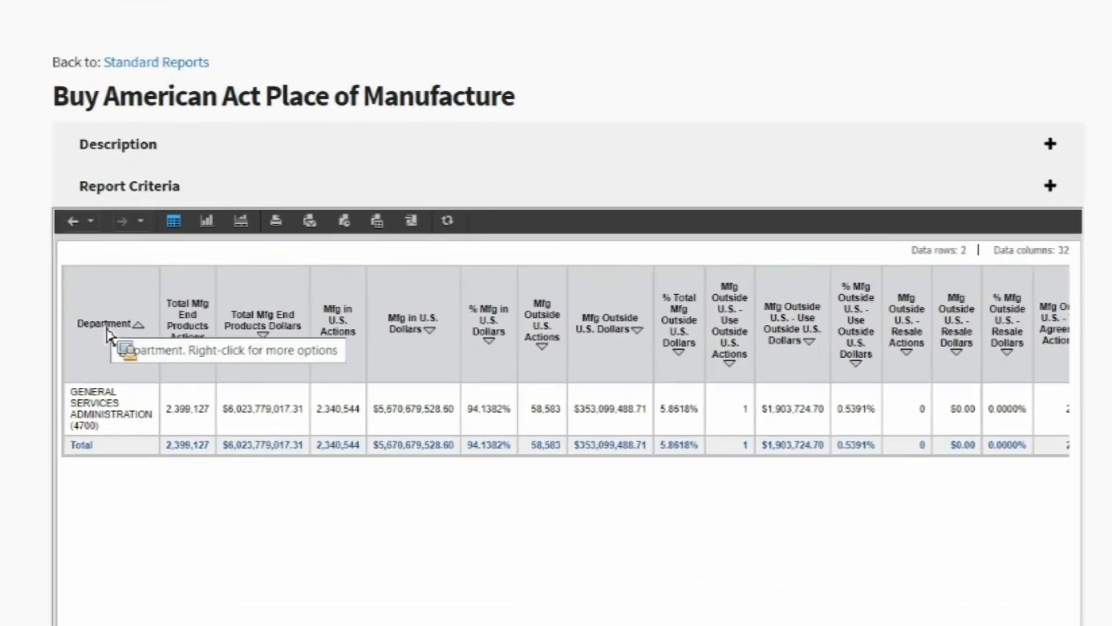
Step: Show the Drill attributes for the Department column, such as Contracting Agency and Fiscal Year
{"action": "right_click", "coordinate": [107, 322]}
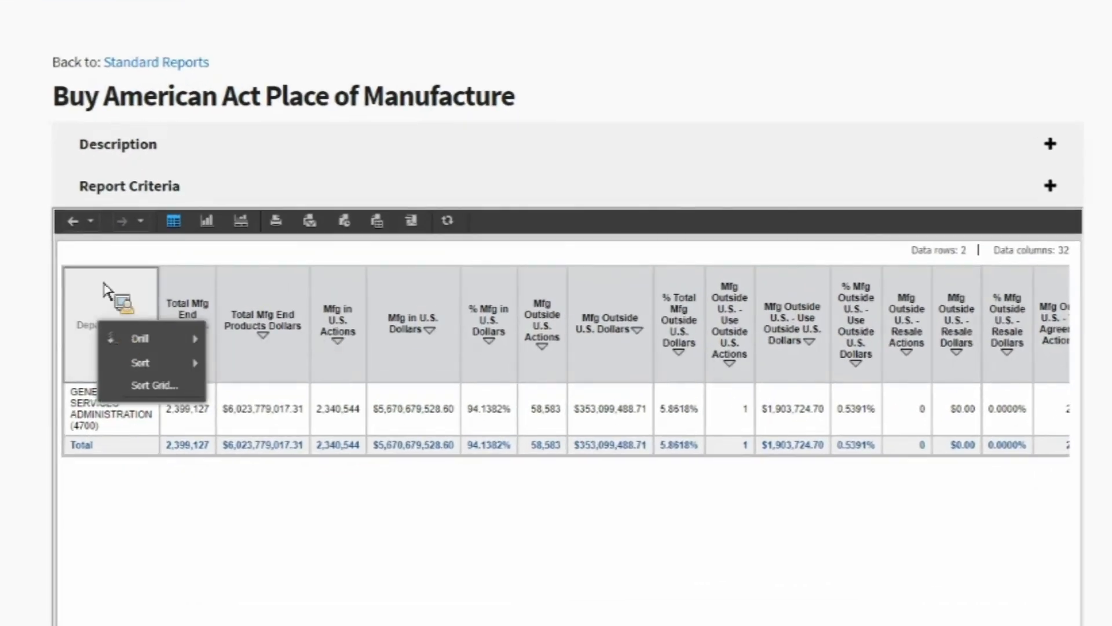
{"action": "mouse_move", "coordinate": [103, 295]}
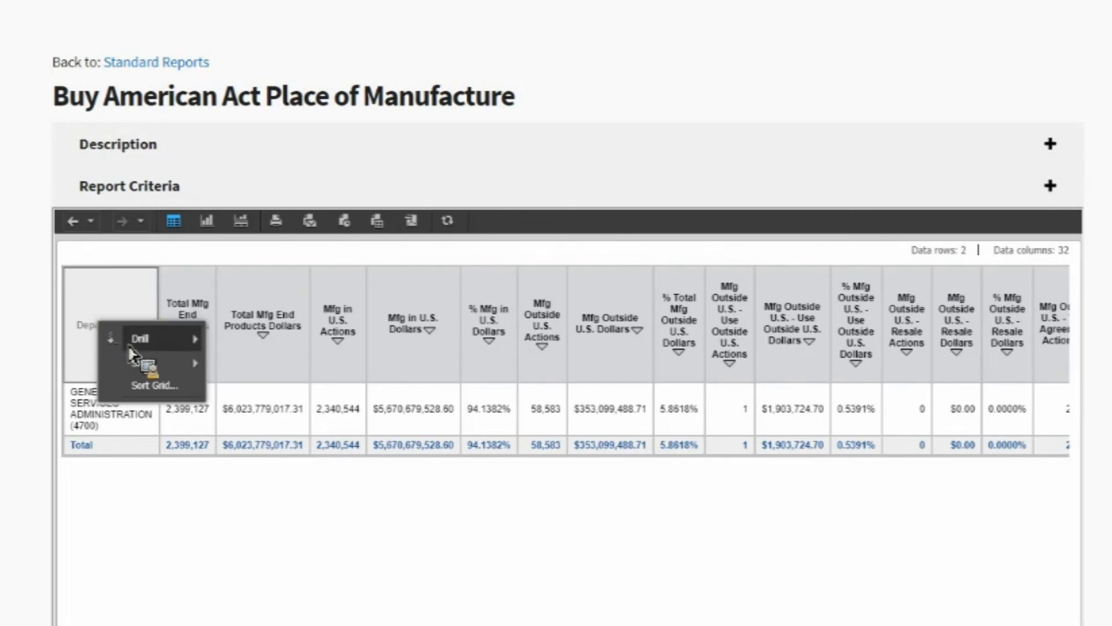
{"action": "left_click", "coordinate": [142, 338]}
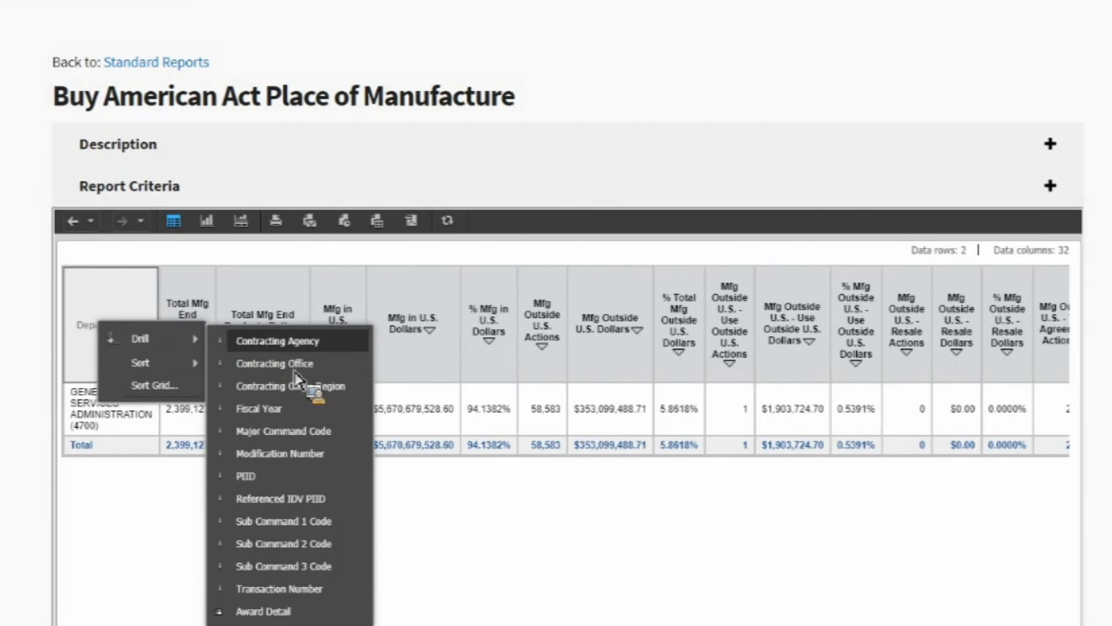
{"action": "mouse_move", "coordinate": [289, 385]}
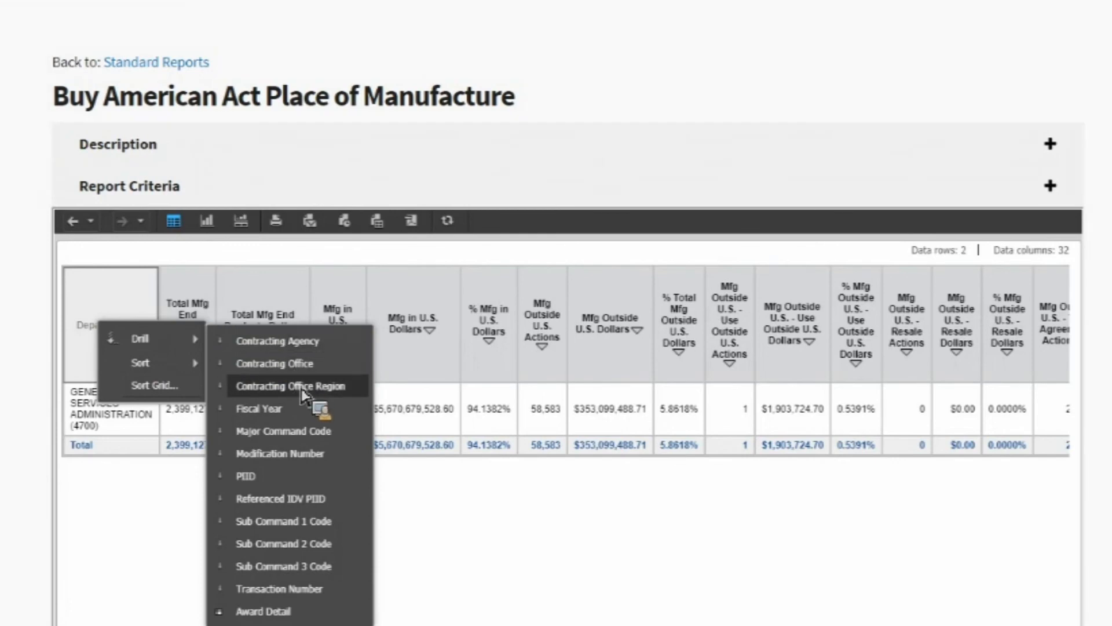
{"action": "mouse_move", "coordinate": [301, 412]}
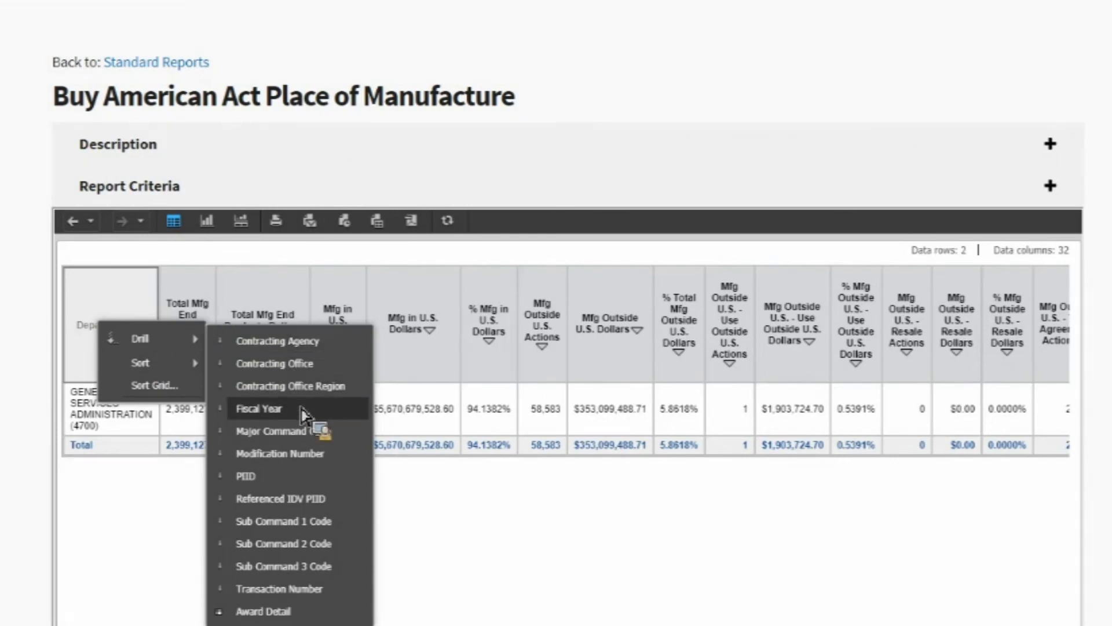
{"action": "mouse_move", "coordinate": [312, 610]}
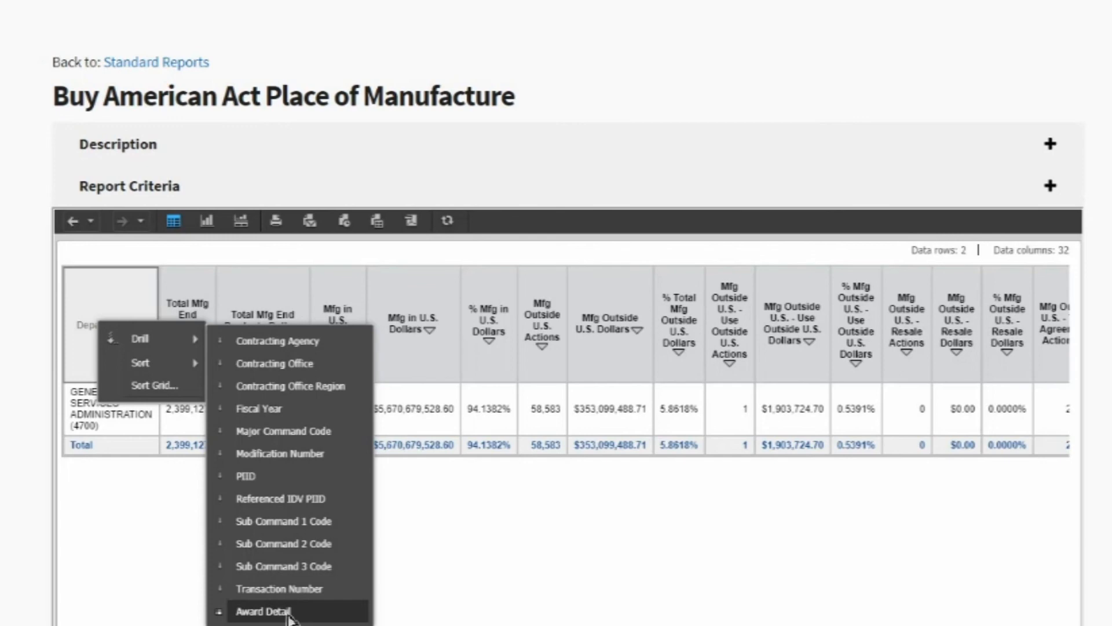
{"action": "mouse_move", "coordinate": [149, 347]}
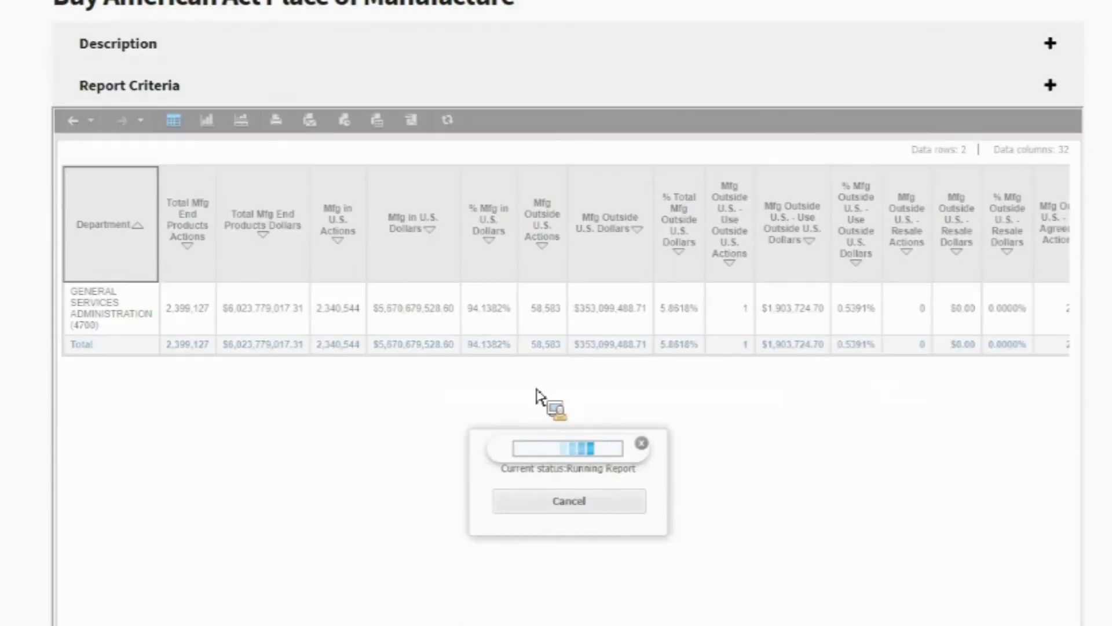
{"action": "mouse_move", "coordinate": [542, 596]}
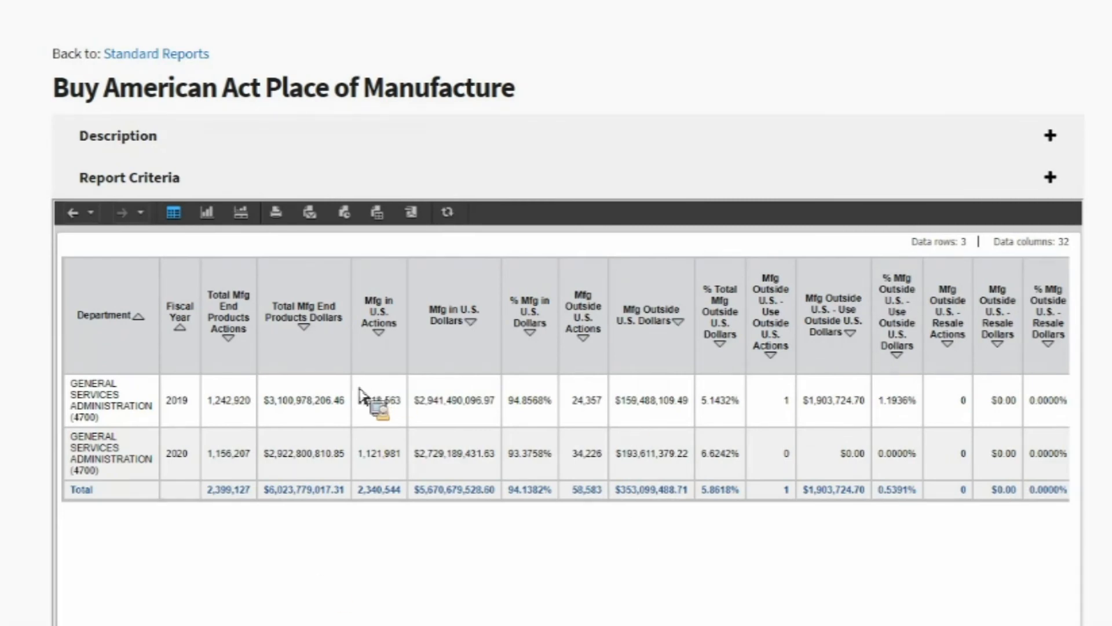
{"action": "mouse_move", "coordinate": [135, 431]}
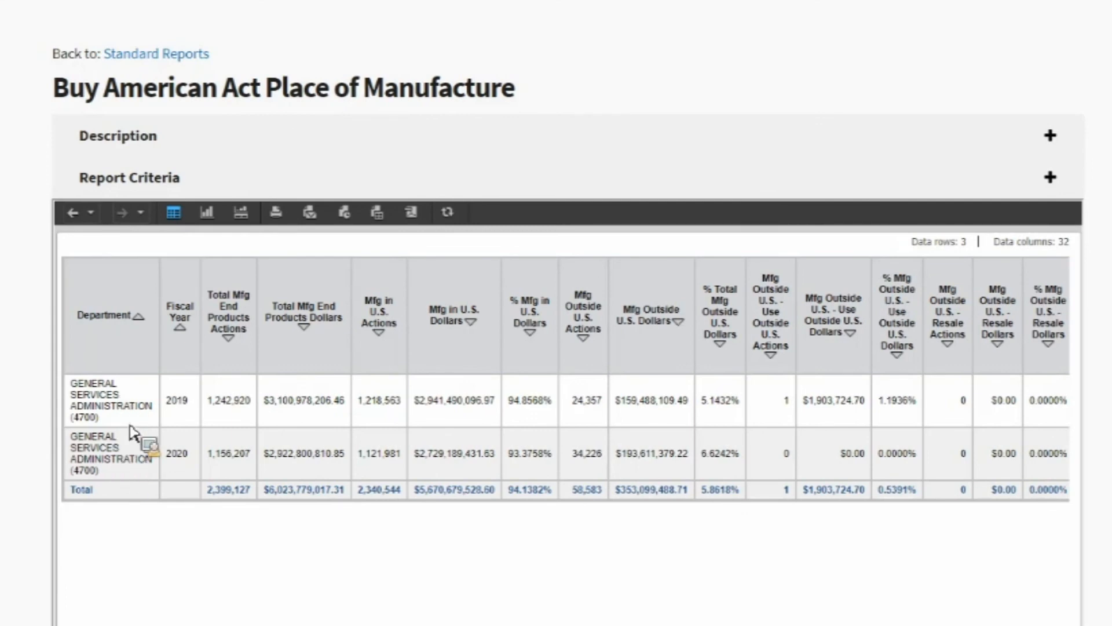
{"action": "mouse_move", "coordinate": [135, 414]}
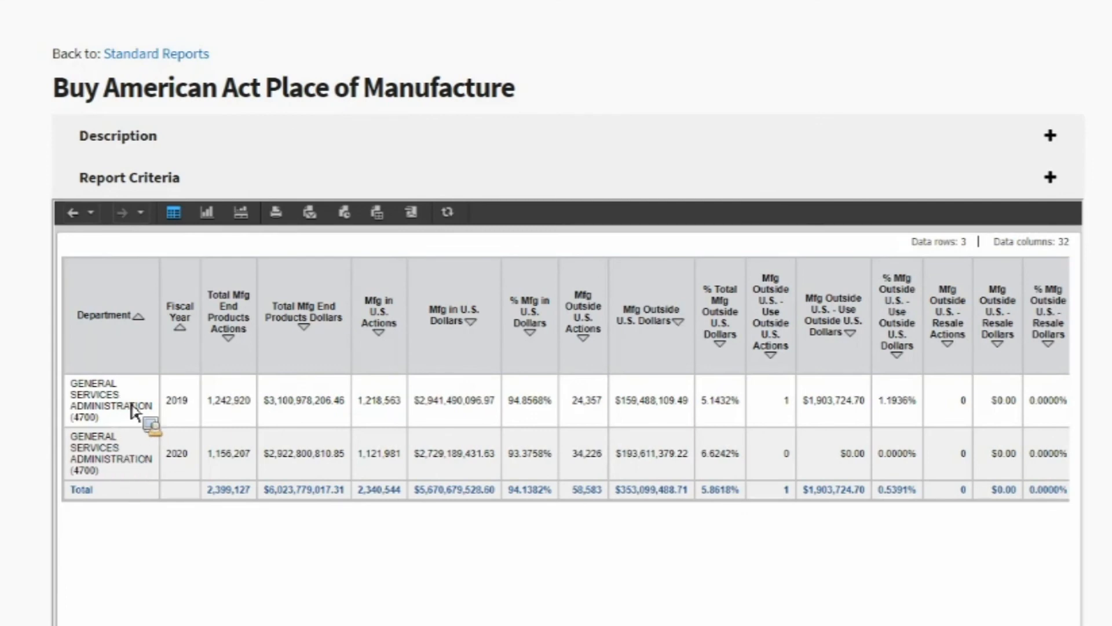
{"action": "mouse_move", "coordinate": [127, 398]}
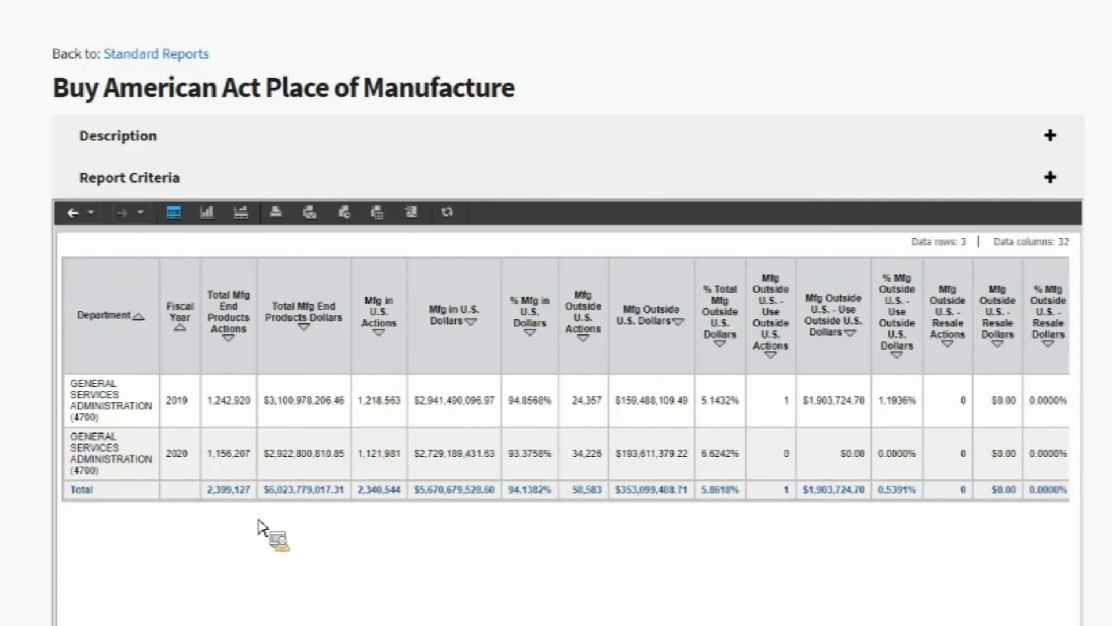
{"action": "mouse_move", "coordinate": [225, 515]}
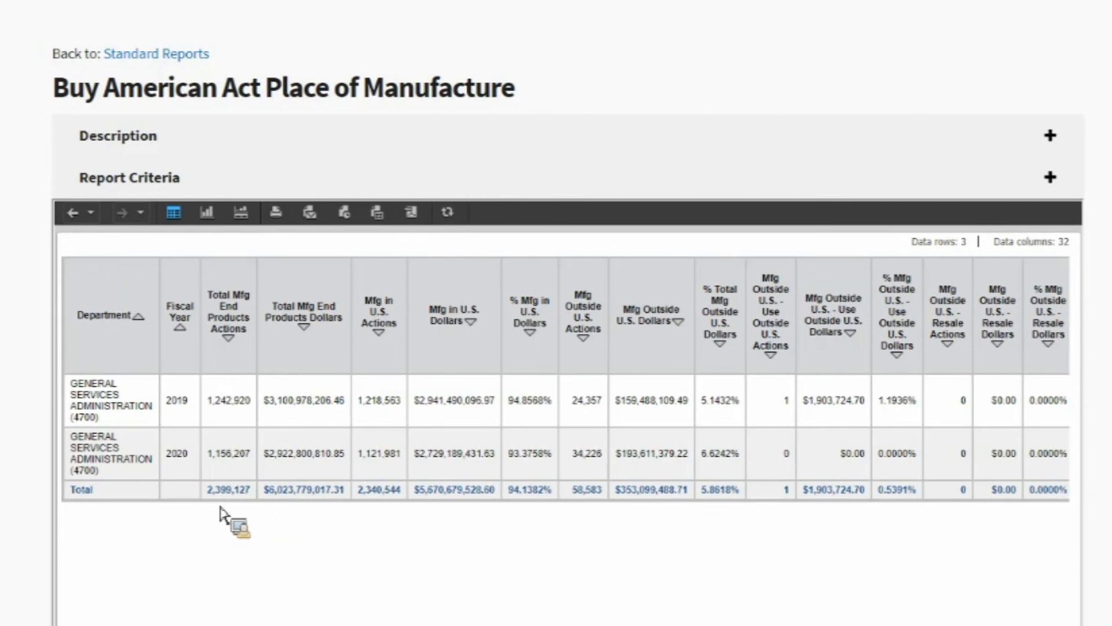
{"action": "mouse_move", "coordinate": [76, 225]}
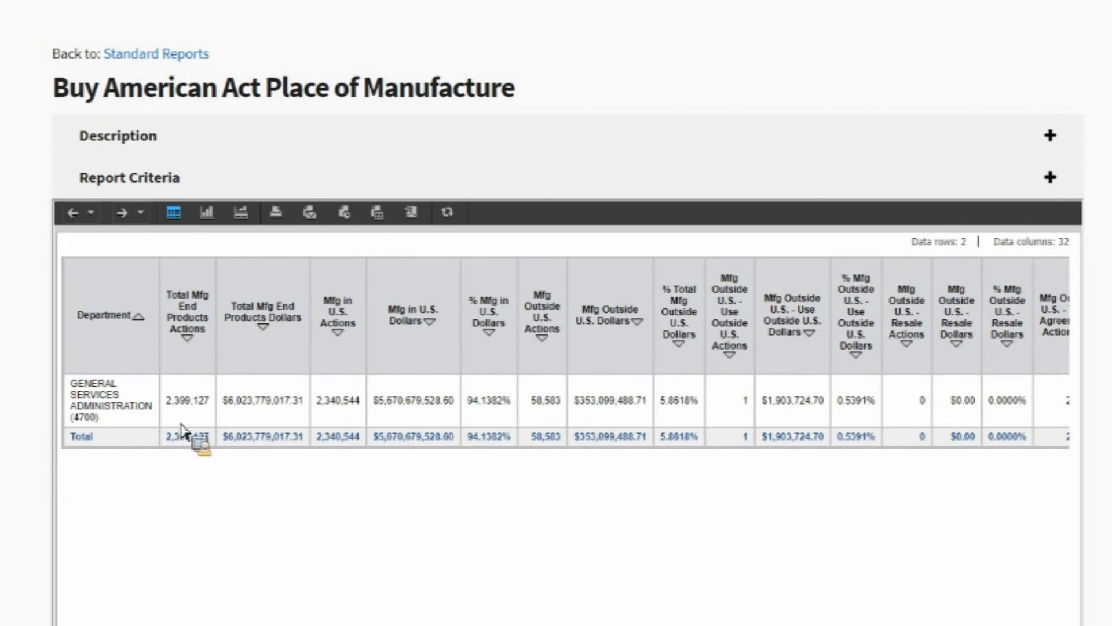
{"action": "mouse_move", "coordinate": [127, 323]}
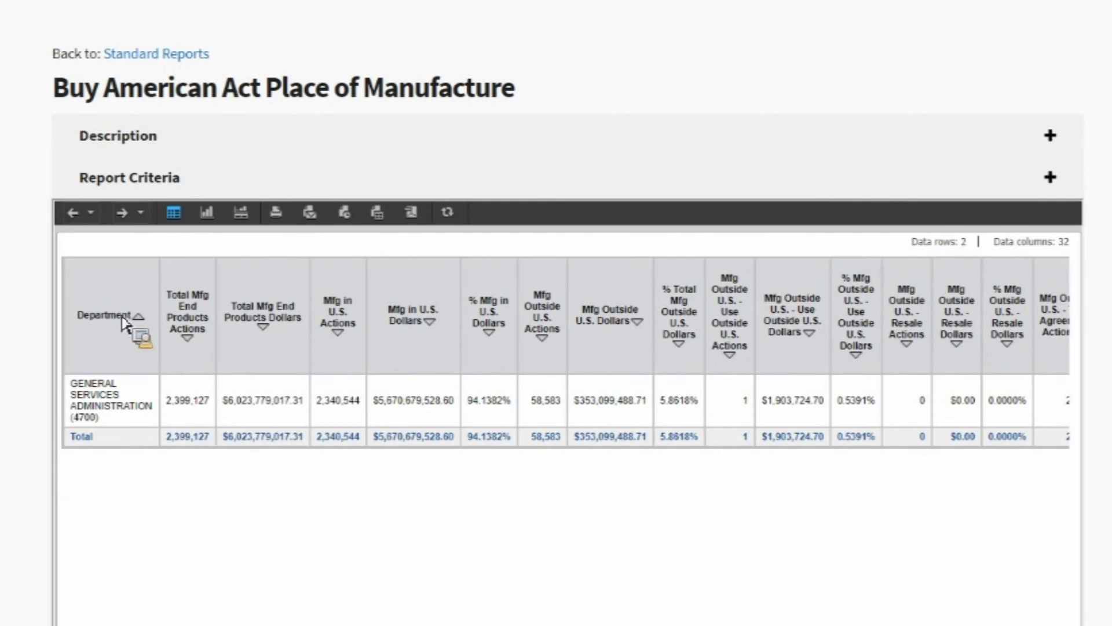
Step: Reopen the Department header menu to list drill attributes like PIID and Award Detail
{"action": "right_click", "coordinate": [110, 316]}
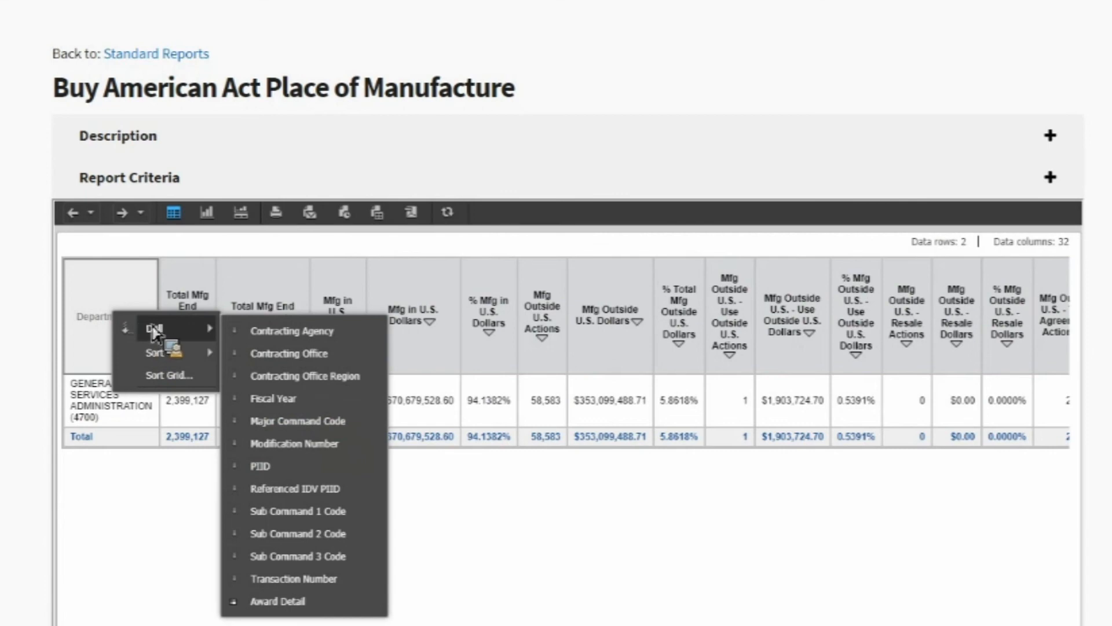
{"action": "mouse_move", "coordinate": [135, 337]}
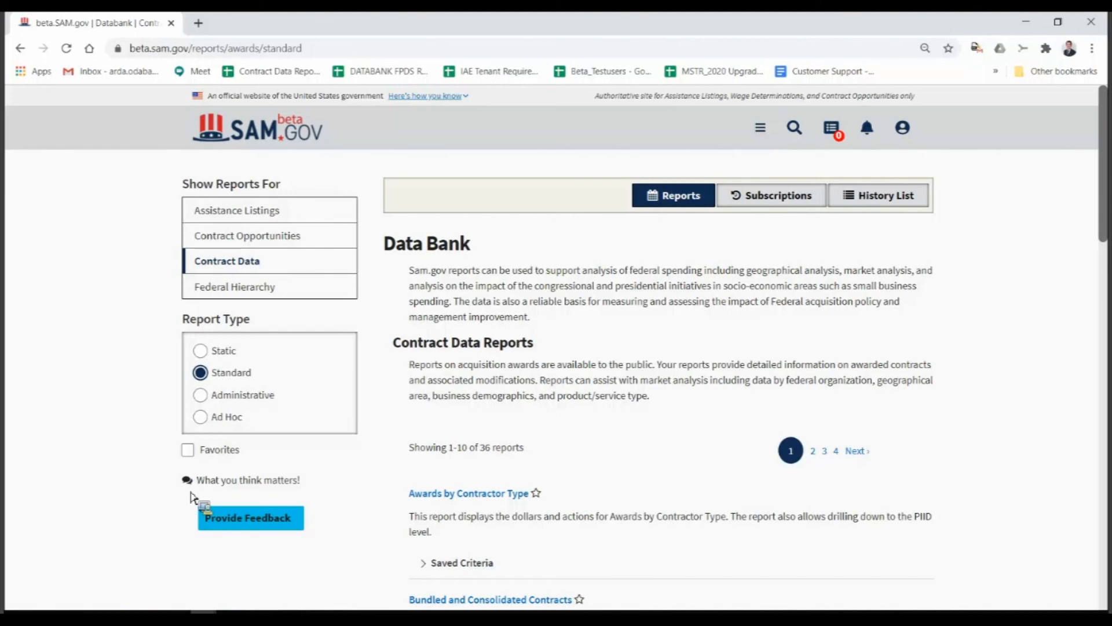
{"action": "mouse_move", "coordinate": [222, 496]}
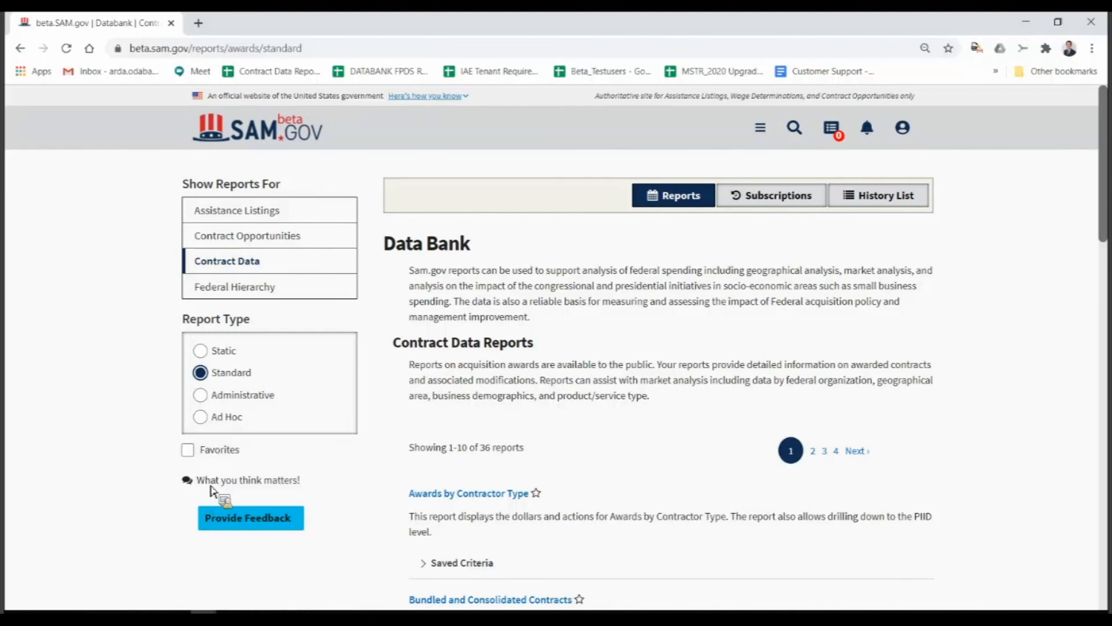
{"action": "mouse_move", "coordinate": [250, 525]}
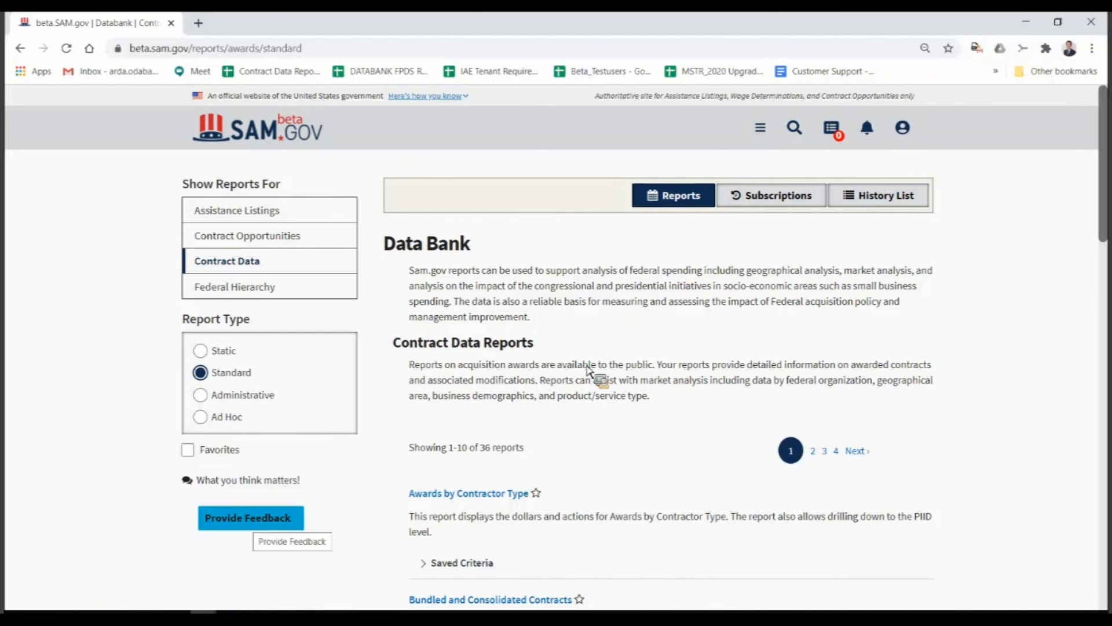
{"action": "mouse_move", "coordinate": [378, 514]}
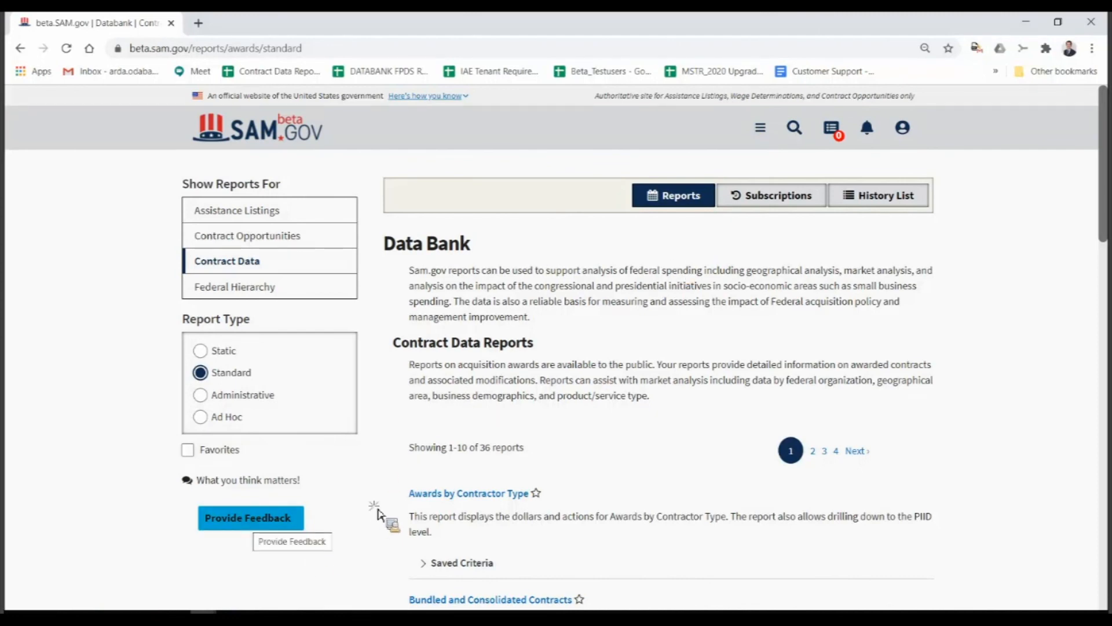